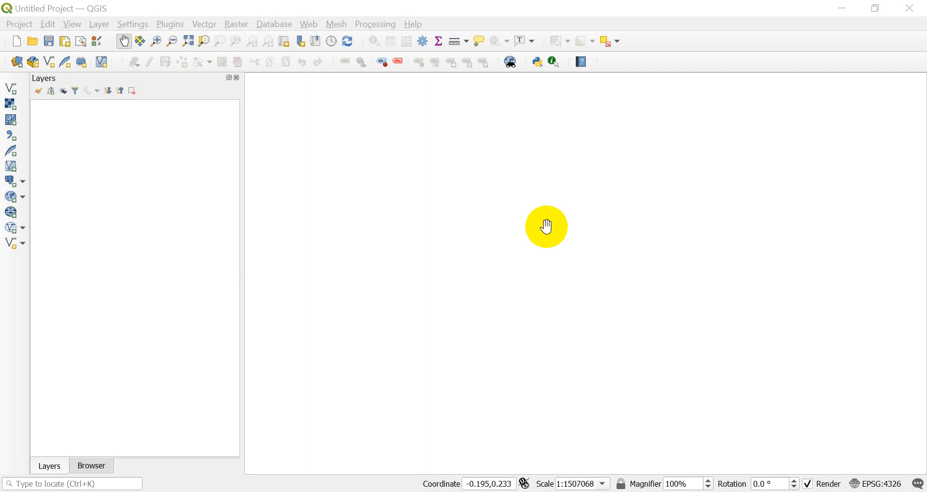
mouse_move(537, 126)
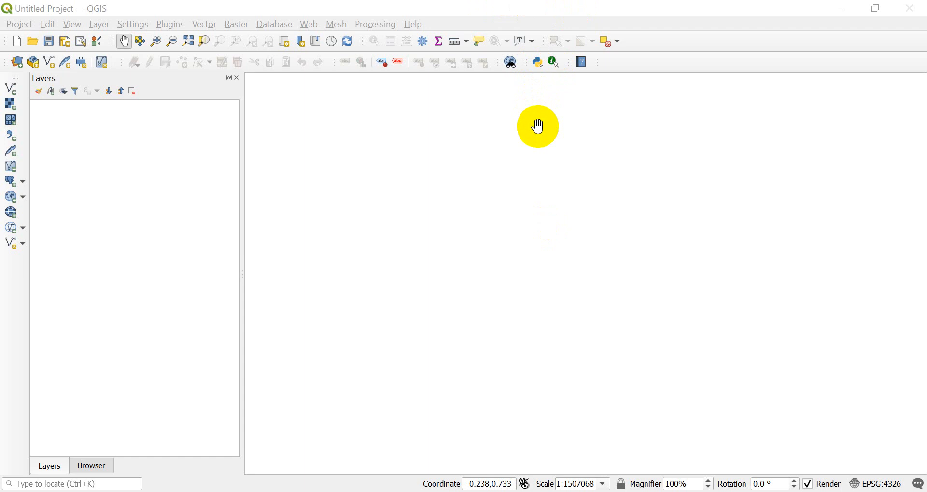
mouse_move(506, 145)
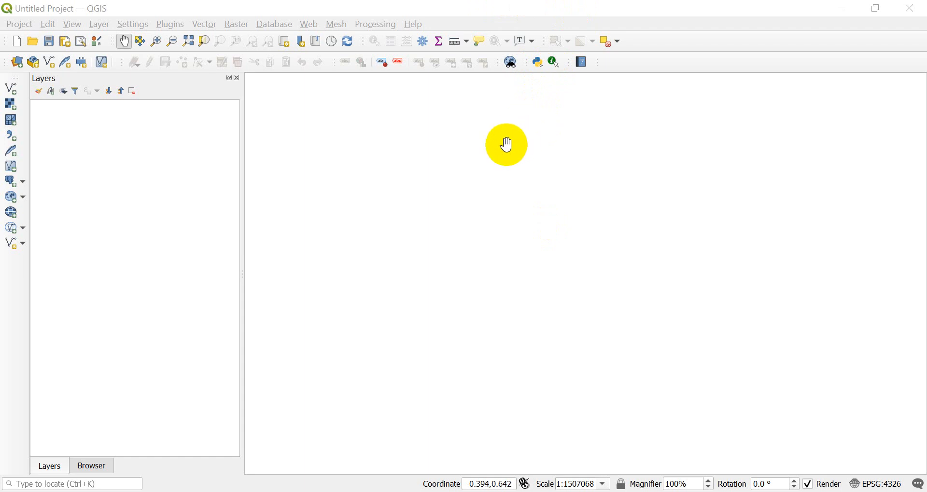
mouse_move(374, 24)
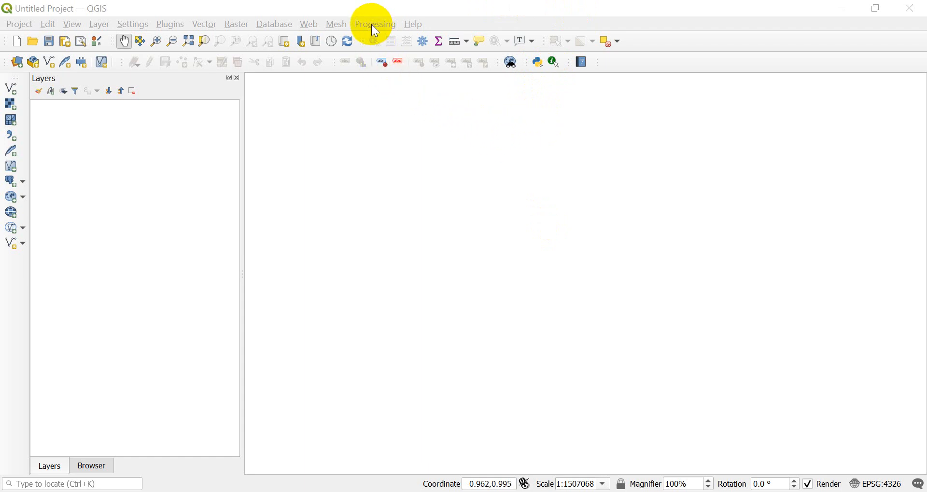
mouse_move(374, 27)
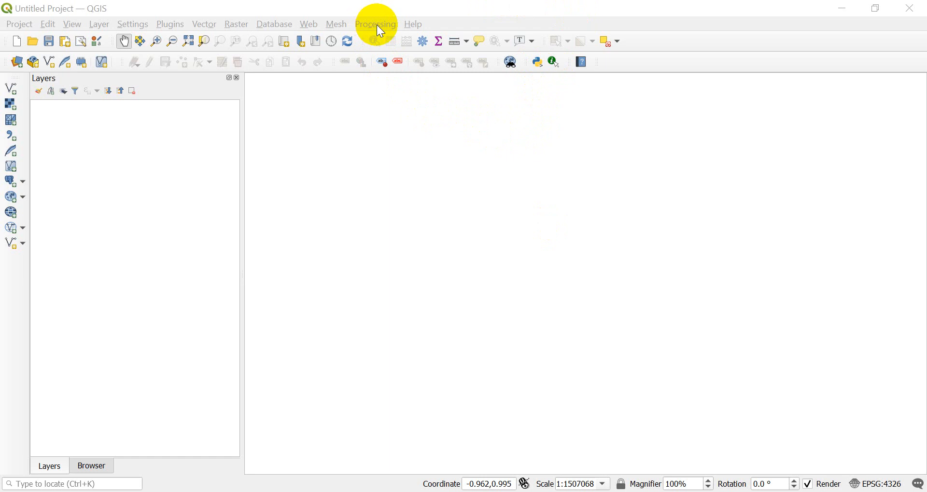
mouse_move(369, 35)
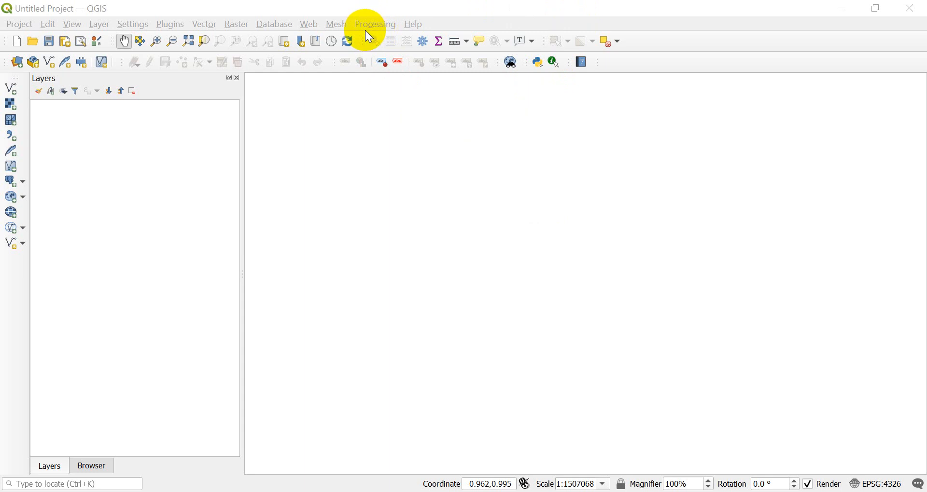
mouse_move(477, 28)
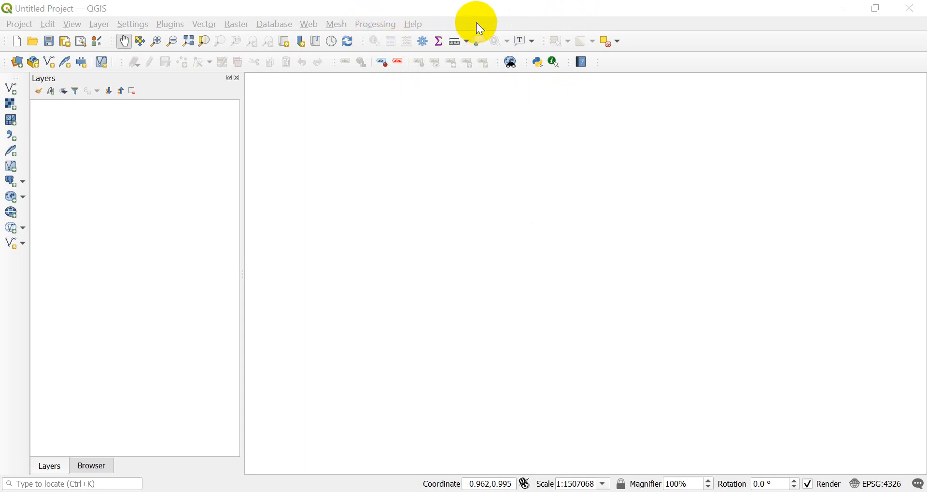
Open the Processing Toolbox, expand Scripts > Example scripts and select OSO Algorithm.
click(374, 23)
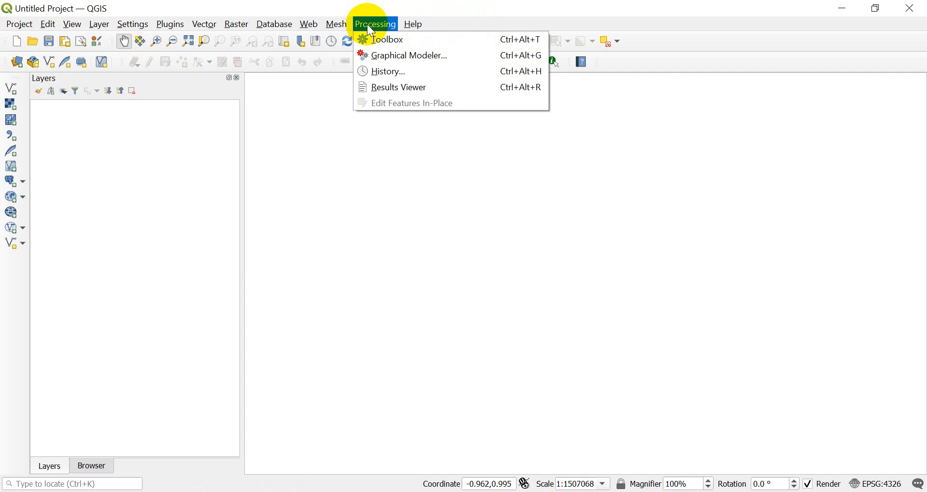
mouse_move(387, 39)
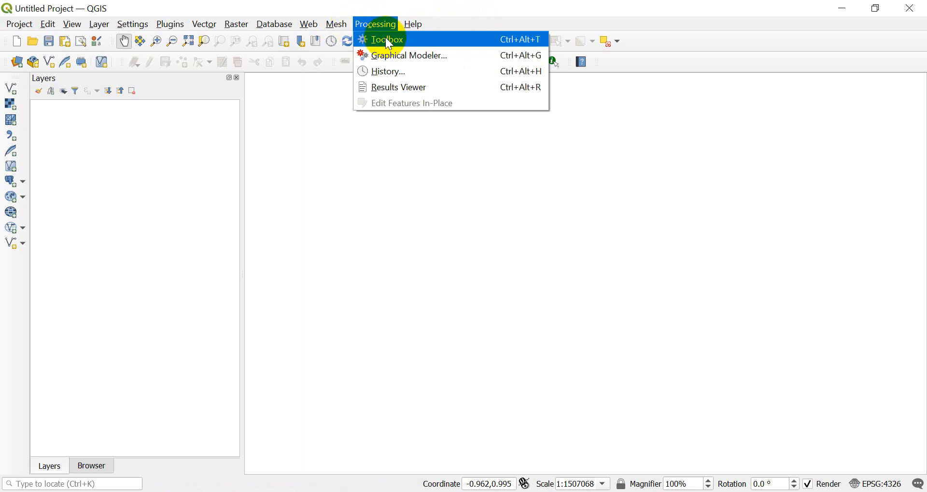
click(386, 39)
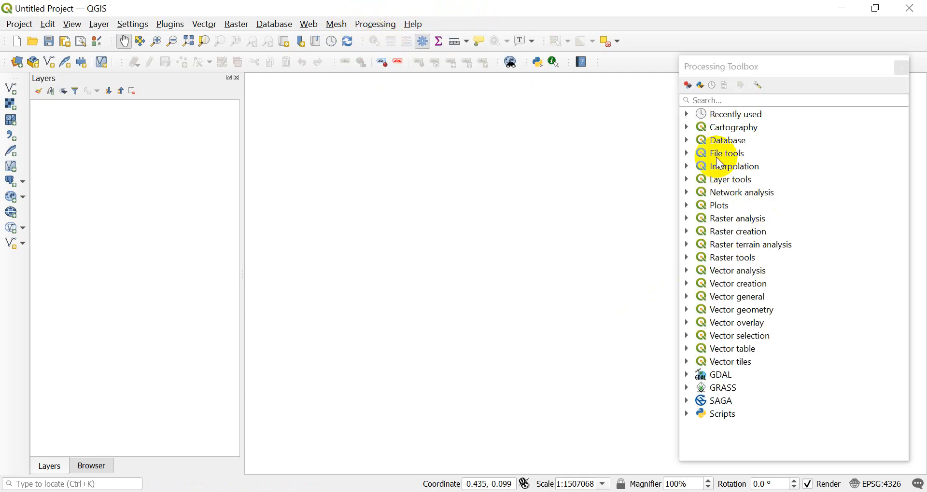
mouse_move(732, 166)
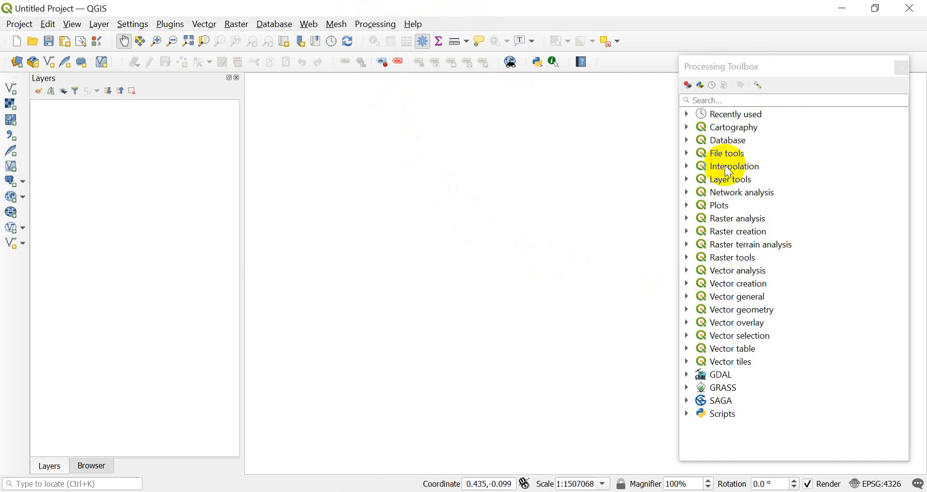
click(686, 414)
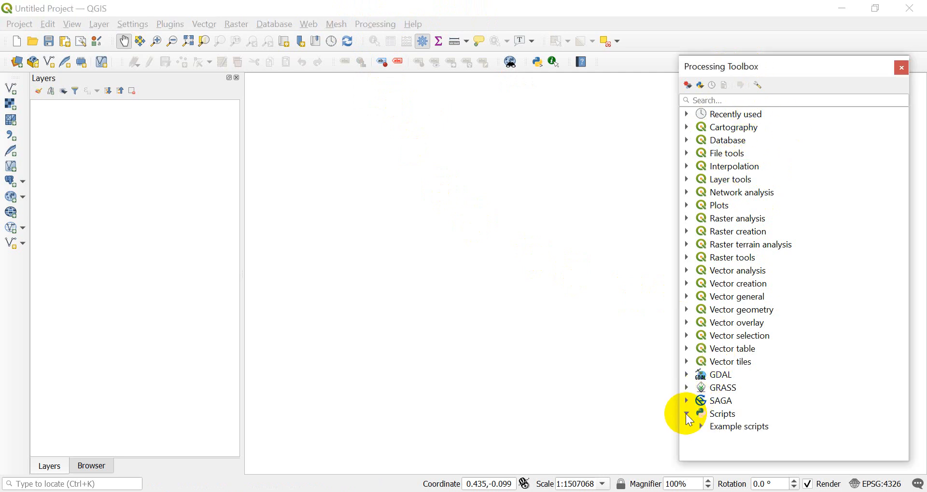
click(700, 426)
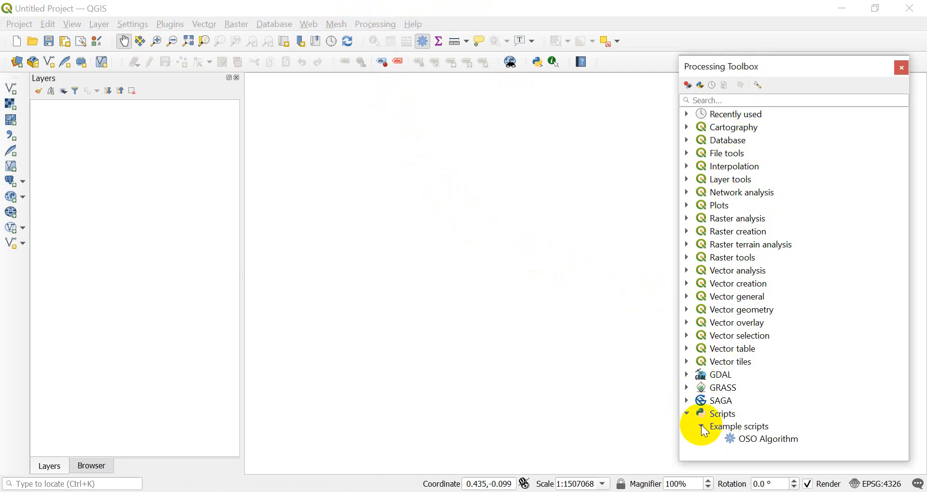
click(699, 426)
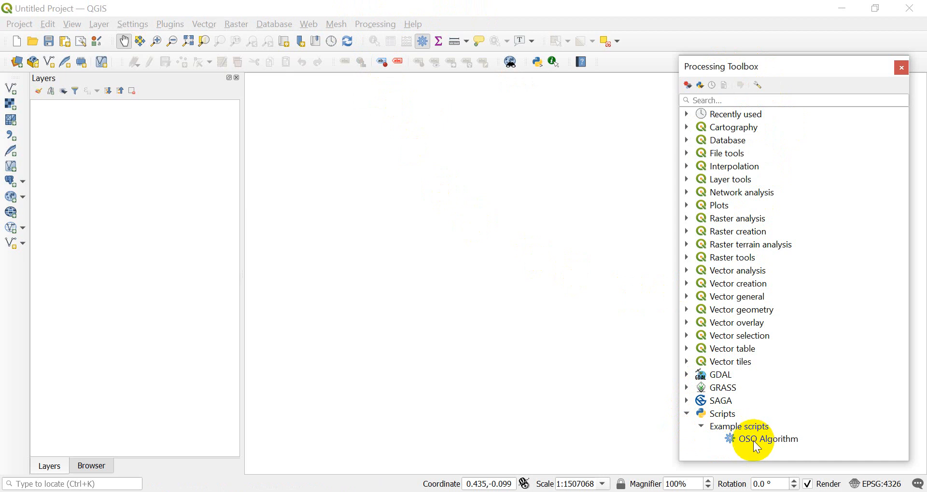
click(768, 438)
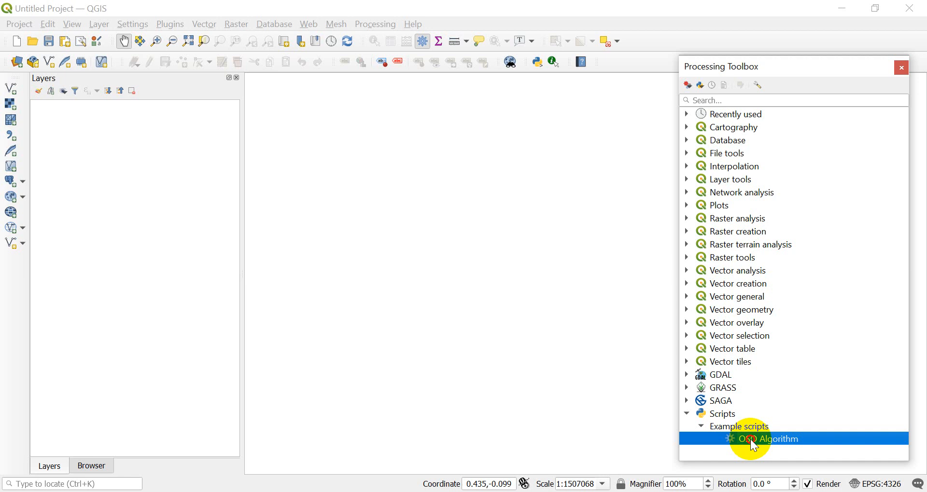
double_click(769, 439)
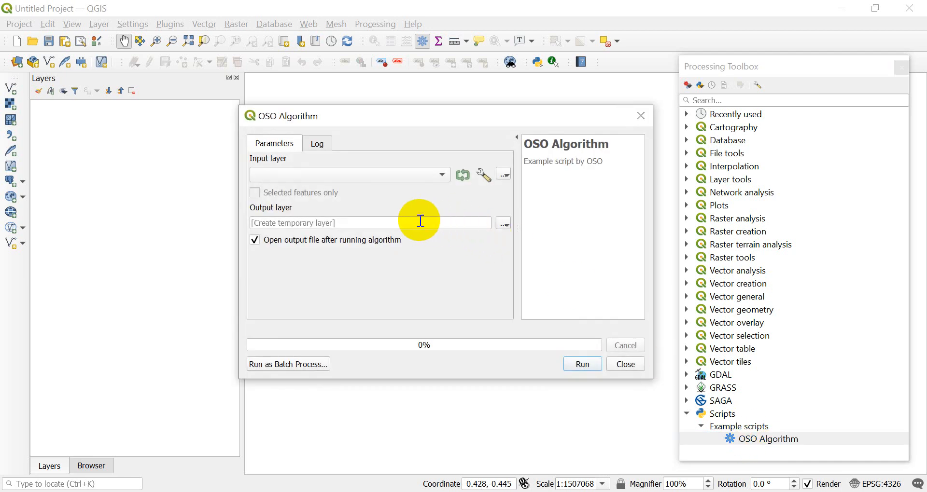
mouse_move(429, 178)
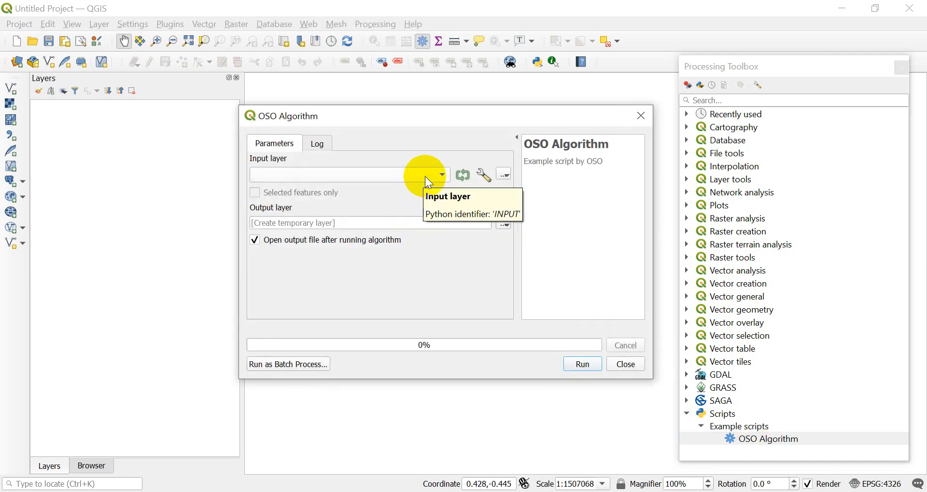
mouse_move(440, 223)
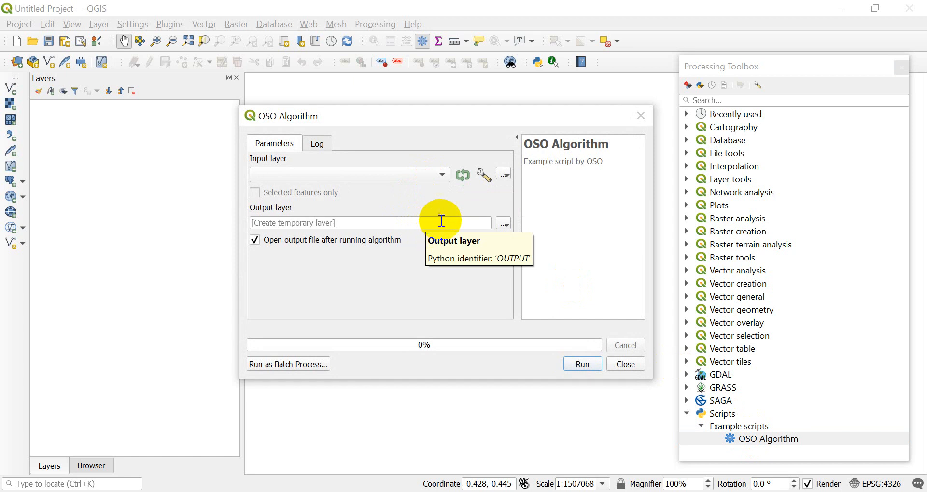
mouse_move(484, 175)
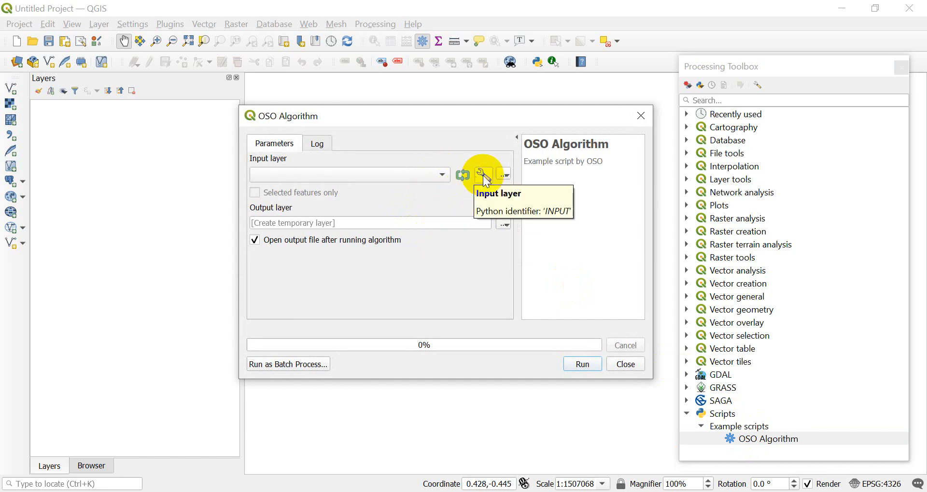
mouse_move(437, 234)
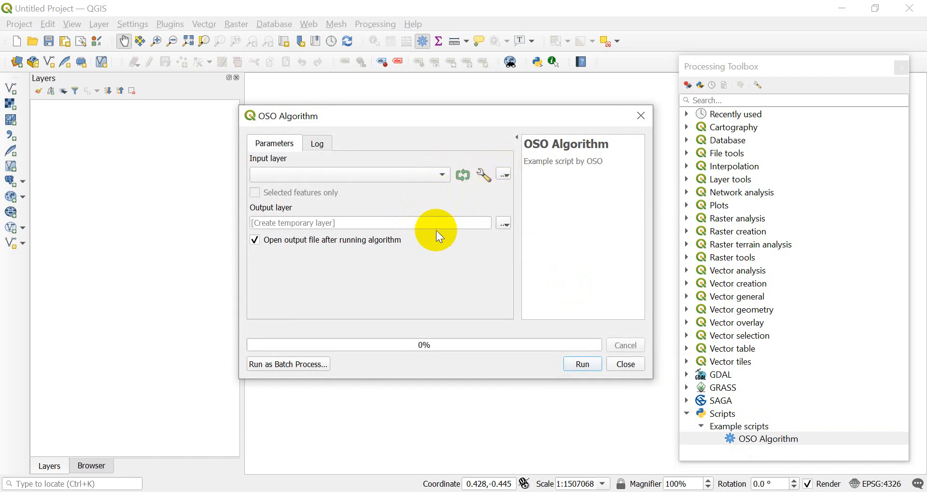
mouse_move(362, 283)
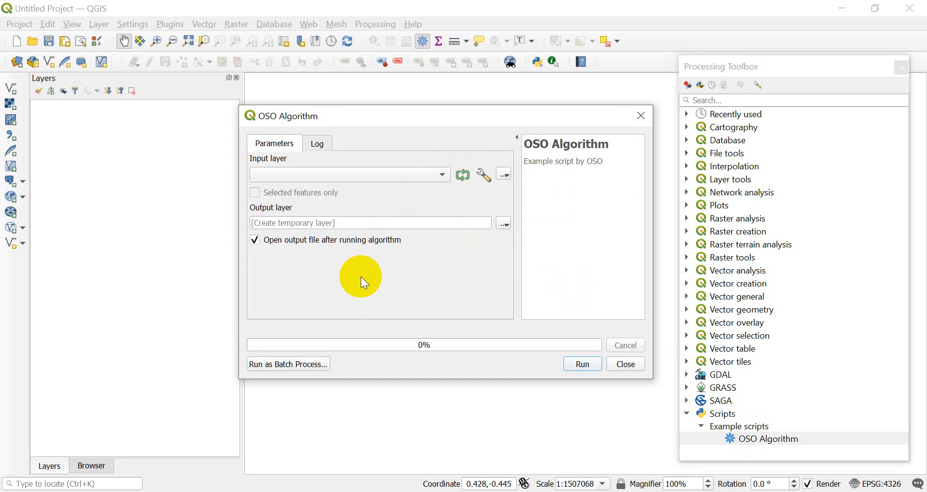
mouse_move(779, 415)
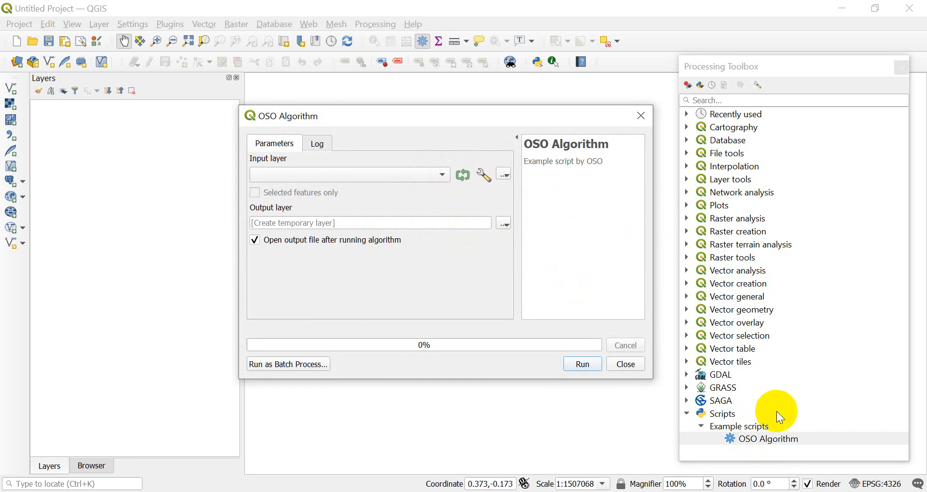
mouse_move(724, 279)
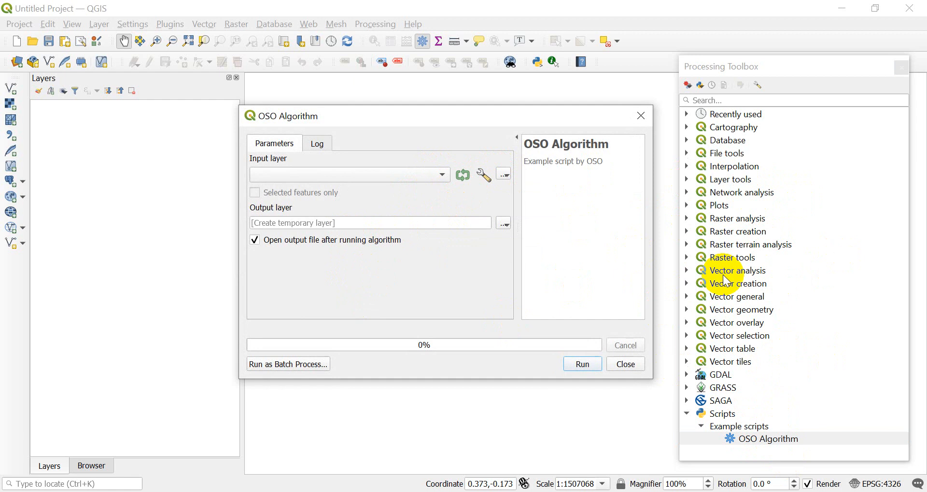
mouse_move(650, 155)
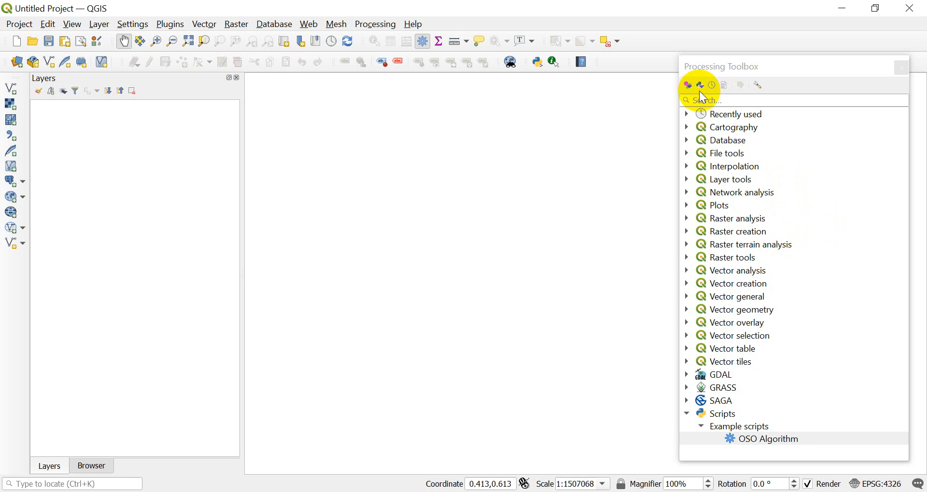
click(700, 85)
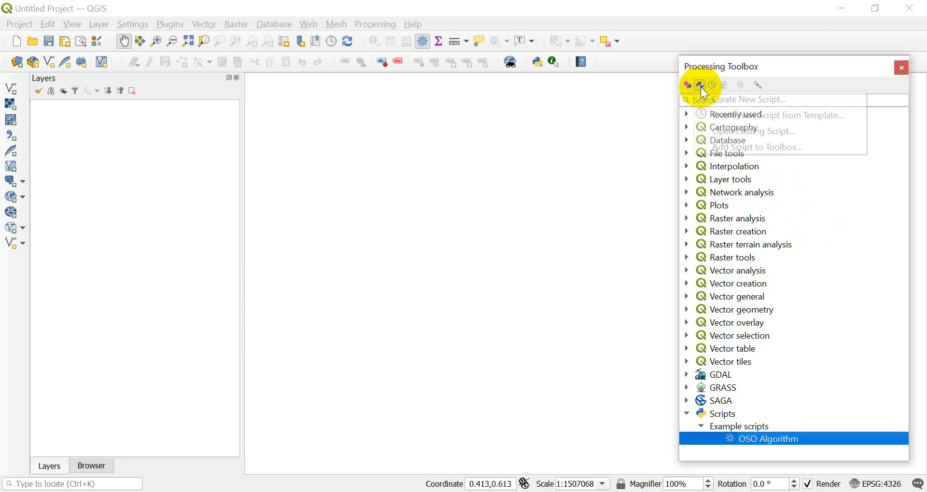
mouse_move(748, 99)
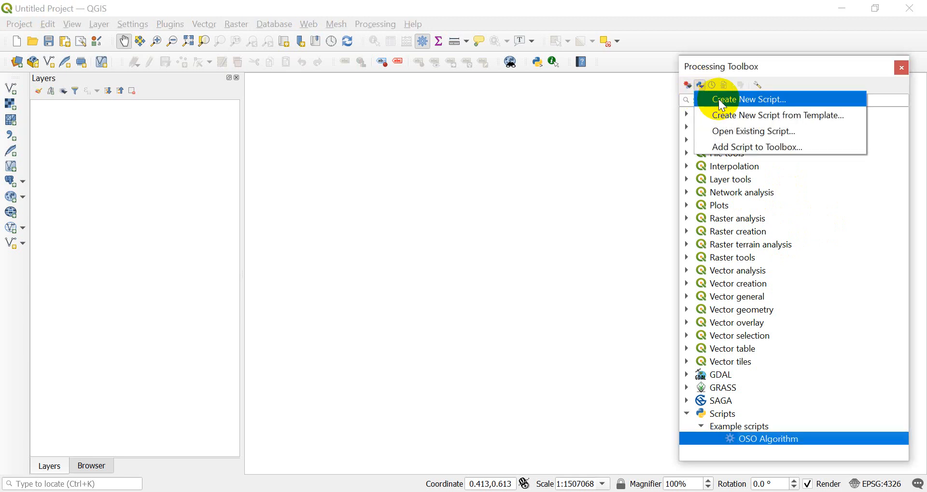
click(750, 100)
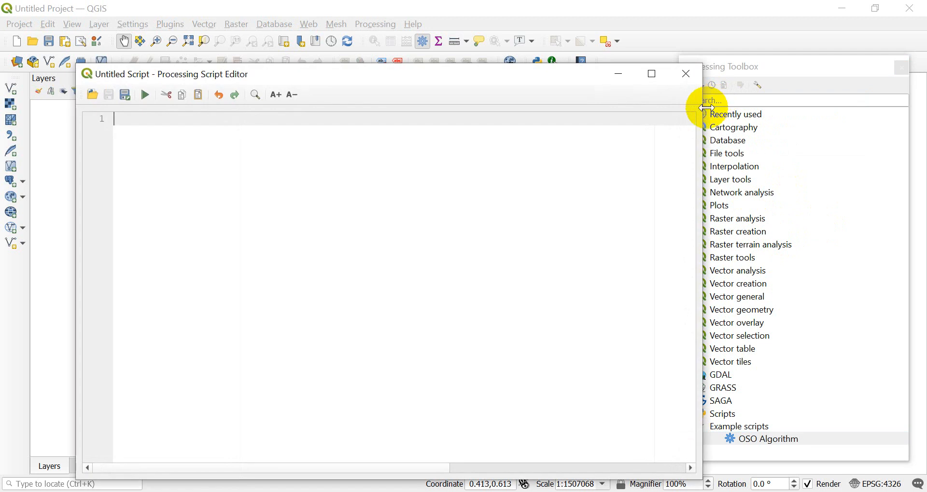
mouse_move(514, 175)
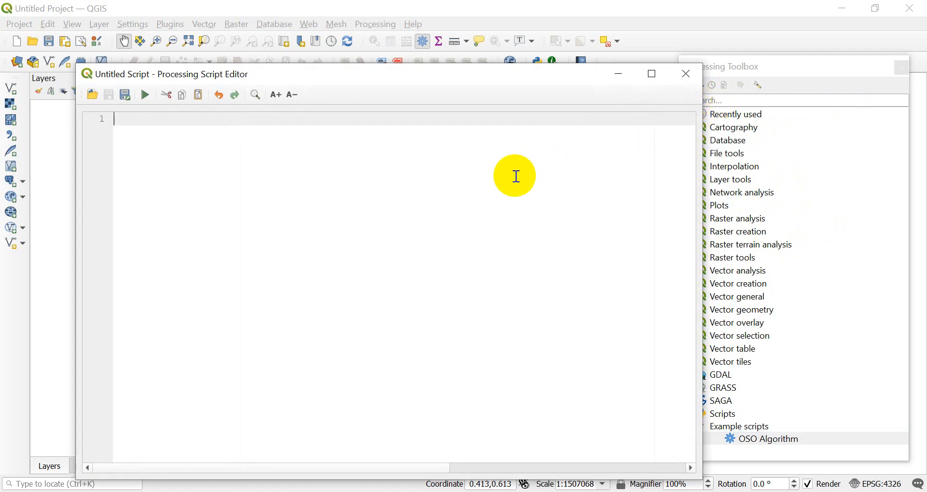
mouse_move(507, 162)
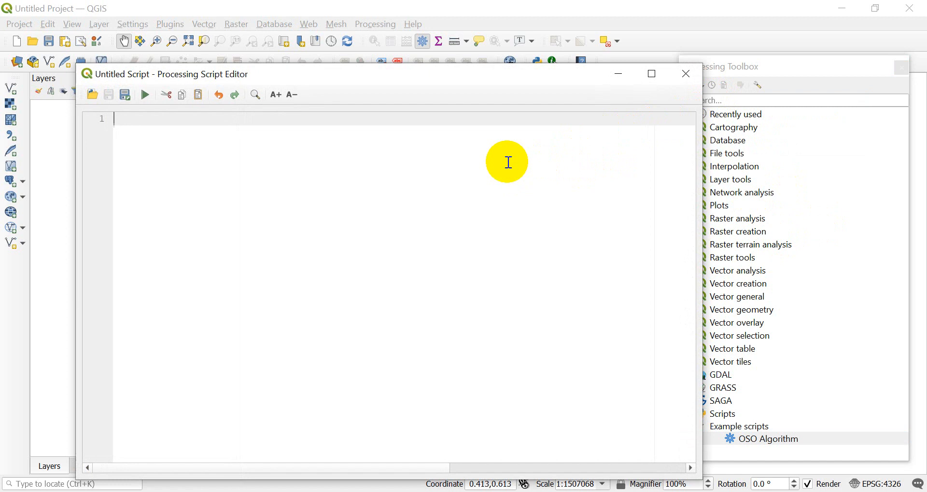
mouse_move(298, 174)
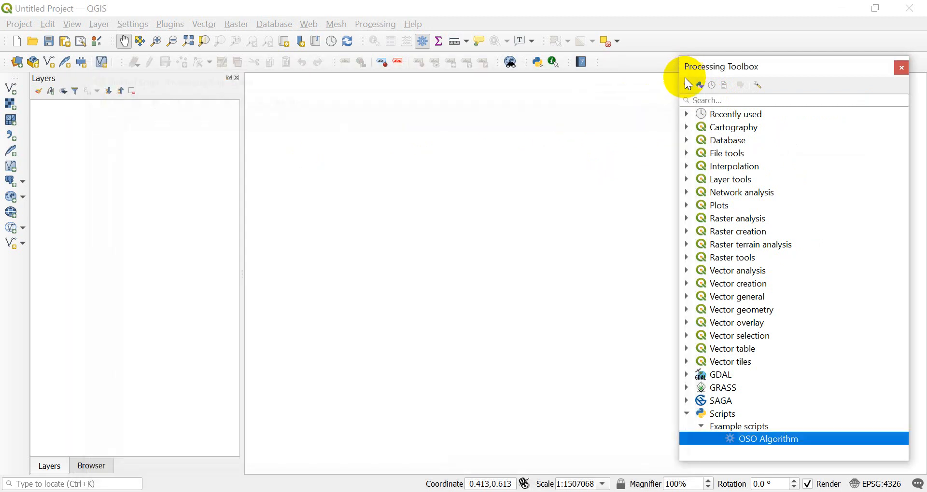
Create a new processing script from the template.
click(700, 85)
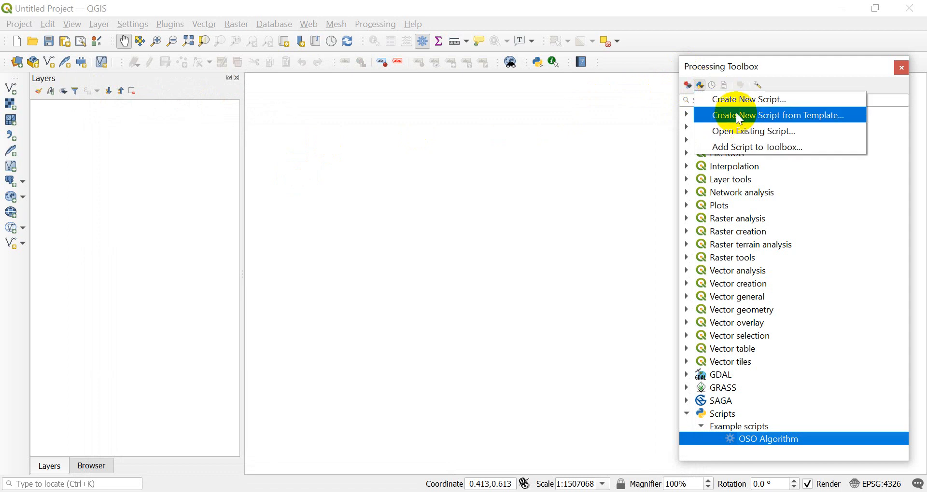
click(778, 115)
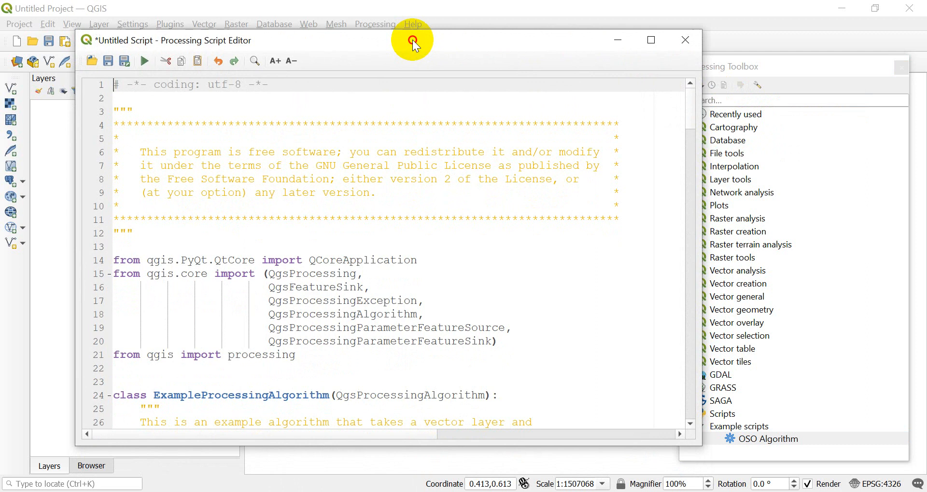
scroll(down, 3)
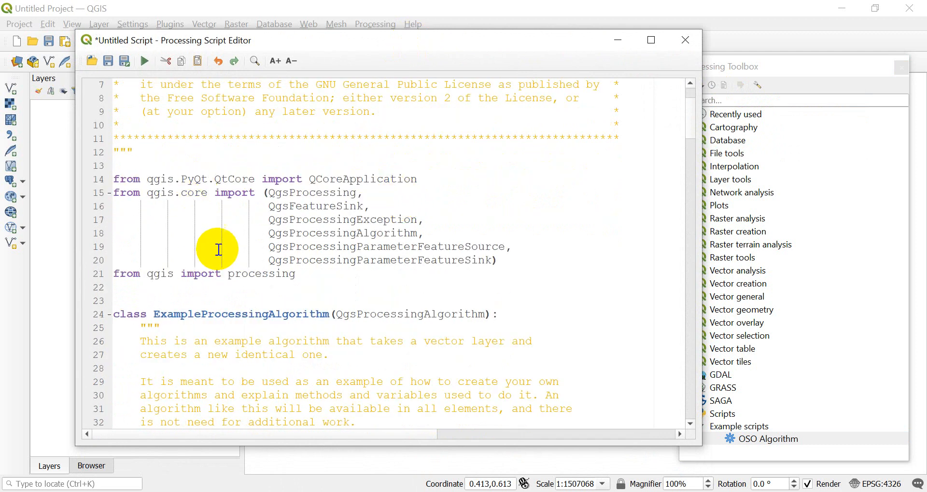
scroll(down, 3)
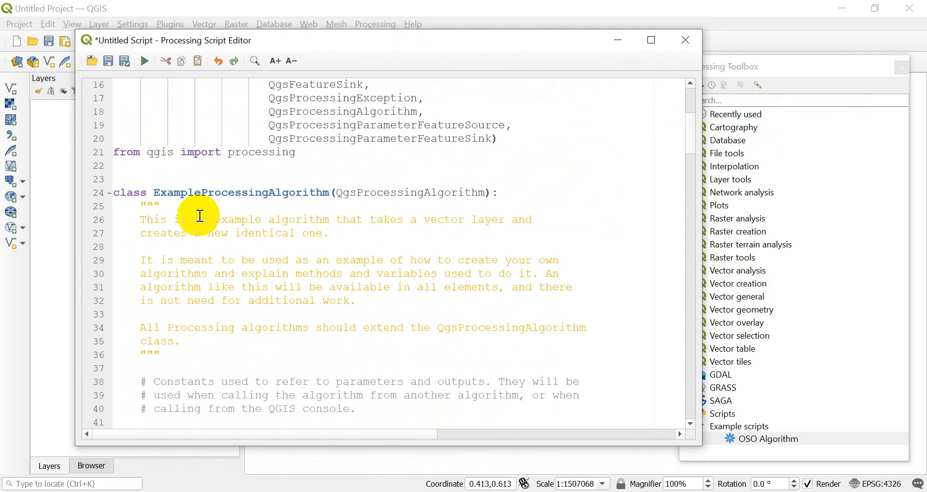
mouse_move(231, 197)
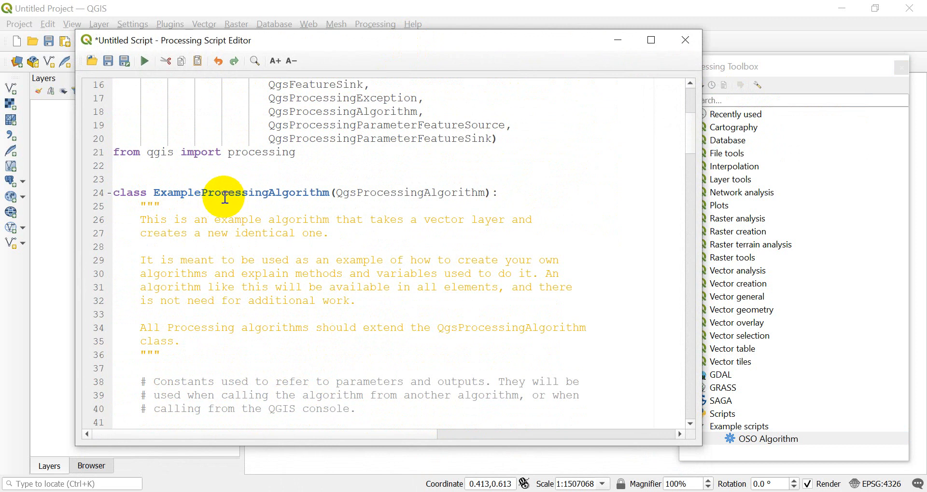
mouse_move(157, 192)
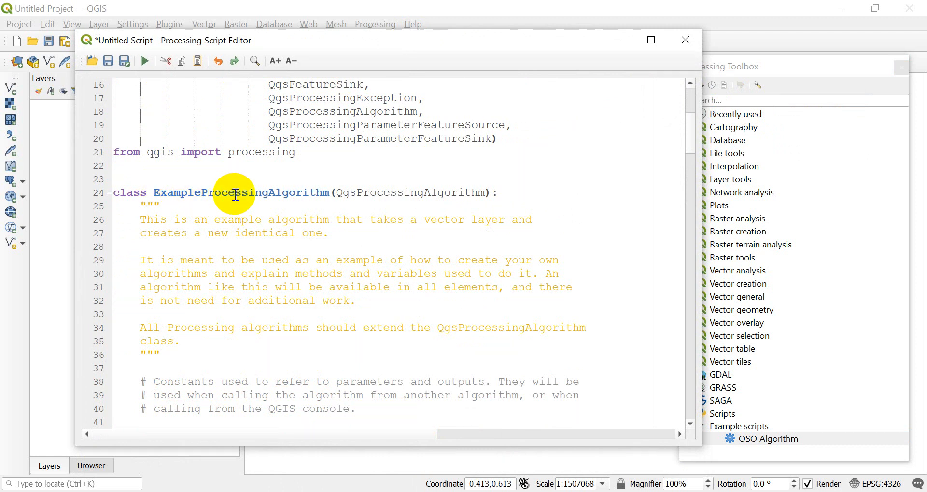
mouse_move(366, 233)
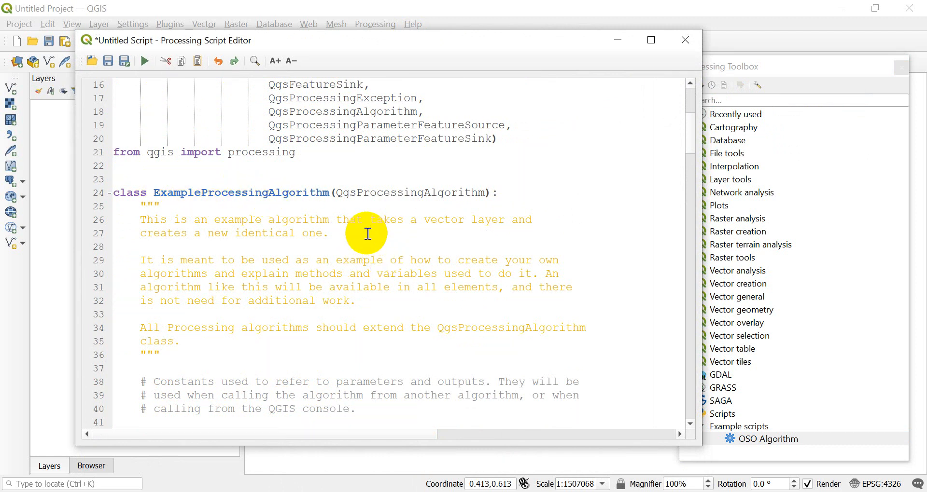
mouse_move(236, 219)
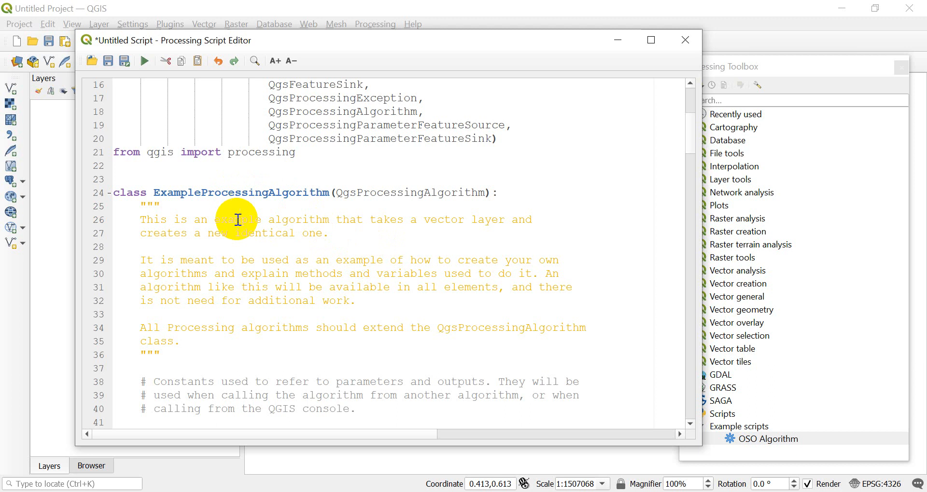
Scroll through the template code down to initAlgorithm's input and output parameters.
scroll(down, 3)
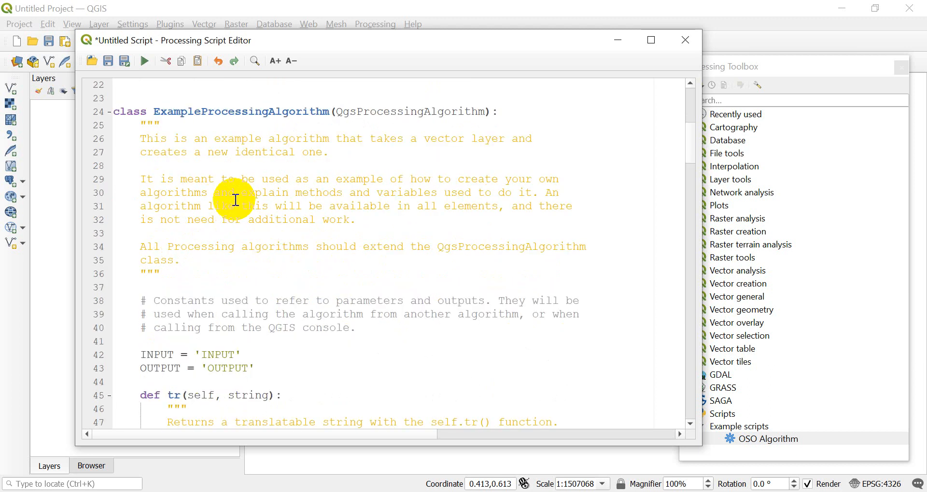
scroll(up, 3)
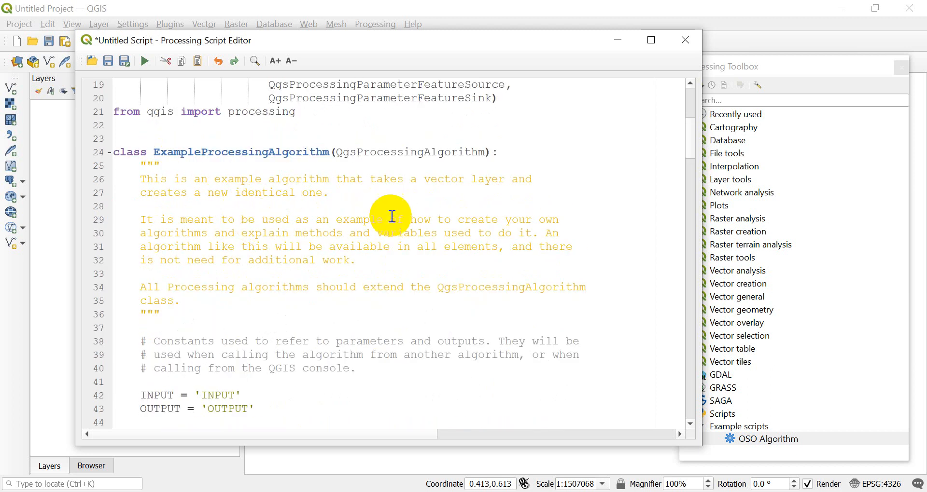
mouse_move(395, 210)
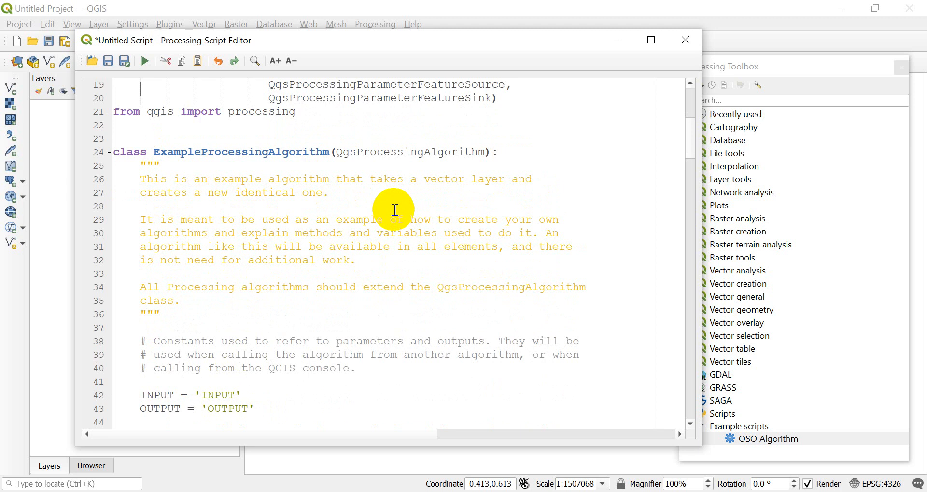
mouse_move(390, 202)
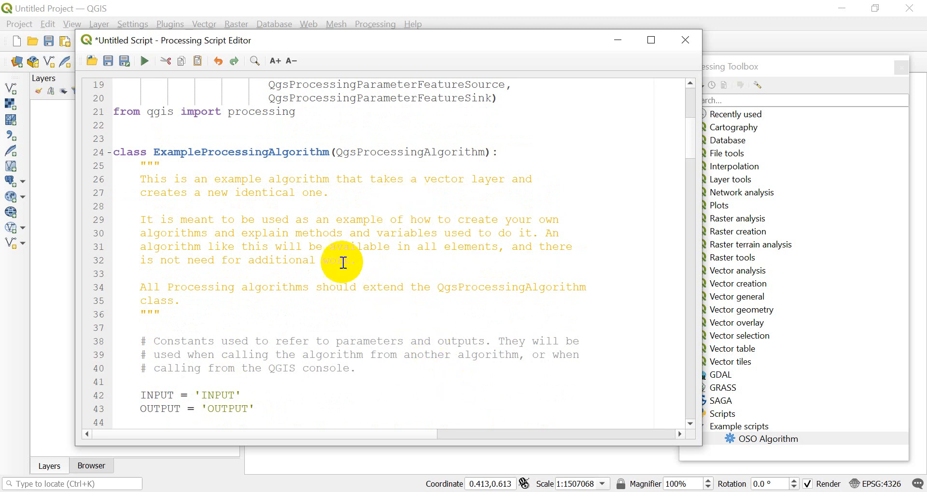
mouse_move(303, 203)
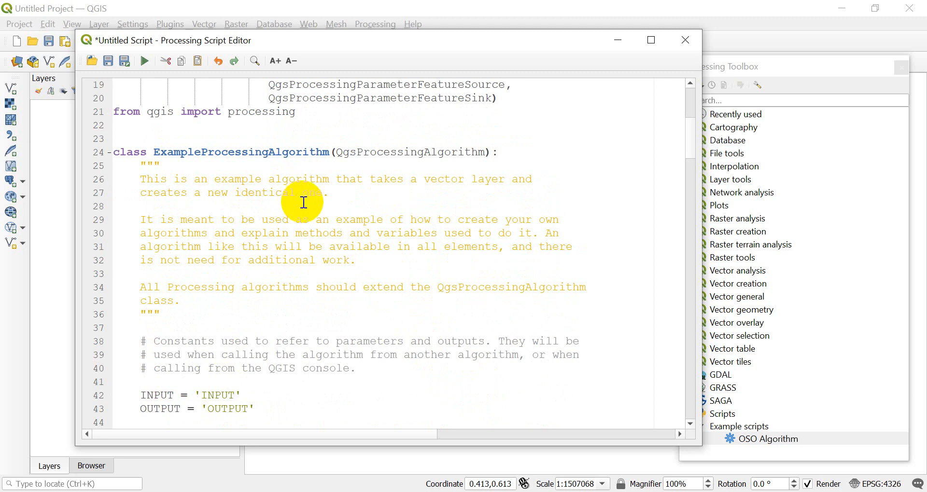
mouse_move(313, 201)
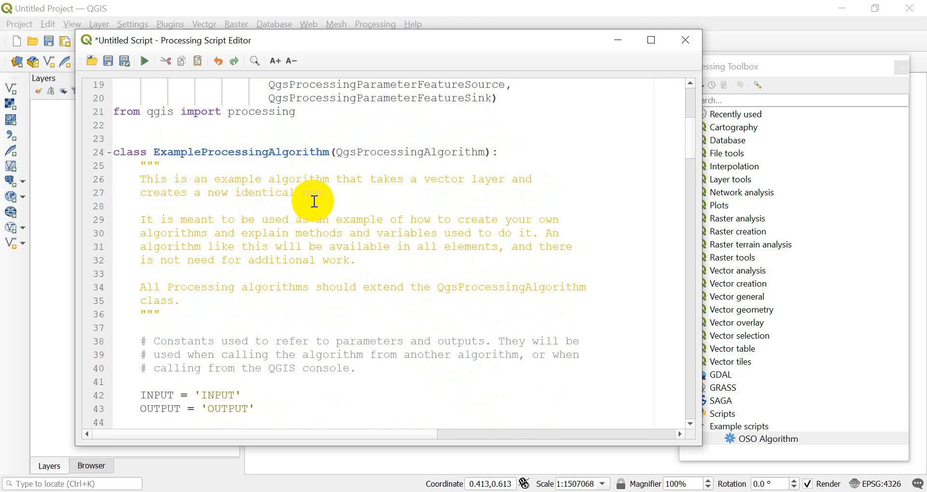
mouse_move(332, 212)
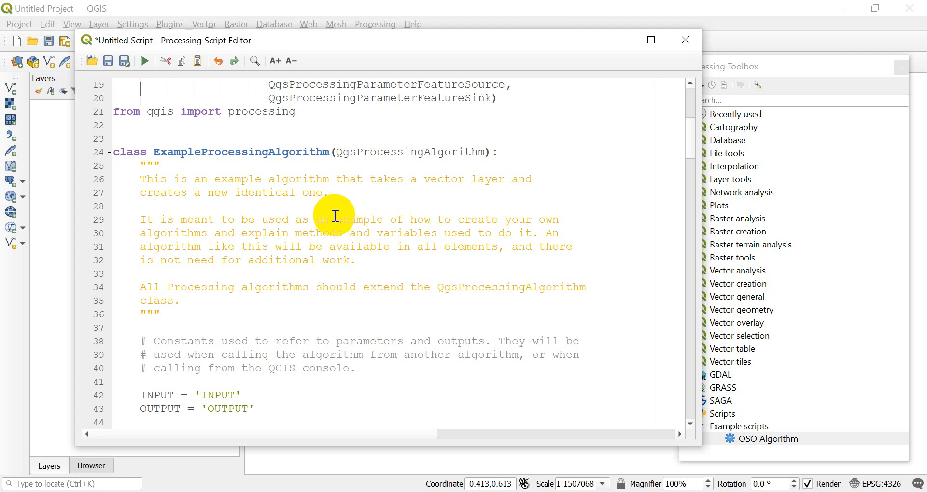
mouse_move(324, 213)
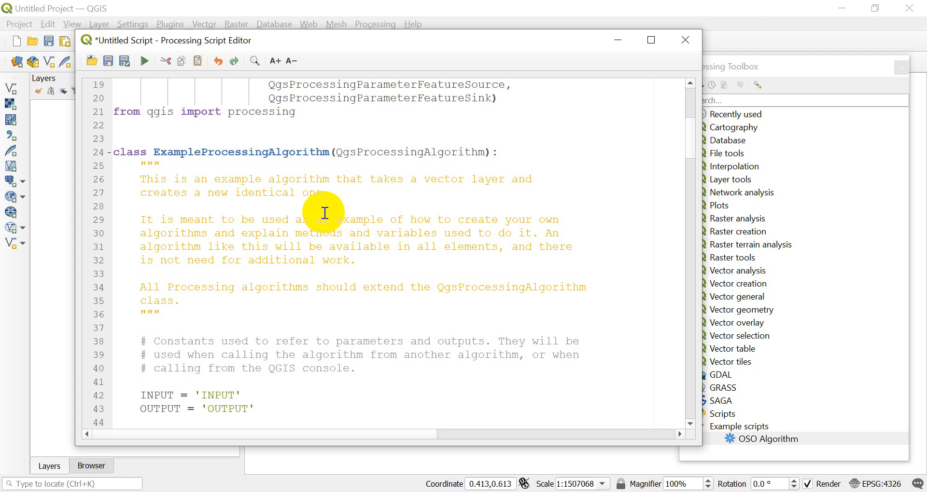
mouse_move(363, 229)
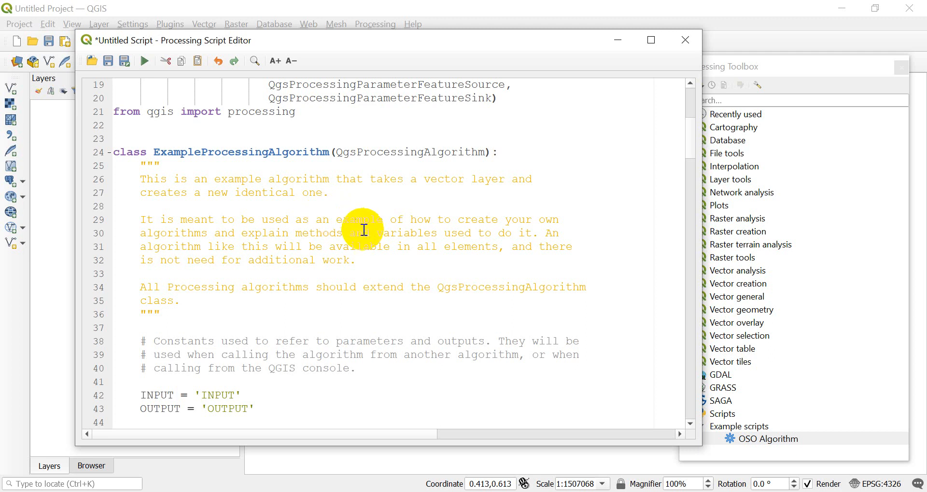
mouse_move(363, 229)
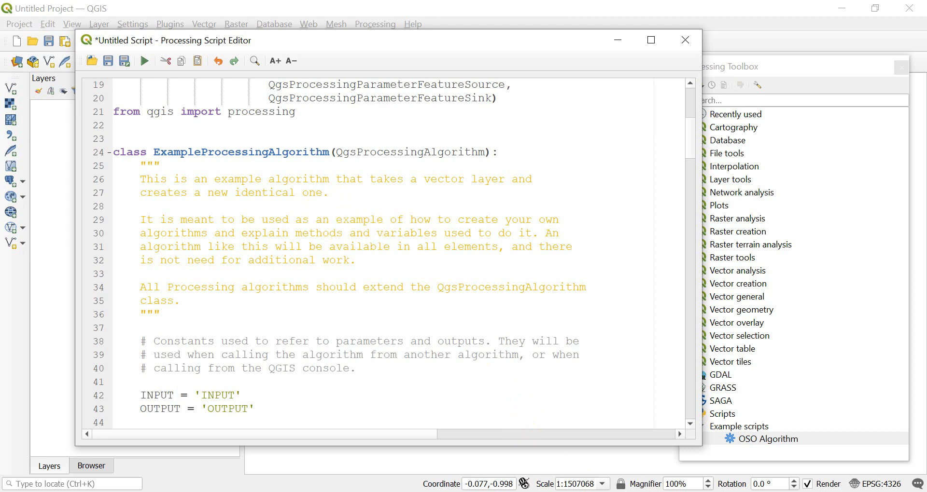
scroll(up, 3)
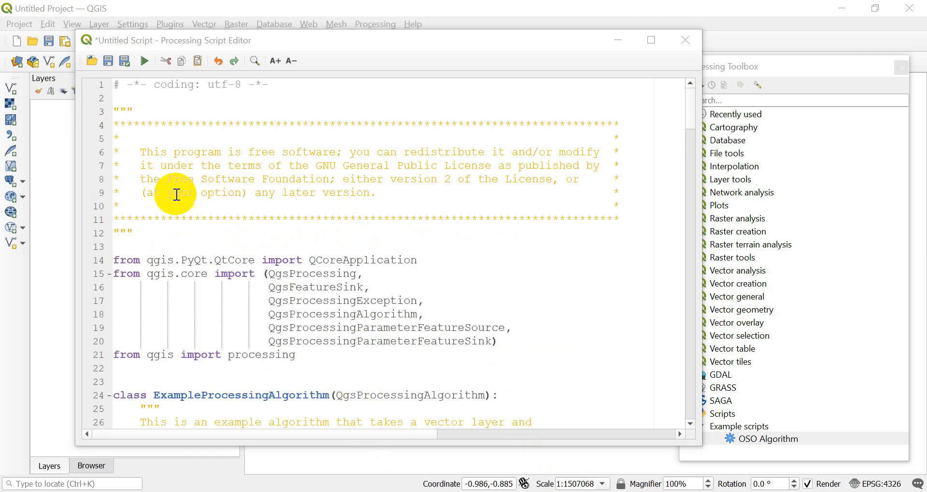
mouse_move(177, 163)
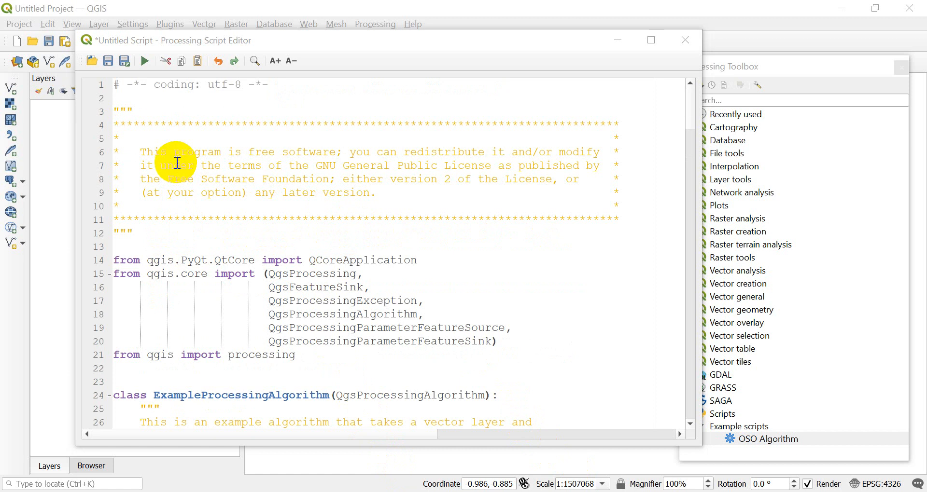
scroll(down, 3)
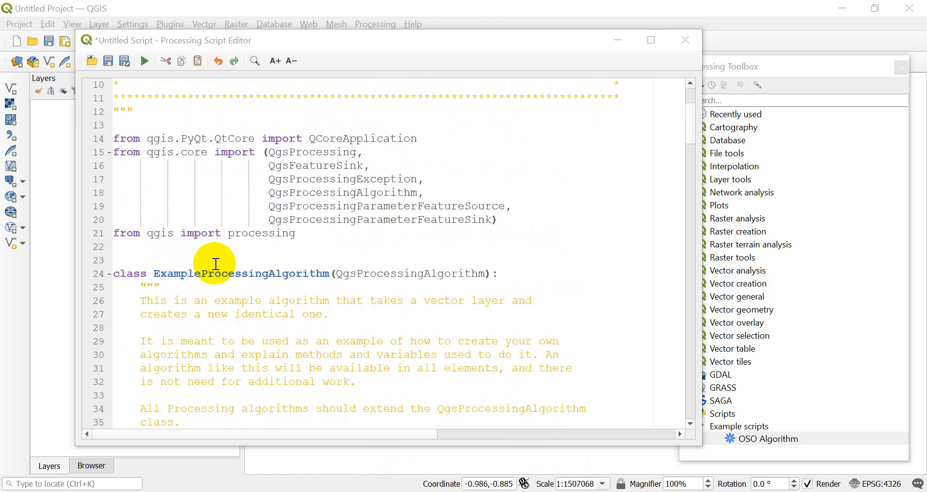
scroll(down, 3)
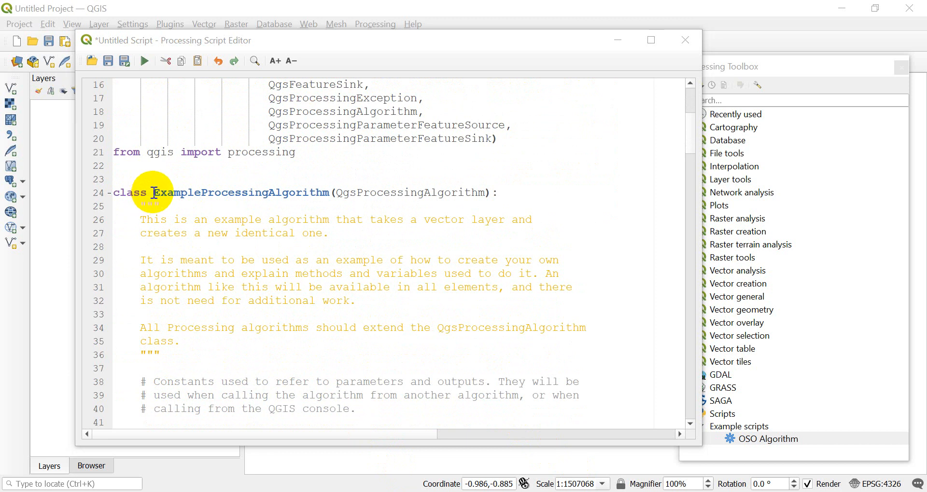
mouse_move(328, 210)
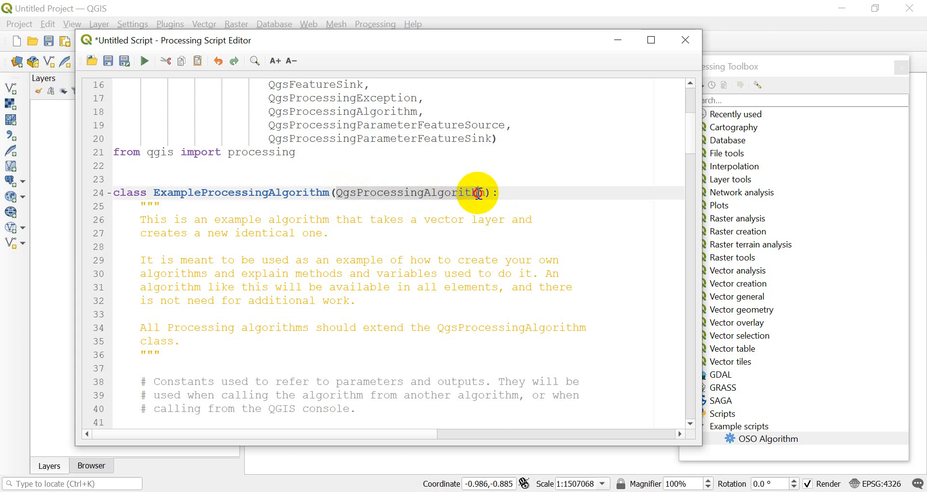
mouse_move(511, 194)
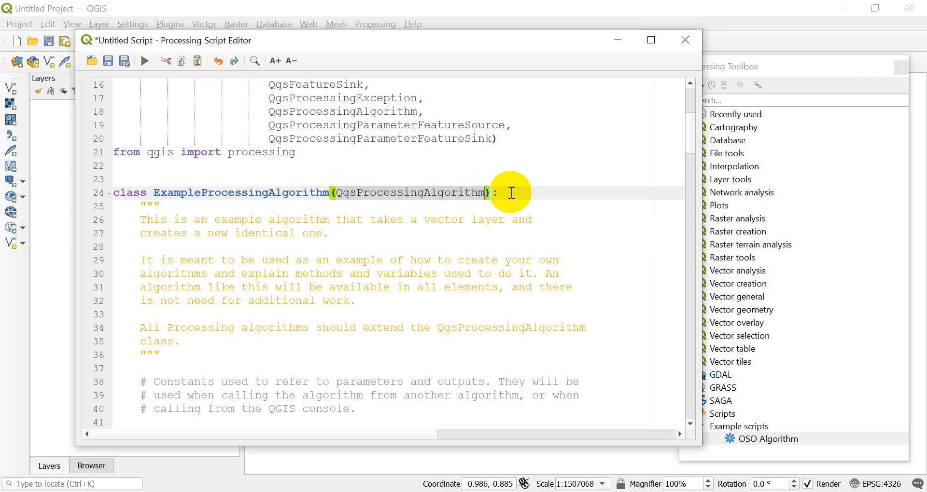
scroll(down, 3)
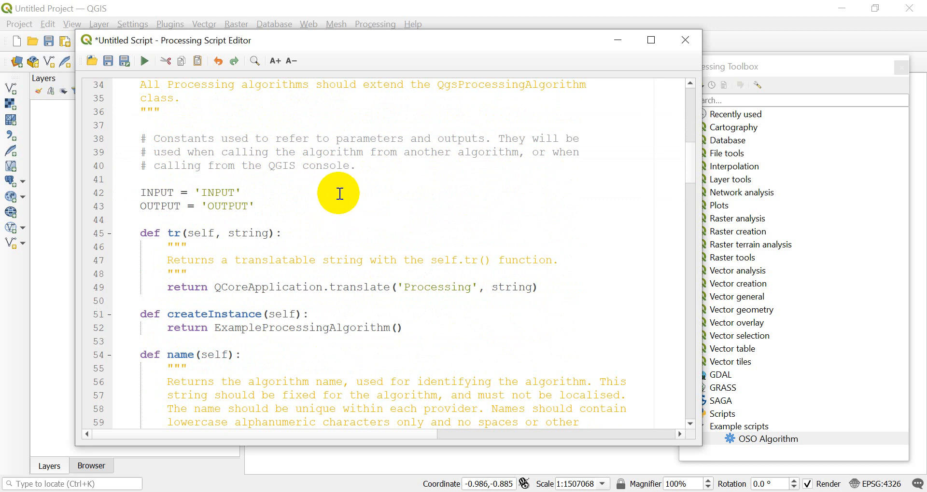
mouse_move(238, 172)
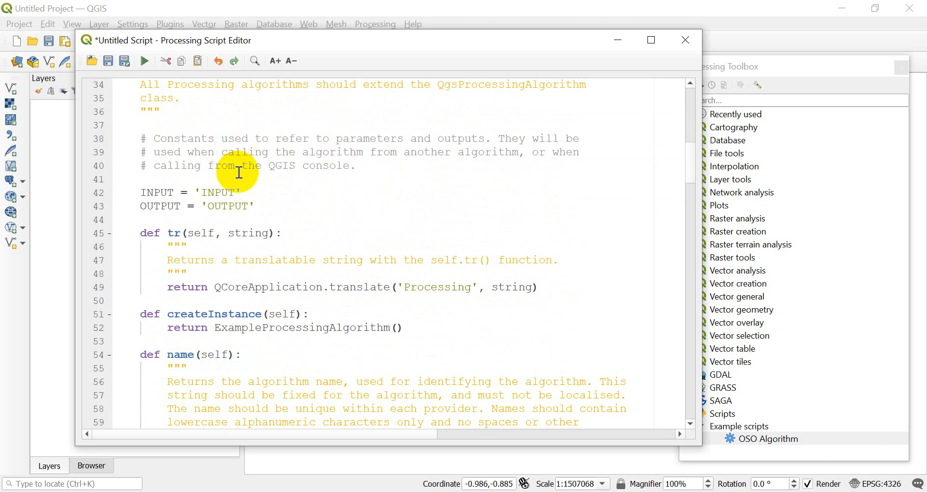
mouse_move(233, 214)
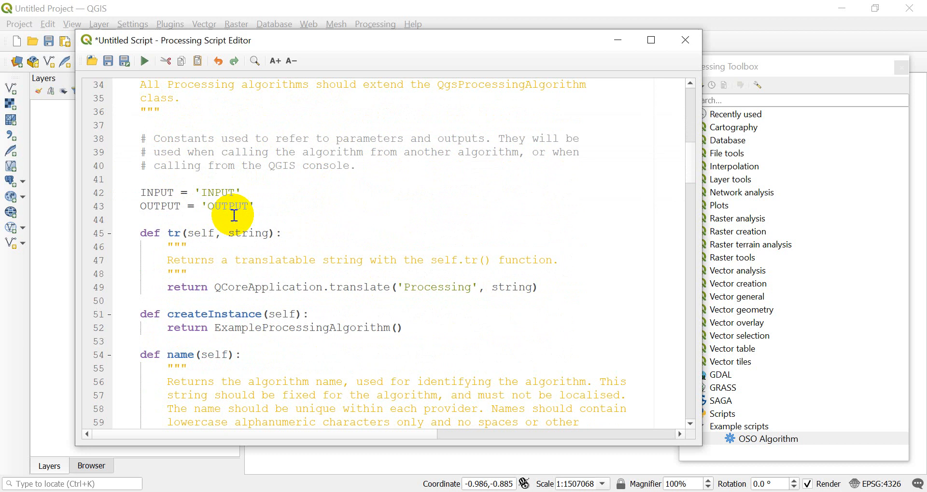
scroll(down, 3)
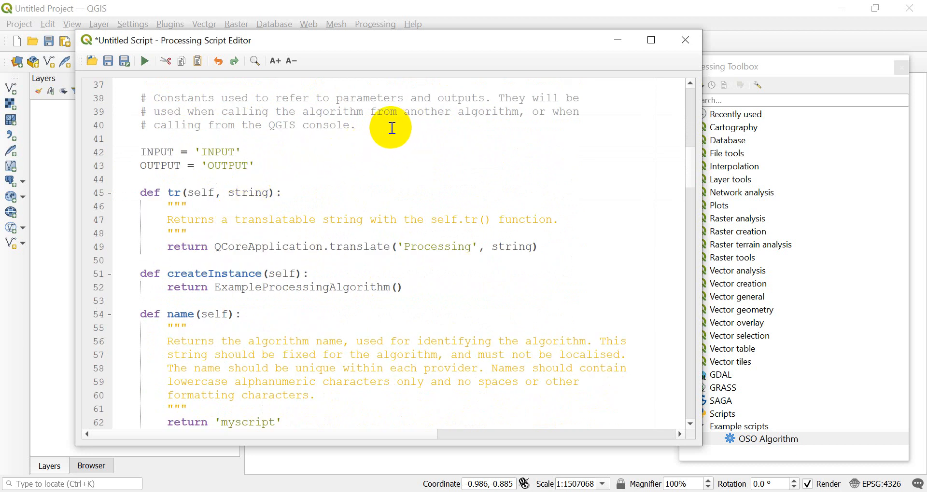
mouse_move(394, 133)
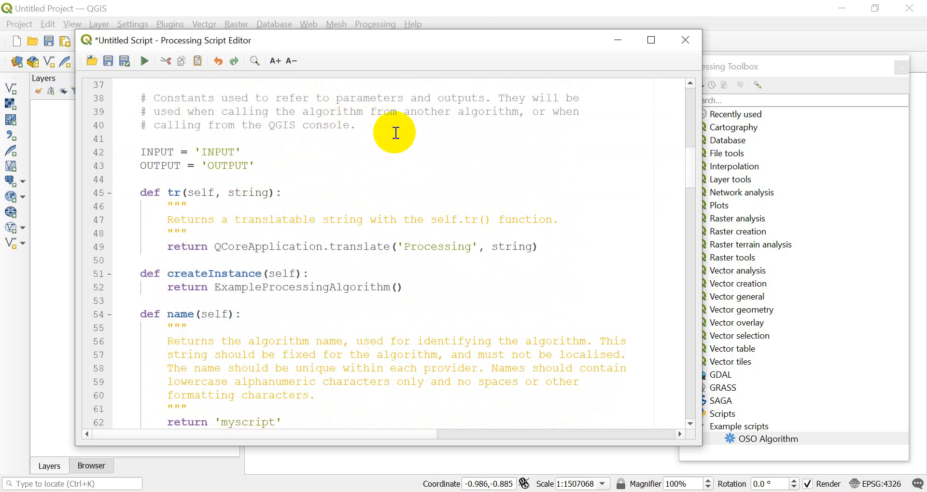
mouse_move(283, 139)
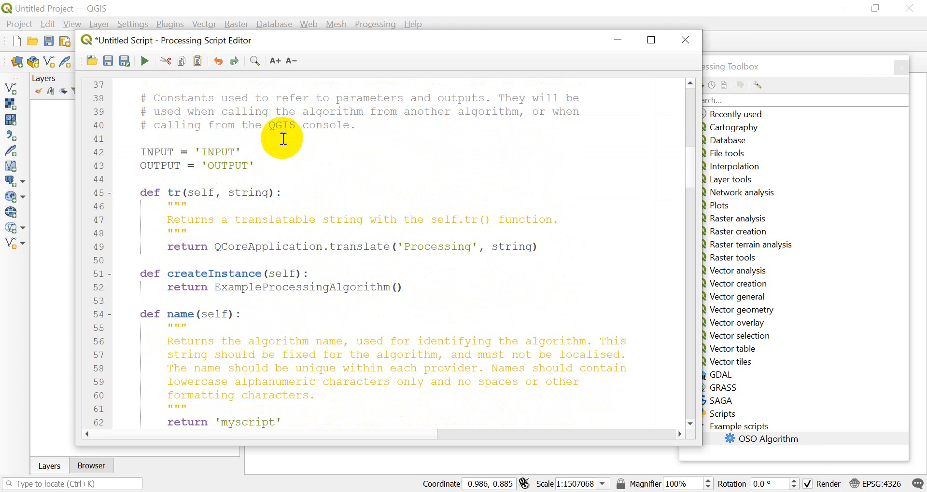
scroll(down, 3)
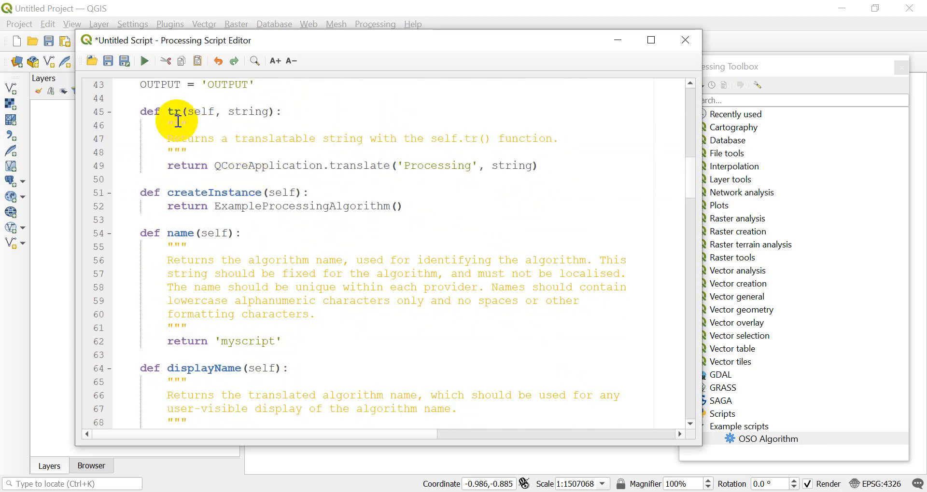
scroll(down, 3)
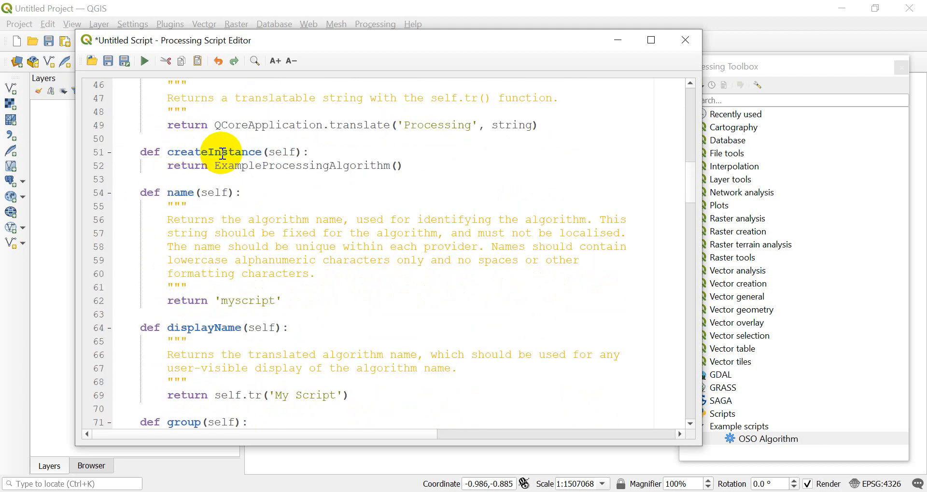
scroll(down, 3)
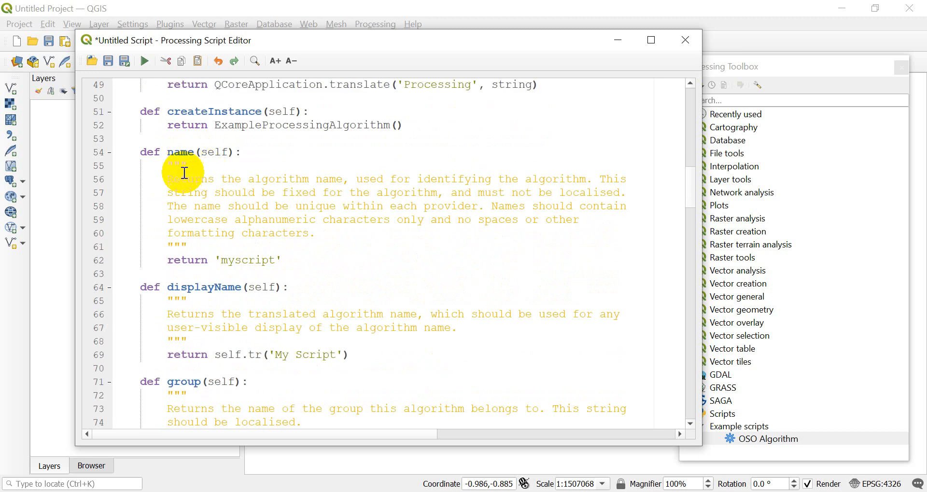
scroll(up, 3)
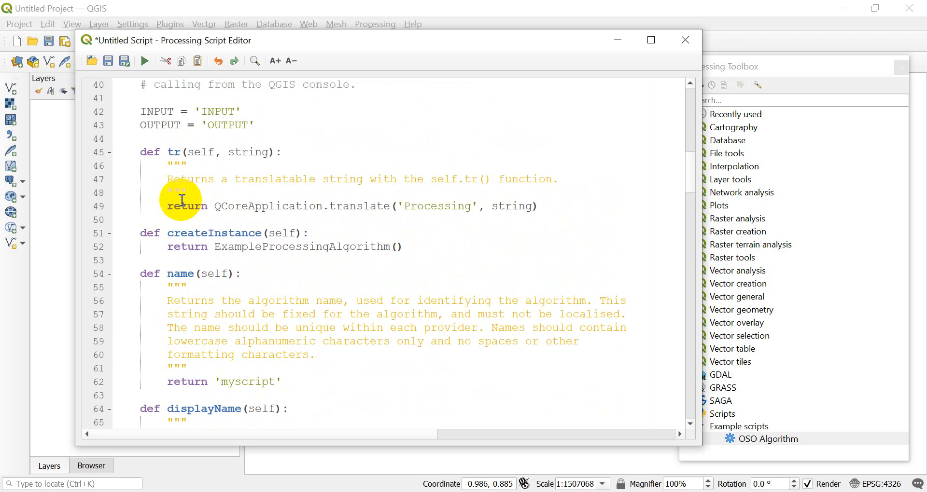
scroll(up, 3)
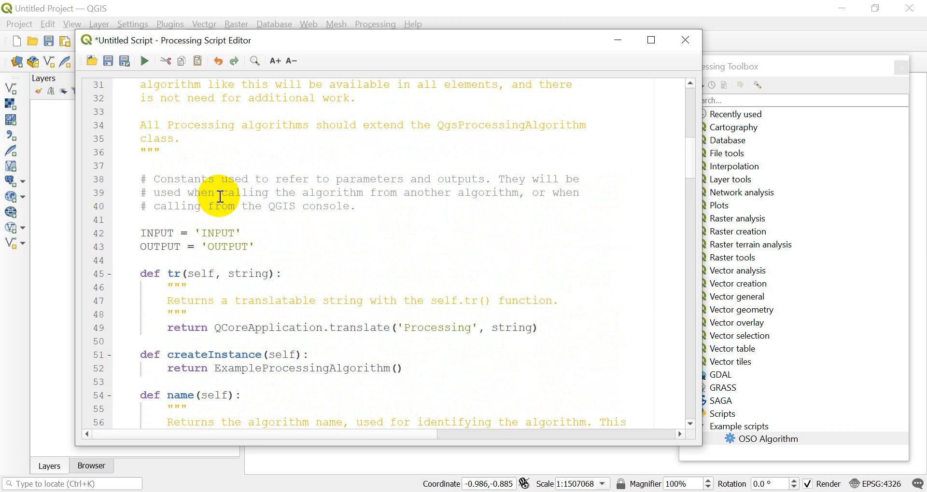
mouse_move(232, 227)
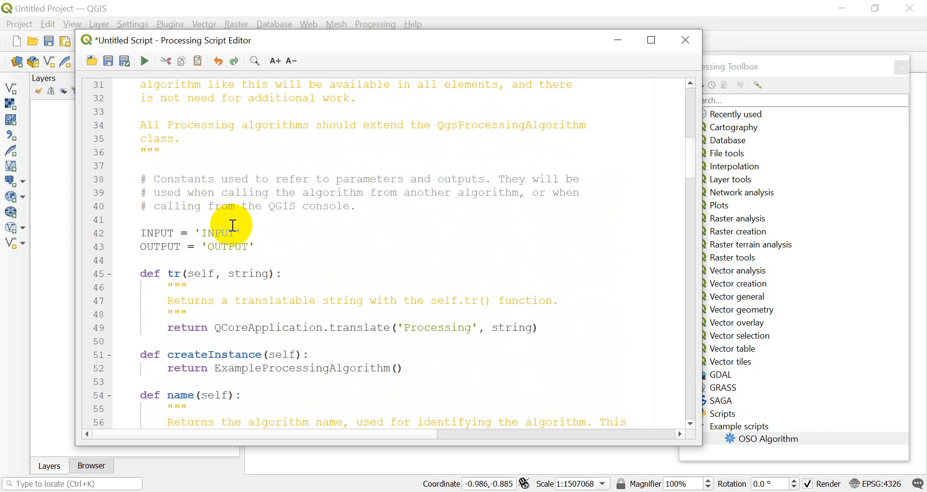
scroll(down, 3)
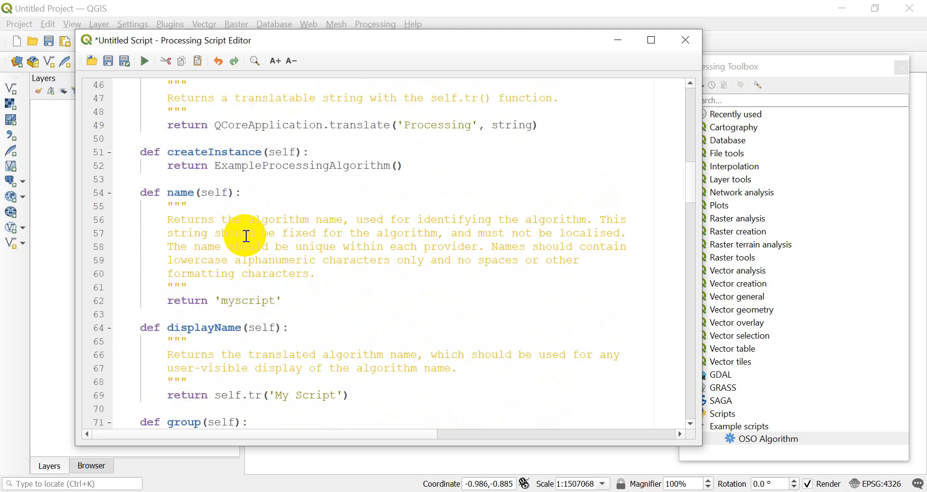
scroll(down, 3)
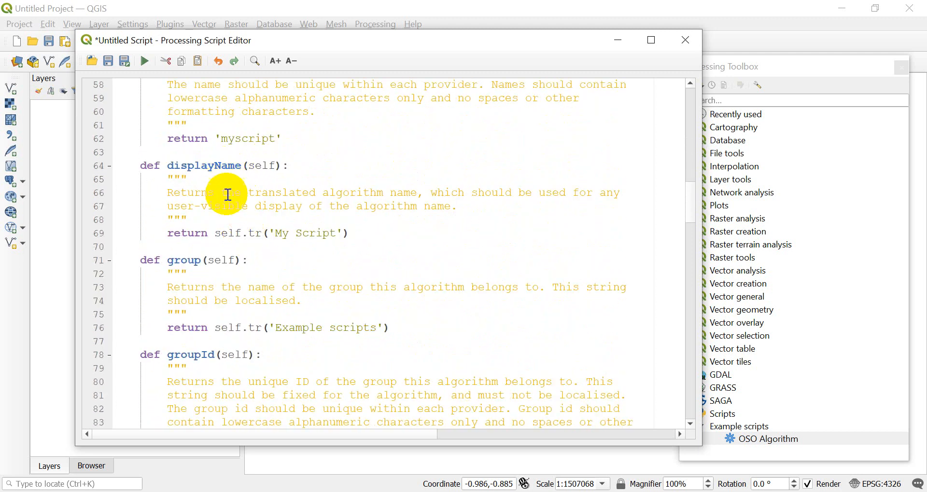
scroll(down, 3)
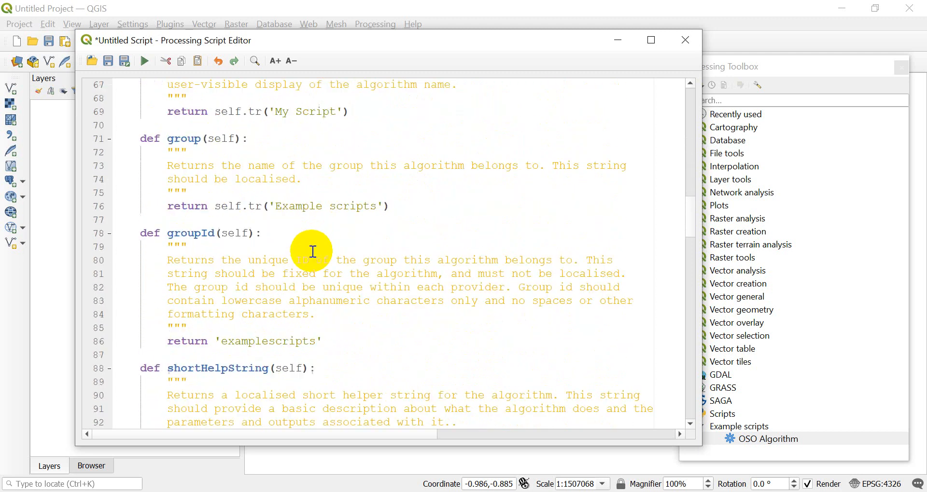
scroll(down, 3)
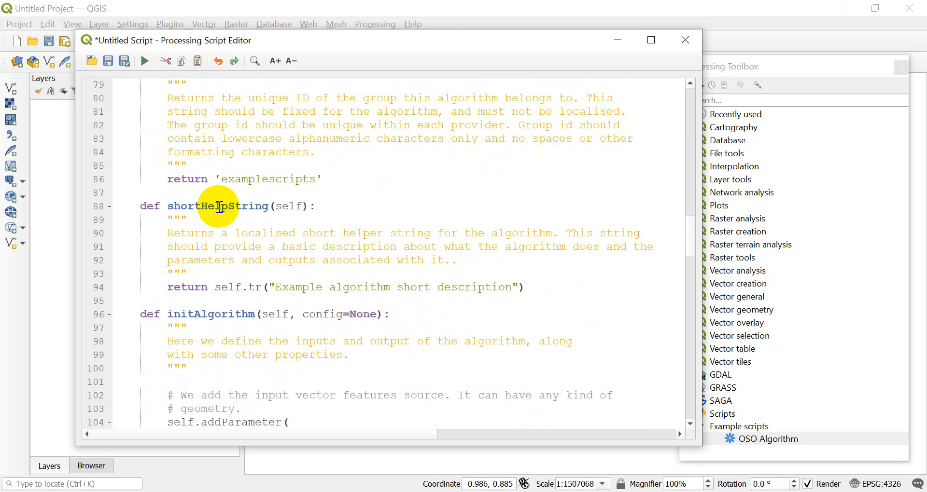
scroll(down, 3)
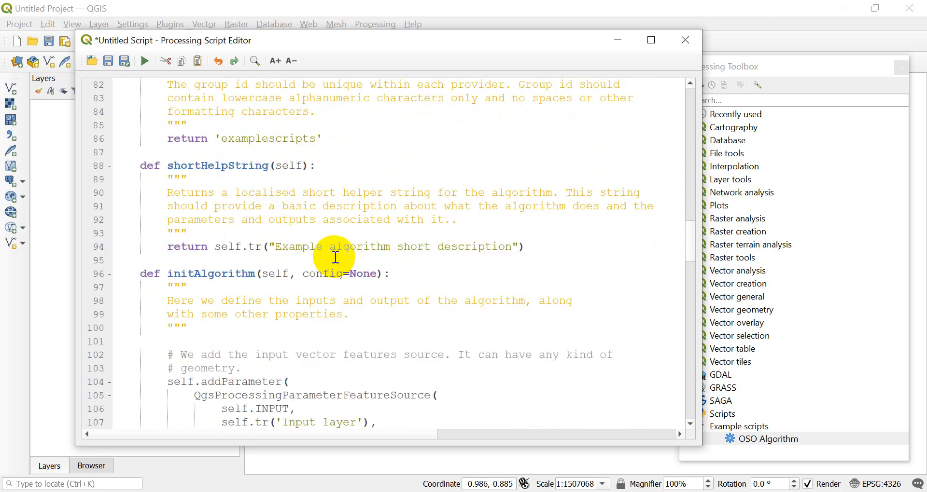
scroll(down, 3)
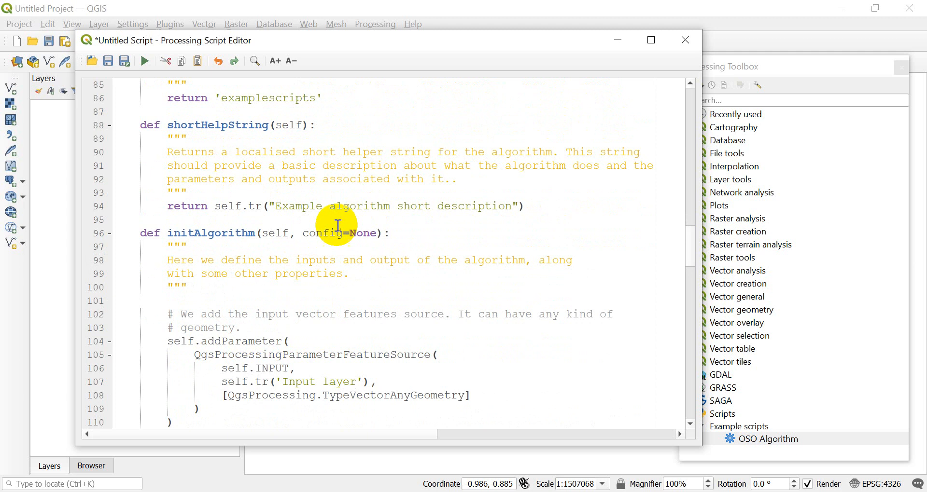
scroll(down, 3)
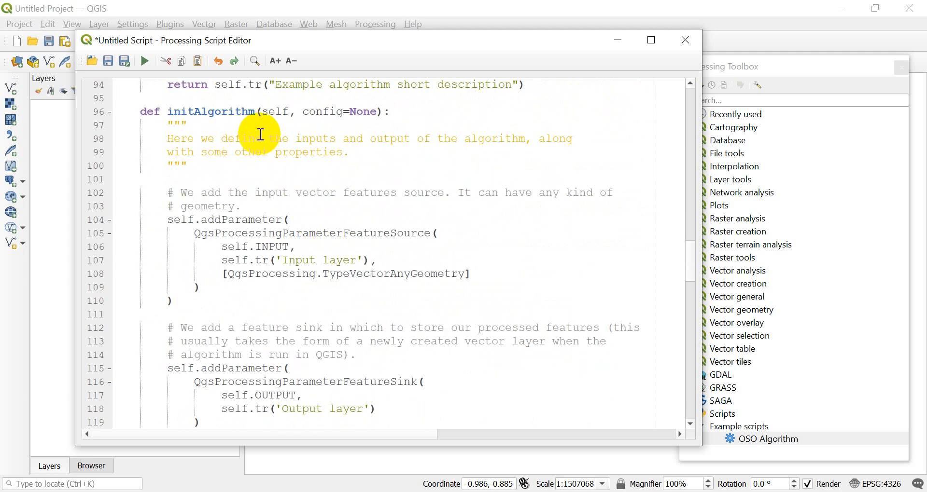
mouse_move(347, 211)
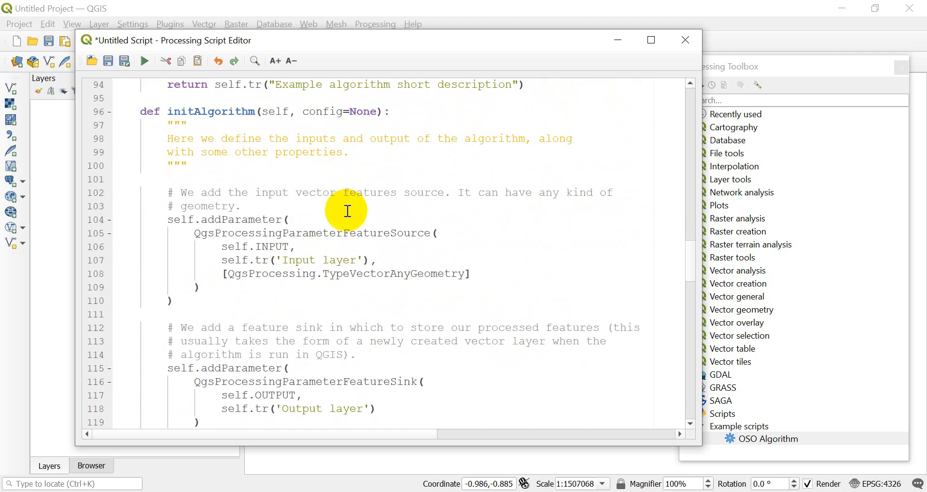
mouse_move(253, 215)
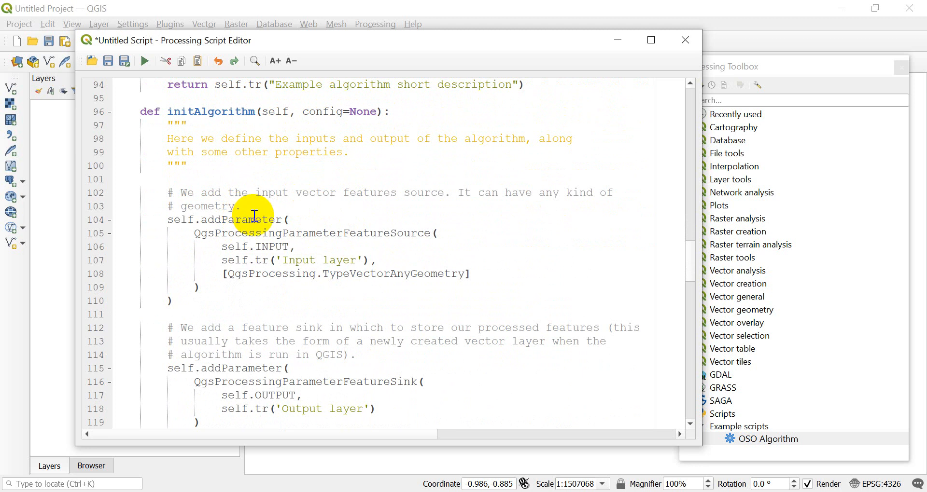
mouse_move(260, 247)
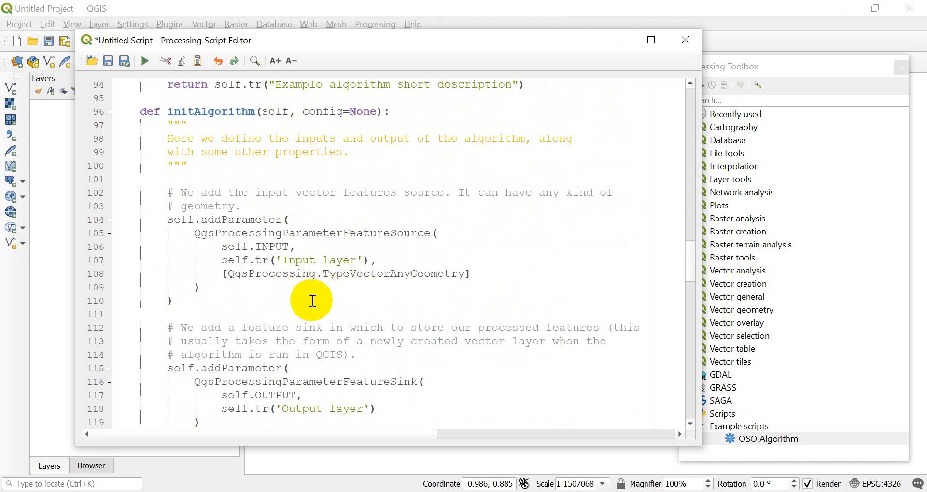
mouse_move(292, 307)
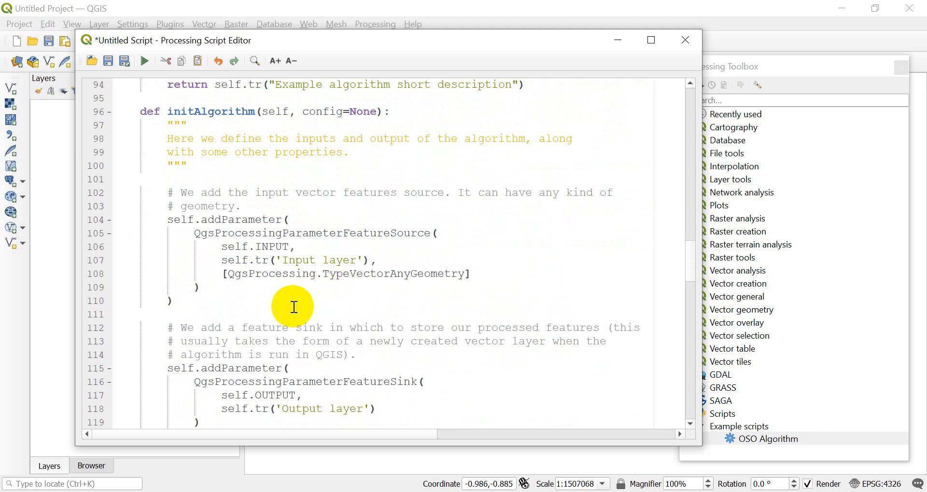
mouse_move(255, 272)
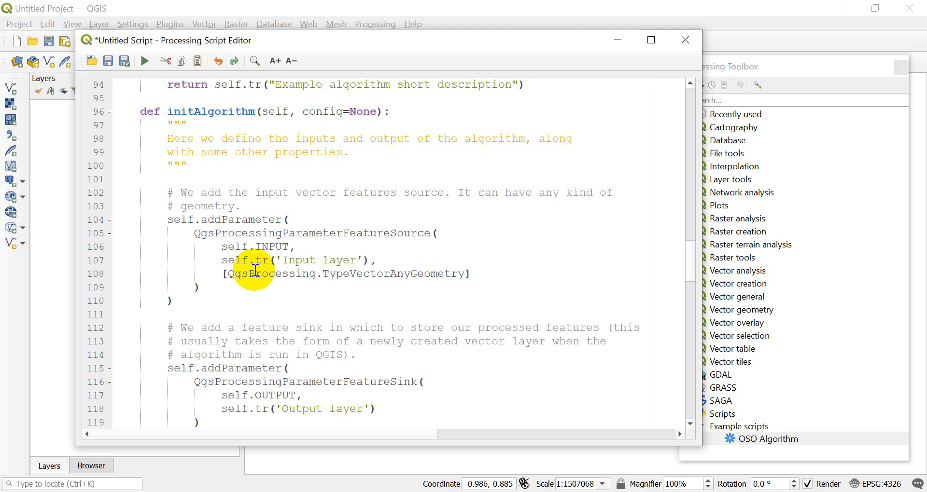
mouse_move(280, 229)
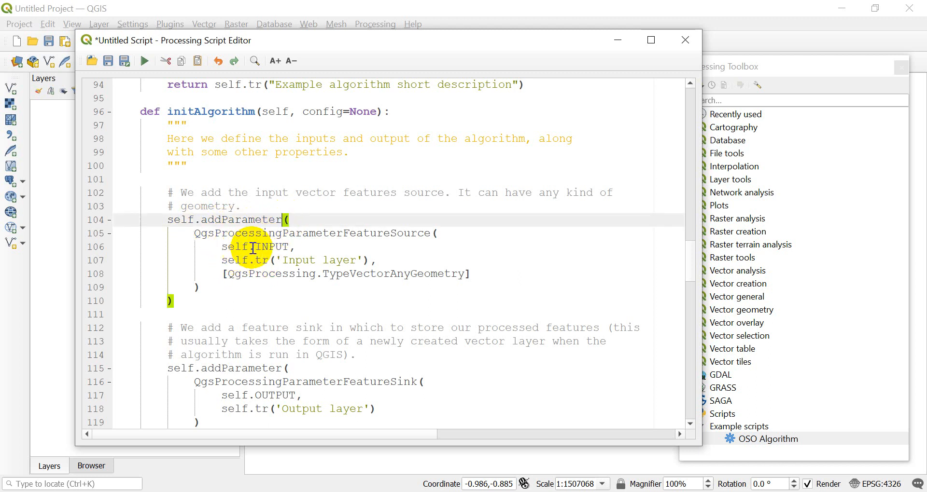
mouse_move(428, 232)
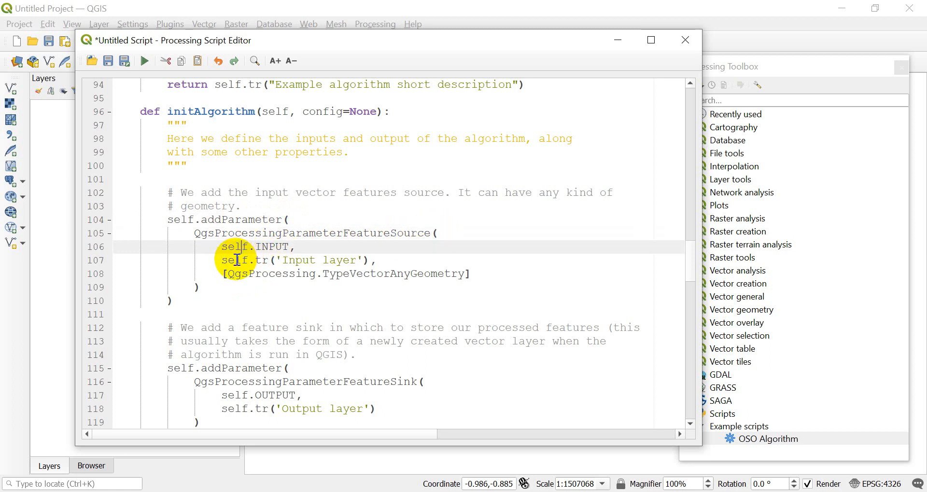
mouse_move(286, 260)
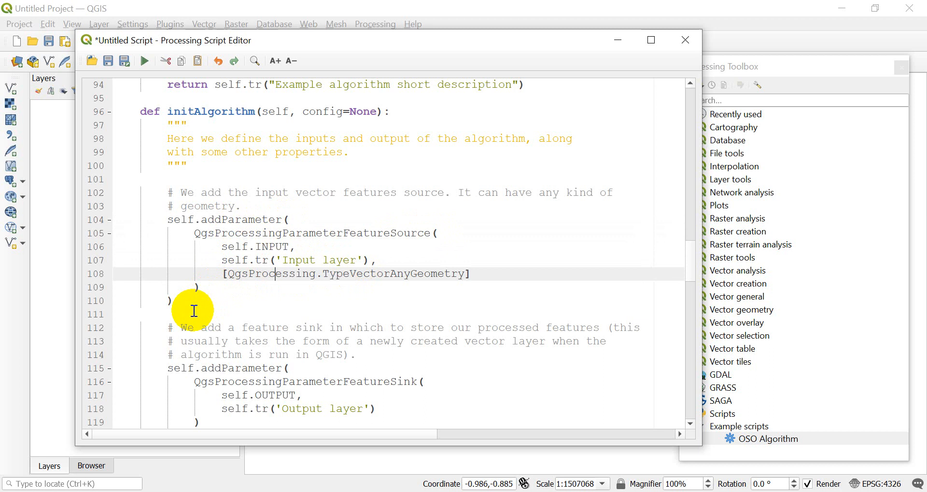
Add a new self.addParameter(QgsProcessingParameterFeatureSource(self.INPUT, ...)) line below the input block.
click(171, 300)
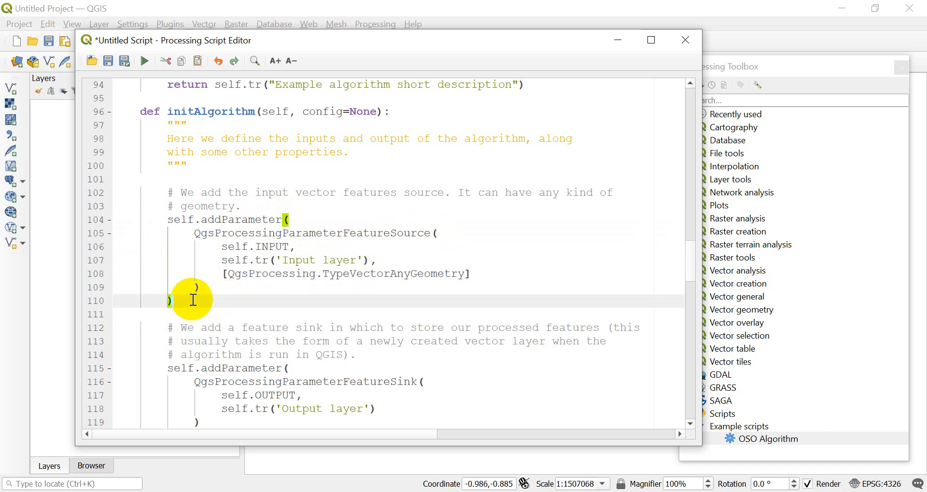
text(s)
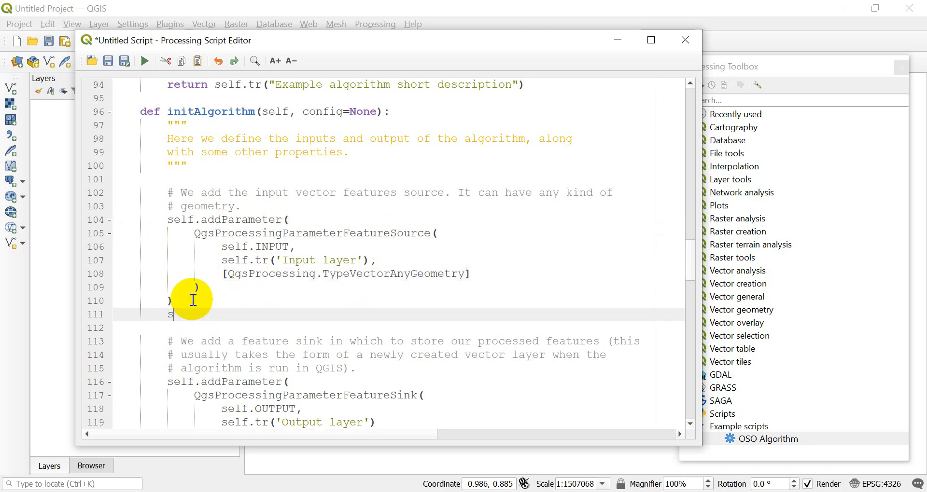
text(elf.addParameter()
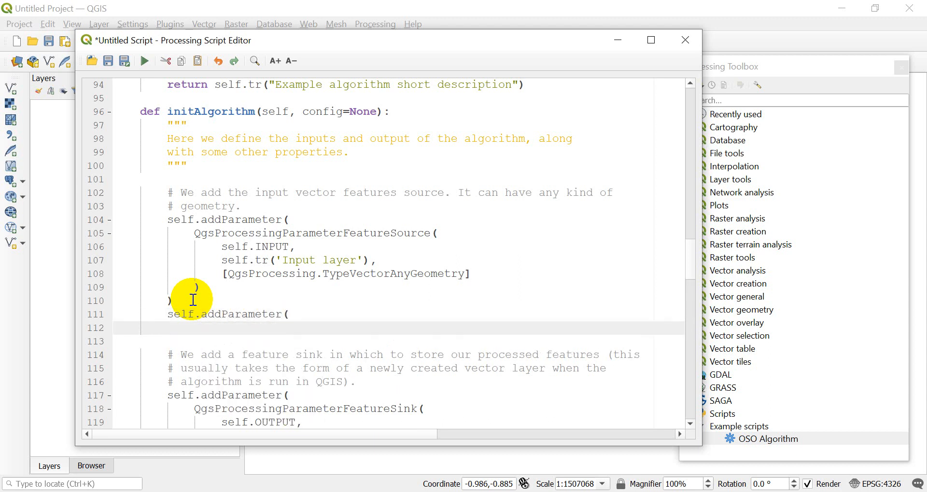
text(QgsProcessingParameterFeatu)
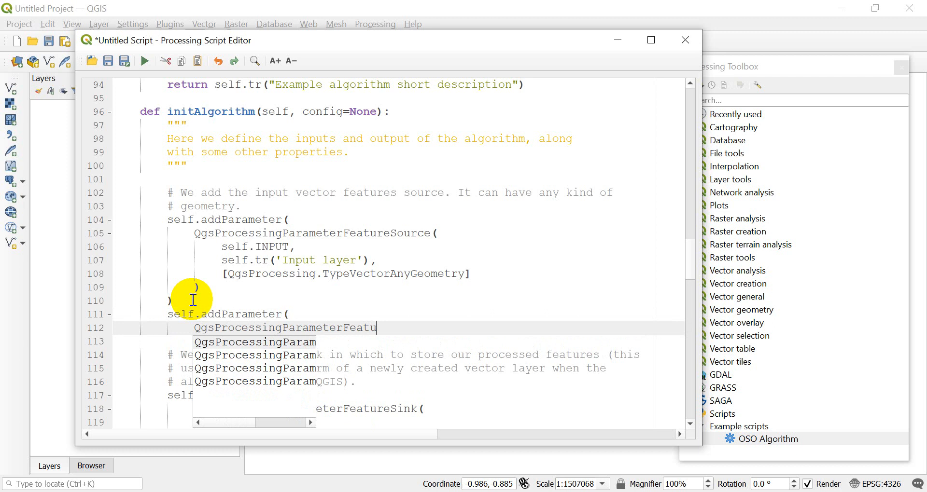
text(reSource()
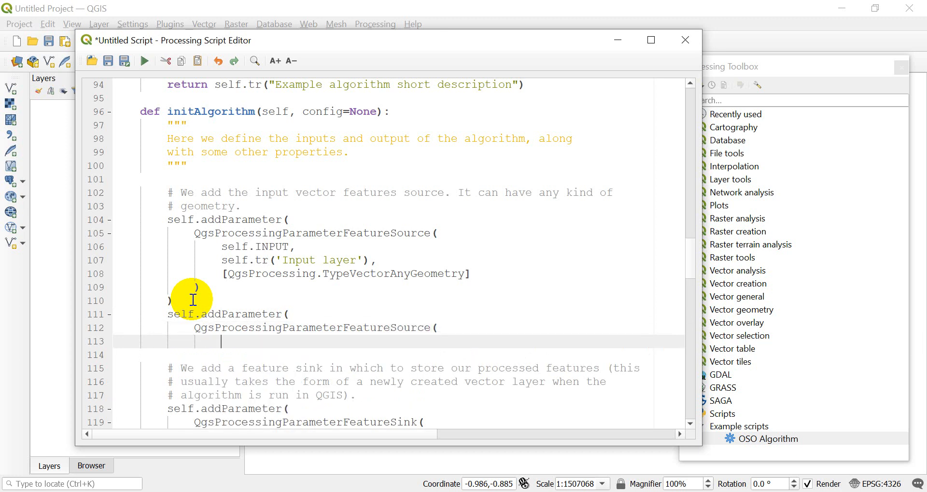
text(self)
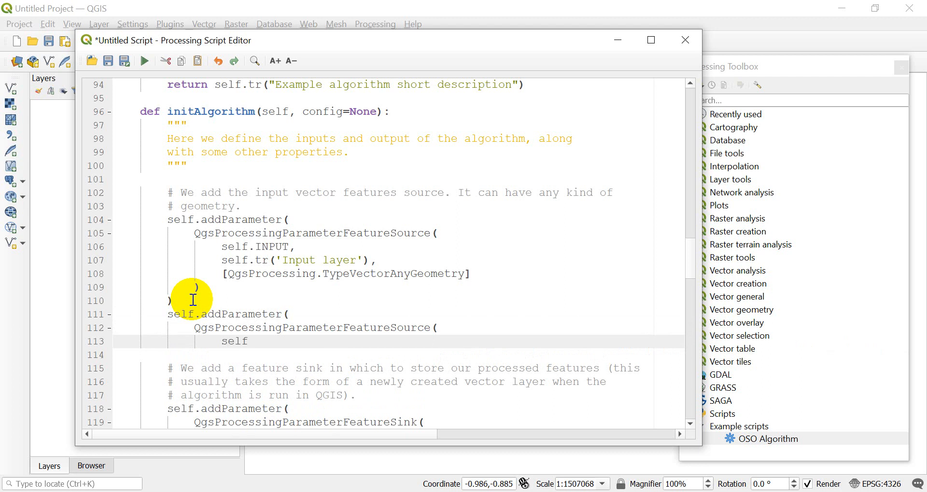
text(.INPUT,)
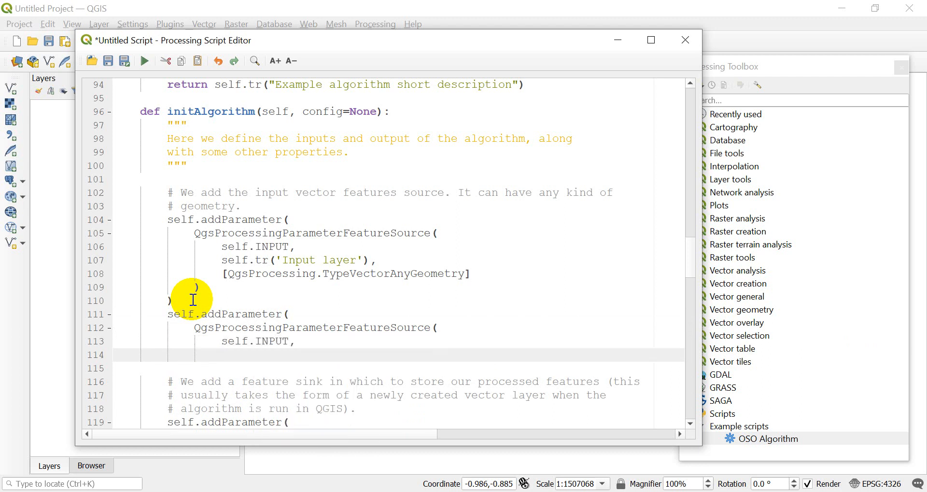
text(self.)
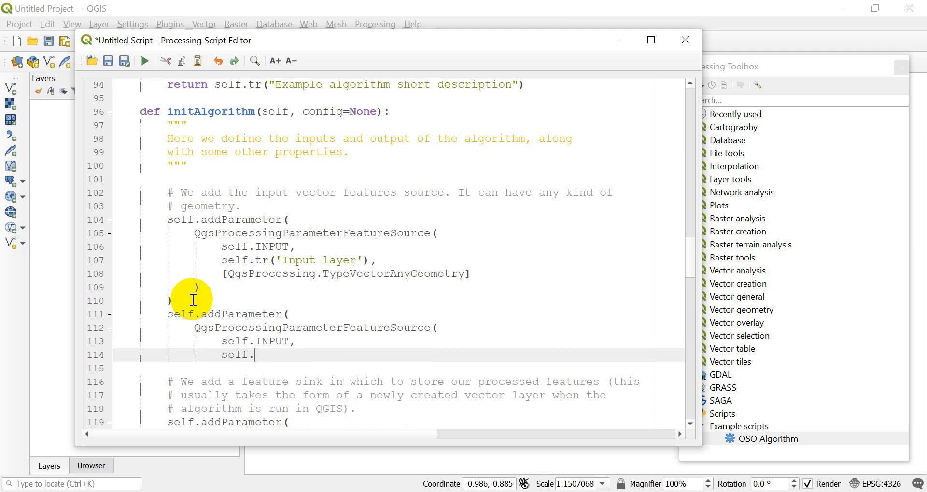
text(tr(')
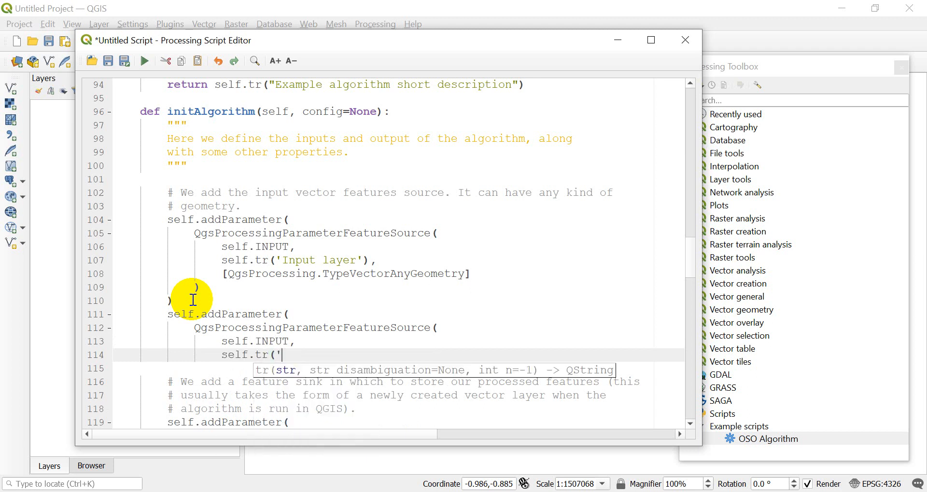
Title the new parameter 'Second layer' and restrict it to QgsProcessing.TypeVectorPoint.
text(S)
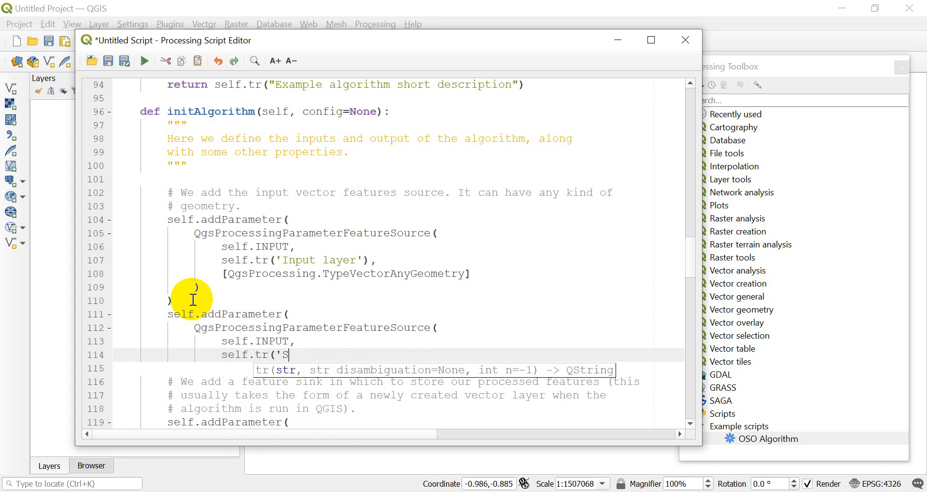
text(econd layer'),)
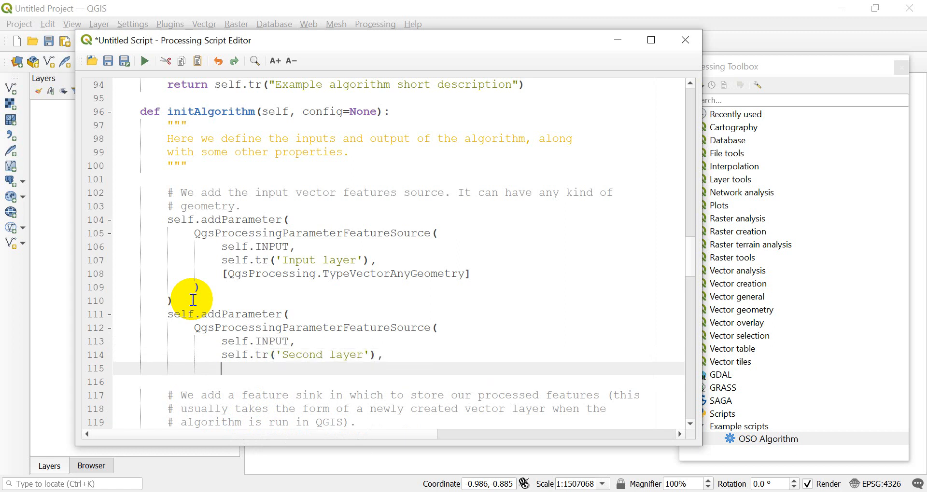
text([)
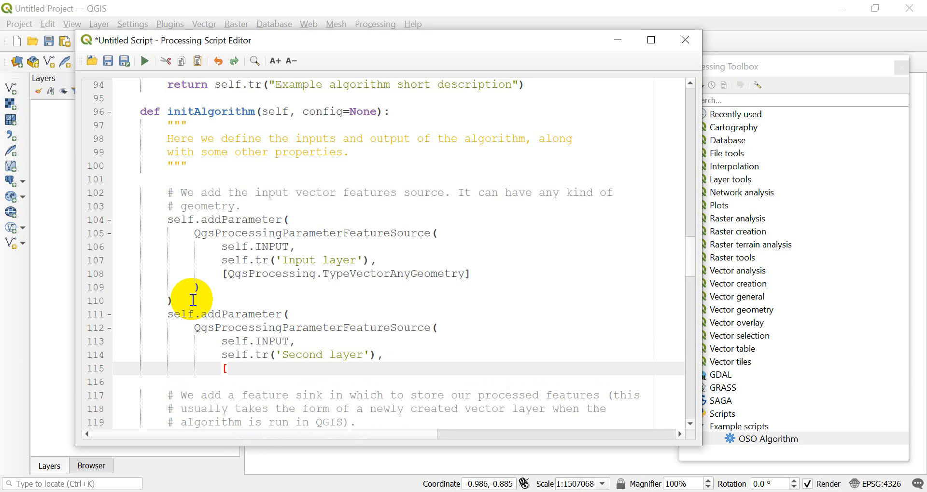
text(])
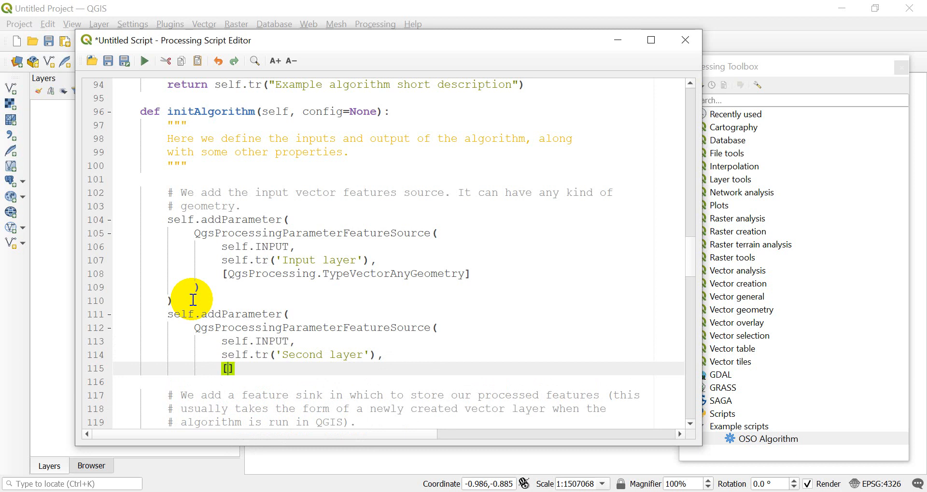
text(QgsProcessing.)
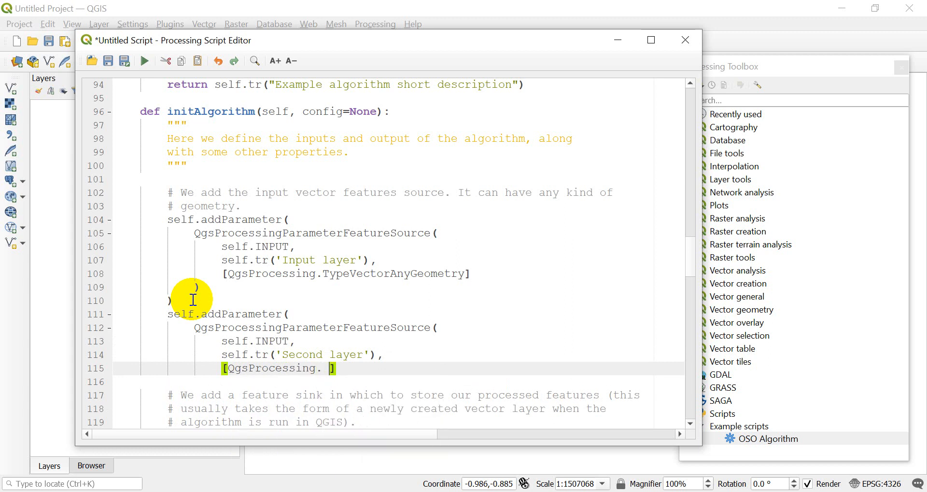
text(TypeV)
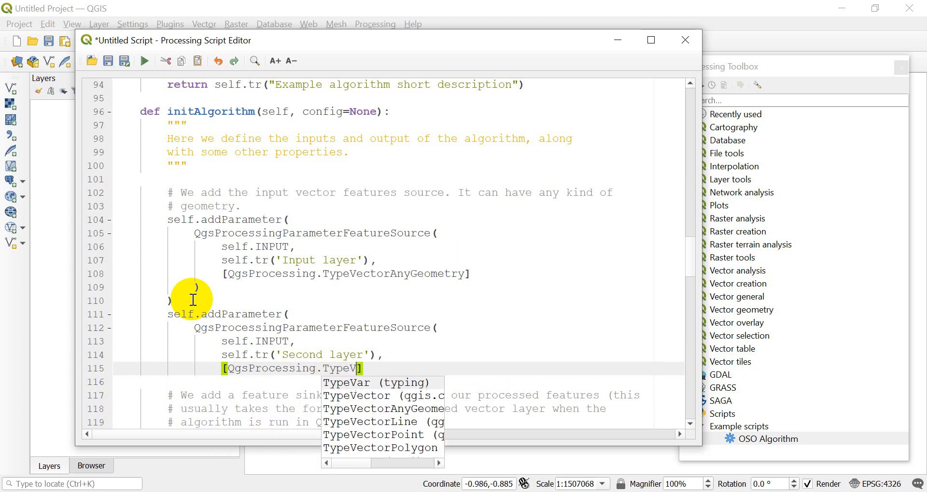
text(ec)
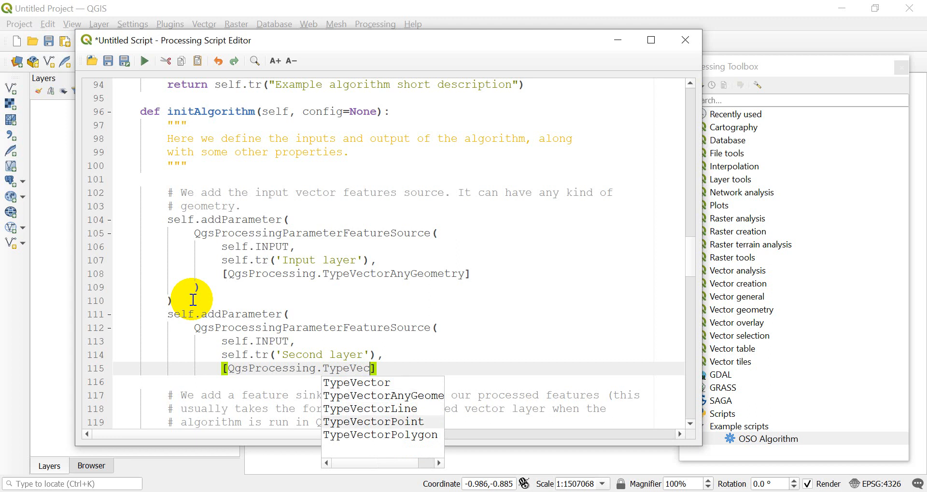
click(373, 421)
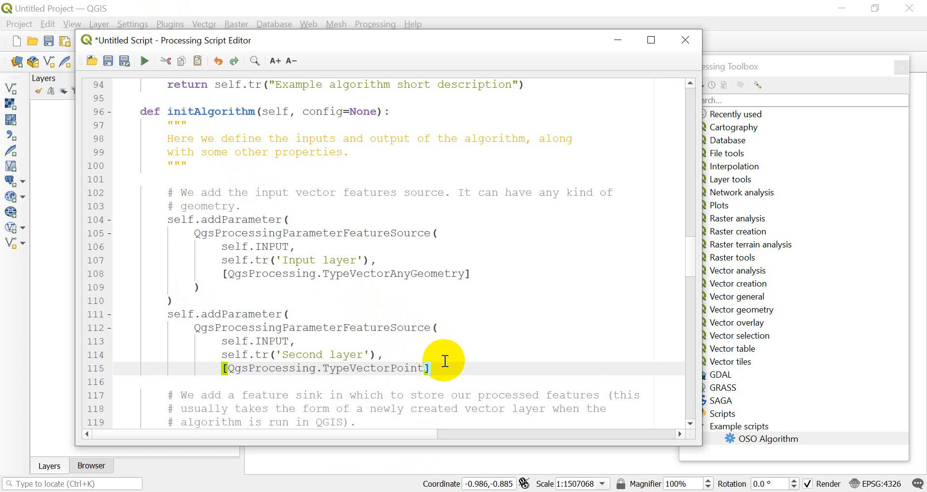
mouse_move(432, 405)
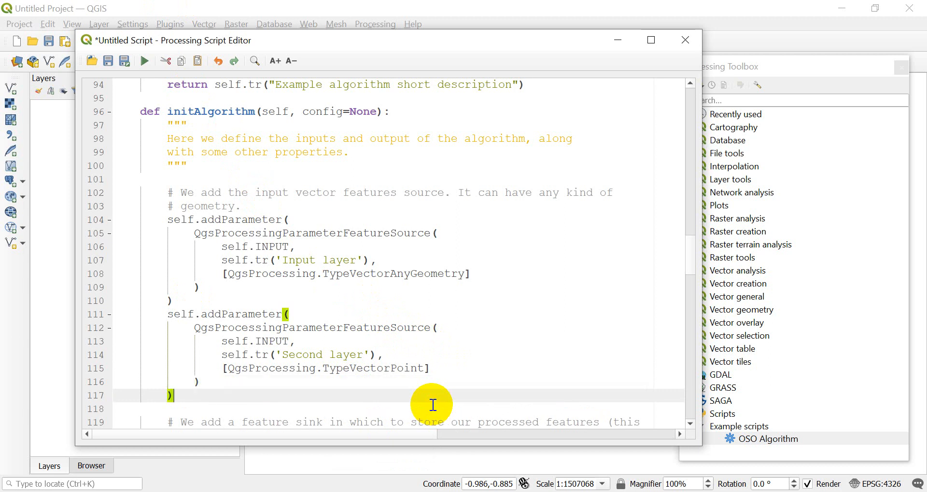
mouse_move(250, 309)
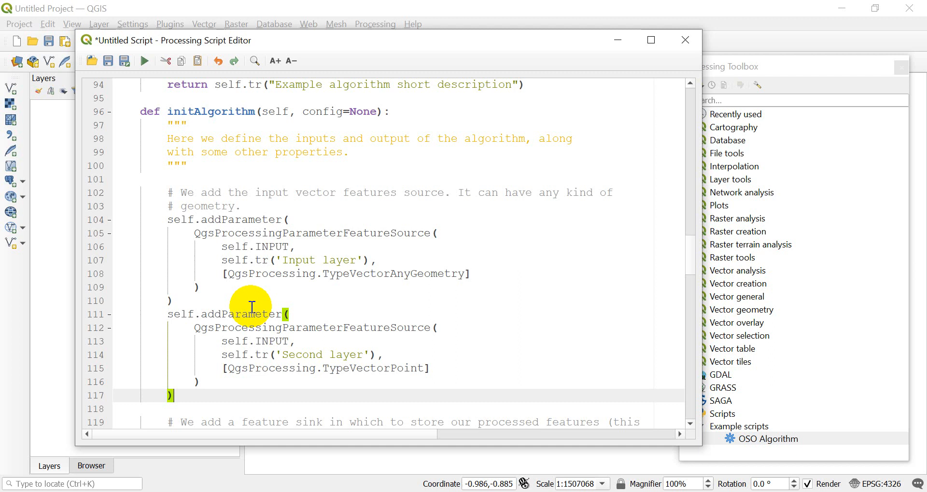
mouse_move(119, 77)
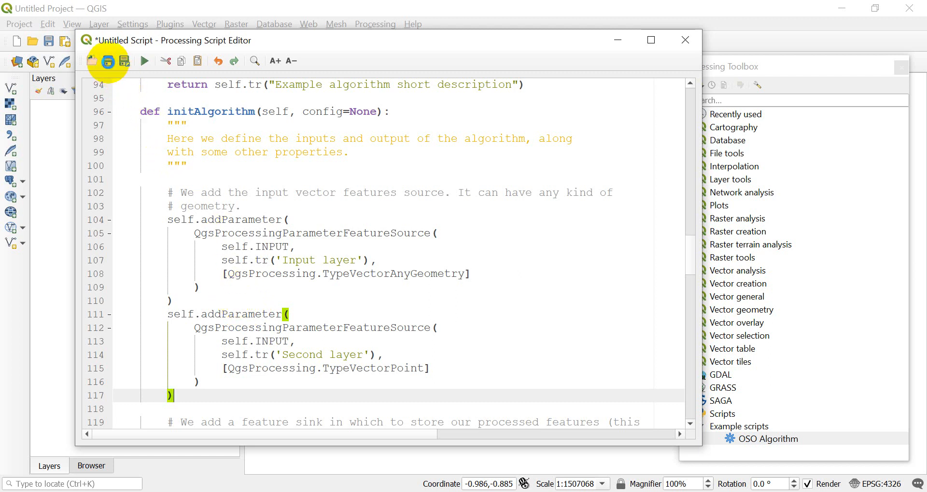
Save the script under the file name ytalg.
click(108, 61)
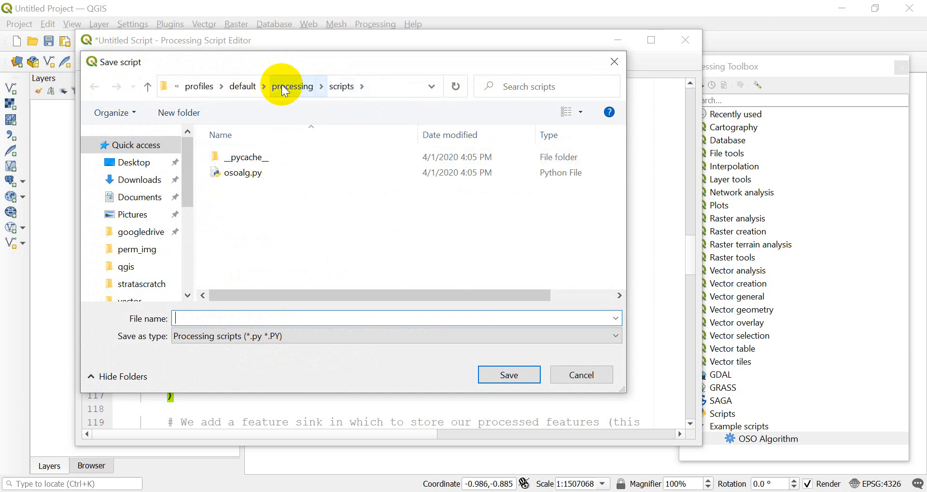
mouse_move(290, 253)
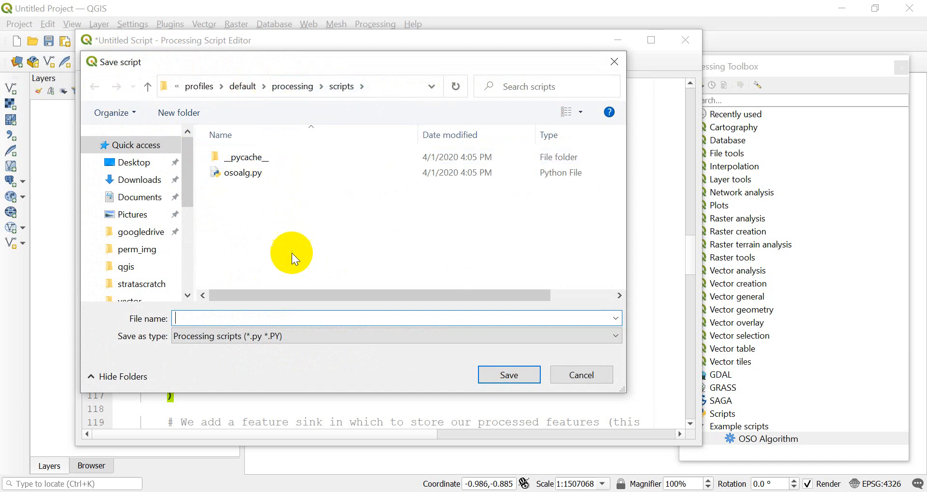
mouse_move(293, 317)
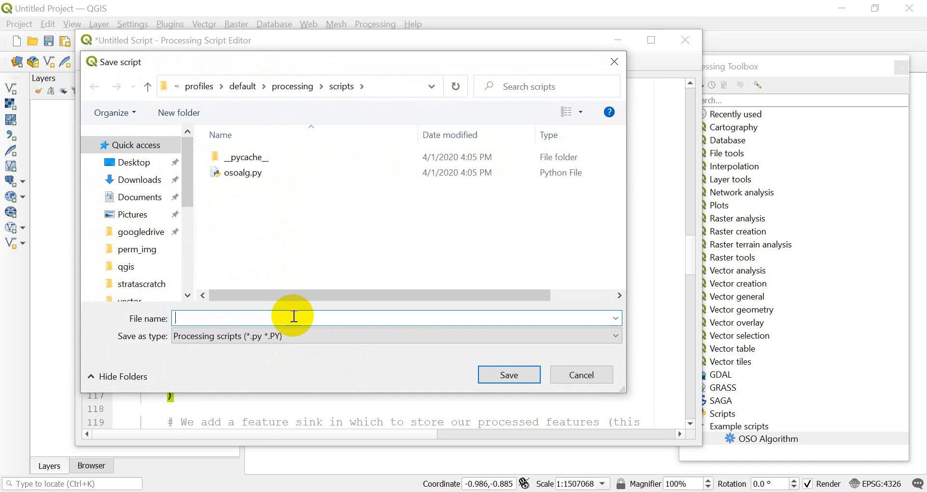
text(yt)
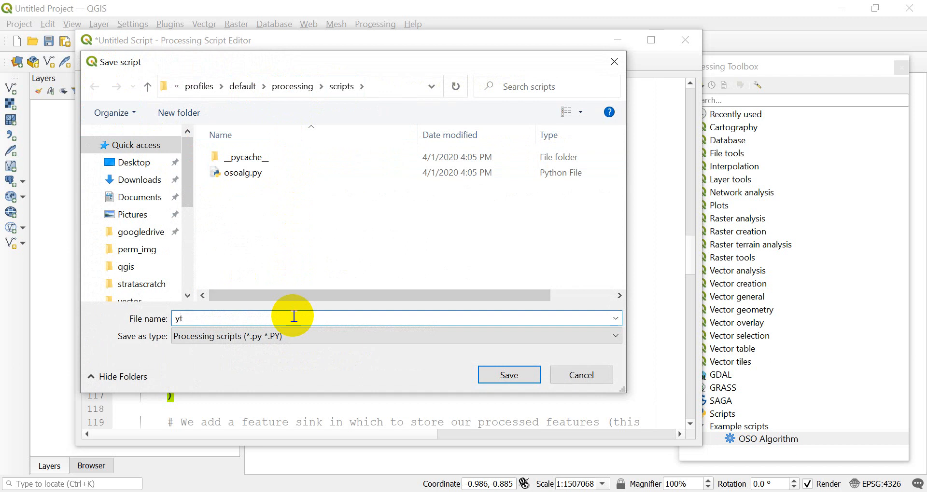
text(alg)
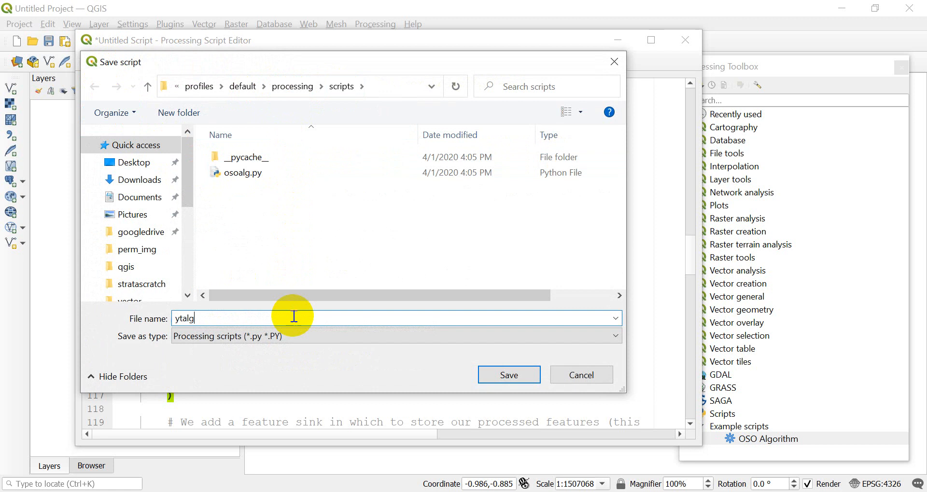
click(508, 374)
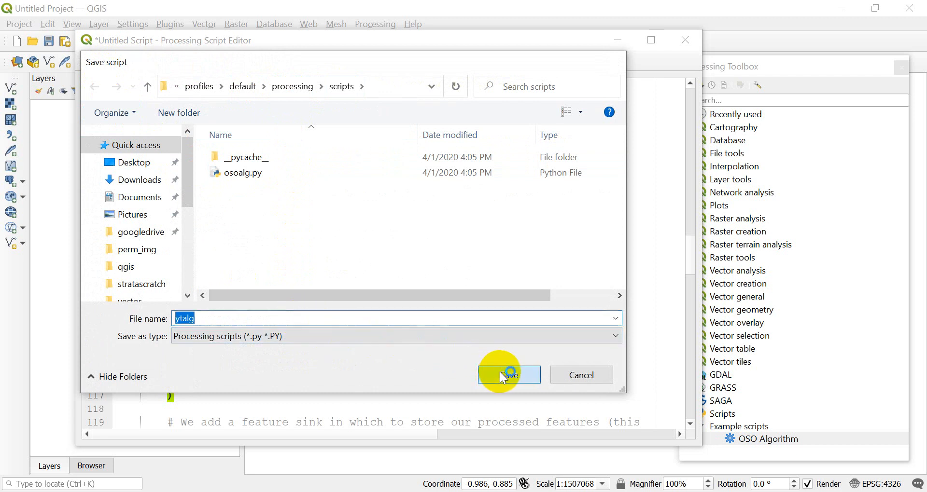
click(508, 374)
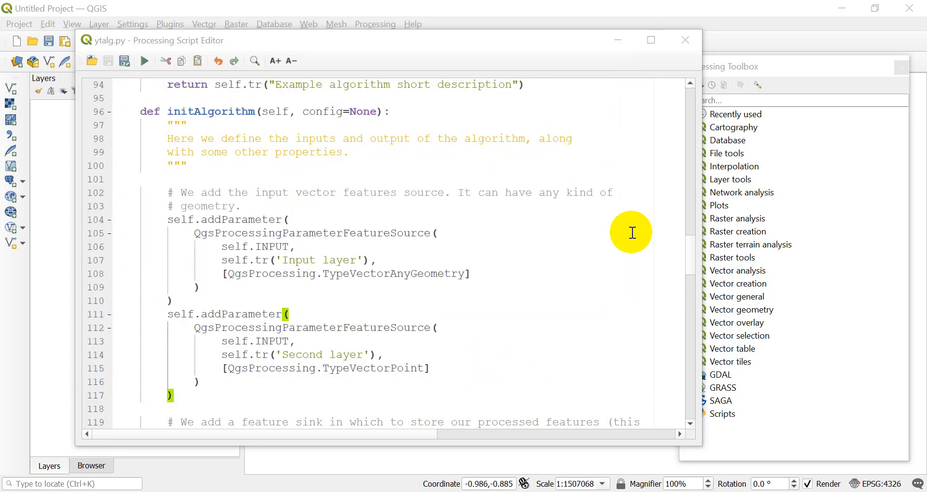
mouse_move(685, 41)
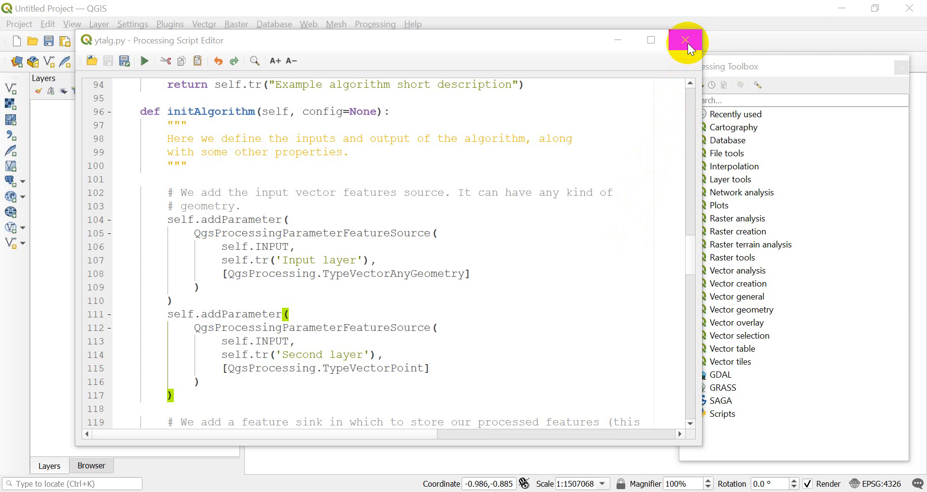
Close the editor, open My Script from the toolbox's Scripts group, then close its dialog.
click(685, 41)
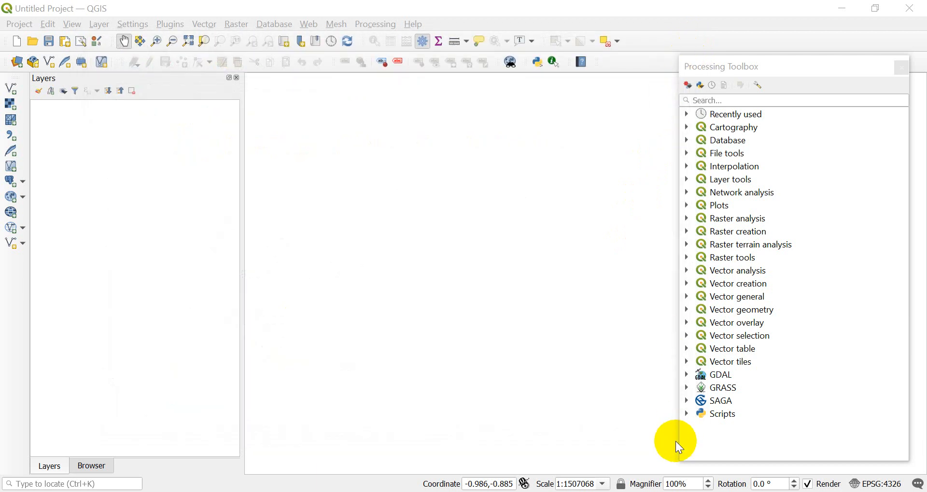
click(687, 414)
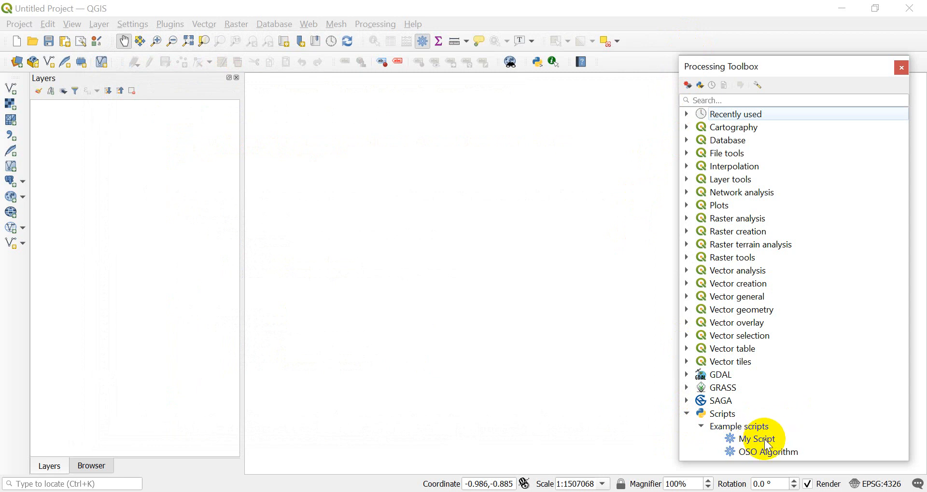
double_click(758, 439)
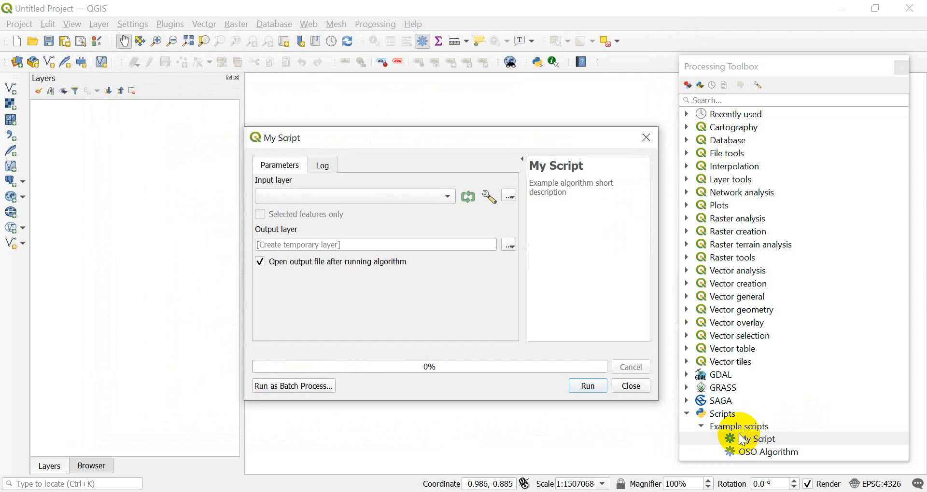
mouse_move(448, 198)
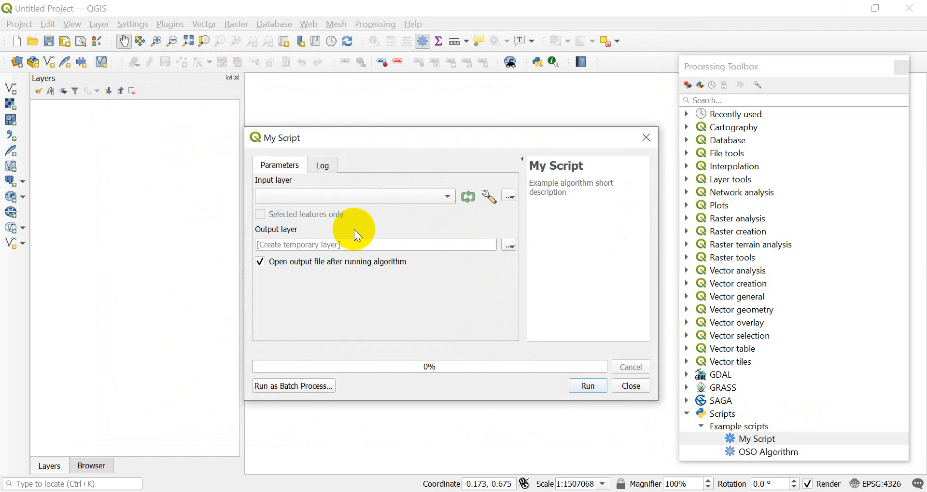
mouse_move(300, 217)
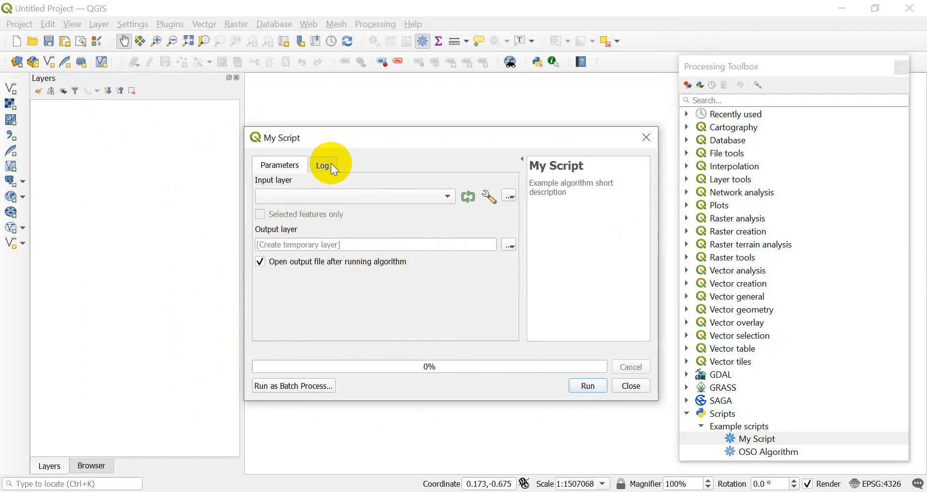
click(508, 195)
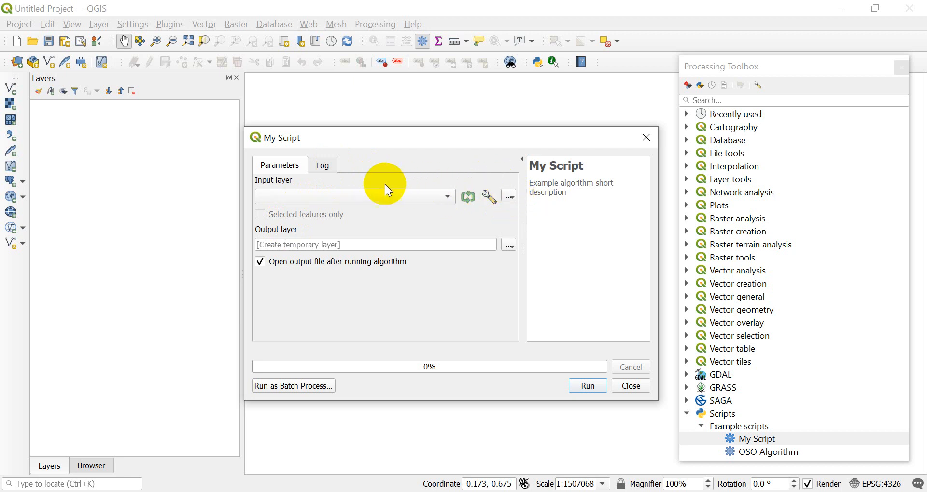
mouse_move(543, 358)
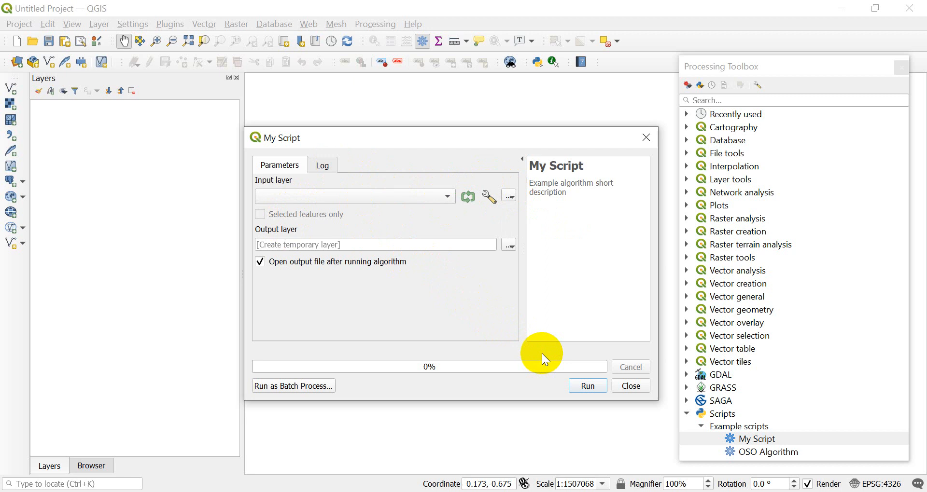
mouse_move(565, 376)
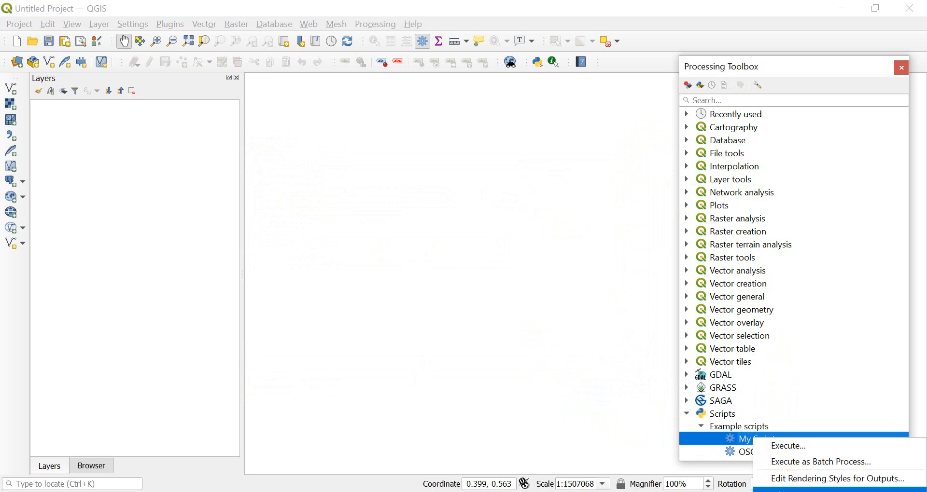
Reopen the script and add an INPUT_PT = 'INPUT_PT' constant below INPUT.
click(788, 445)
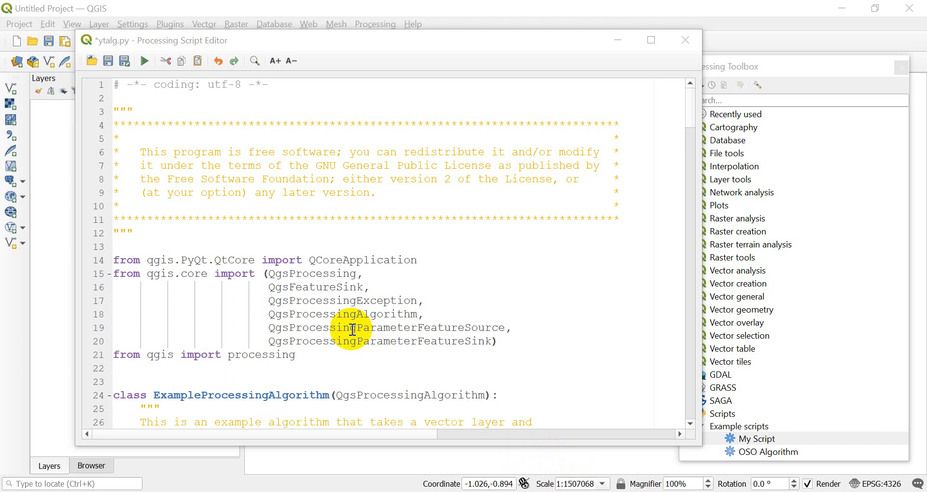
scroll(down, 3)
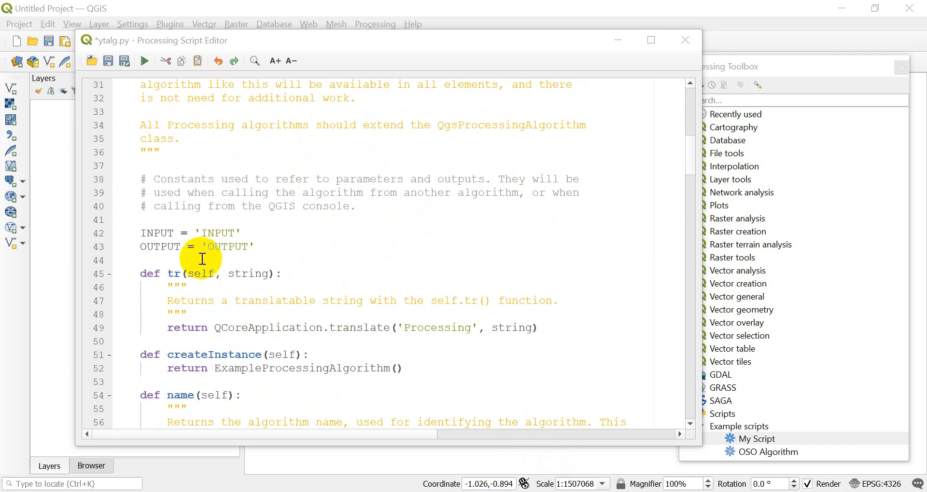
key(Return)
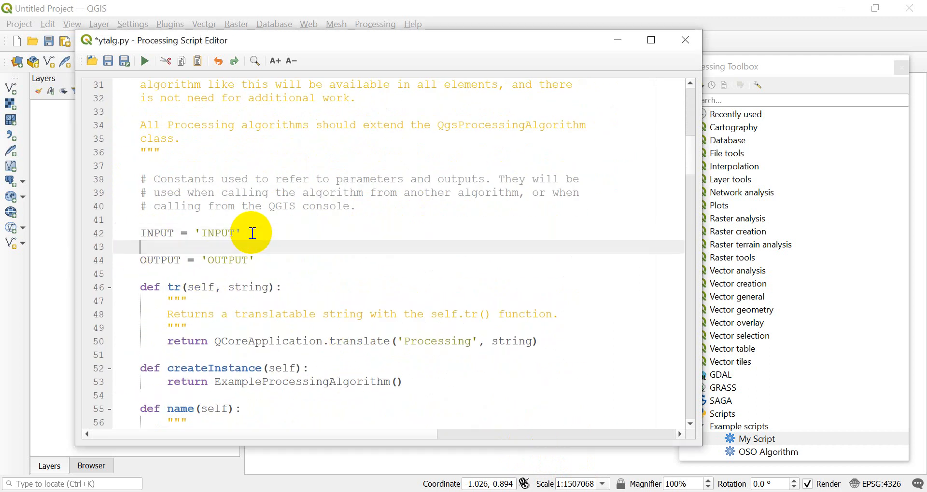
text(INPUT)
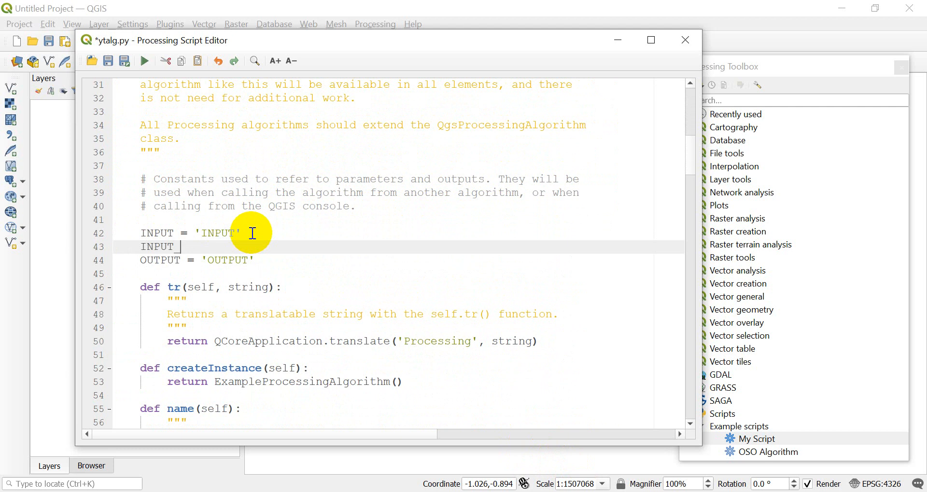
text(_PT)
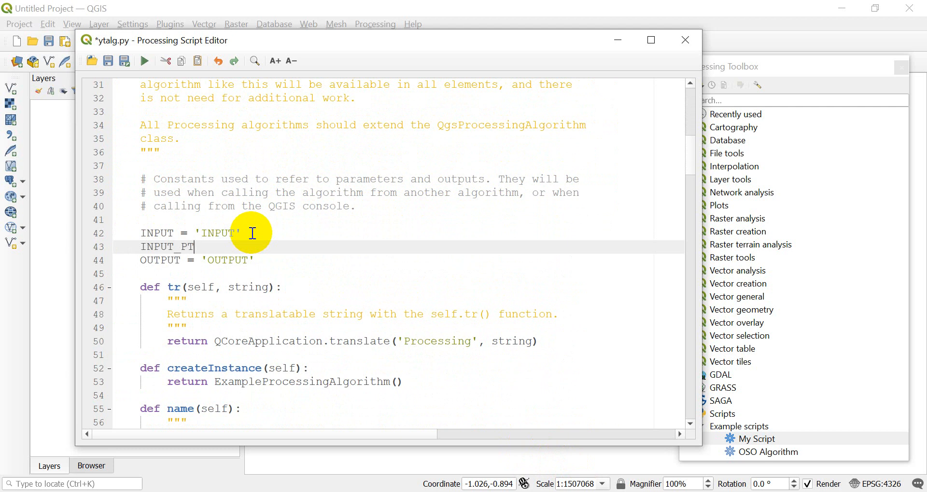
text(= 'INPUT)
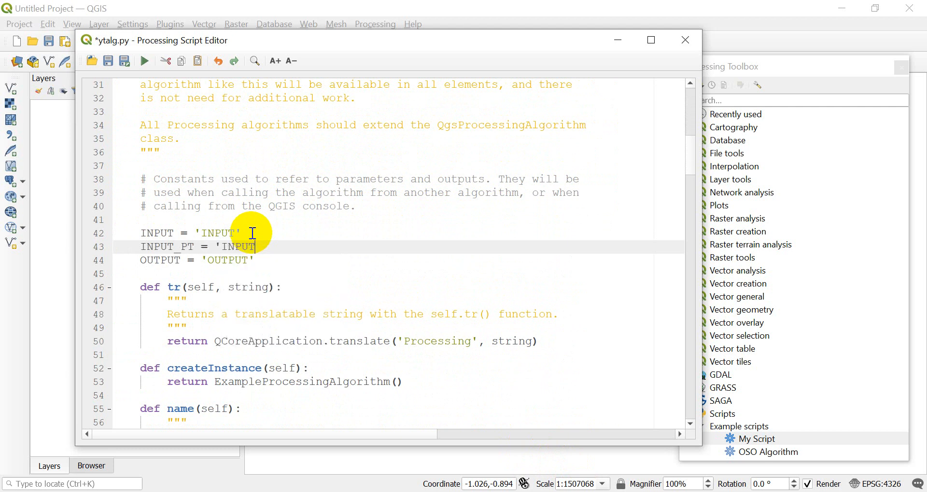
text(_PT)
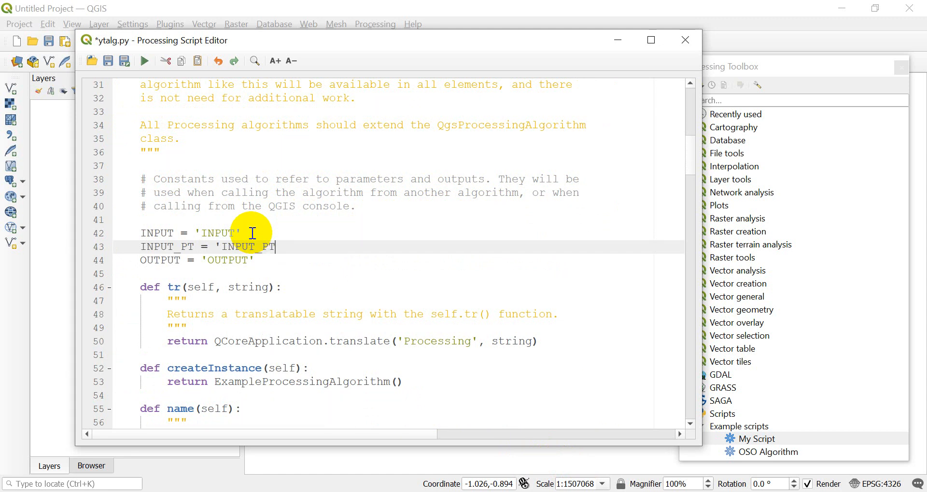
scroll(down, 3)
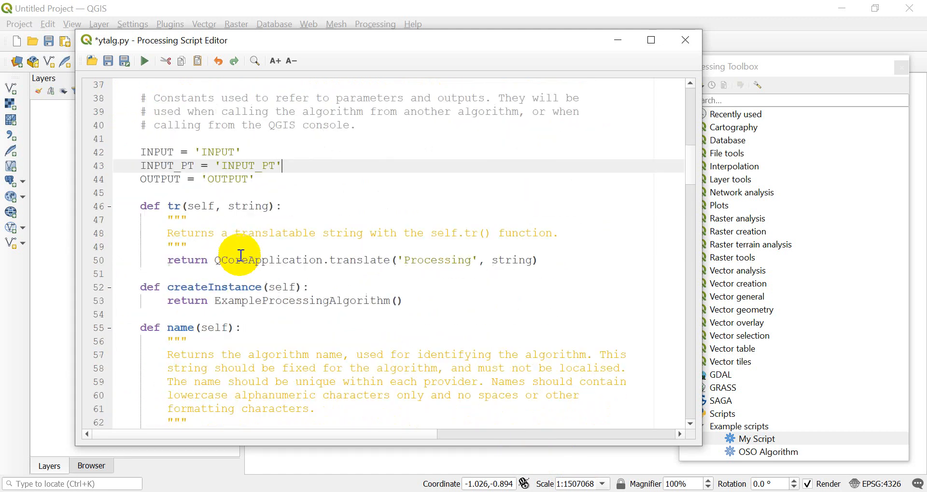
scroll(down, 3)
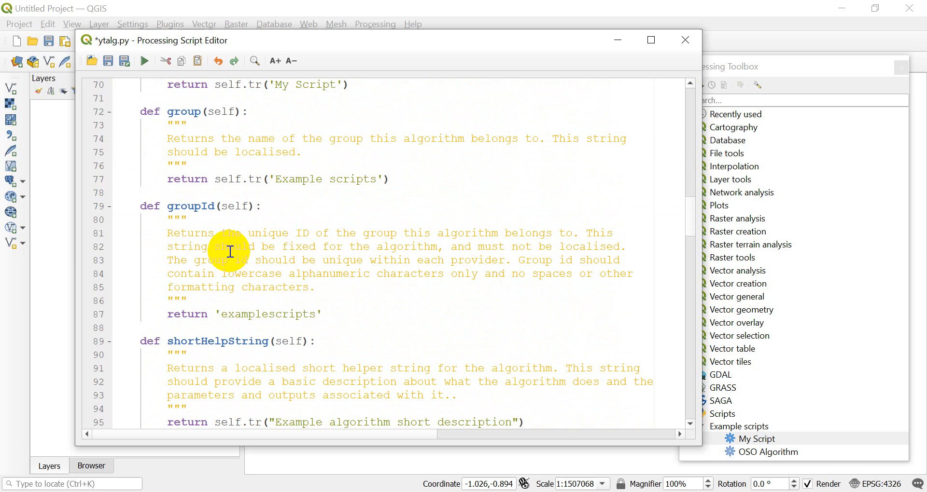
scroll(down, 3)
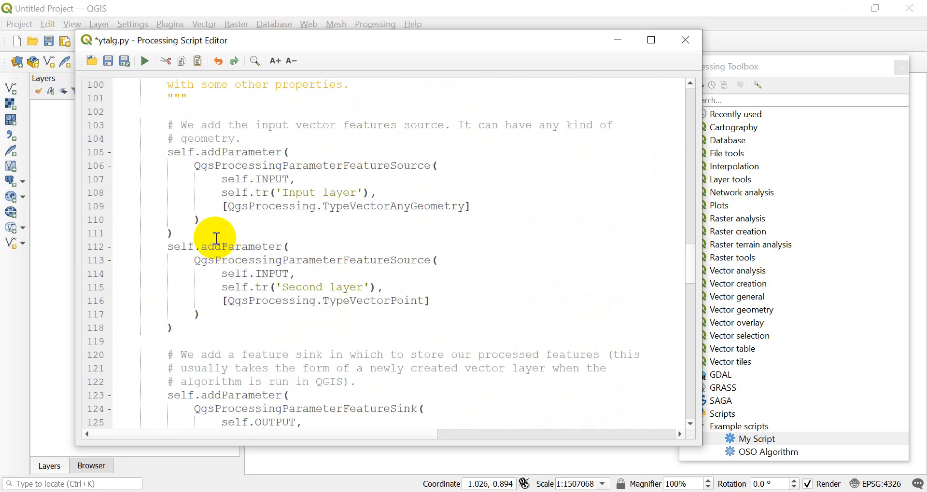
scroll(up, 3)
text(Point)
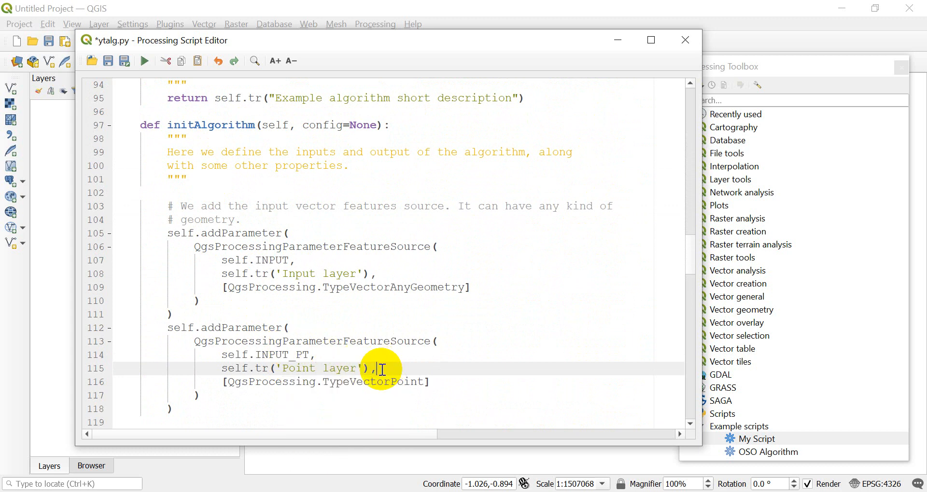
Save the script and open My Script from the toolbox to inspect its parameters.
click(124, 61)
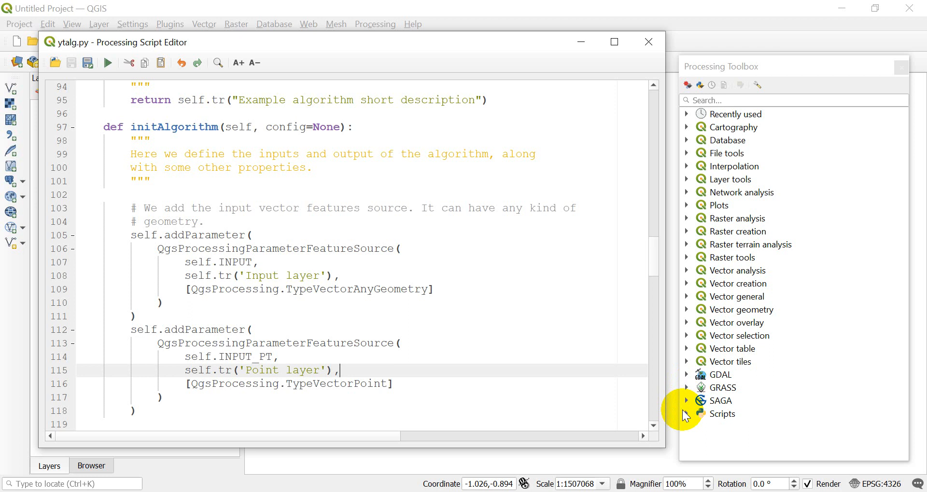
click(686, 413)
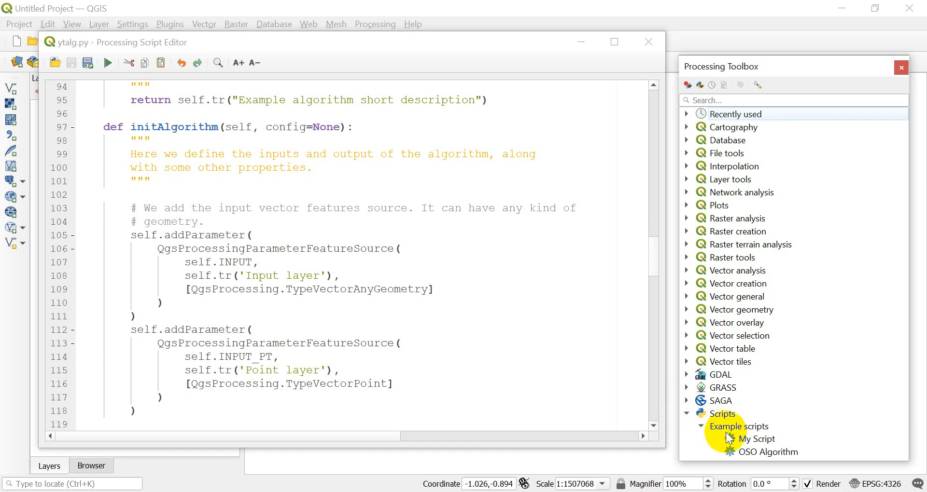
double_click(756, 439)
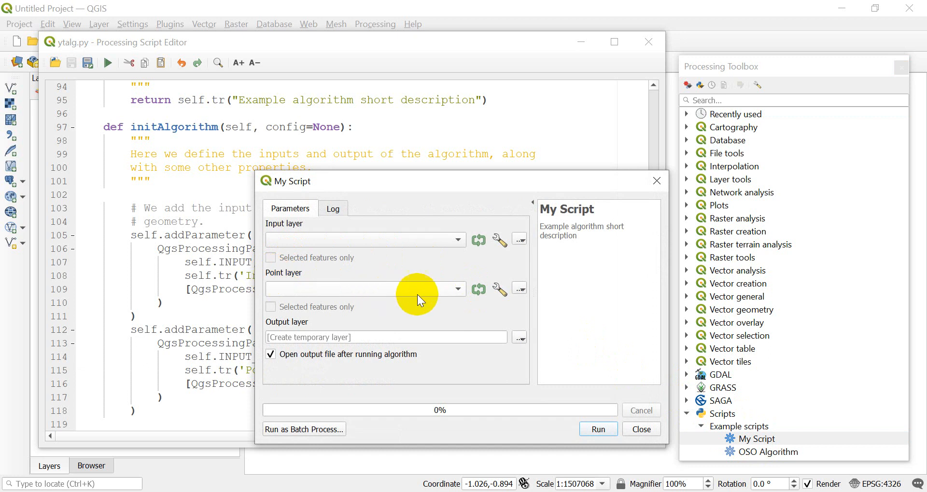
mouse_move(531, 299)
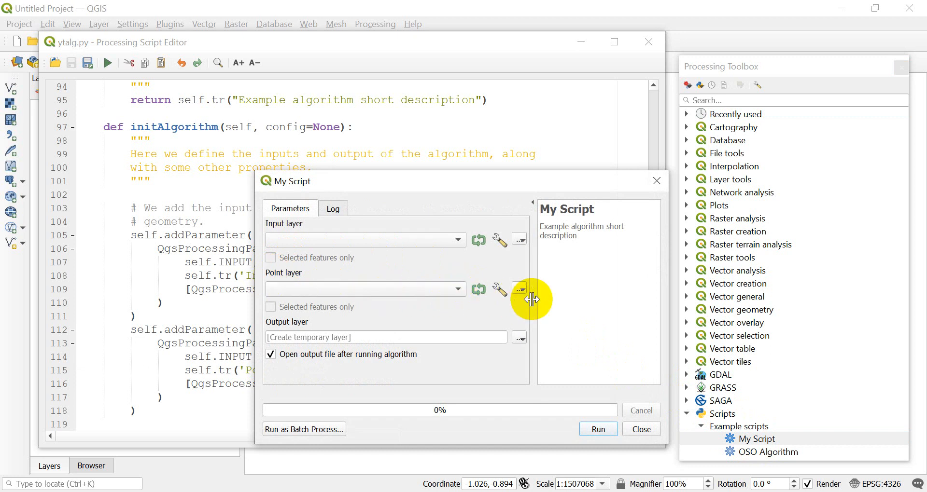
mouse_move(443, 239)
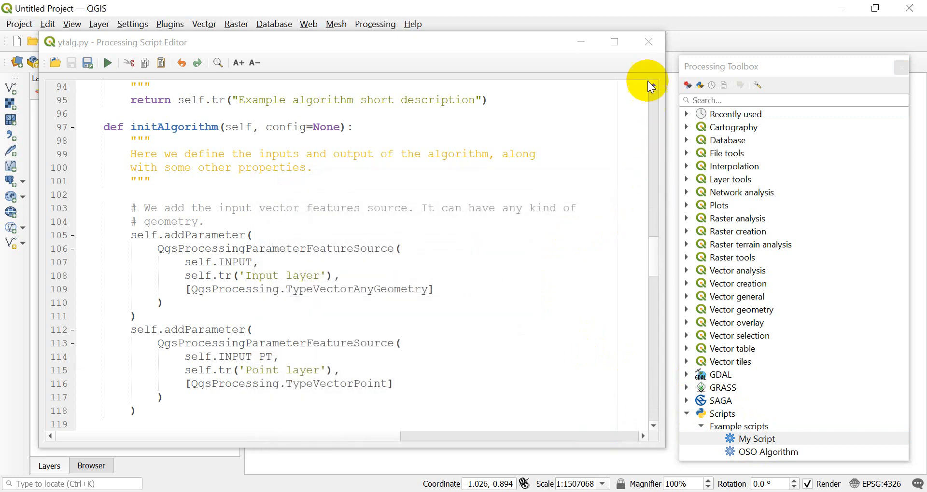
Close the script editor and select My Script in the Processing Toolbox.
click(648, 42)
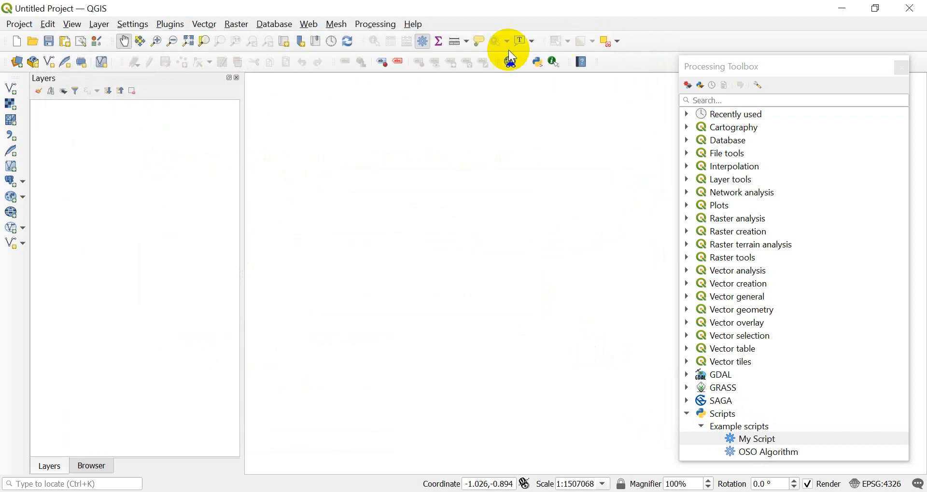
mouse_move(158, 156)
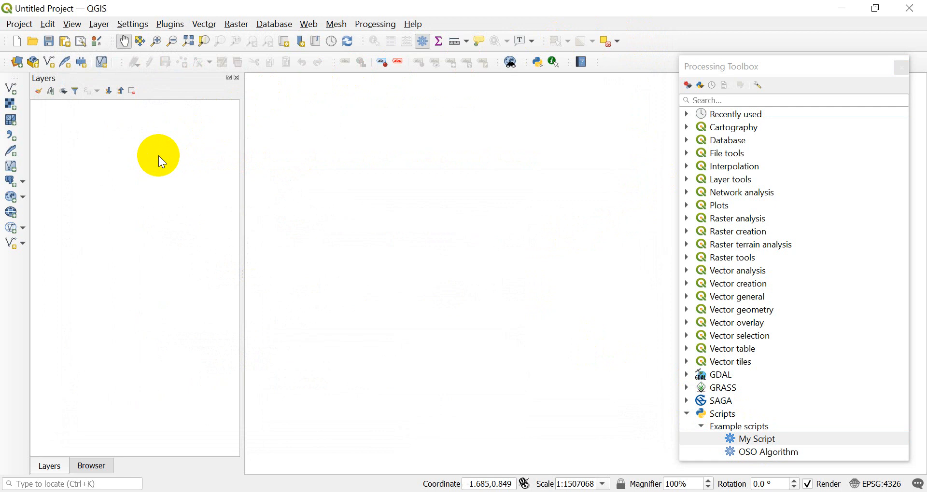
mouse_move(136, 116)
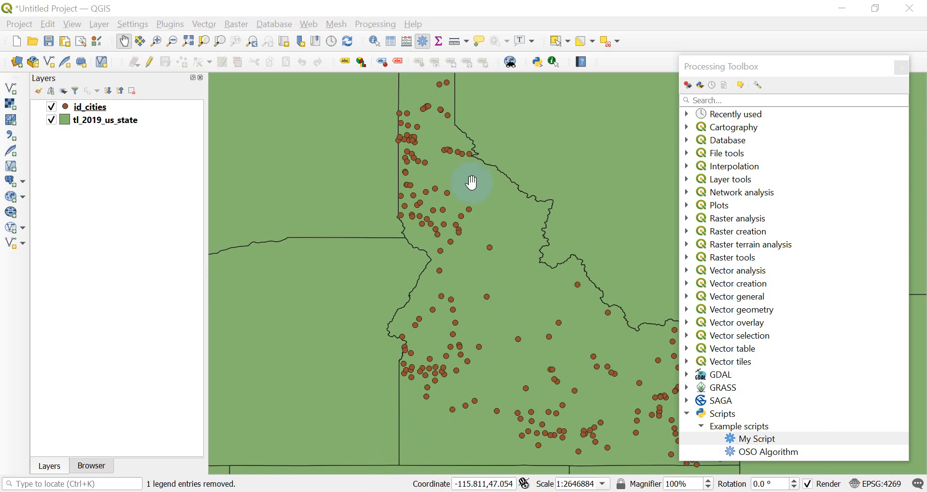
mouse_move(814, 457)
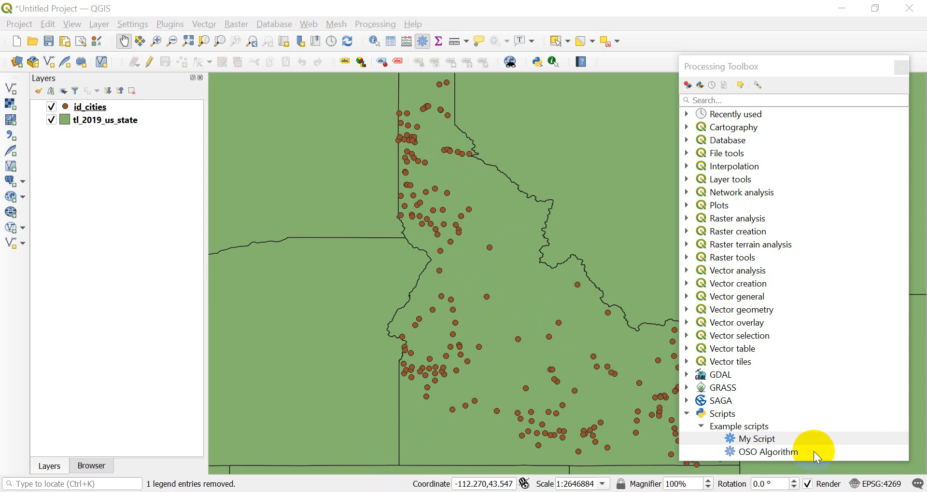
mouse_move(653, 389)
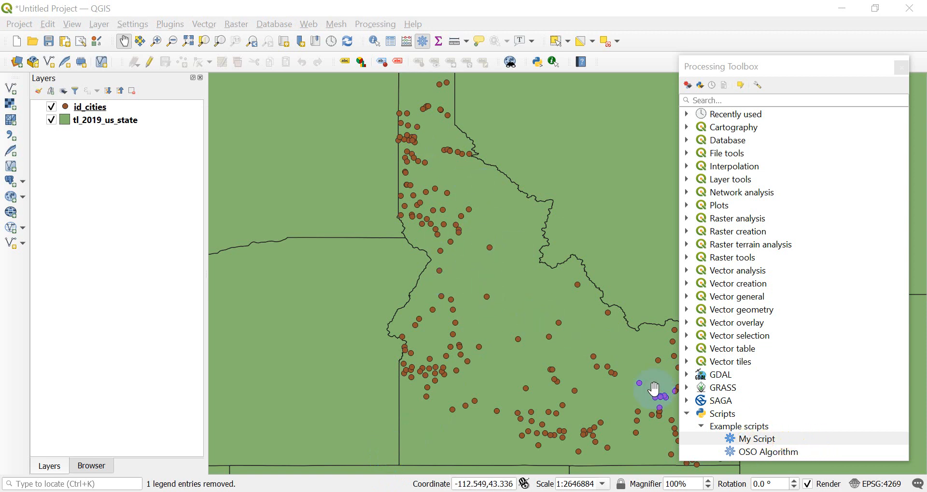
click(757, 438)
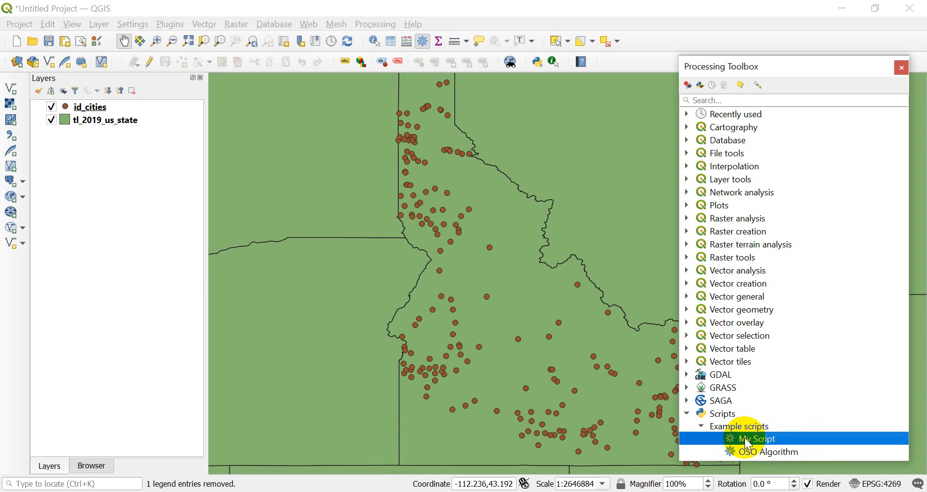
Launch My Script and choose tl_2019_us_state as the Input layer.
double_click(756, 439)
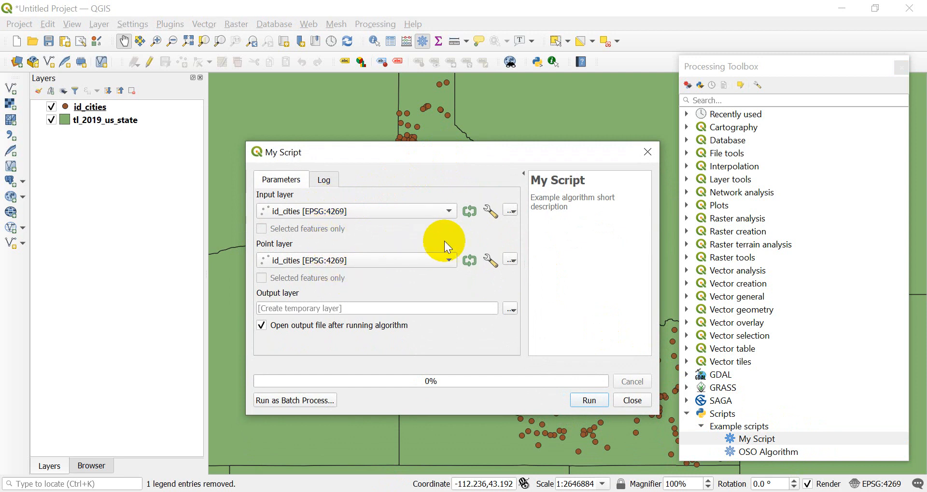
click(448, 211)
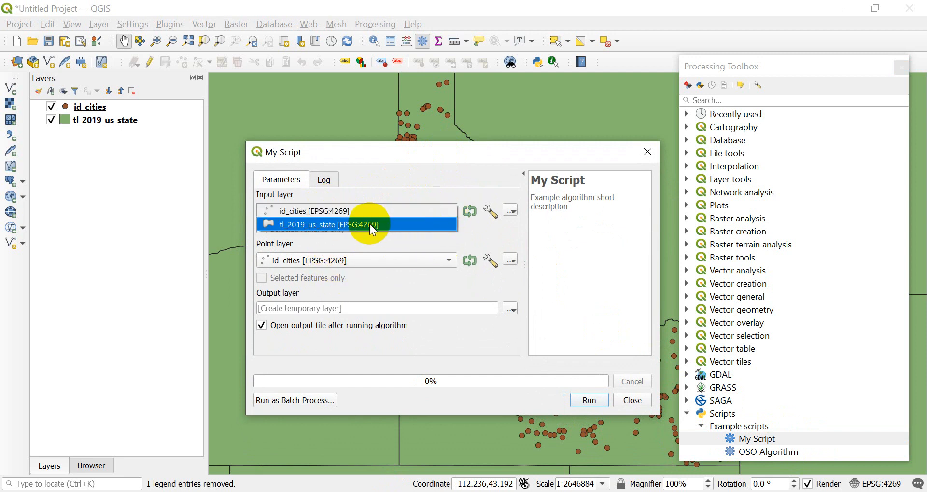
click(333, 224)
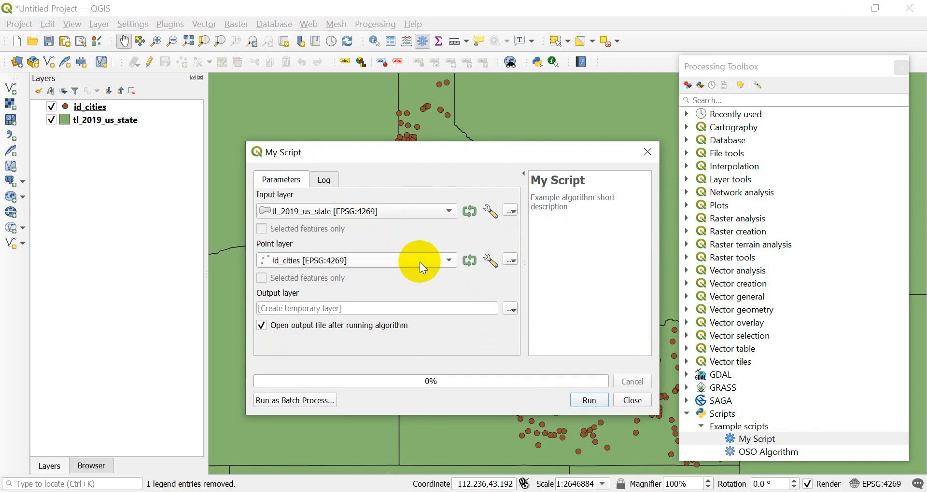
mouse_move(380, 265)
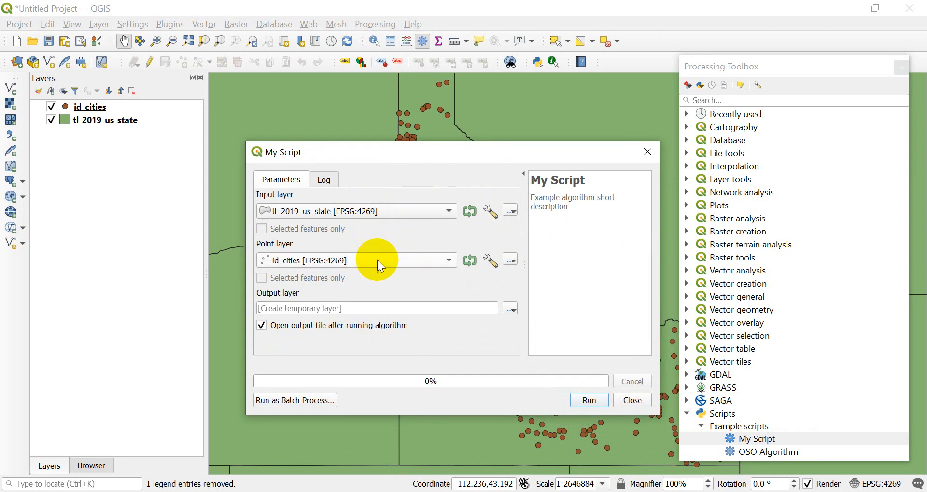
mouse_move(367, 263)
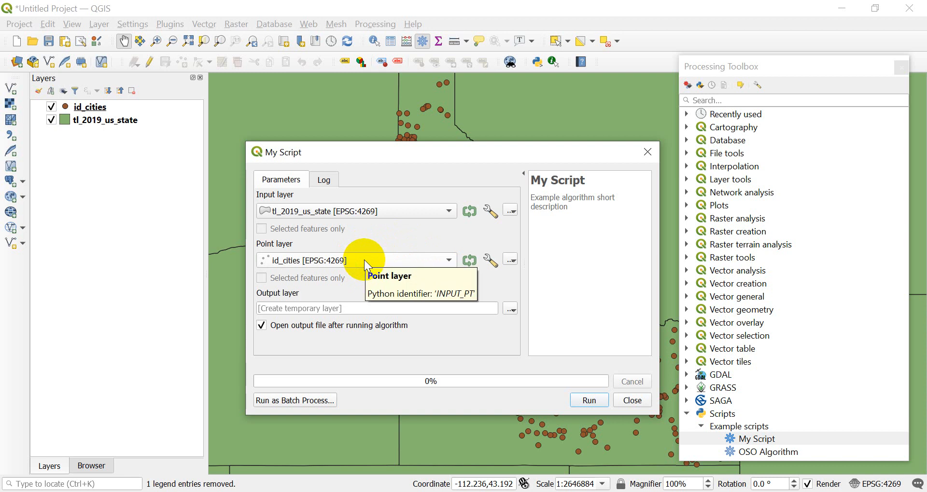
mouse_move(653, 170)
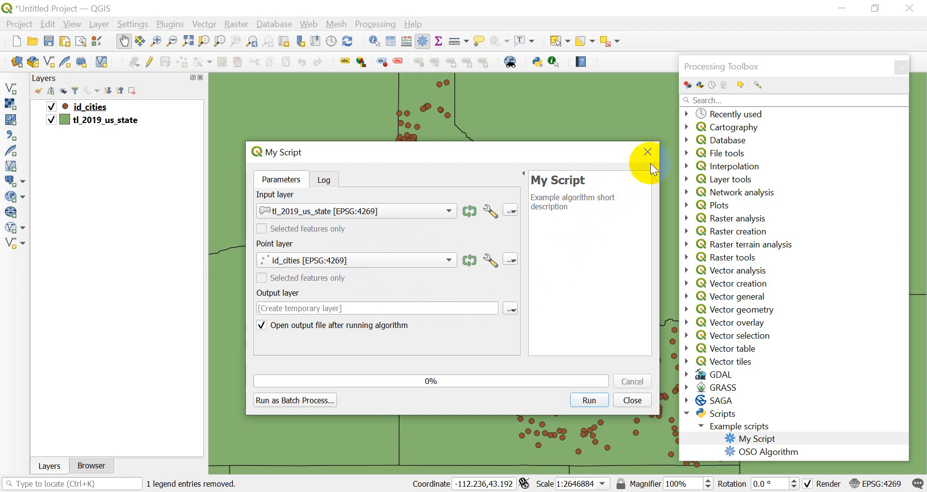
Close the My Script dialog and reopen ytalg.py through Edit Script.
click(647, 152)
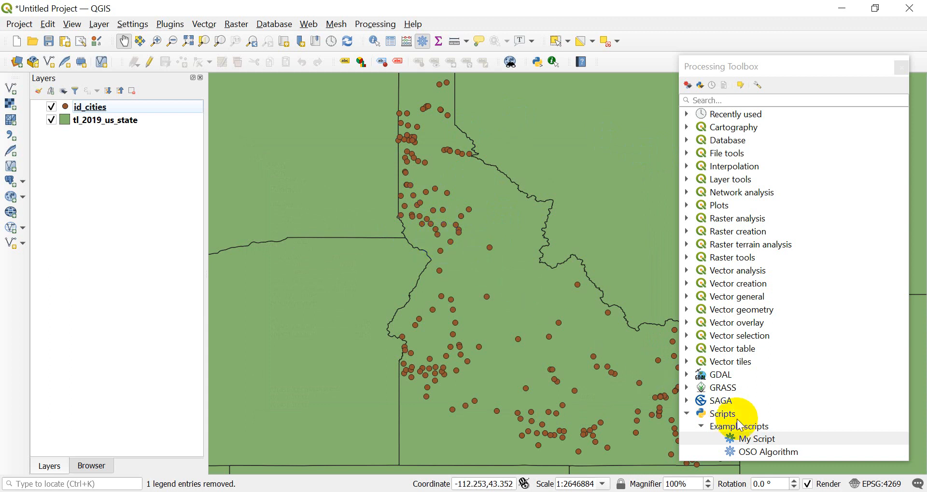
right_click(758, 439)
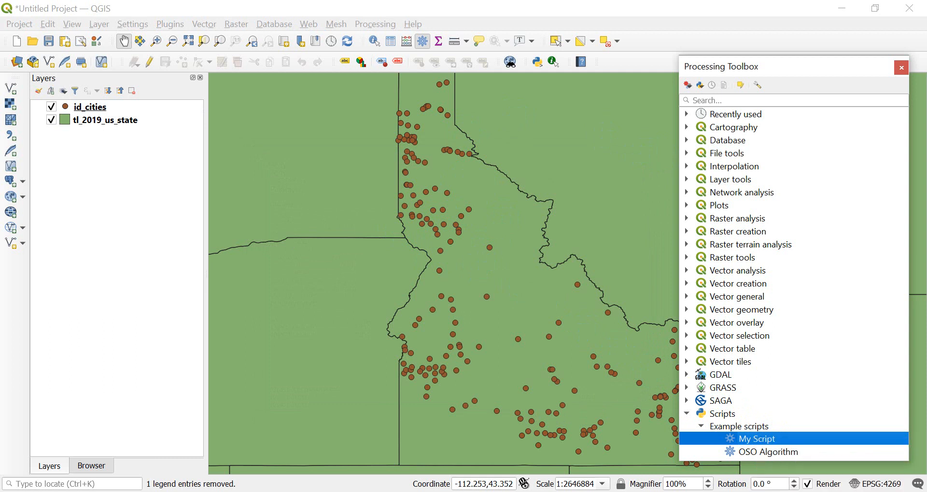
double_click(753, 438)
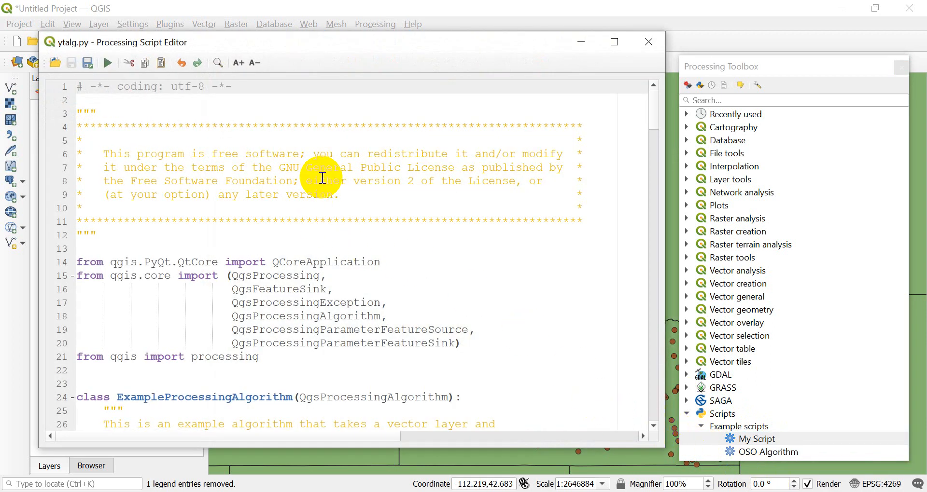
scroll(down, 3)
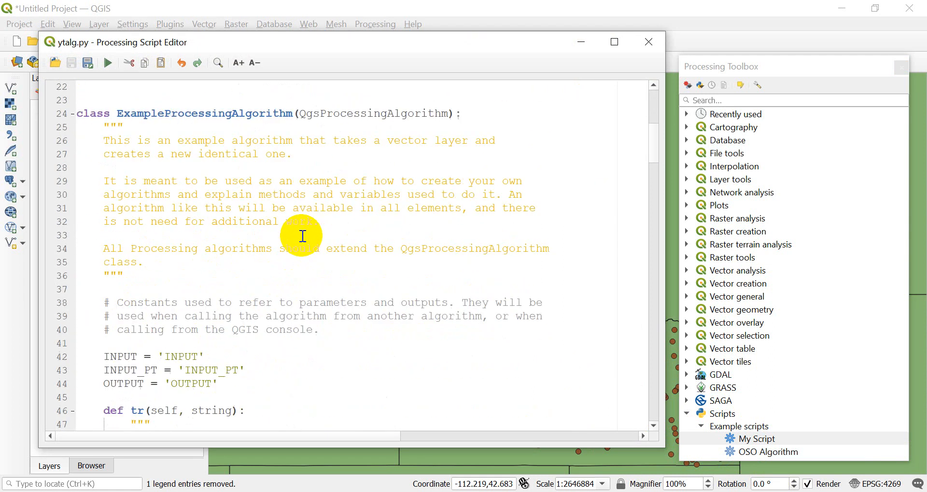
scroll(down, 3)
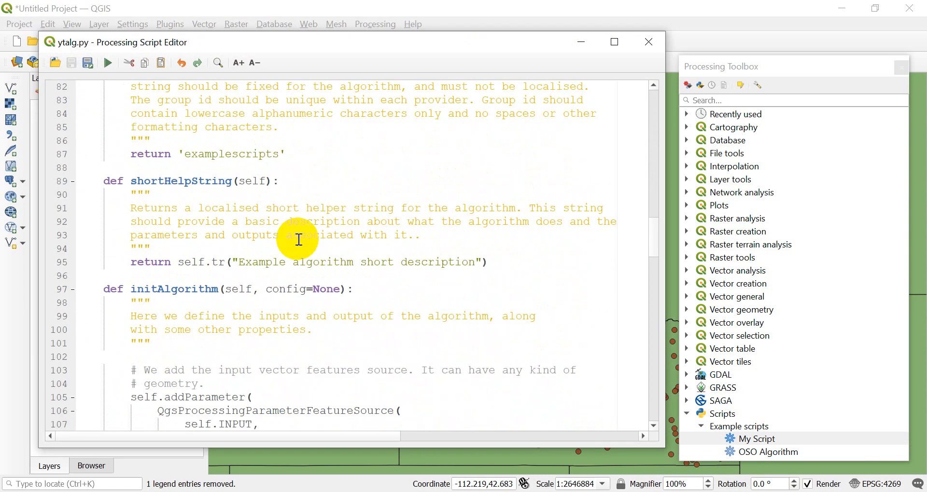
scroll(down, 3)
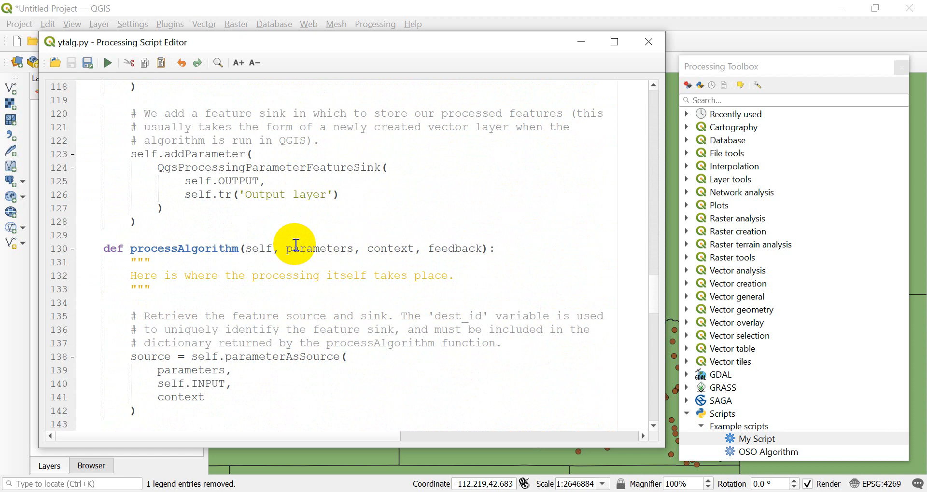
scroll(up, 3)
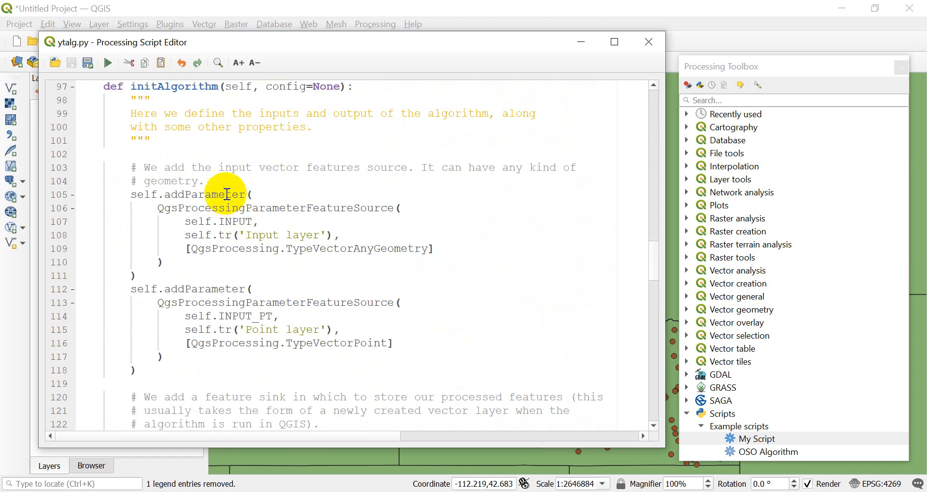
scroll(down, 3)
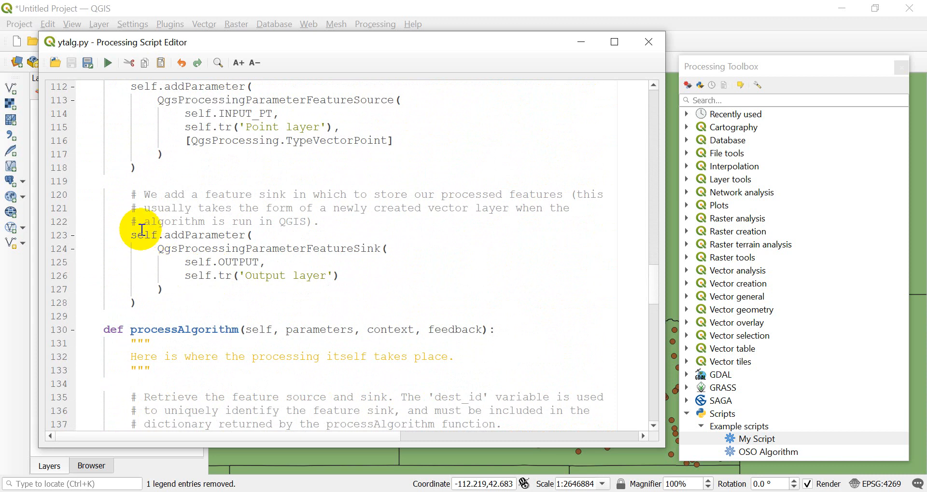
mouse_move(232, 279)
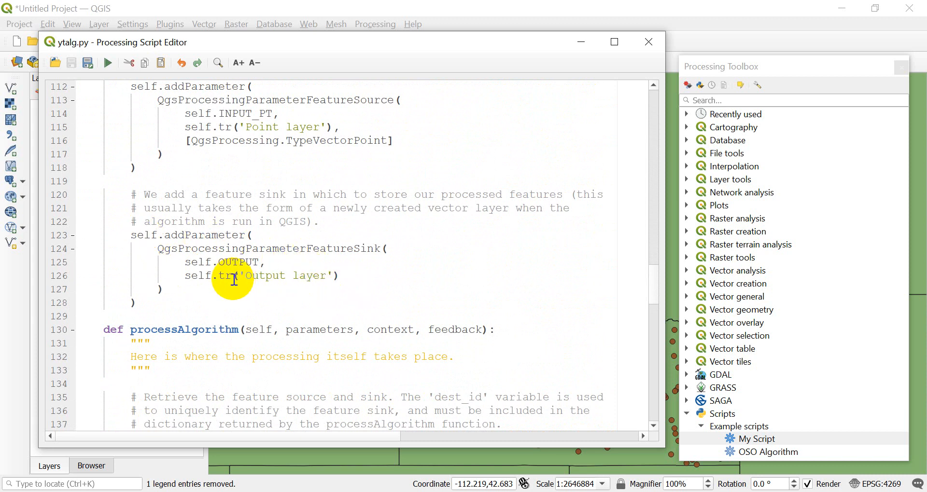
scroll(down, 3)
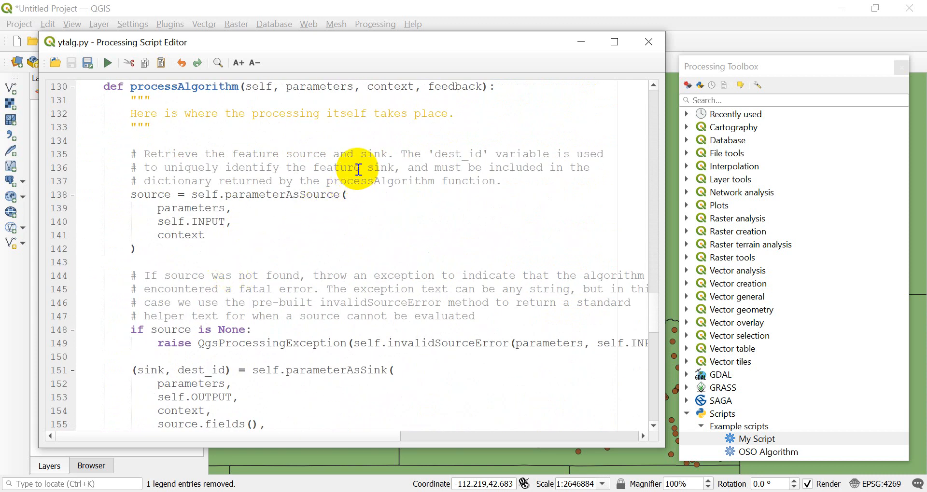
mouse_move(211, 184)
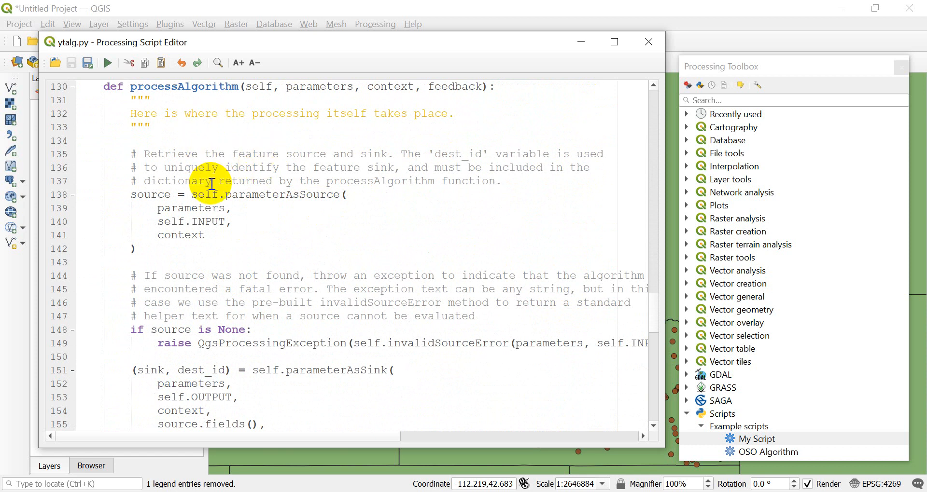
mouse_move(282, 242)
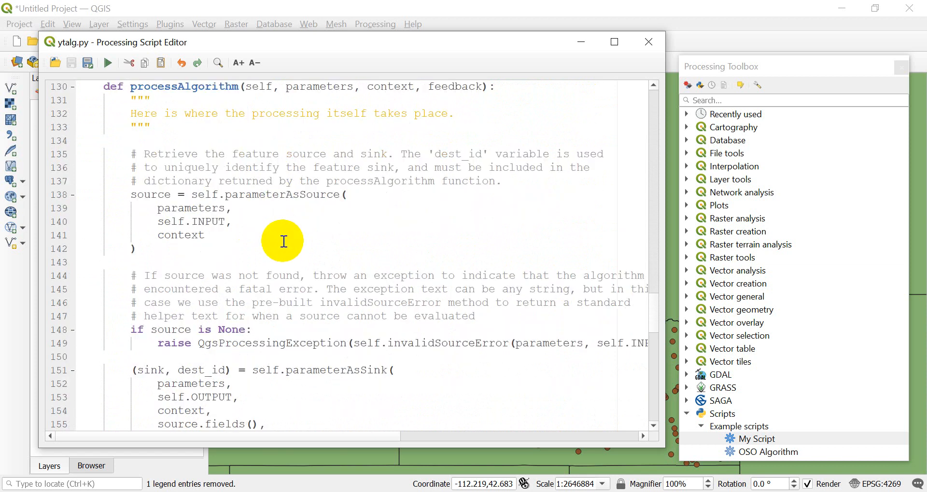
mouse_move(289, 301)
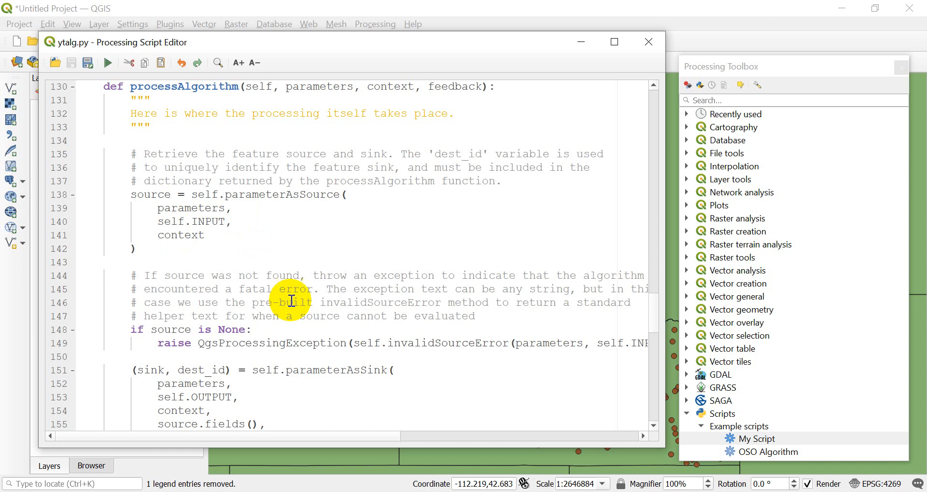
mouse_move(372, 357)
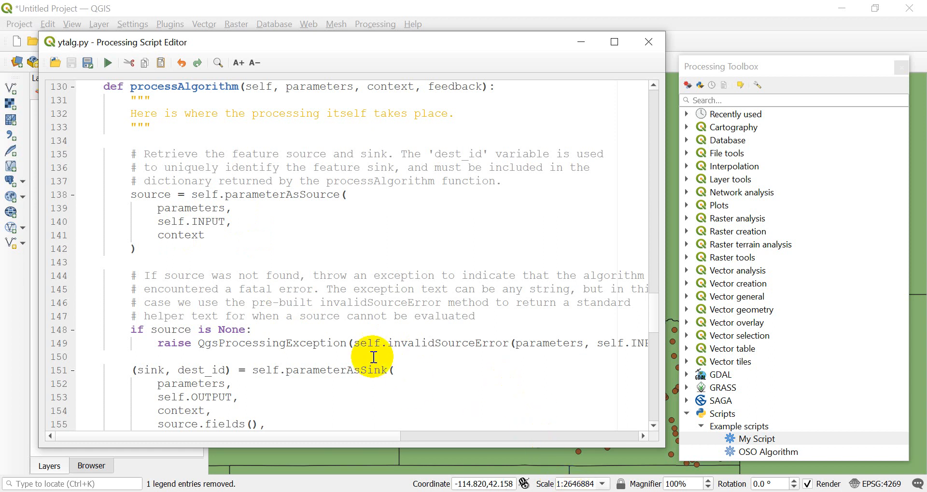
scroll(down, 3)
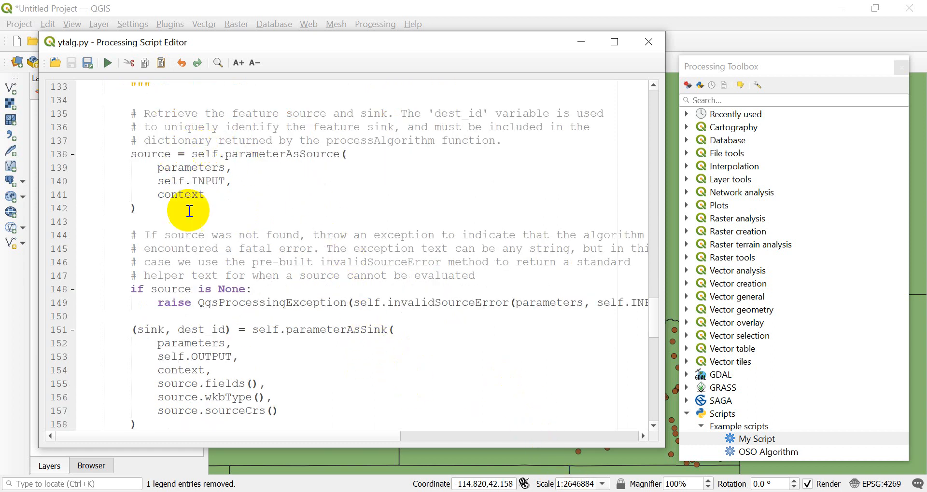
mouse_move(161, 185)
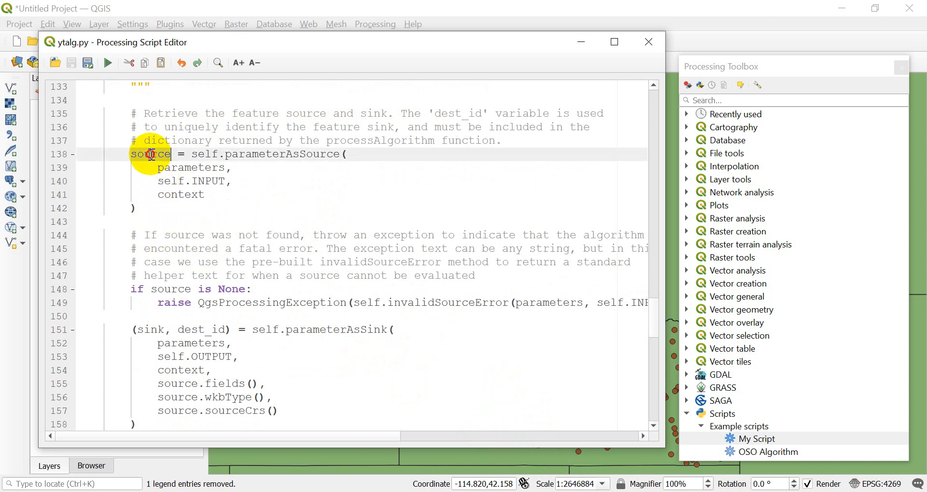
mouse_move(180, 133)
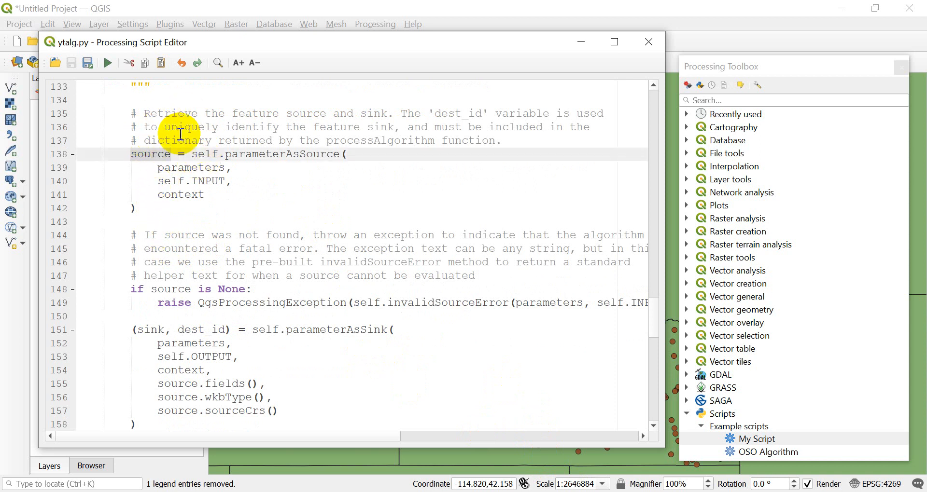
scroll(down, 3)
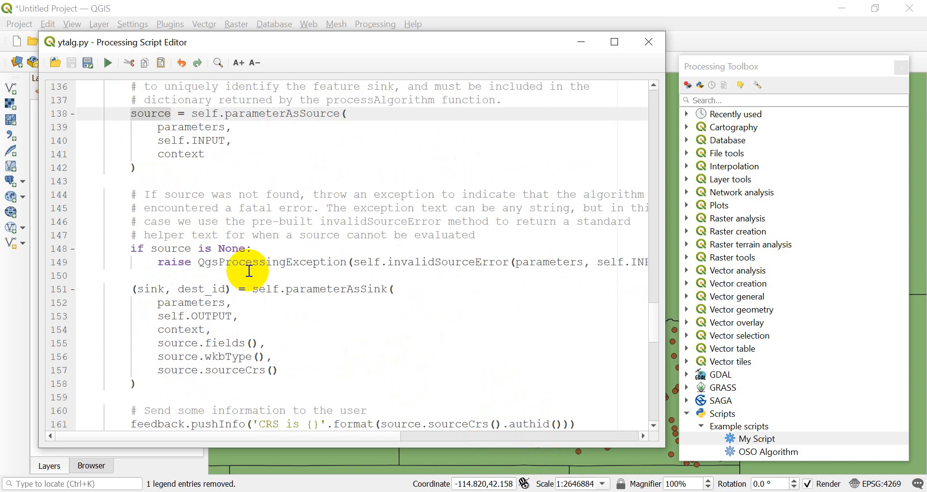
scroll(down, 3)
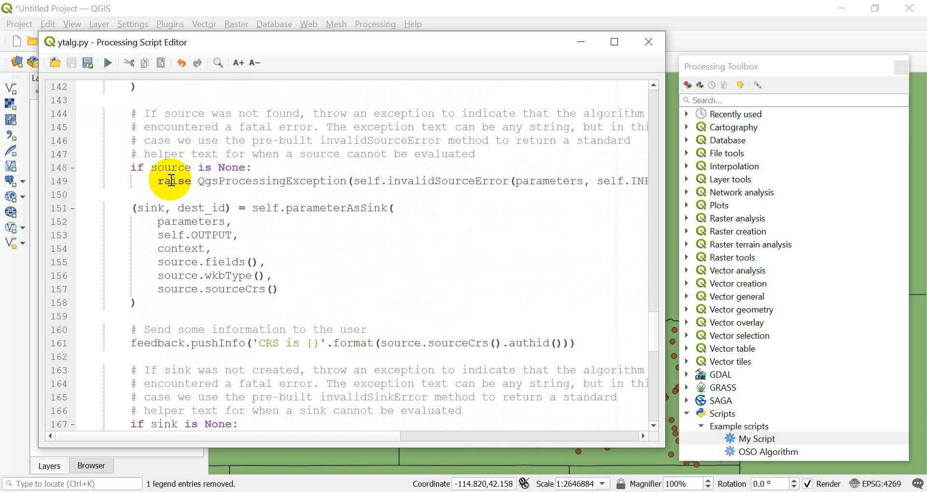
scroll(down, 3)
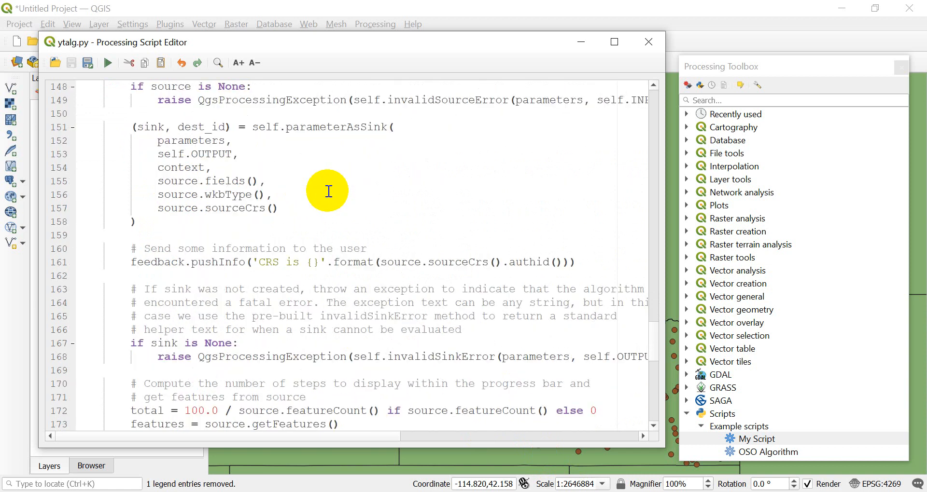
scroll(up, 3)
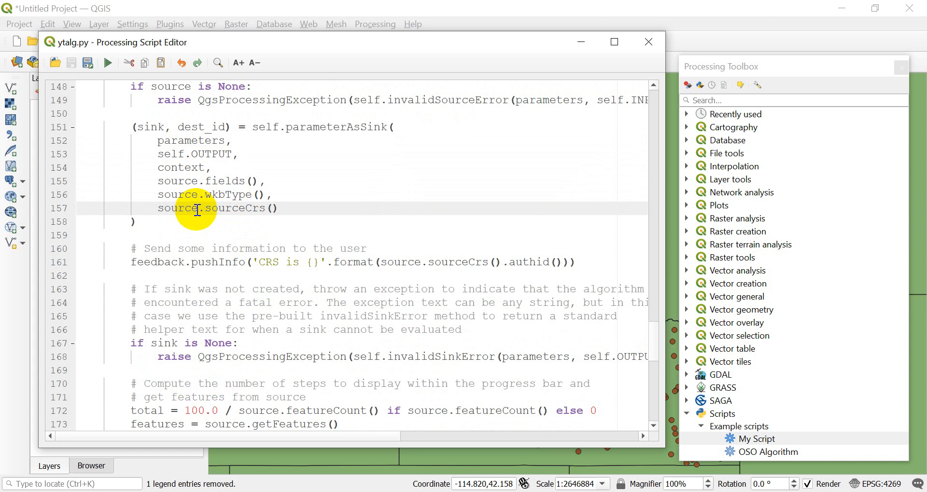
scroll(down, 3)
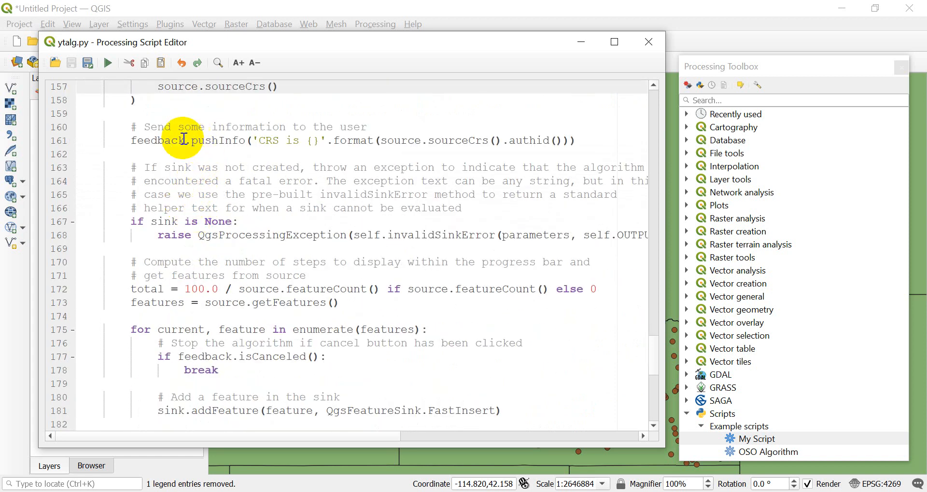
mouse_move(559, 152)
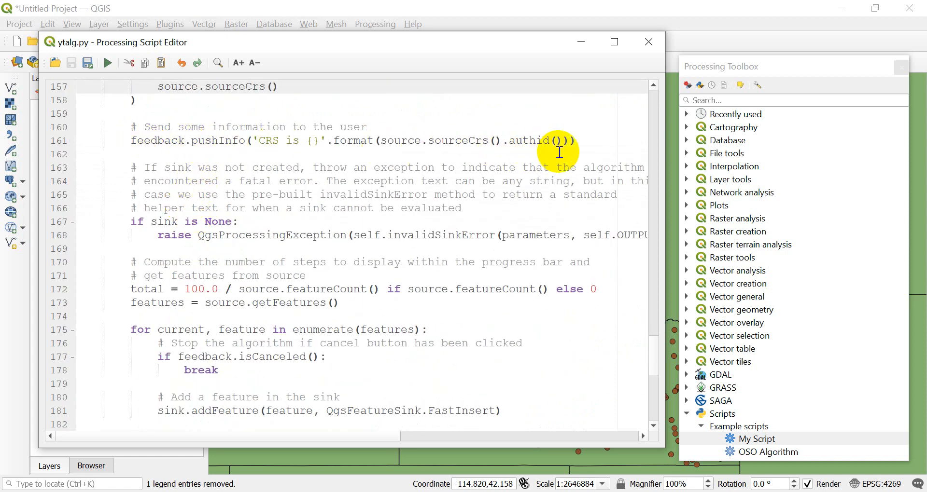
scroll(down, 3)
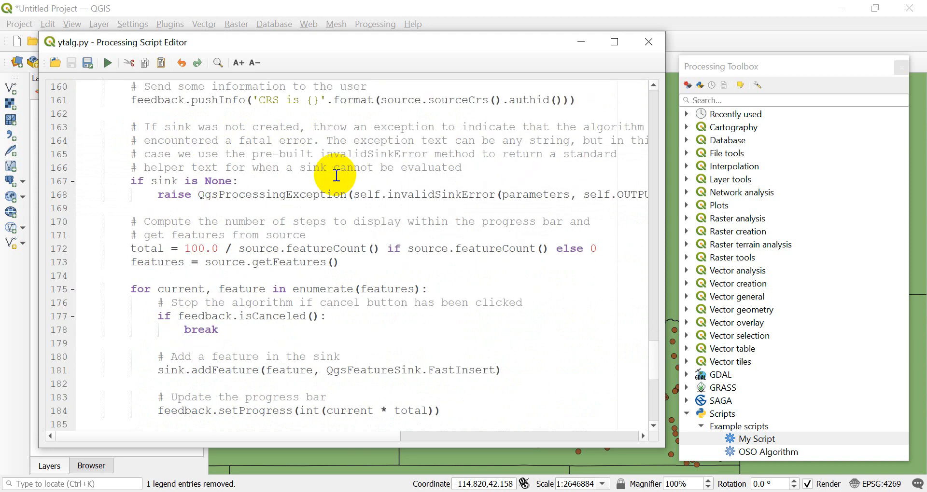
scroll(down, 3)
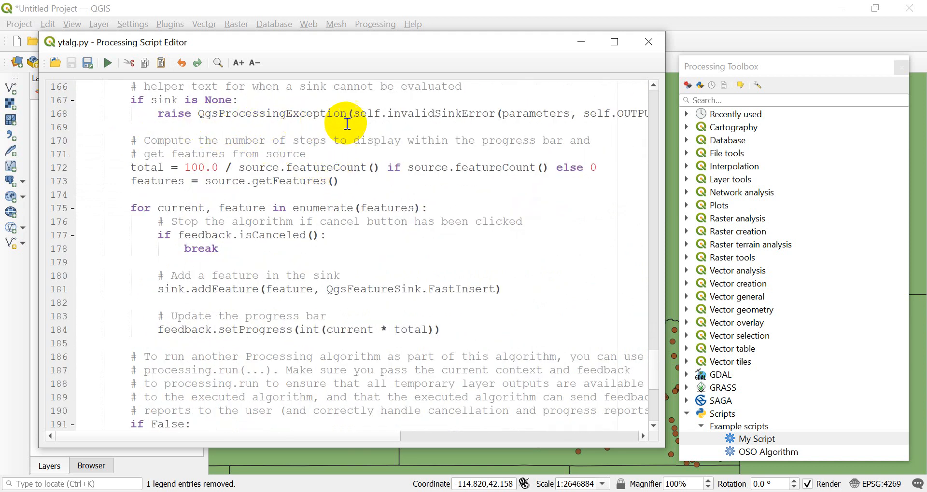
mouse_move(460, 121)
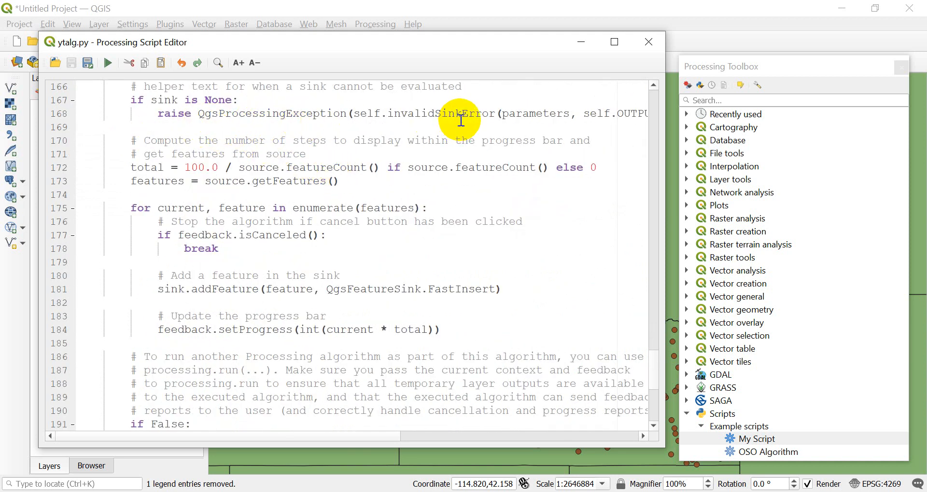
mouse_move(287, 146)
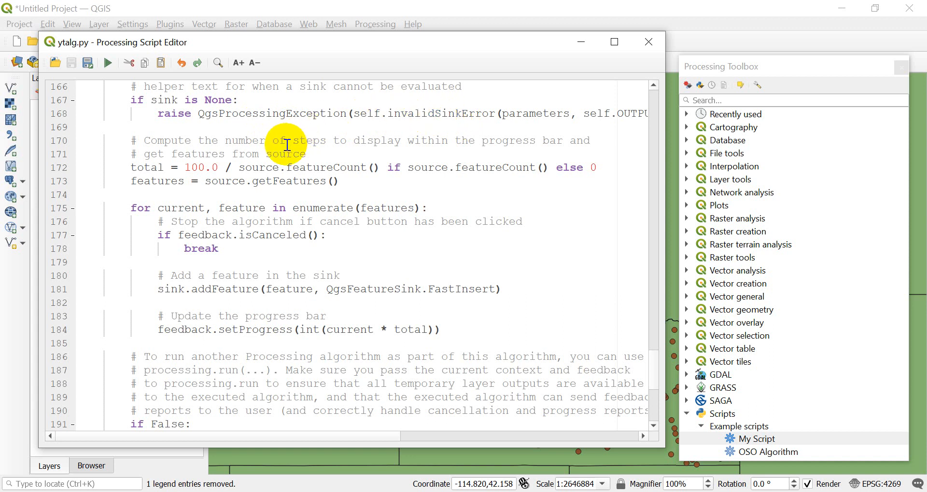
scroll(down, 3)
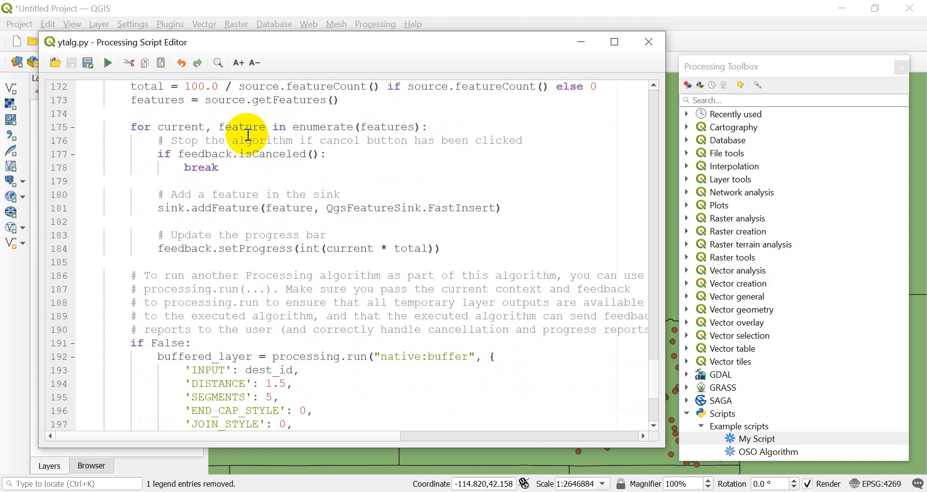
mouse_move(256, 211)
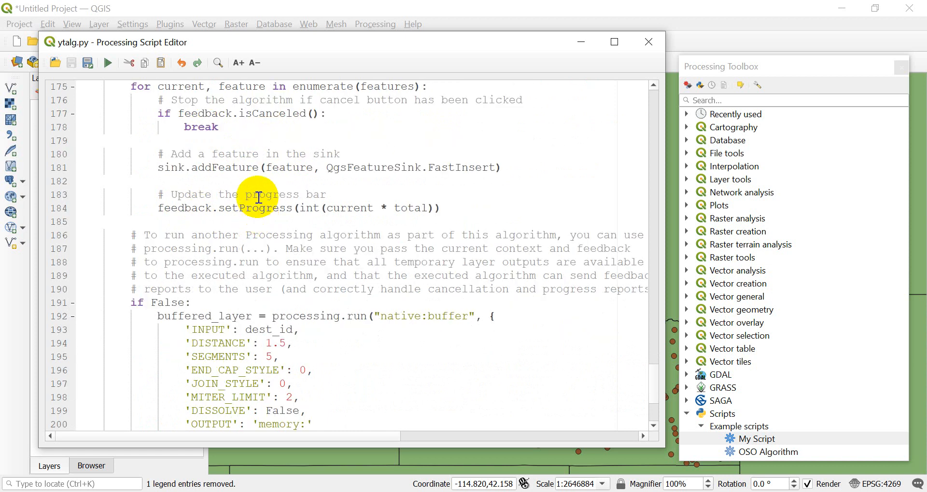
scroll(down, 3)
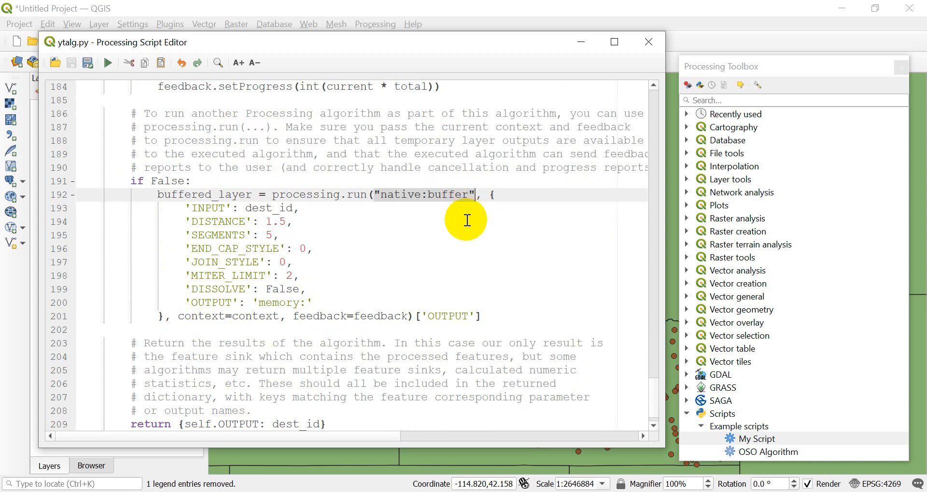
mouse_move(447, 245)
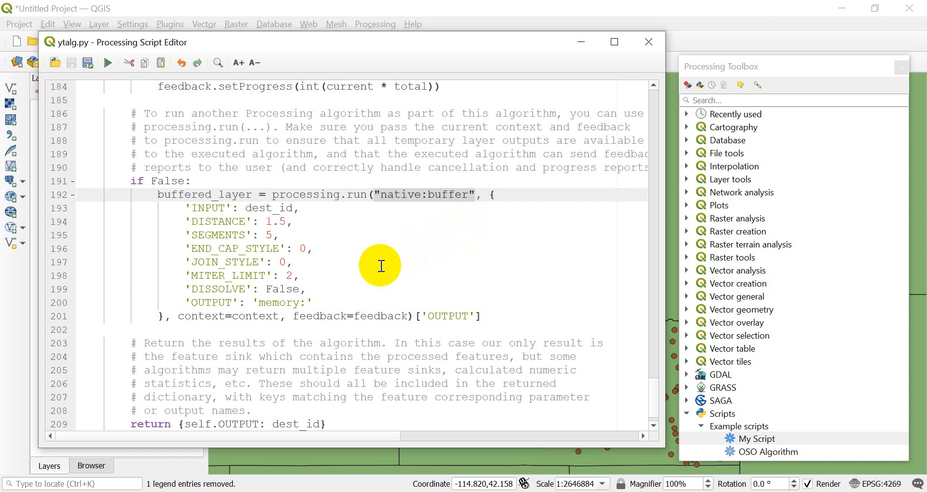
mouse_move(316, 263)
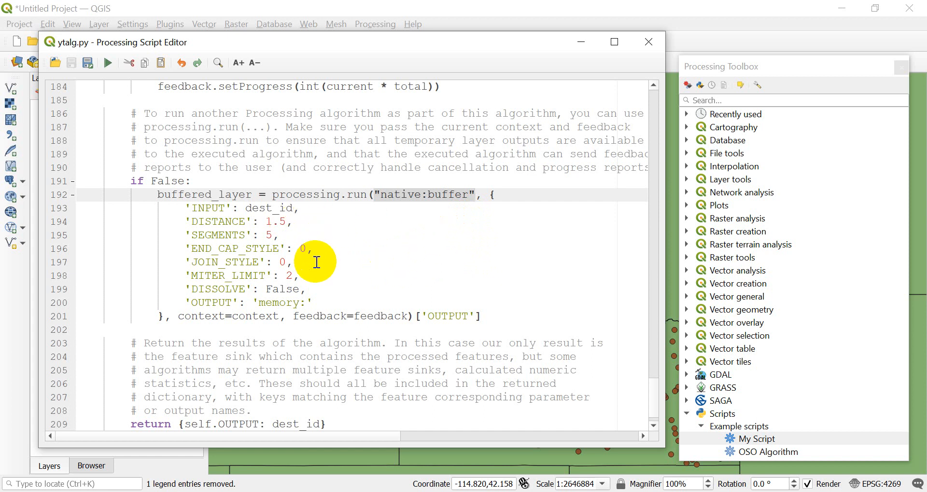
scroll(down, 3)
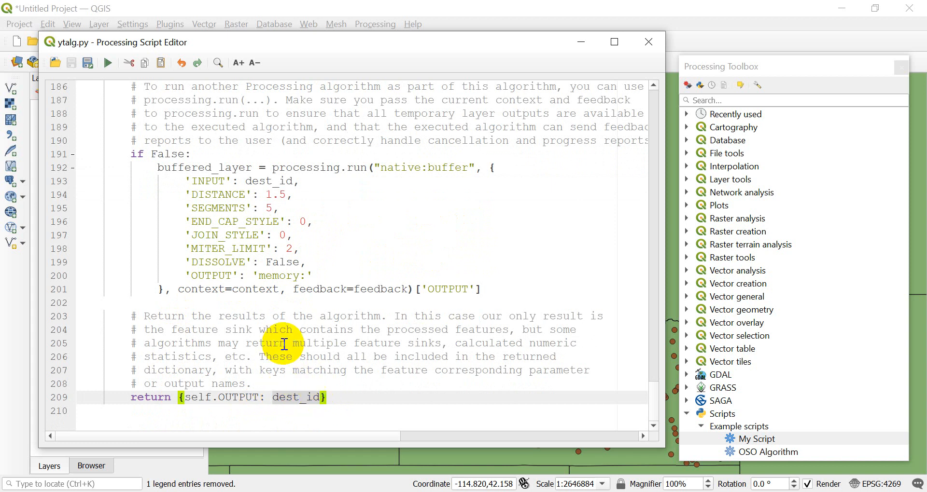
scroll(up, 3)
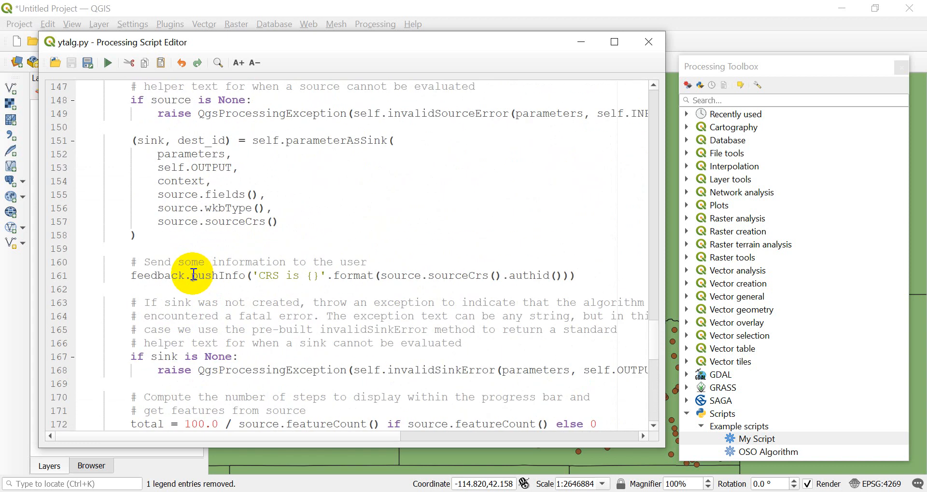
scroll(up, 3)
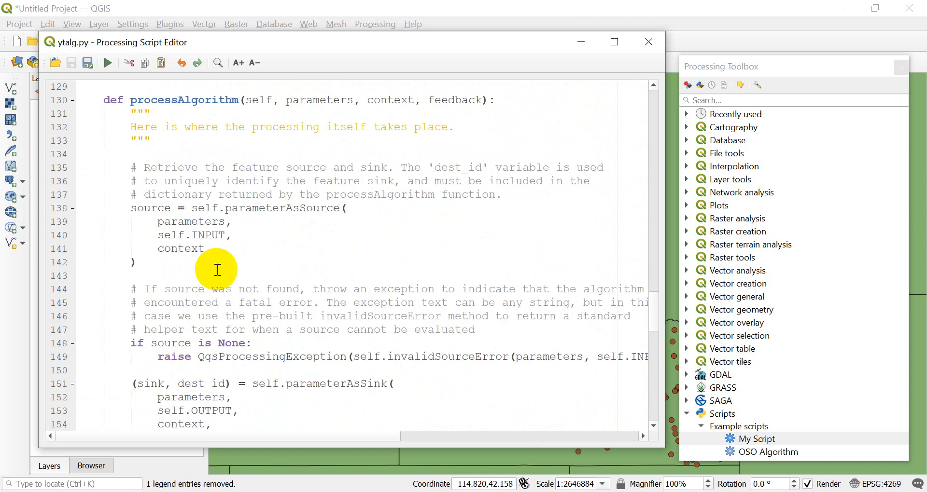
mouse_move(161, 184)
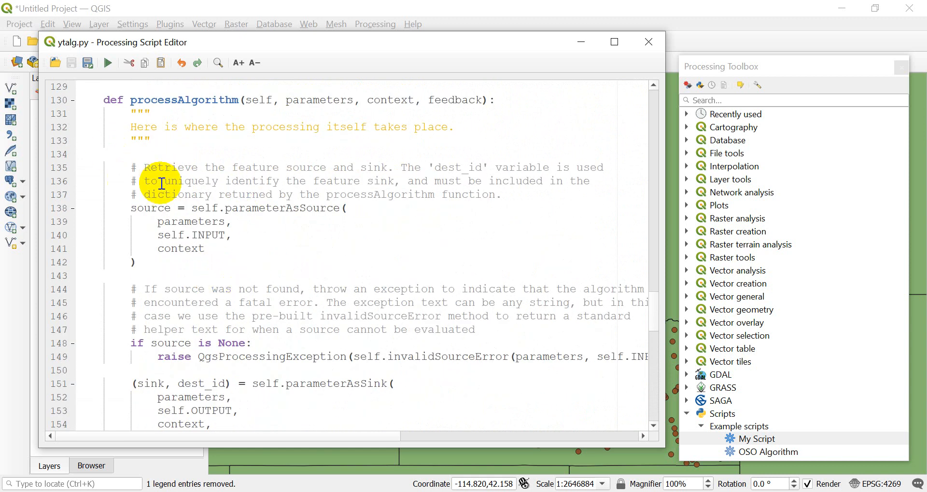
mouse_move(234, 278)
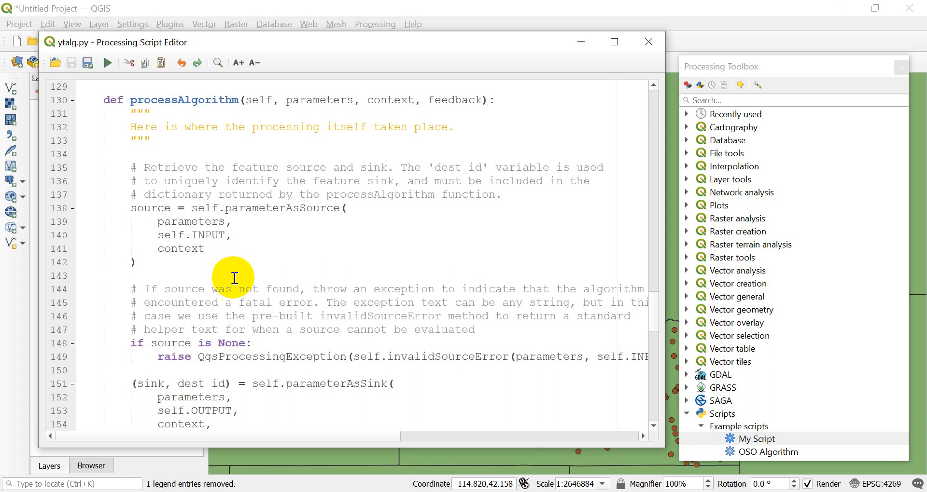
scroll(down, 3)
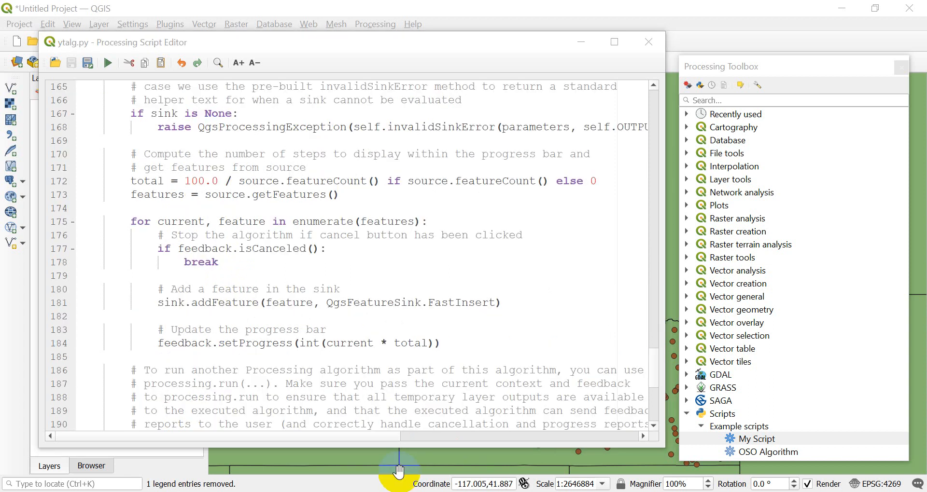
mouse_move(580, 372)
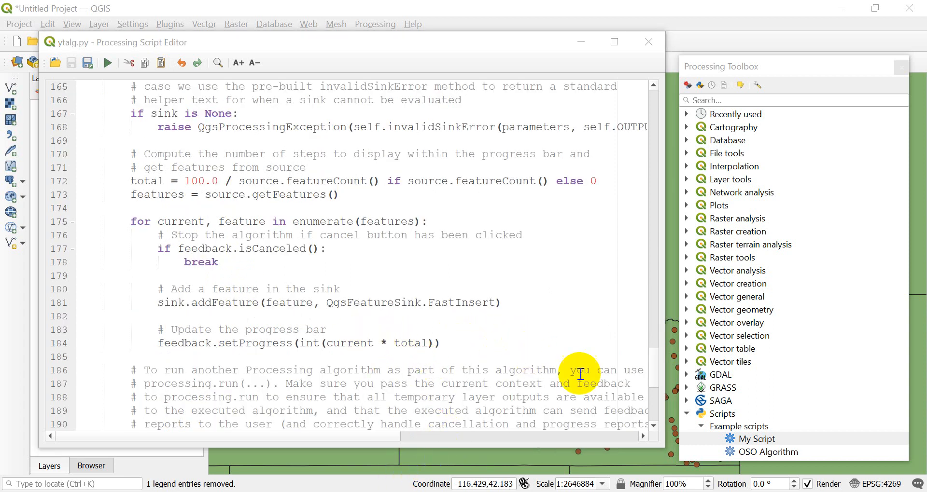
click(756, 438)
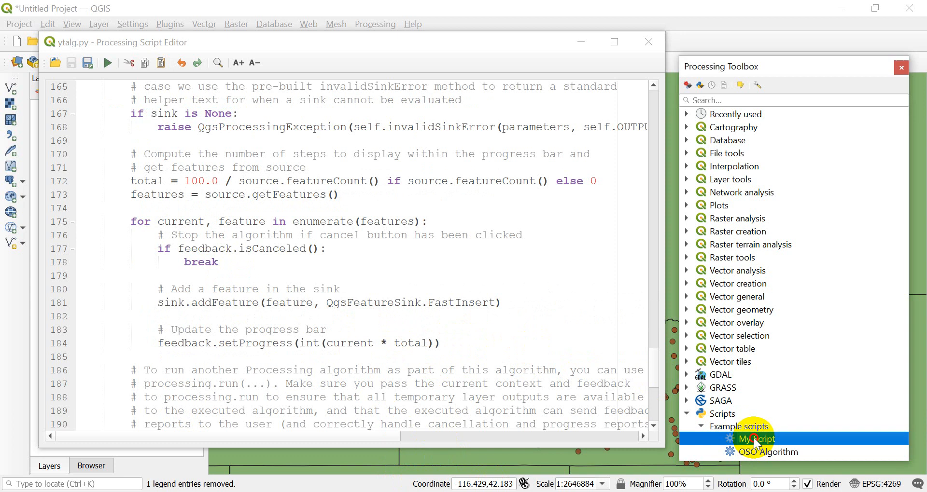
Run My Script with id_cities as input and point layer, keeping the output temporary.
double_click(756, 438)
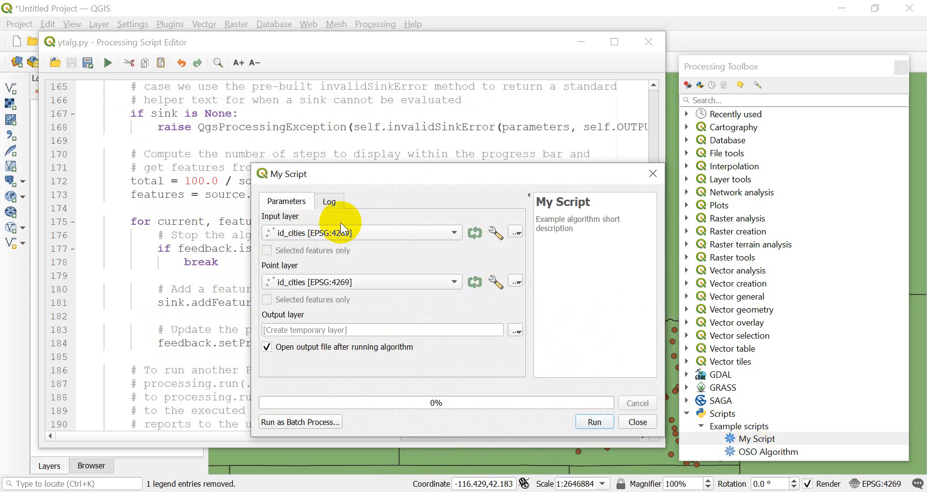
mouse_move(319, 242)
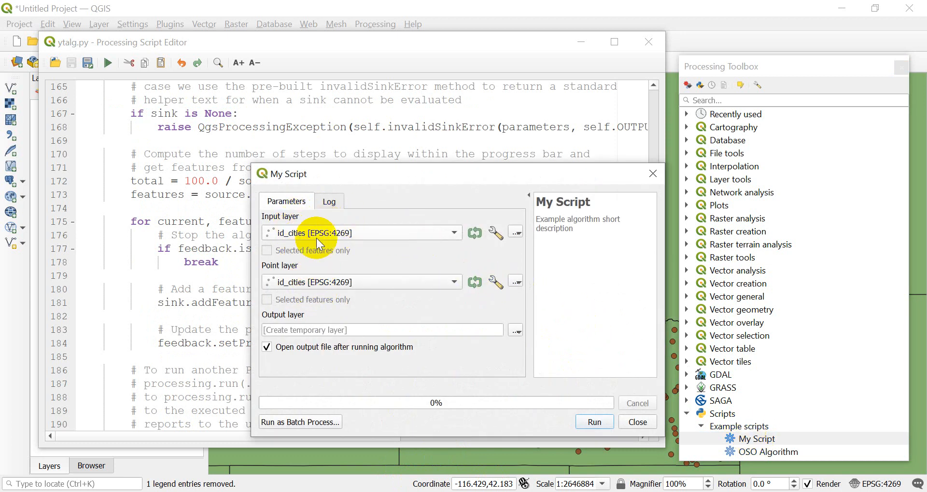
mouse_move(337, 324)
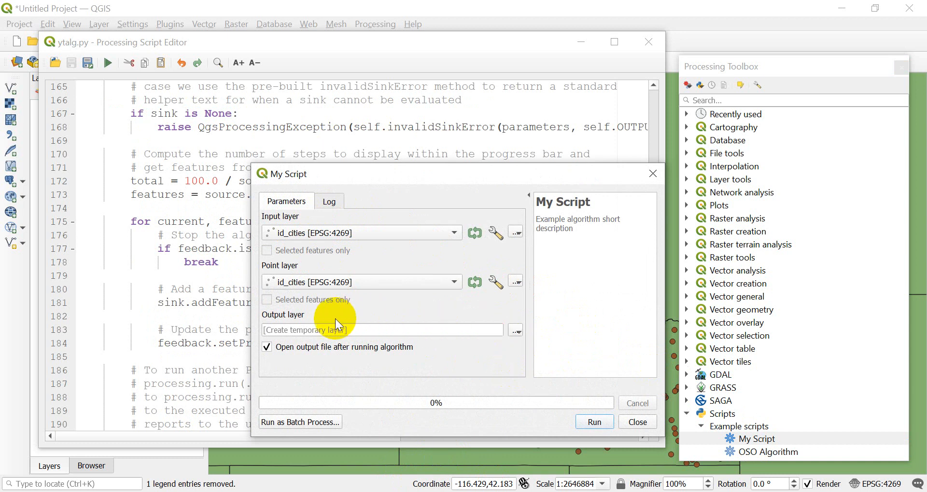
mouse_move(337, 340)
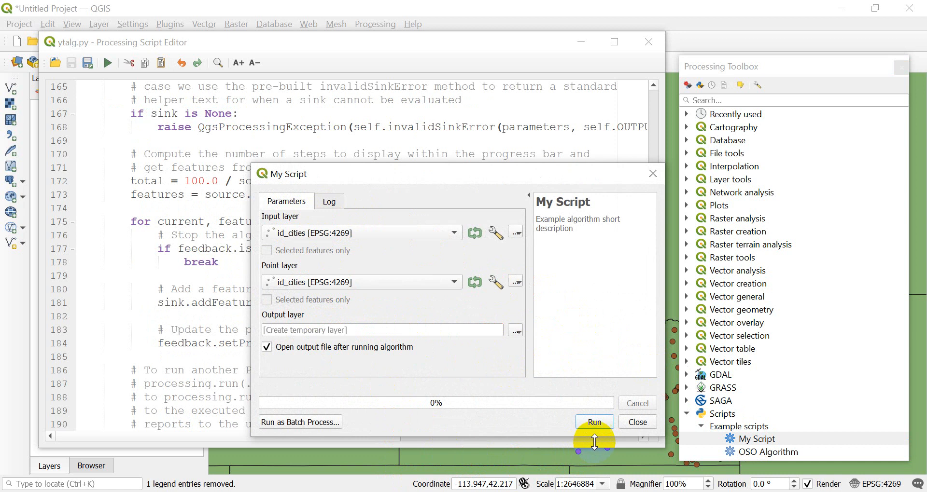
click(593, 422)
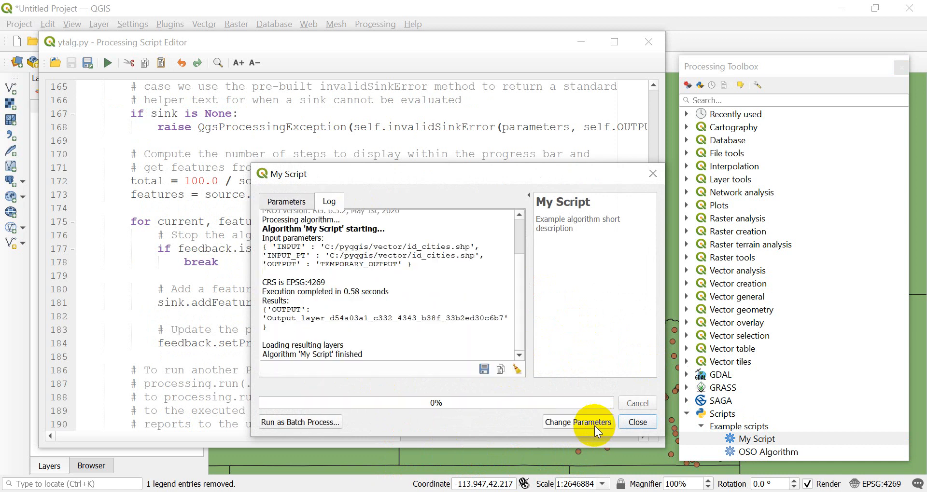
mouse_move(298, 345)
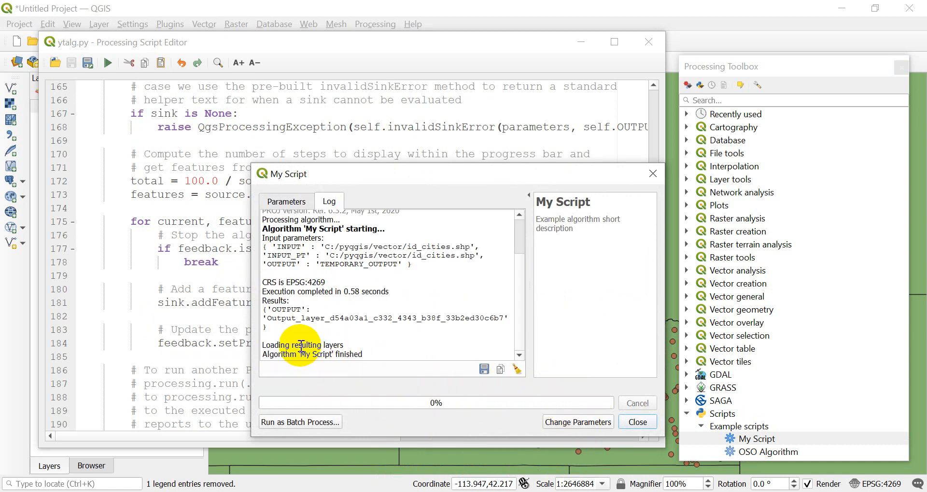
Close the finished My Script dialog and minimize the Processing Script Editor.
click(636, 422)
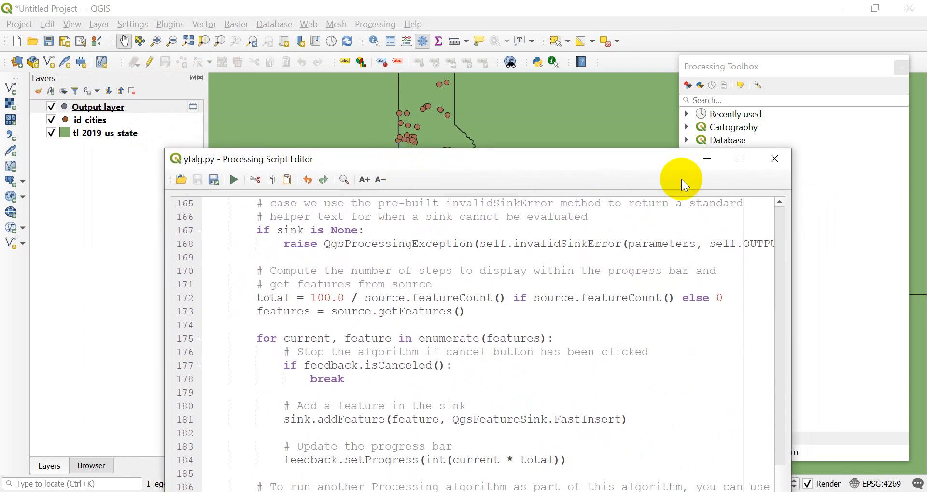
click(233, 179)
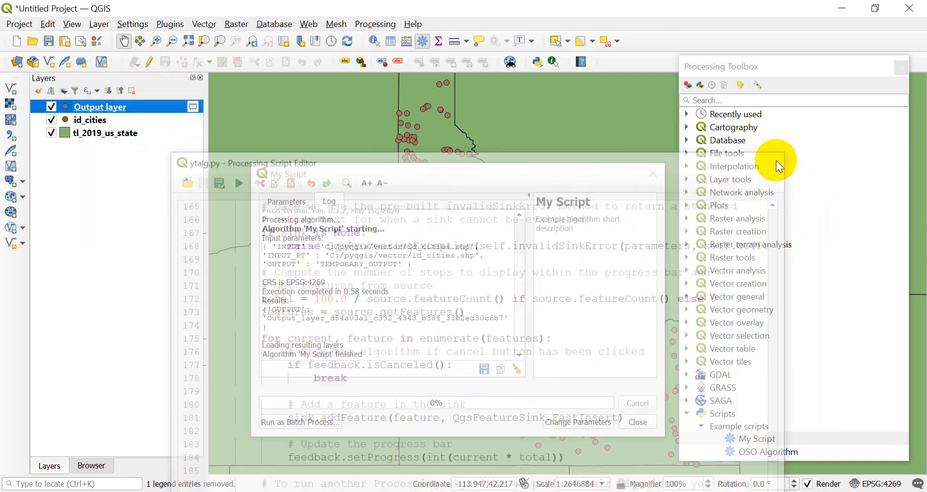
click(652, 174)
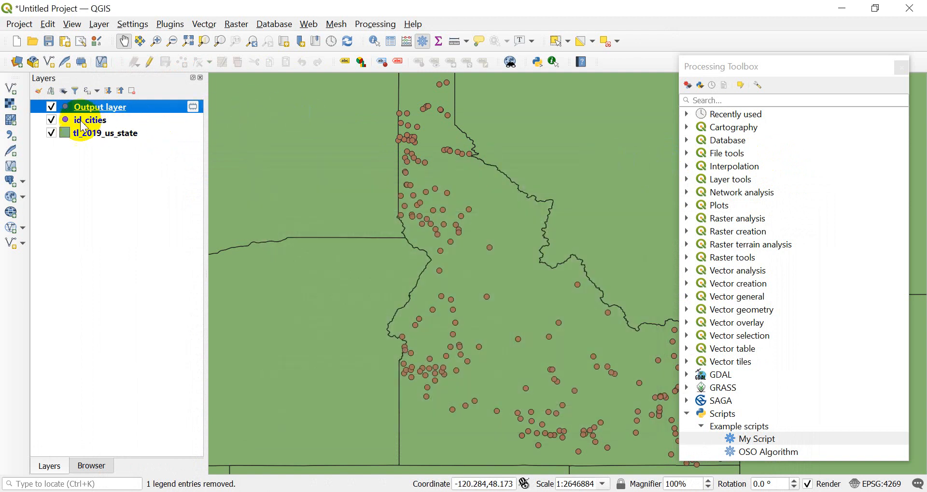
click(51, 120)
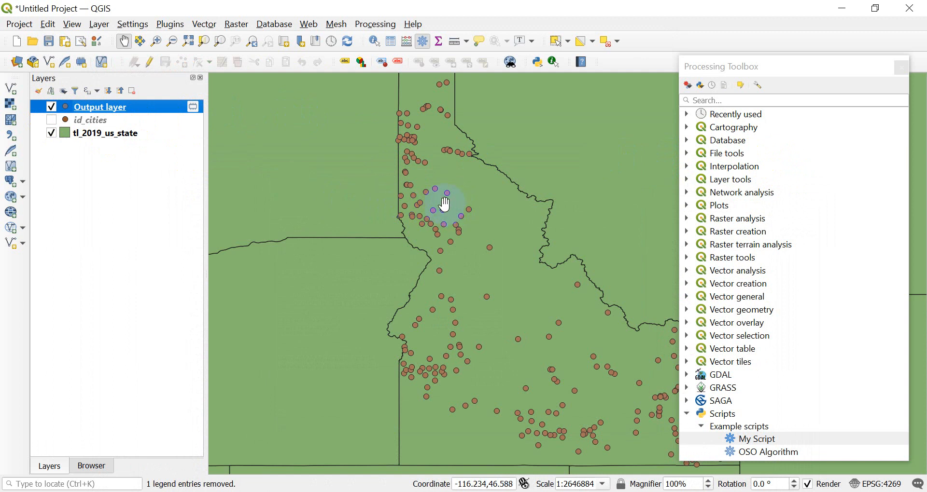
drag(443, 204, 459, 230)
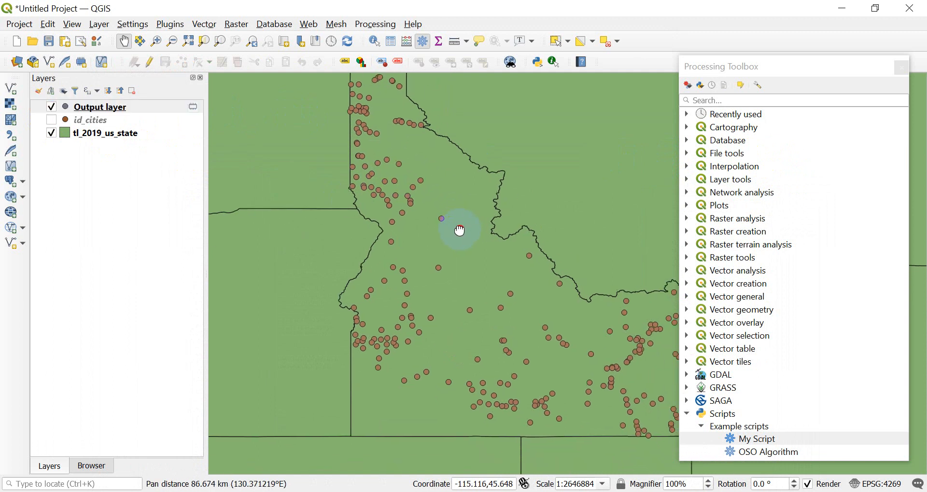
drag(459, 230, 332, 197)
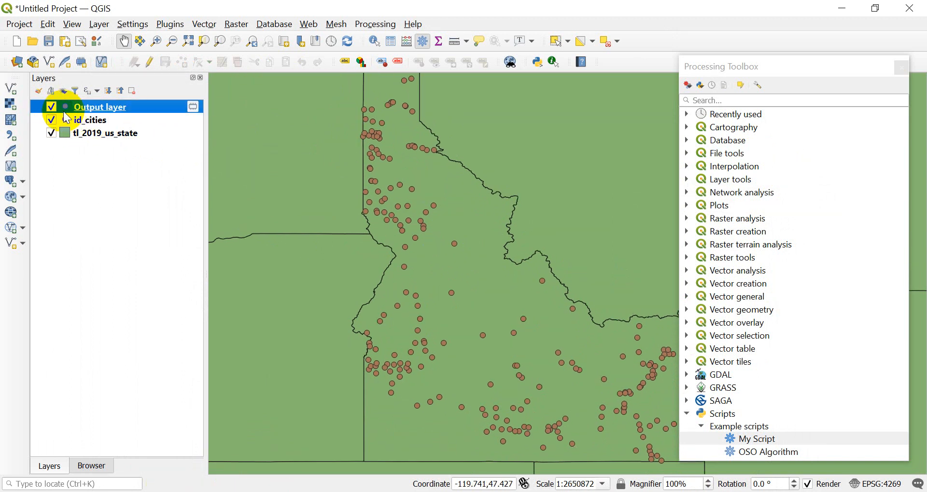
Remove the temporary Output layer from the Layers panel and reopen My Script.
right_click(99, 107)
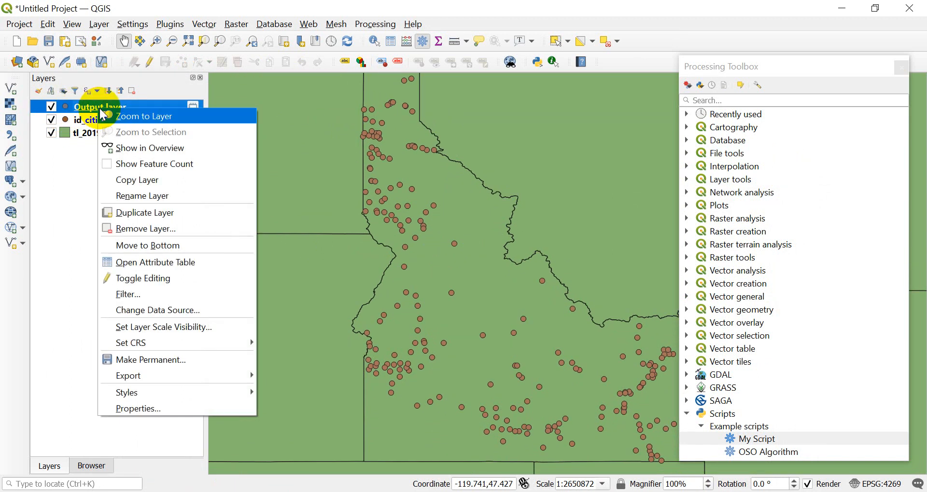
mouse_move(160, 228)
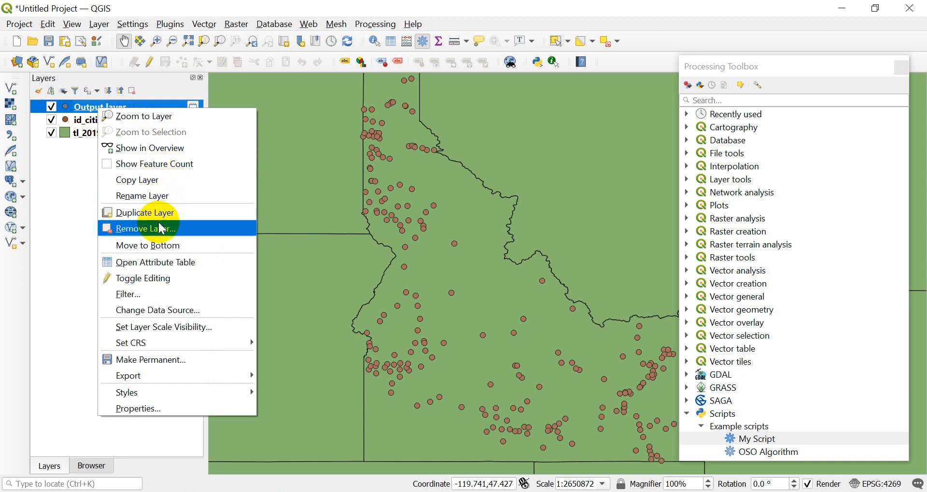
click(148, 229)
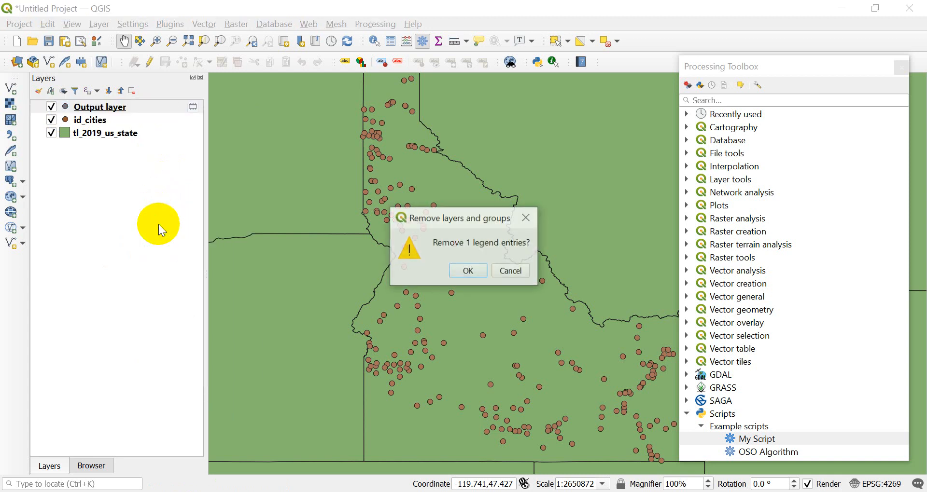
click(467, 270)
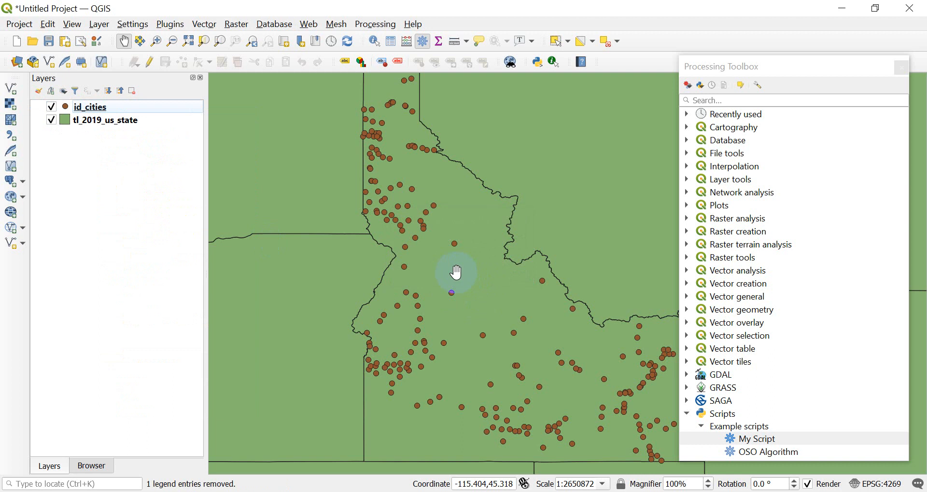
mouse_move(679, 364)
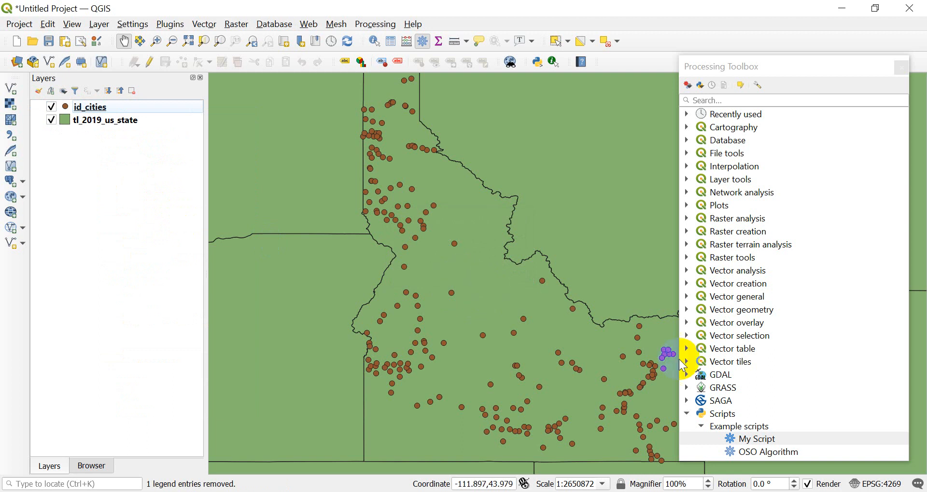
double_click(757, 438)
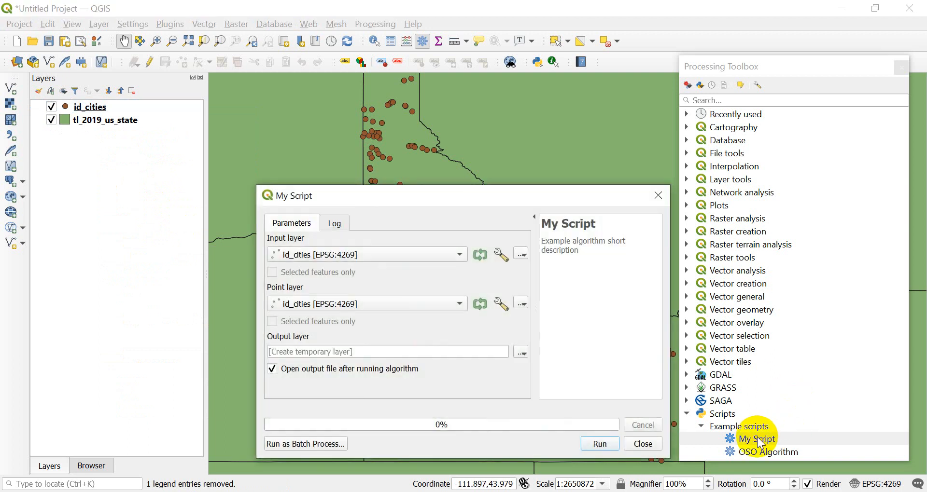
Close the My Script dialog and choose Edit Script on My Script.
click(642, 444)
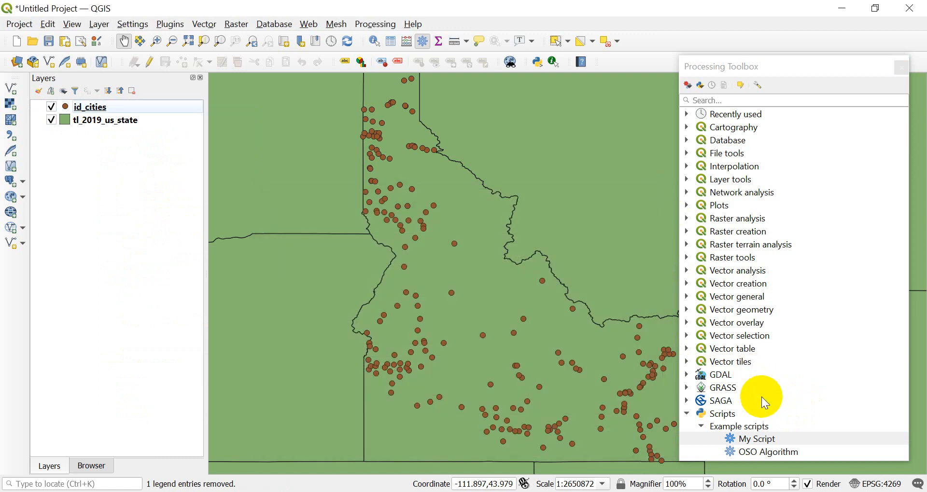
right_click(756, 439)
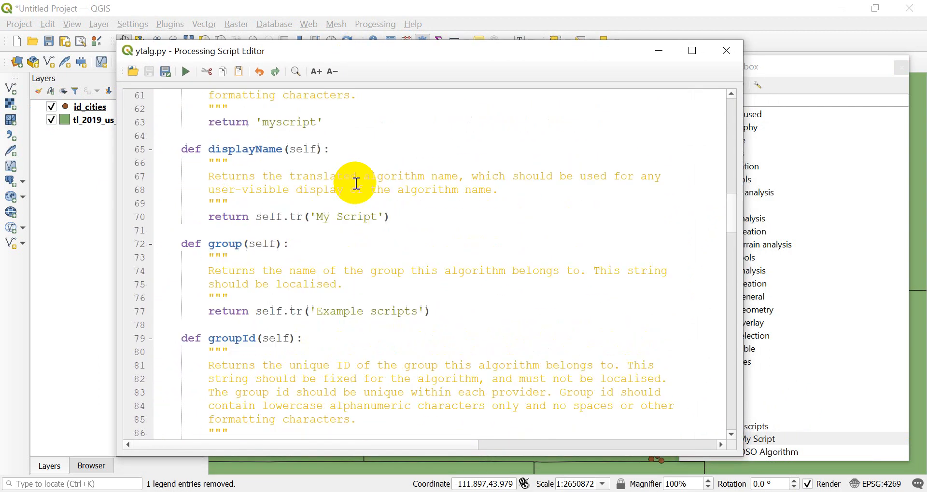
Add an empty line after the feedback.pushInfo CRS message in processAlgorithm.
scroll(down, 3)
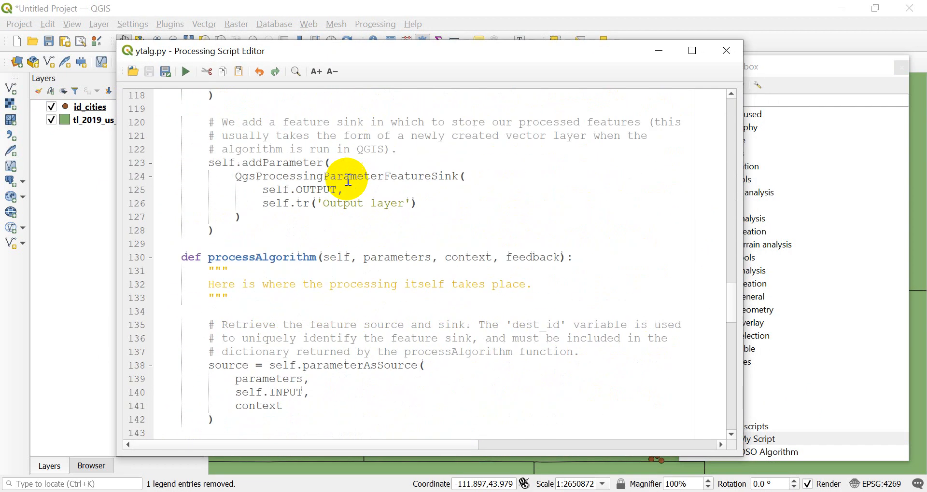
scroll(down, 3)
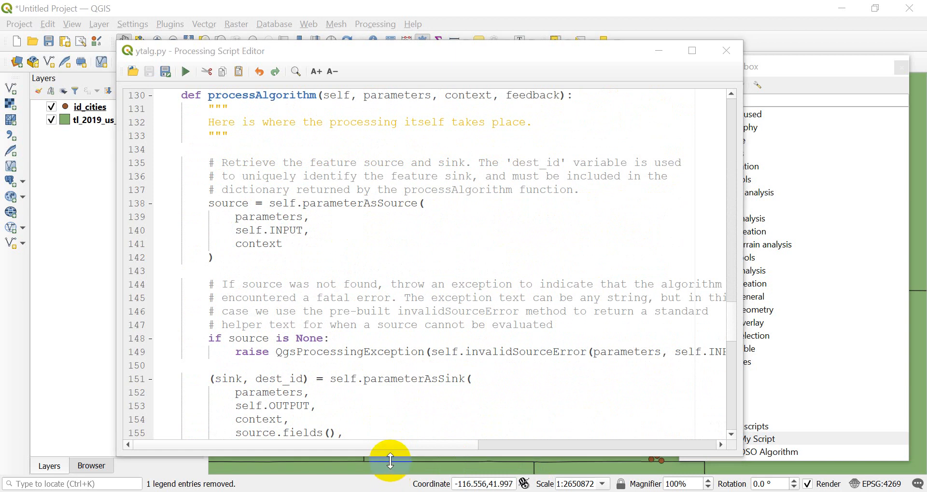
mouse_move(330, 261)
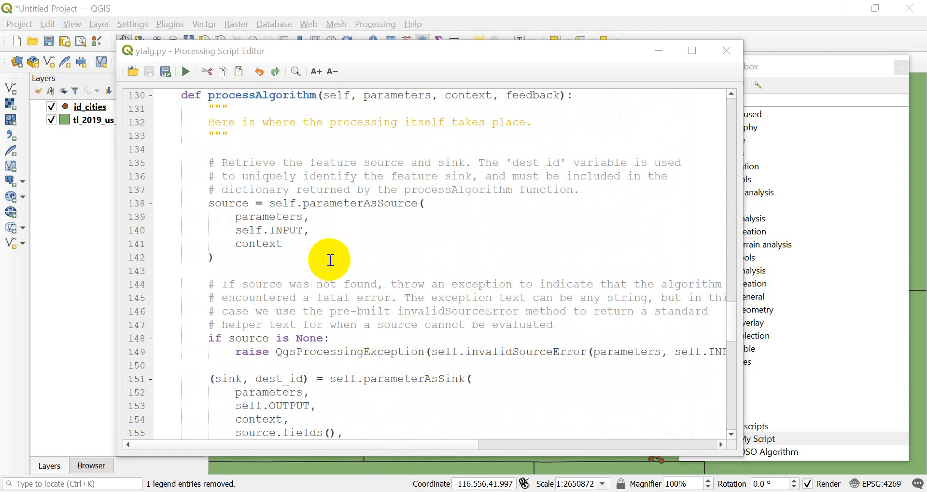
mouse_move(277, 281)
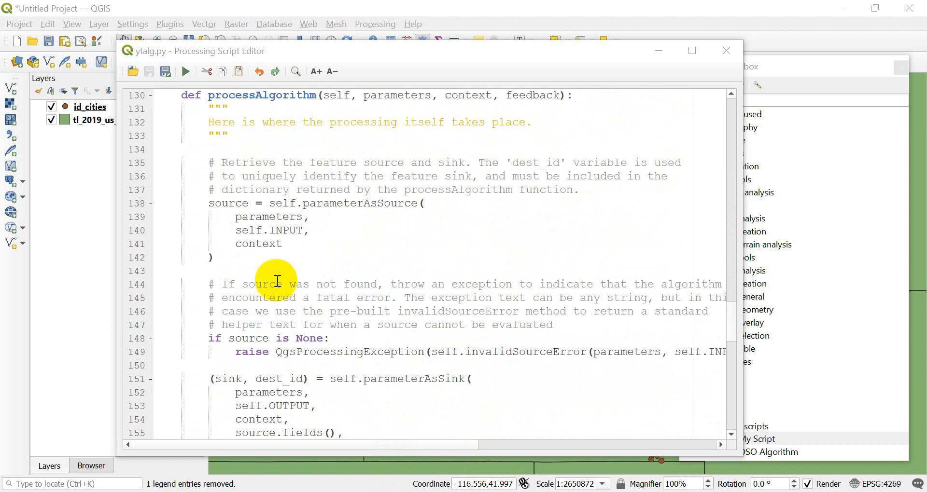
scroll(down, 3)
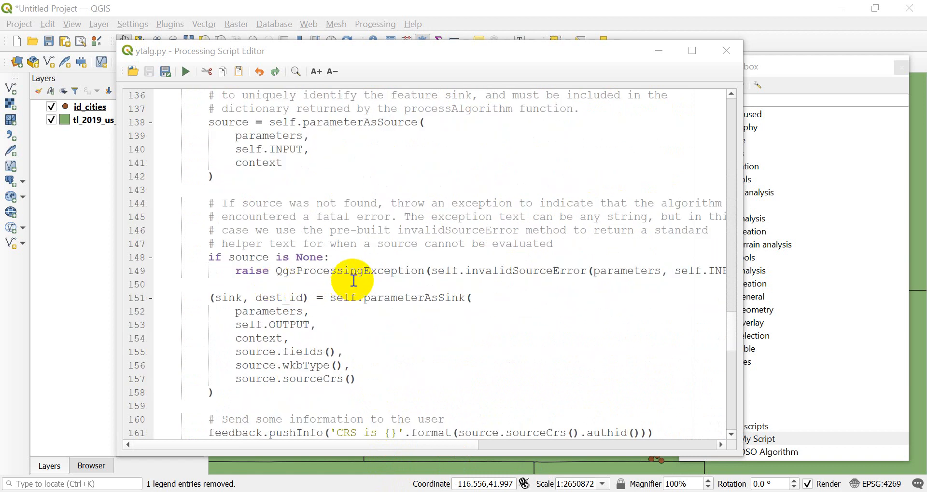
scroll(down, 3)
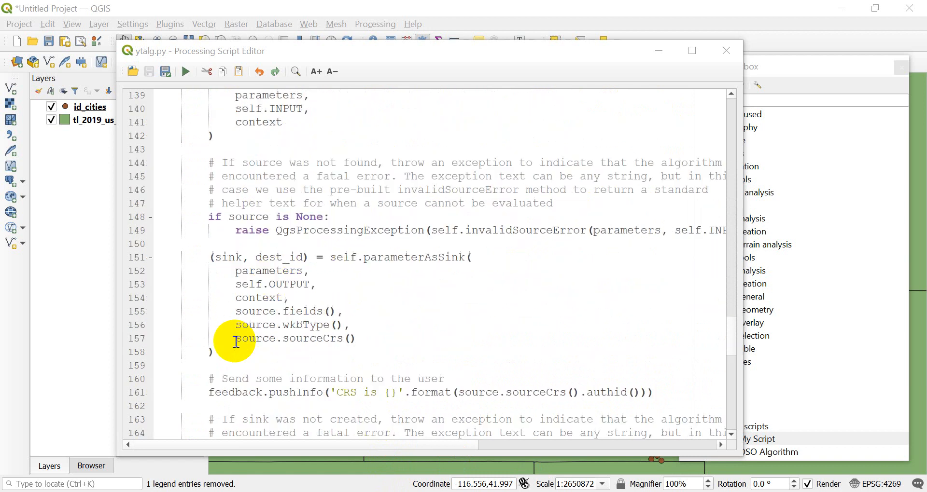
scroll(down, 3)
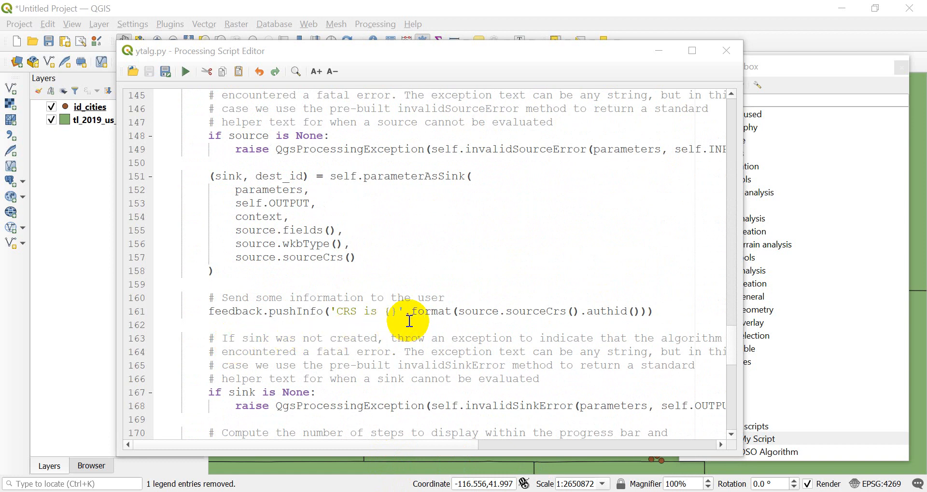
scroll(down, 3)
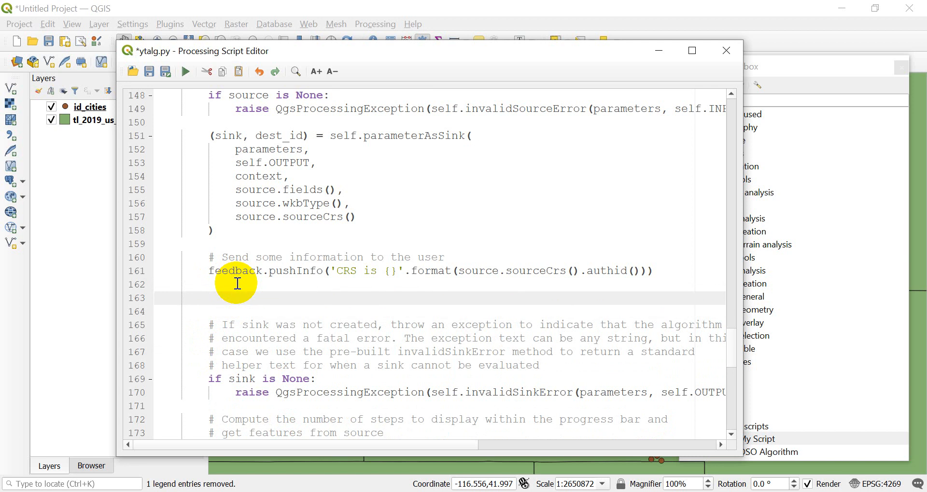
Type 'pt_lyr = self.parameterAsVectorLayer(' on line 163, checking parameterAsSource above.
text(pt_ly)
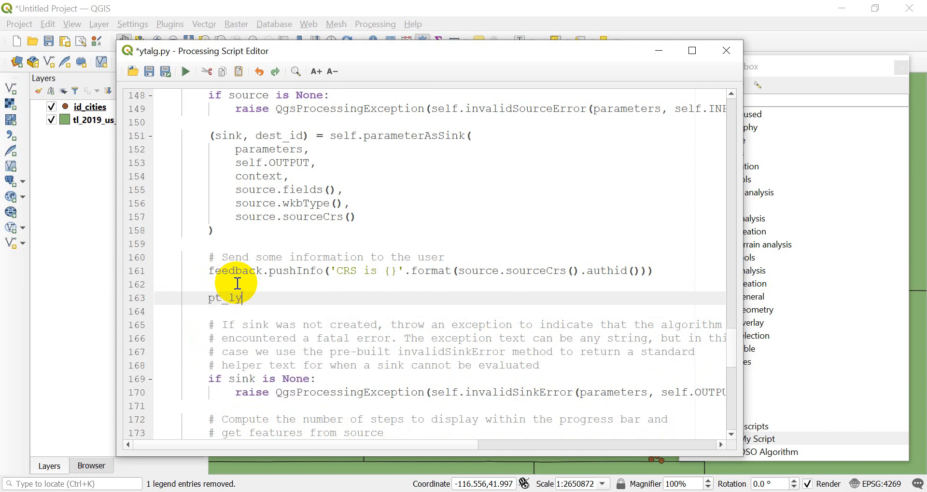
text(r =)
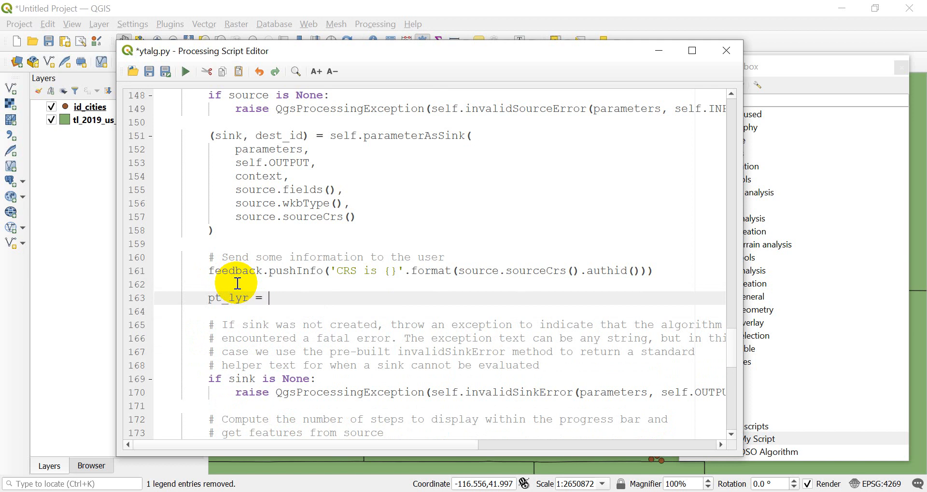
scroll(up, 3)
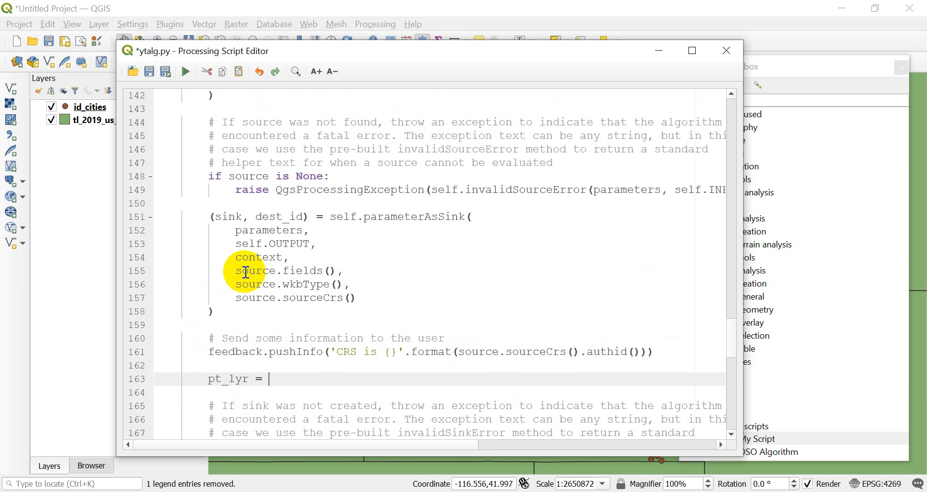
scroll(up, 3)
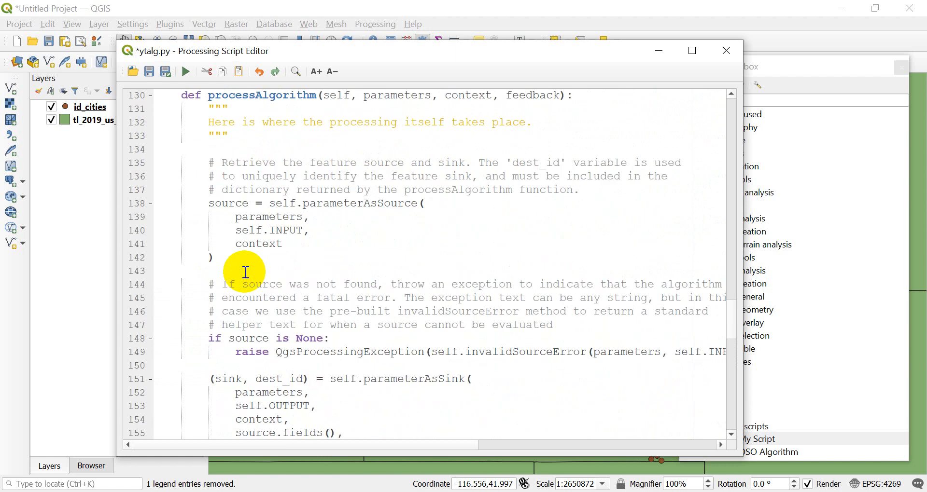
scroll(down, 3)
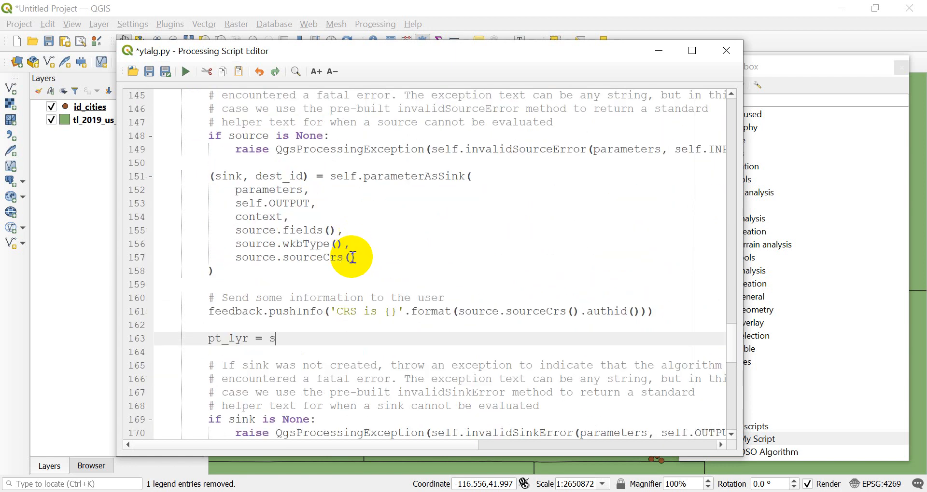
text(elf.parameterAsLayer()
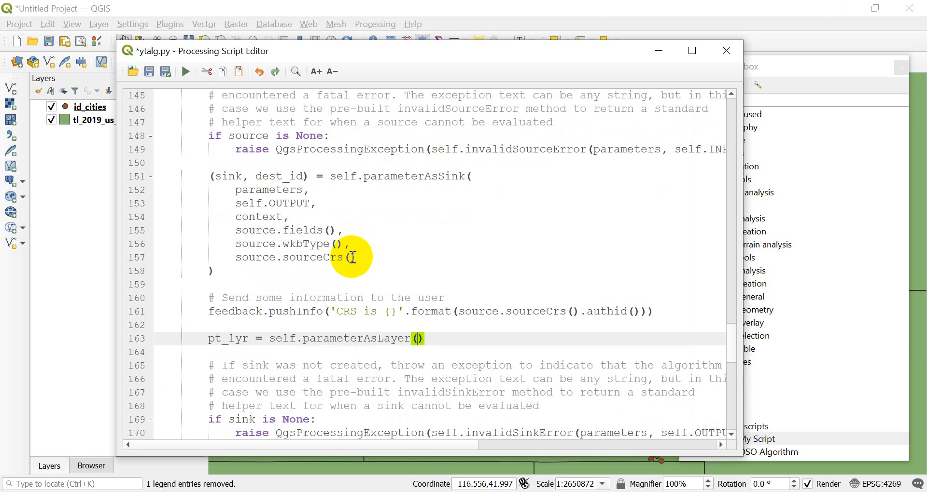
text(Vector)
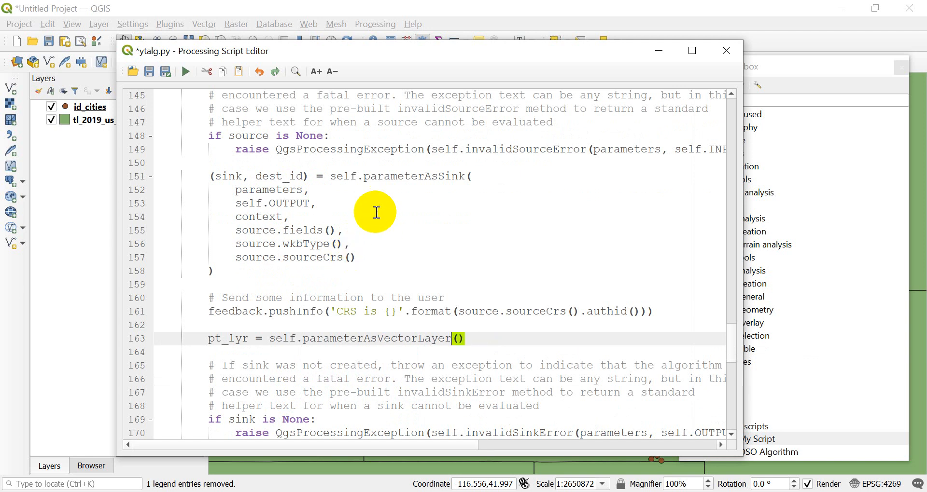
scroll(up, 3)
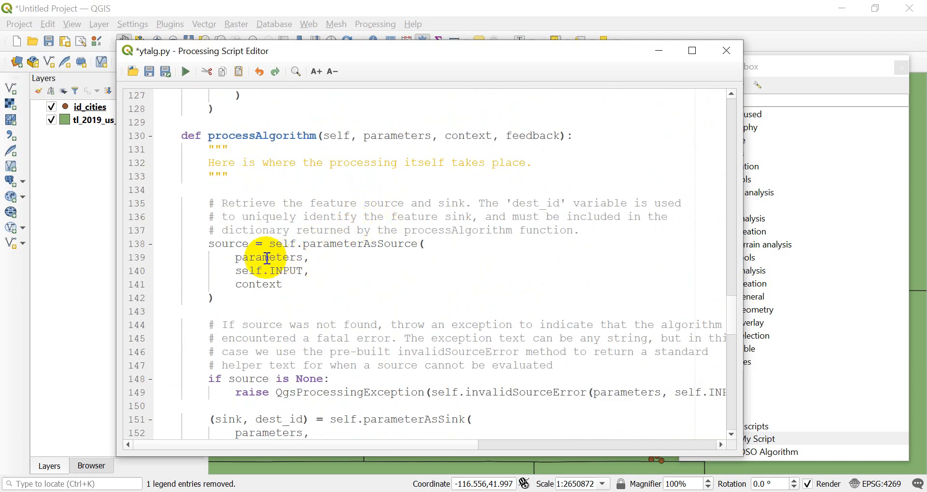
mouse_move(248, 271)
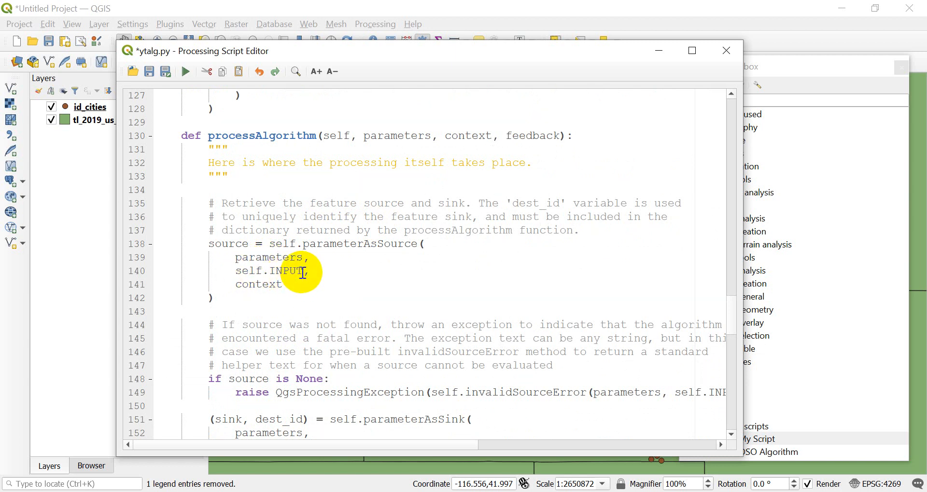
scroll(down, 3)
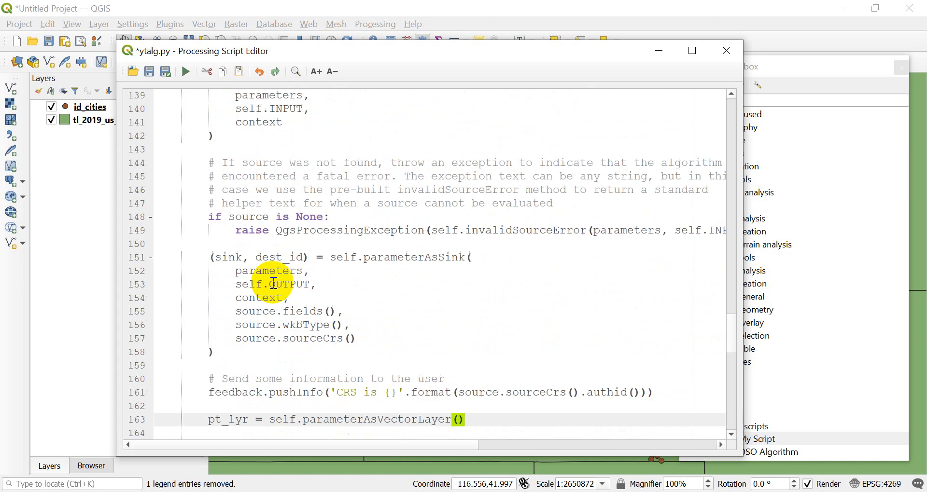
scroll(down, 3)
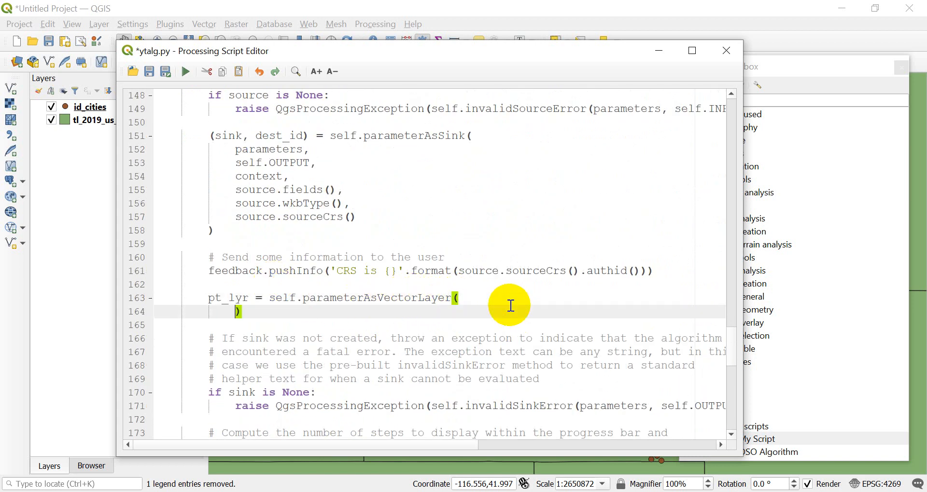
Pass parameters, self.INPUT_PT and context to parameterAsVectorLayer, each on its own line.
key(Return)
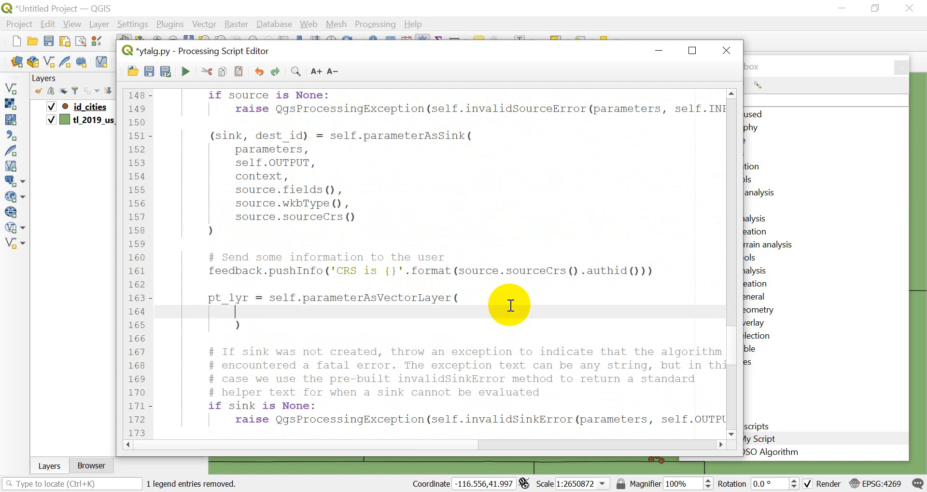
scroll(up, 3)
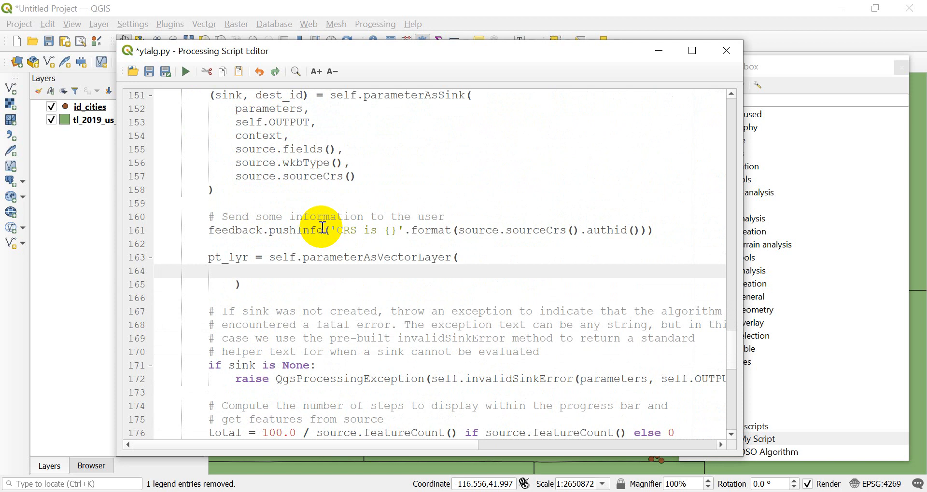
text(sel)
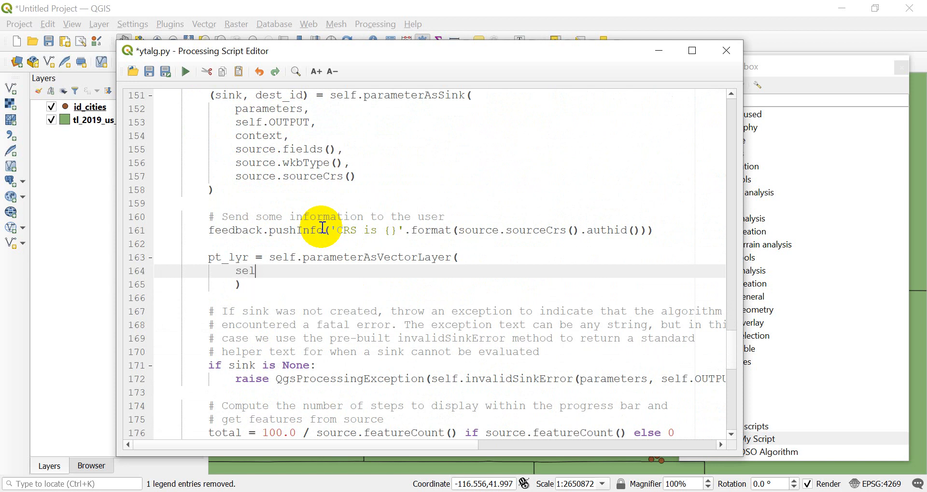
text(parameters,)
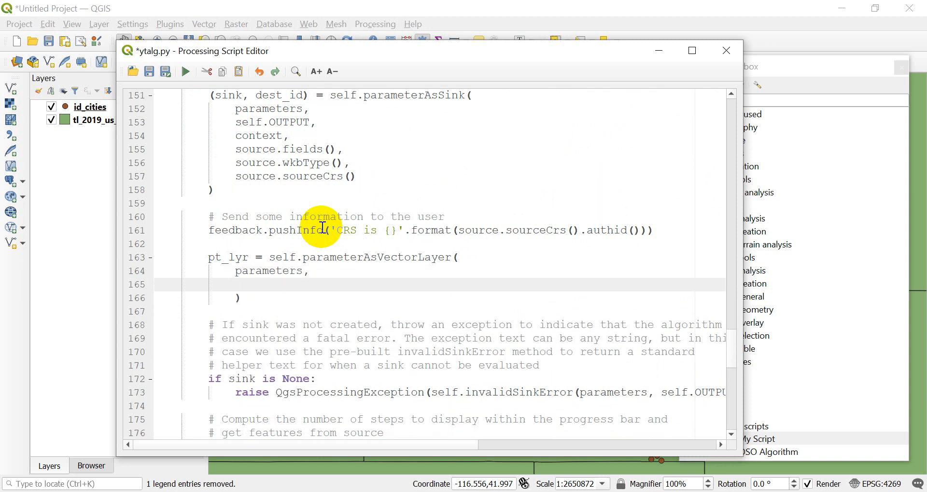
text(se)
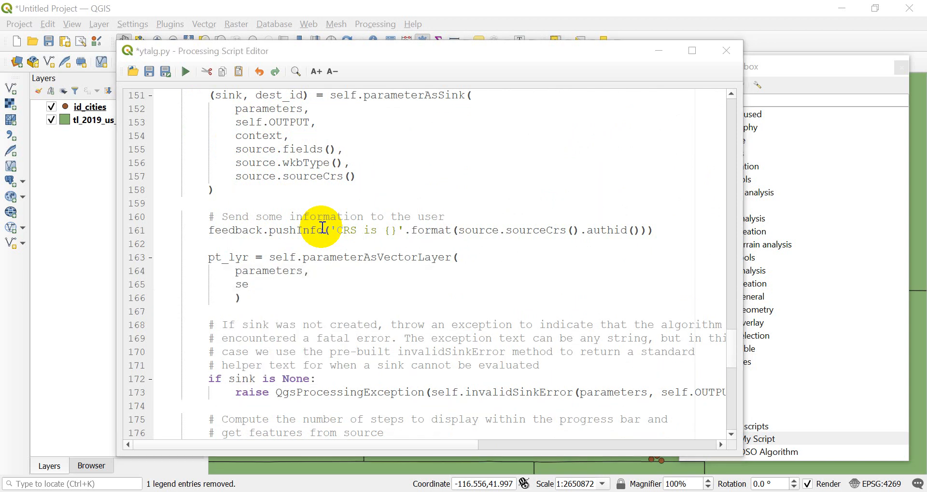
mouse_move(922, 378)
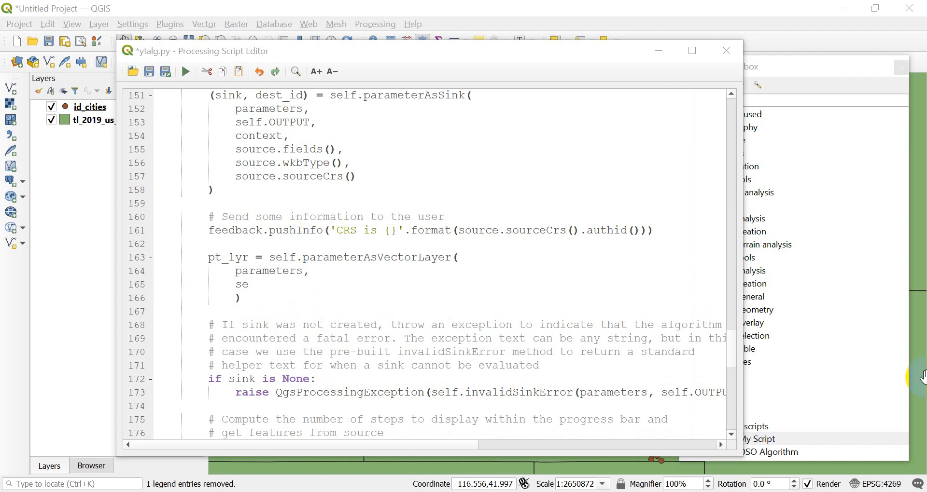
mouse_move(324, 308)
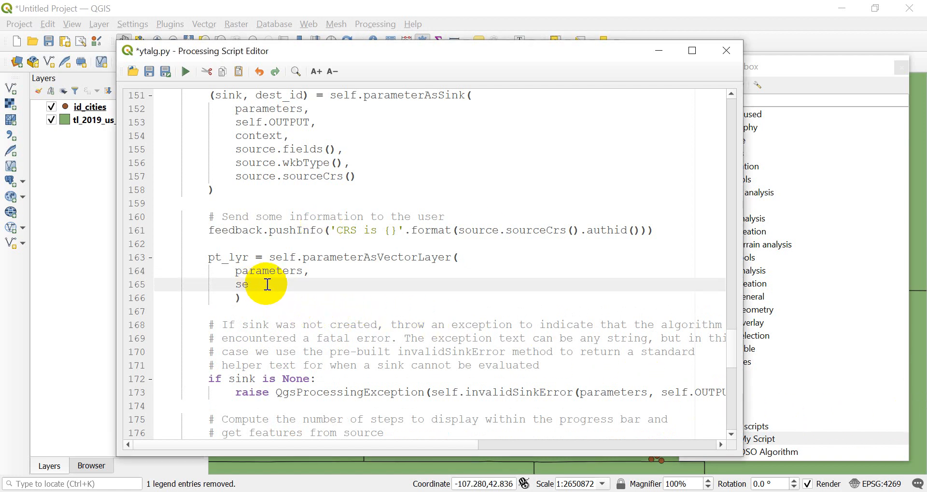
text(lf.)
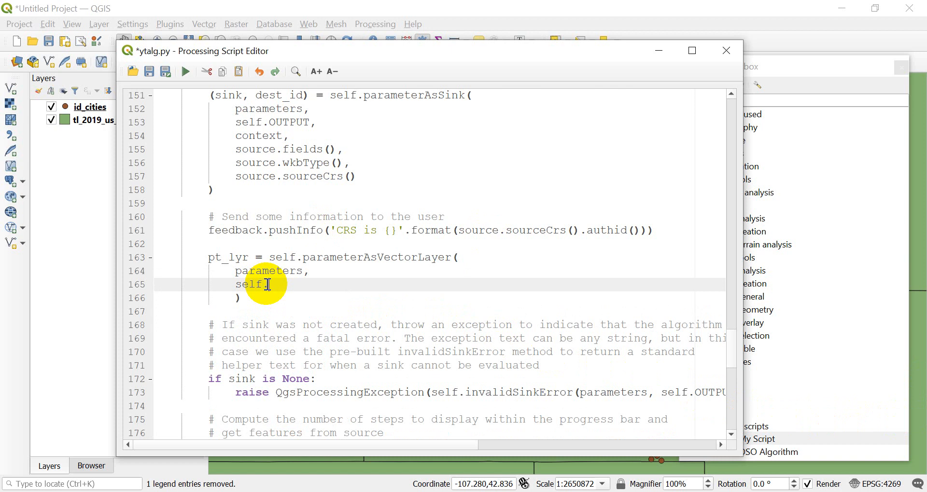
text(INPUT_PT,)
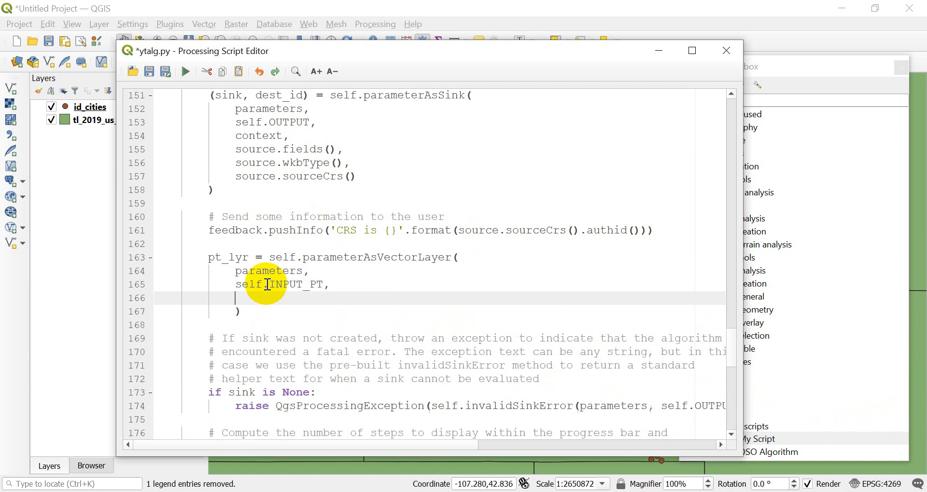
text(context)
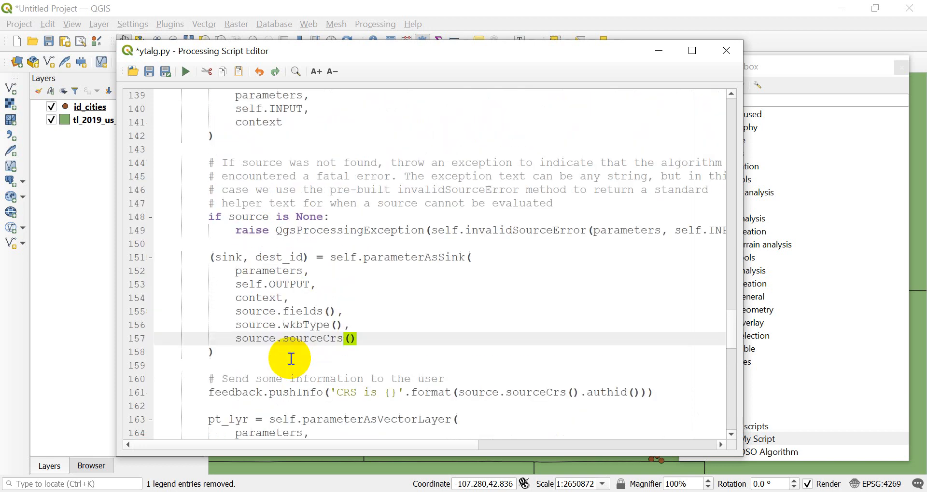
scroll(up, 3)
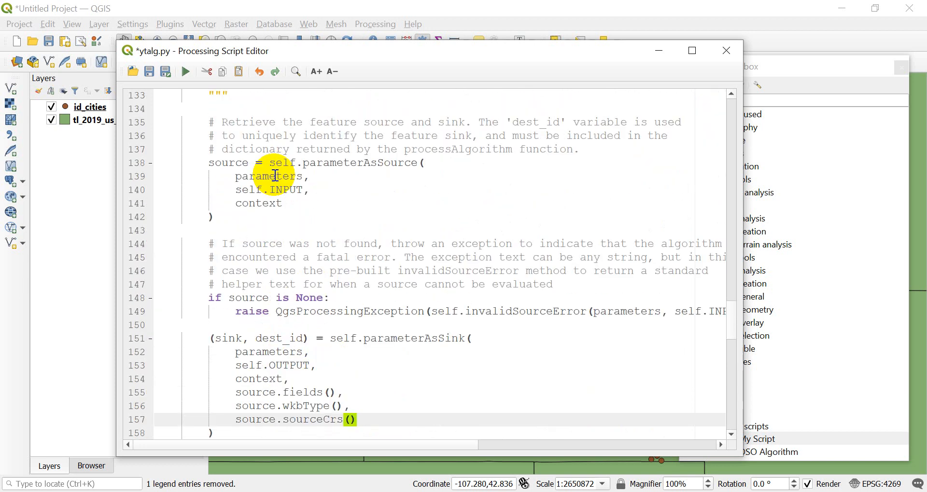
scroll(up, 3)
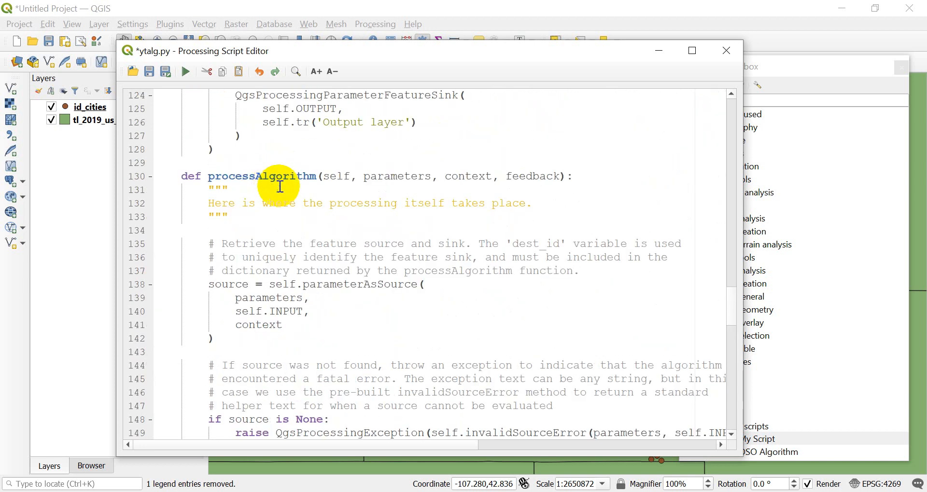
mouse_move(393, 183)
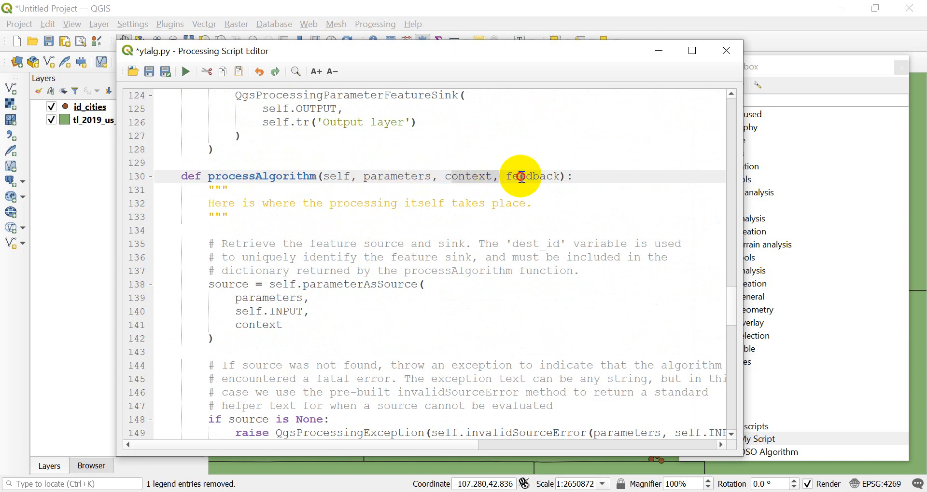
scroll(down, 3)
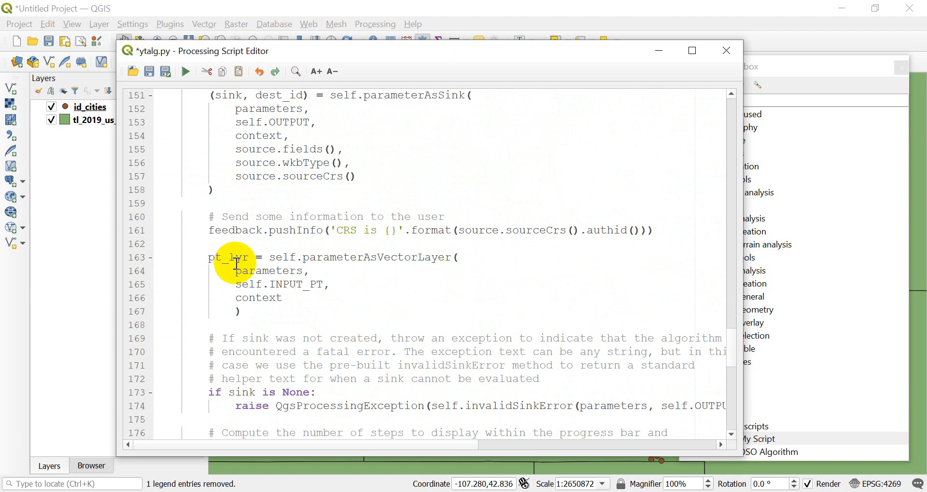
mouse_move(273, 314)
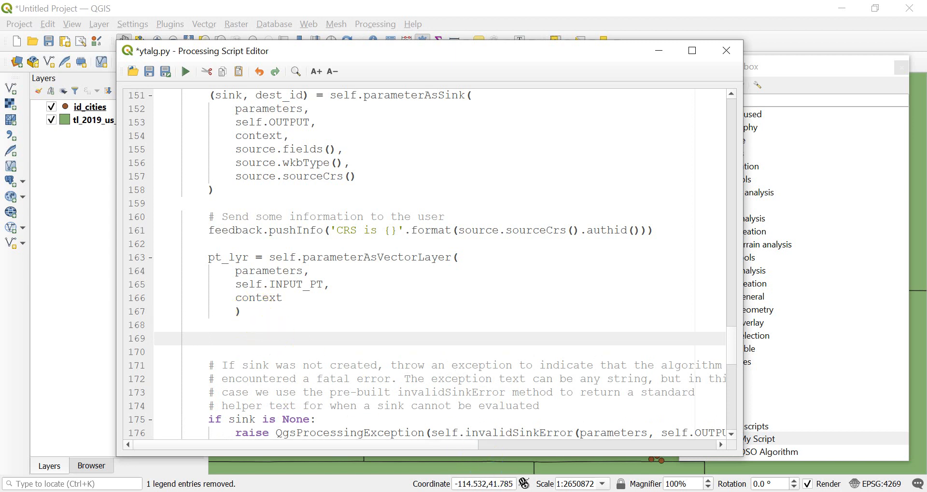
scroll(down, 3)
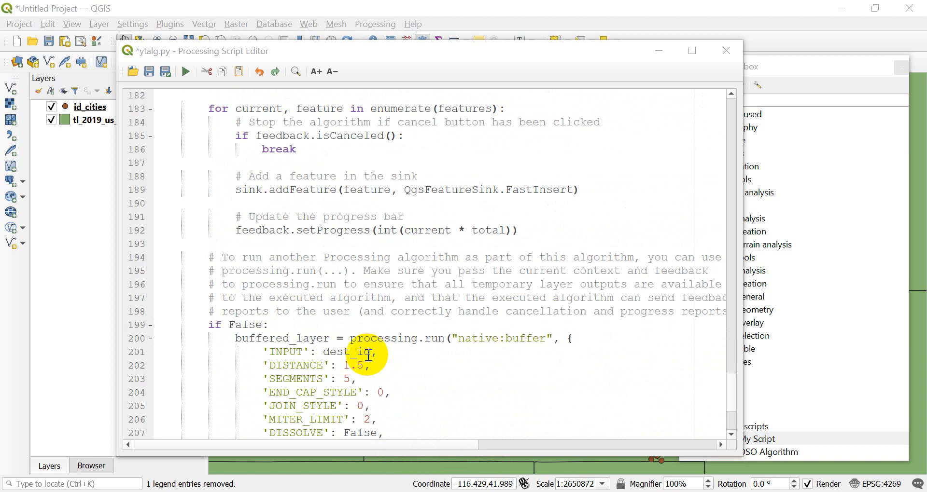
scroll(up, 3)
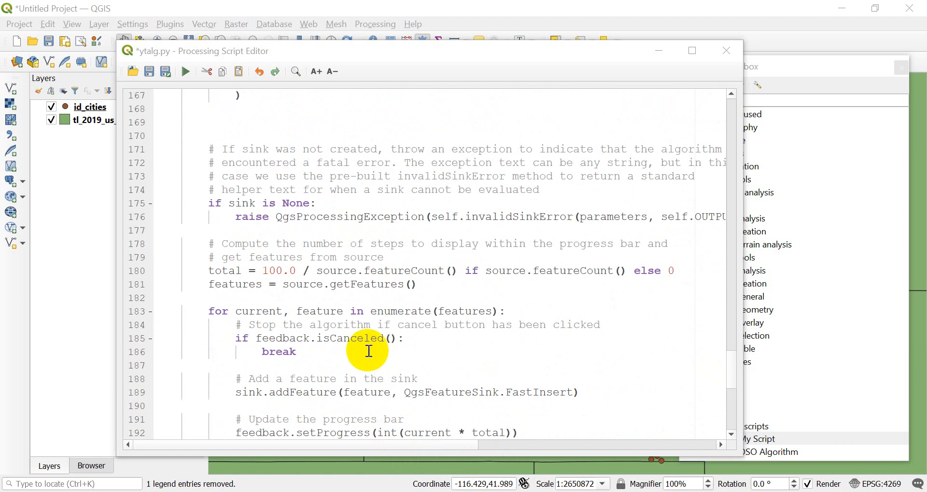
scroll(up, 3)
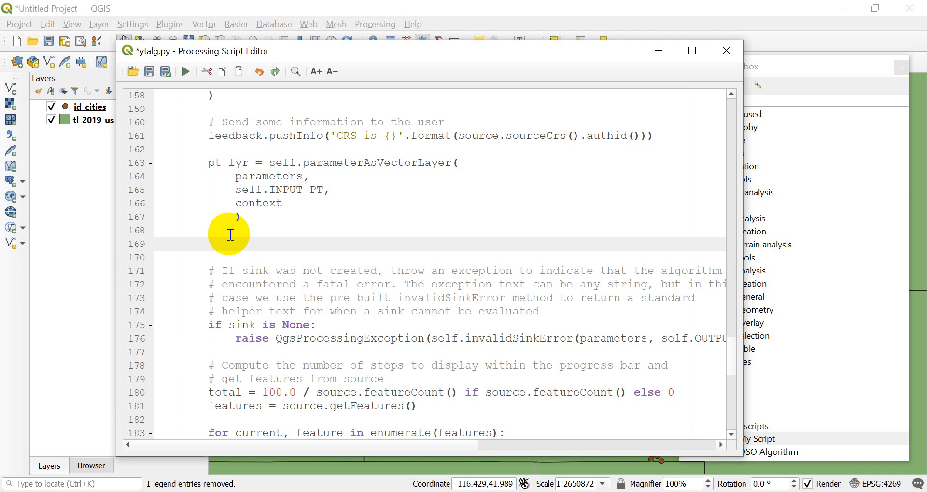
Create pt_symbol with QgsMarkerSymbol.createSimple({'name': 'diamond'}).
text(pt)
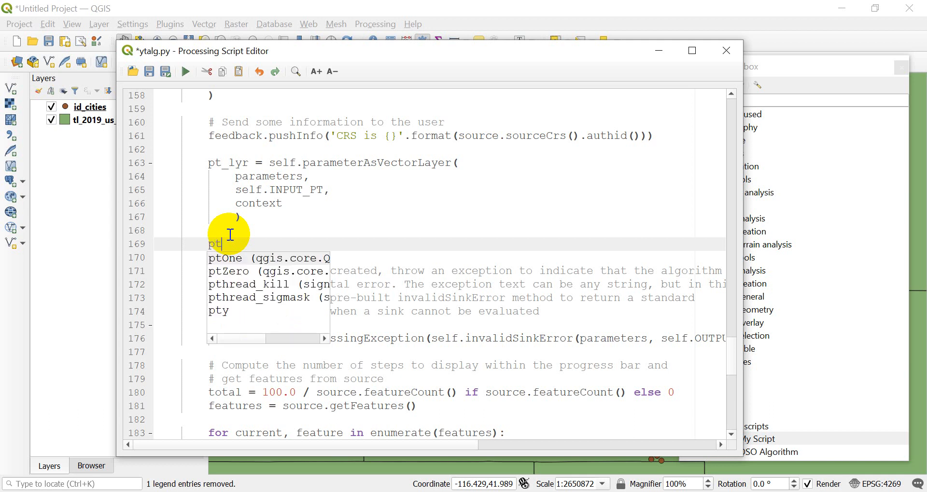
text(_sy)
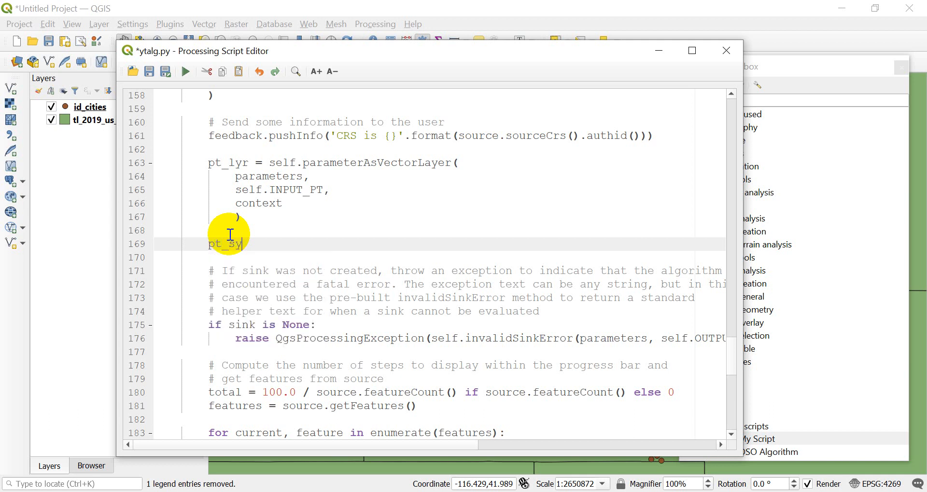
text(mbol)
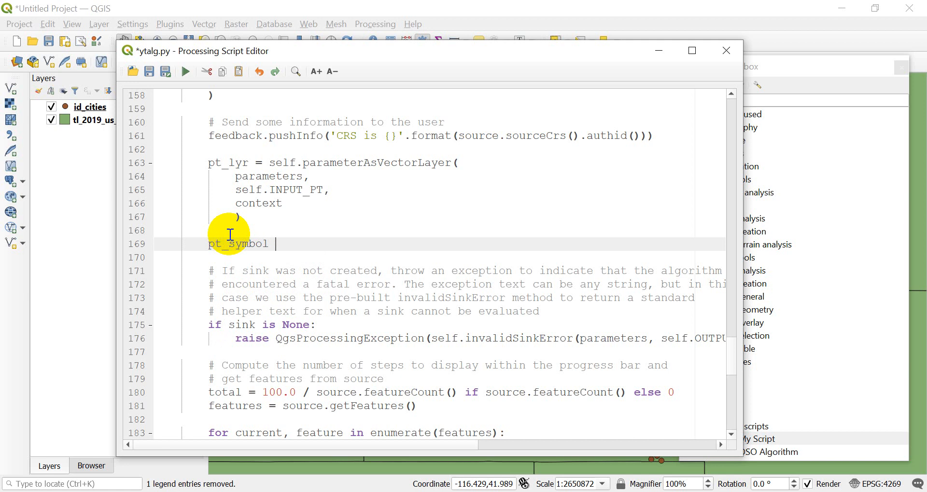
text(= QgsMarkerSymbol)
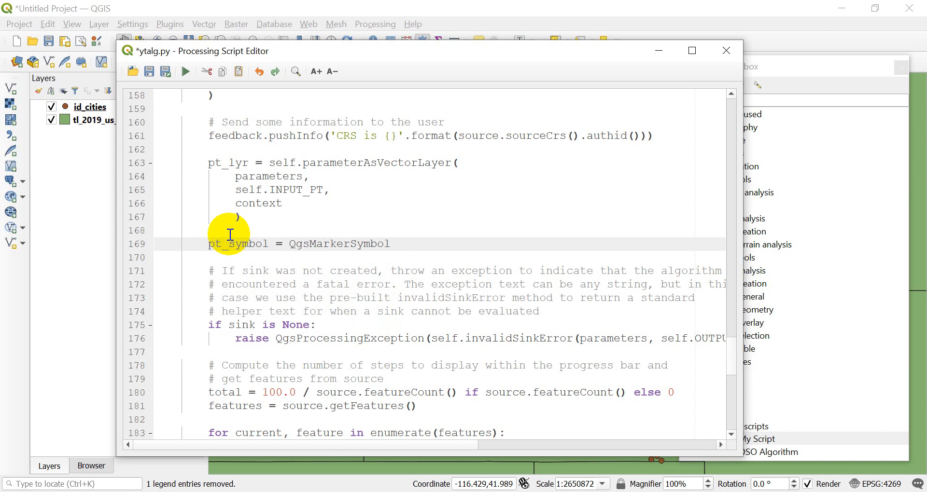
text(.create)
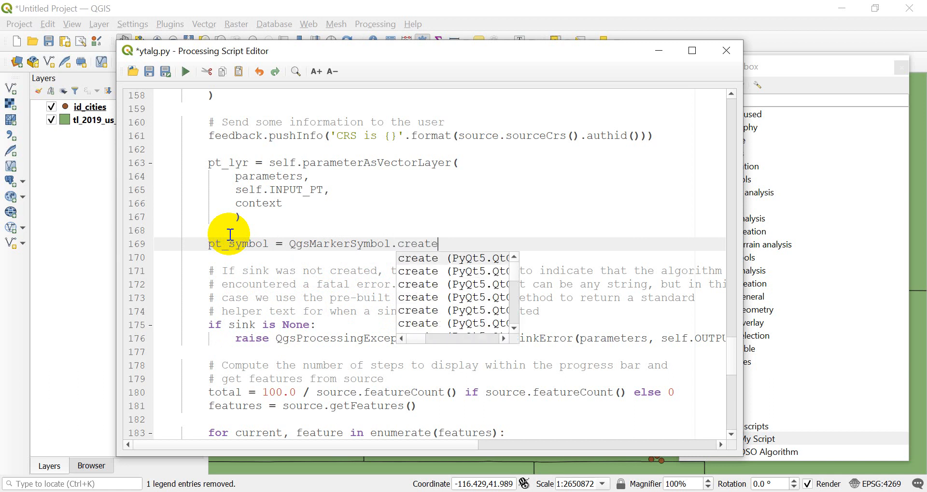
text(Simple()
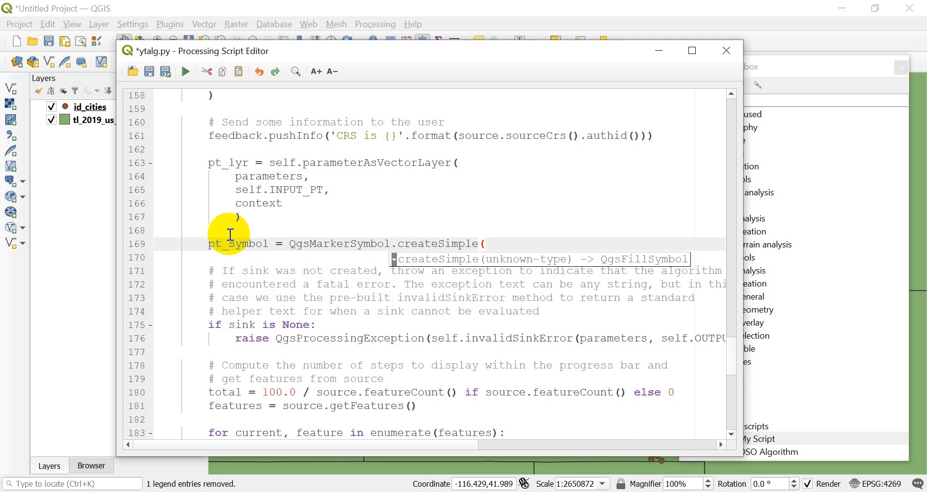
text([])
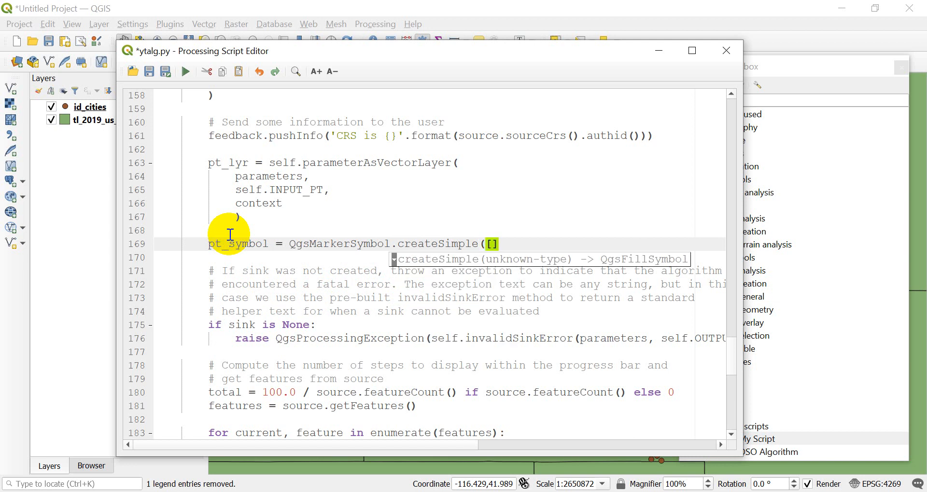
text({})
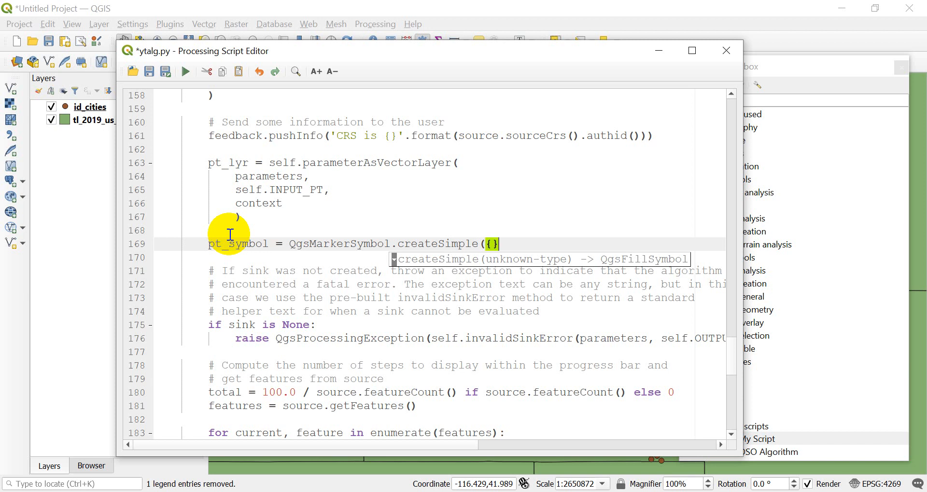
text(()
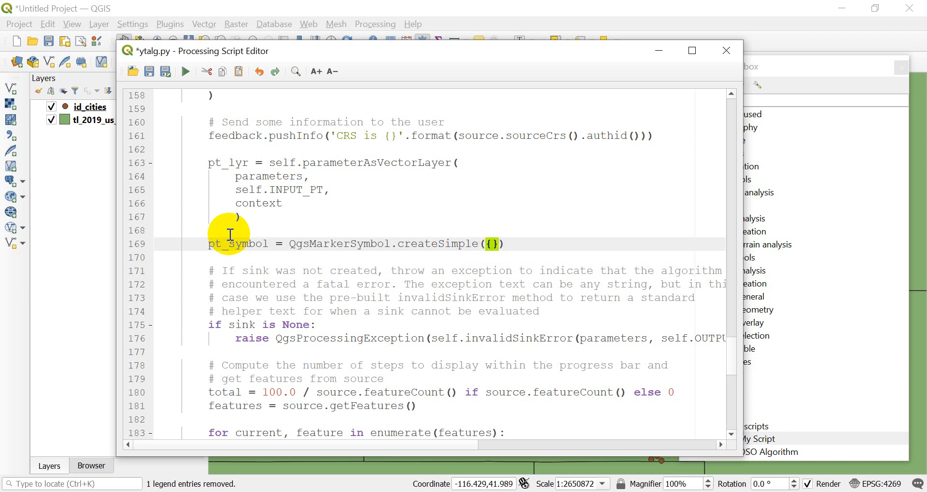
text('name')
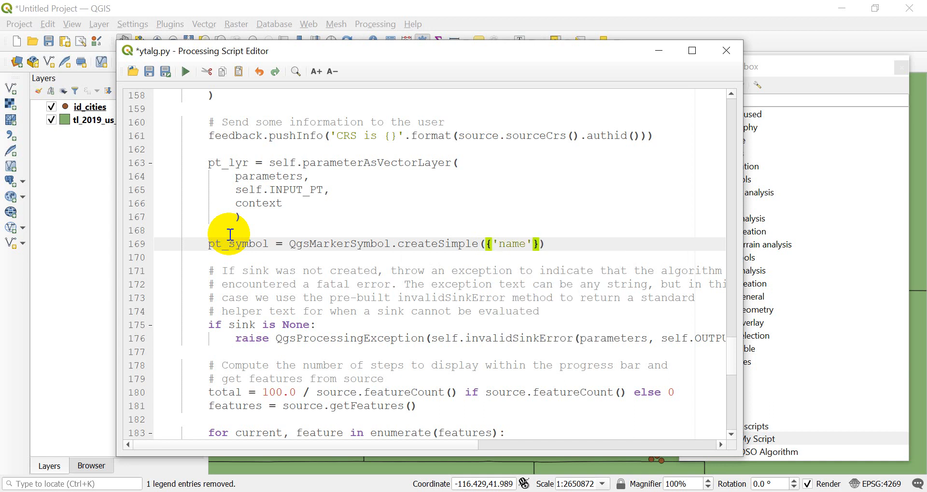
text(: ')
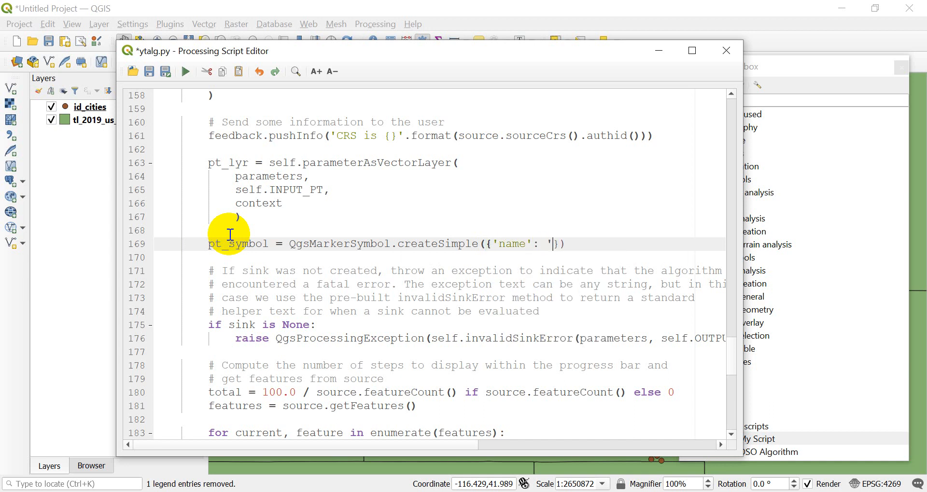
text(diamond)
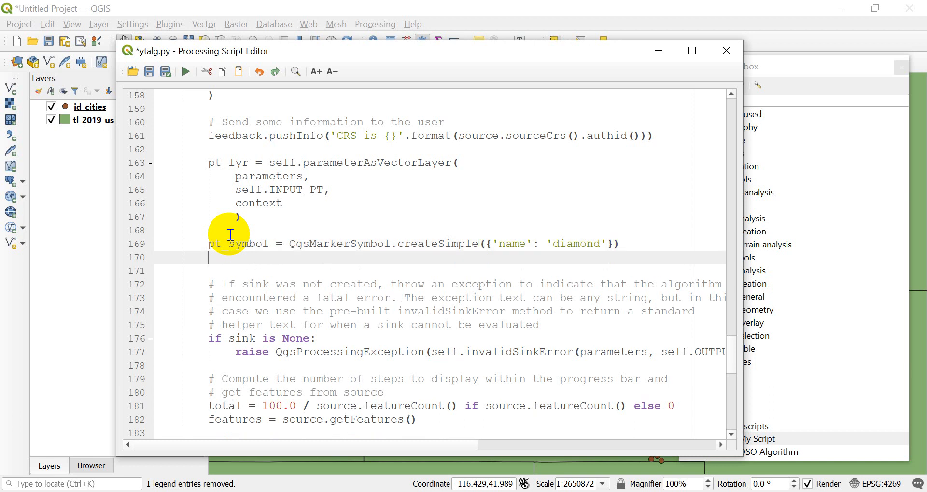
Set pt_symbol on pt_lyr's renderer and add a lyr.triggerRepaint() line.
text(pt_l)
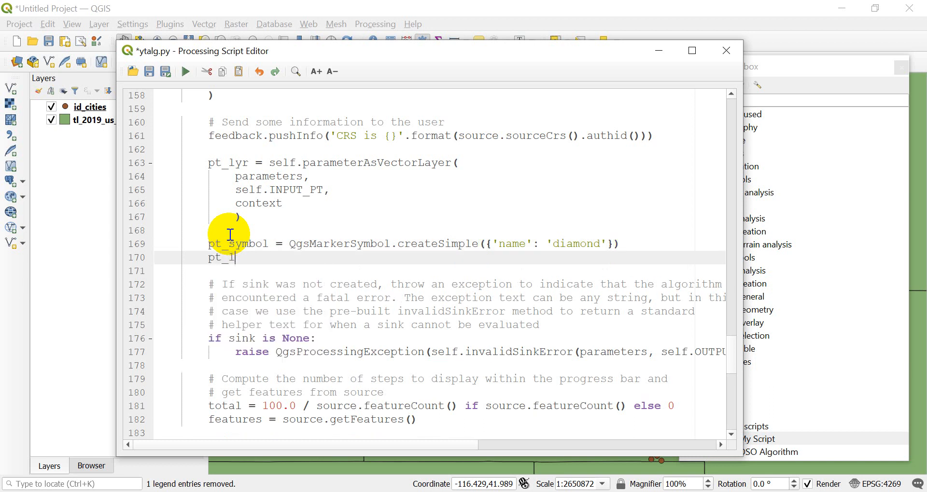
text(yr.r)
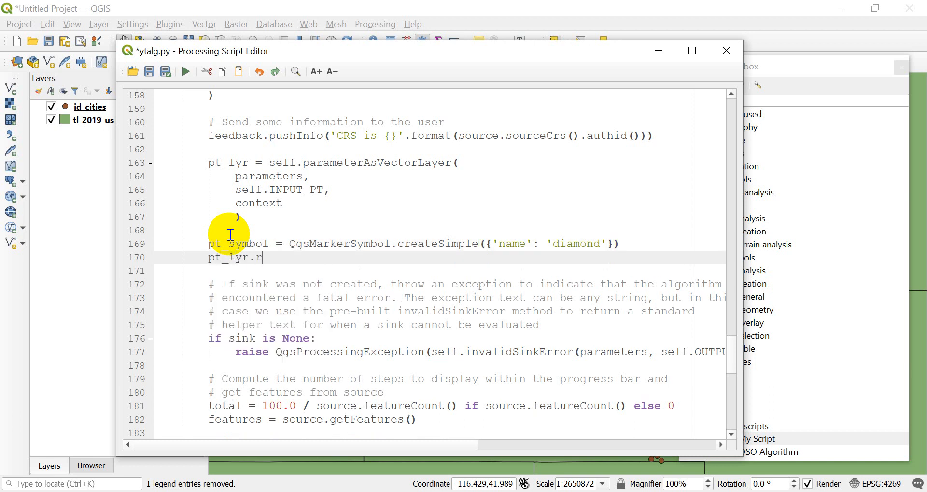
text(enderer().s)
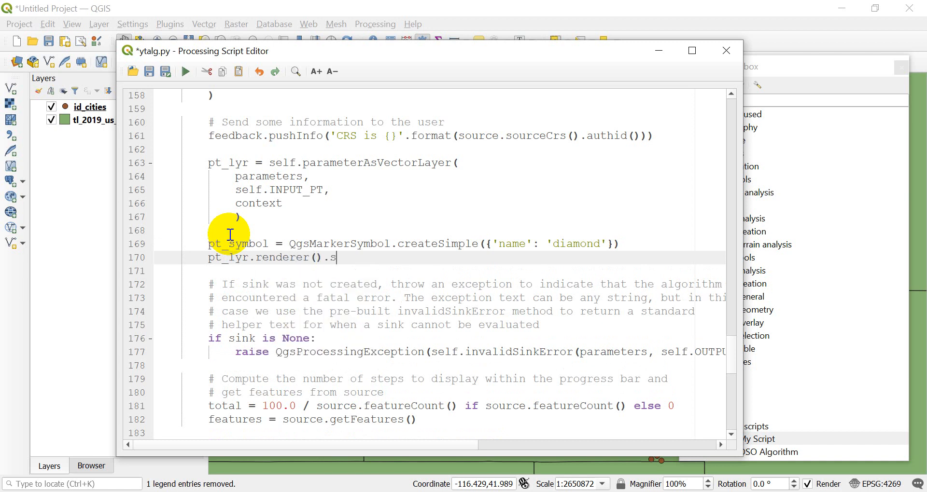
text(etSymbol)
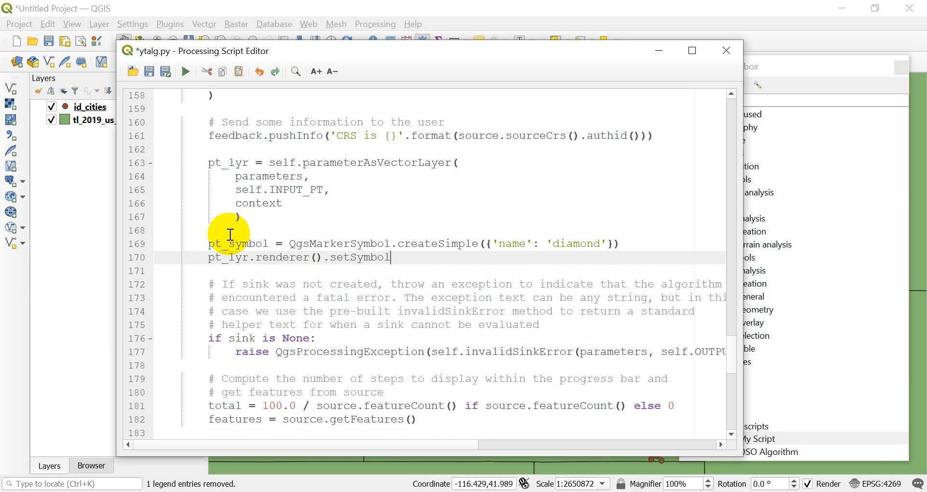
text((pt_sy)
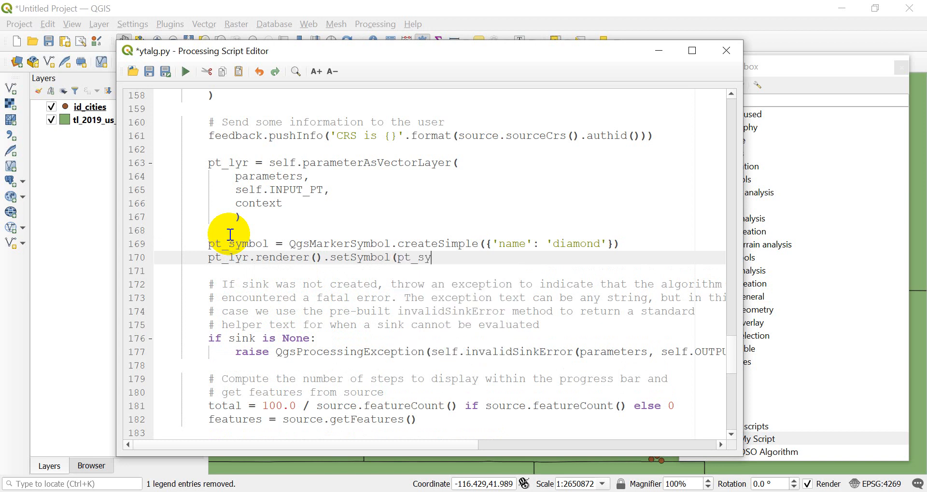
key(enter)
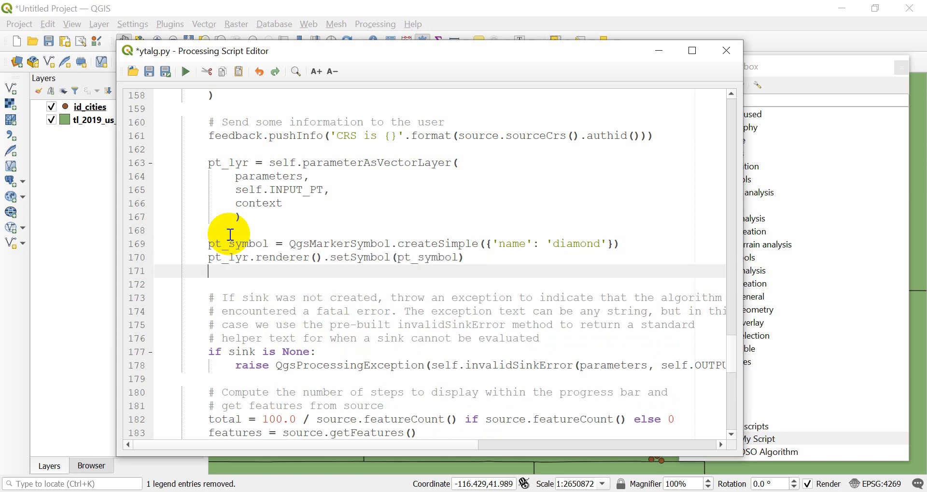
text(lyr.tribb)
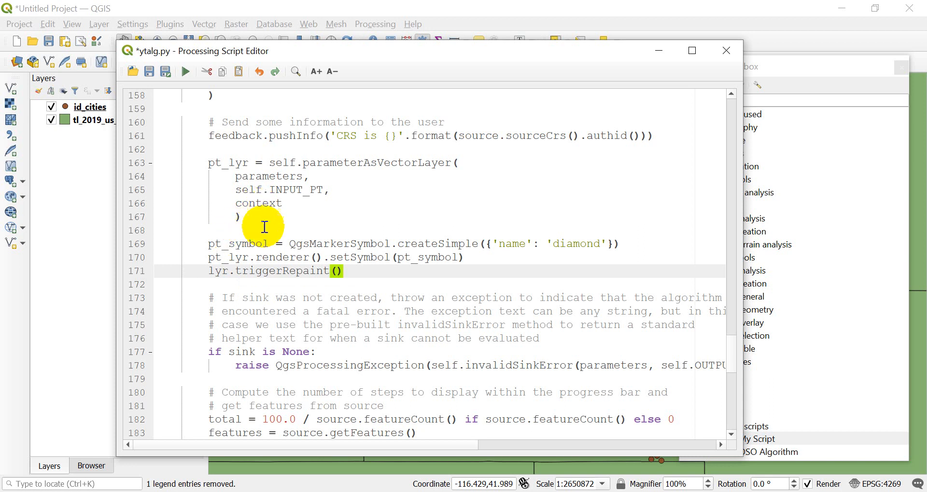
mouse_move(104, 133)
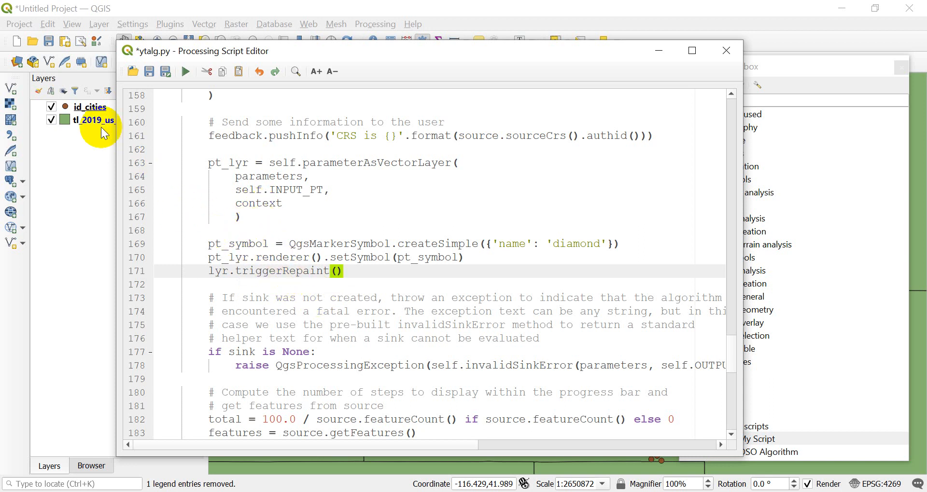
mouse_move(166, 102)
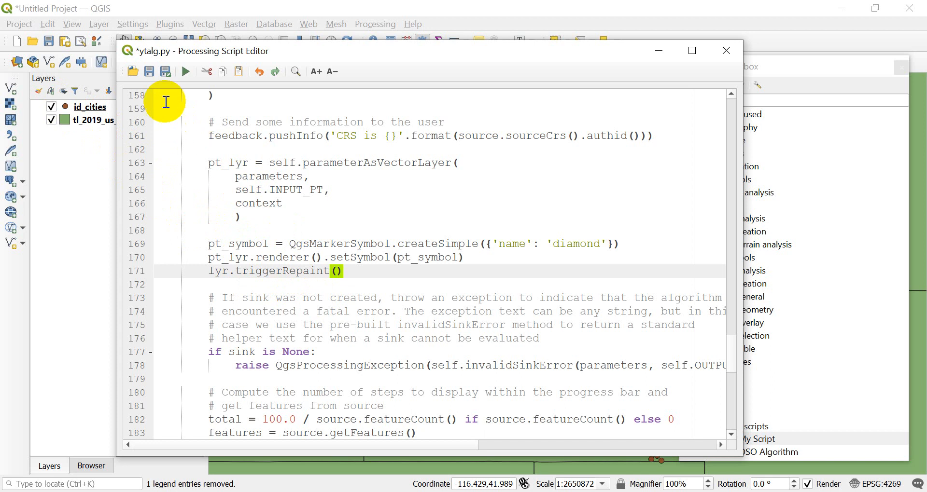
Save and close ytalg.py, then open My Script with tl_2019_us_state as input.
click(149, 71)
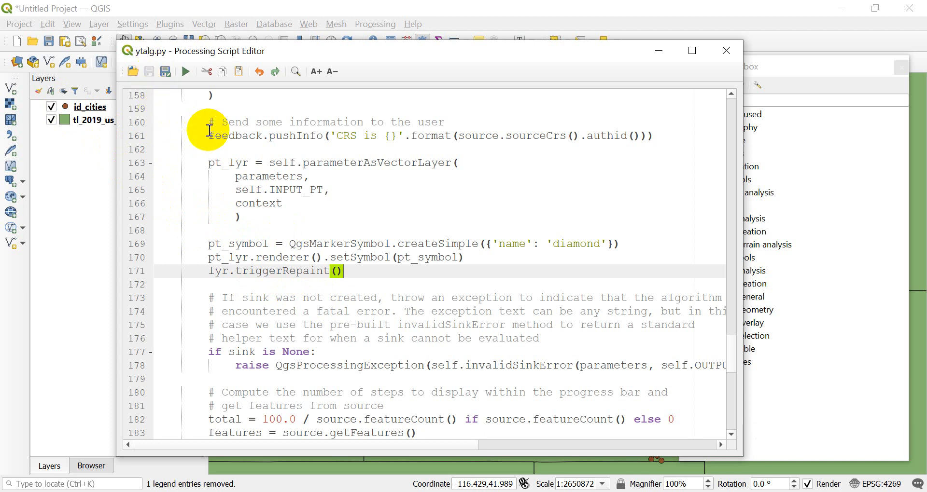
mouse_move(726, 51)
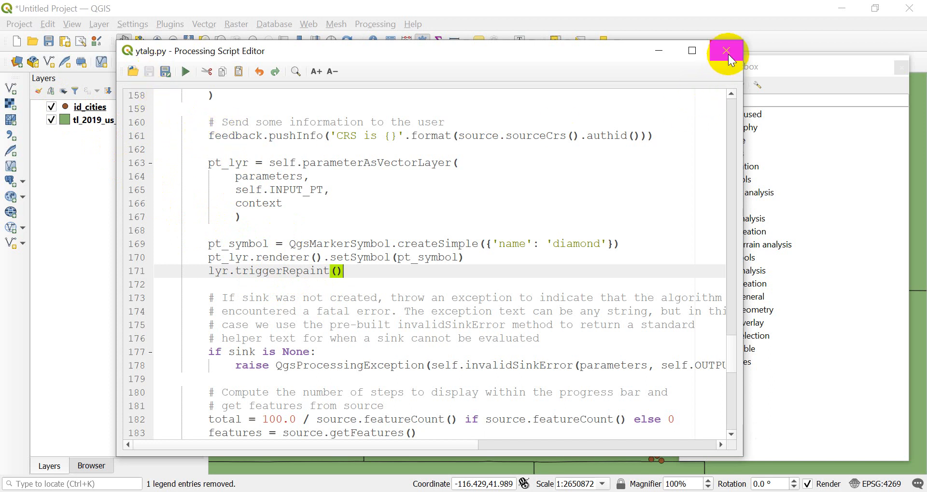
click(726, 50)
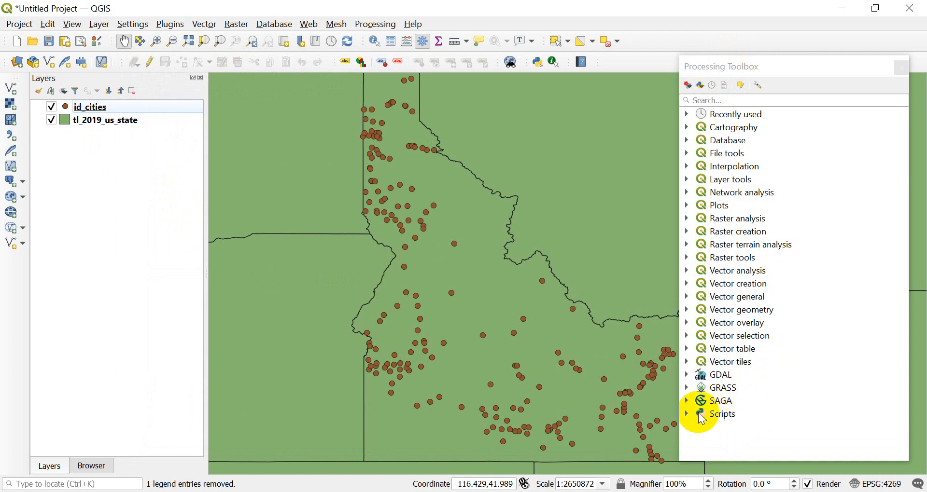
click(687, 414)
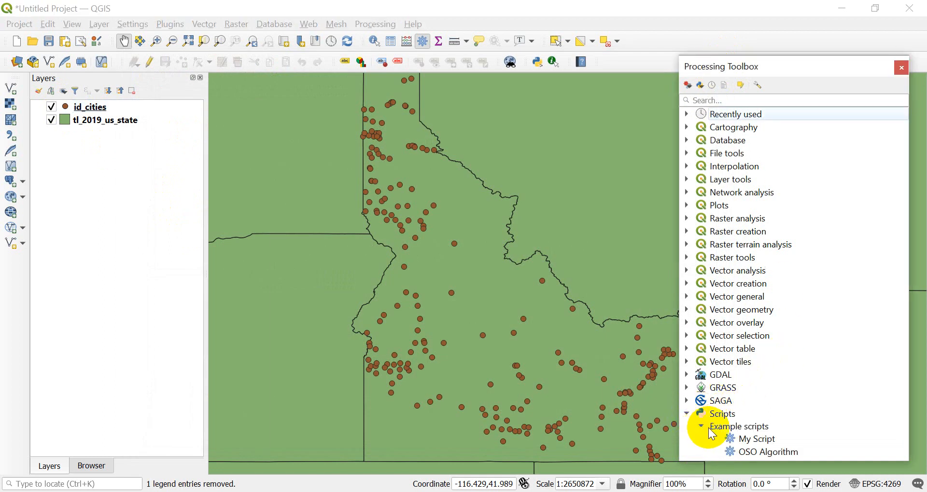
click(758, 439)
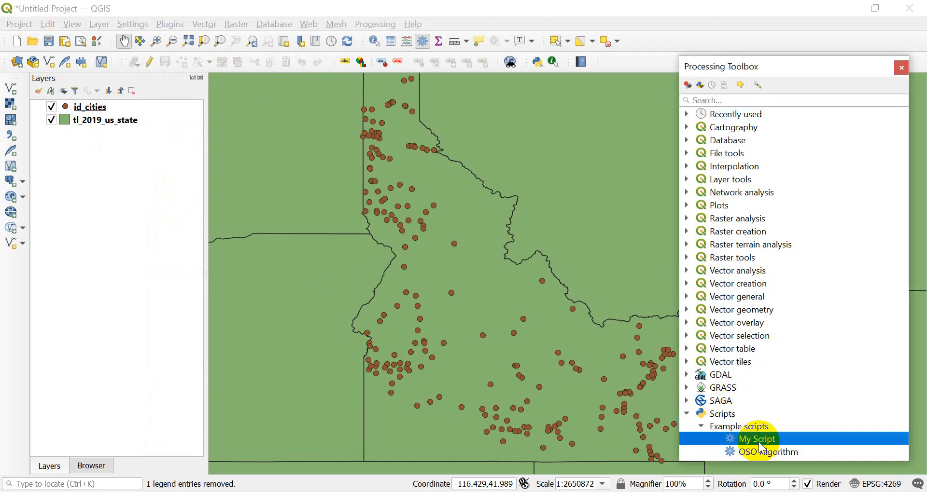
double_click(758, 439)
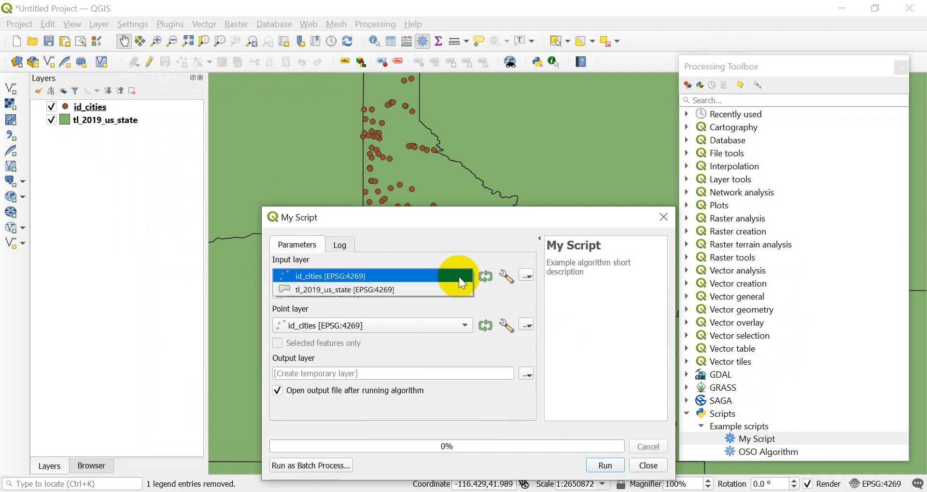
click(343, 289)
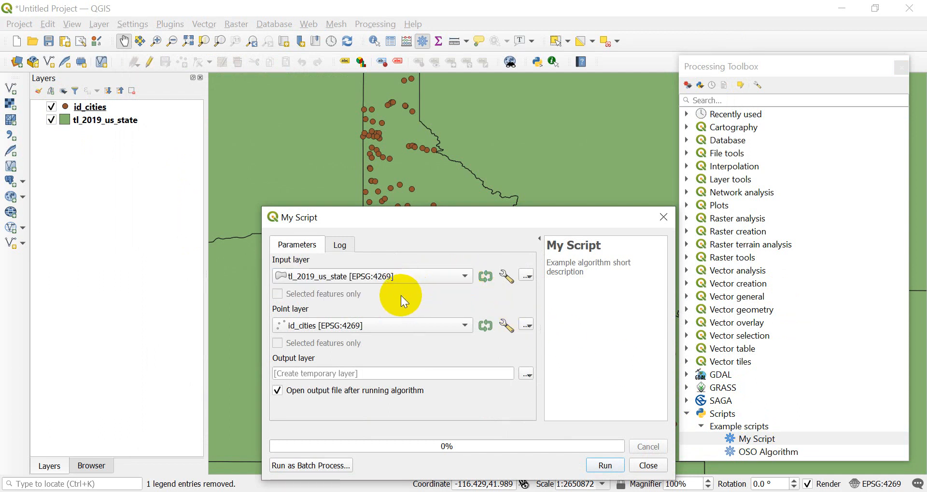
mouse_move(383, 379)
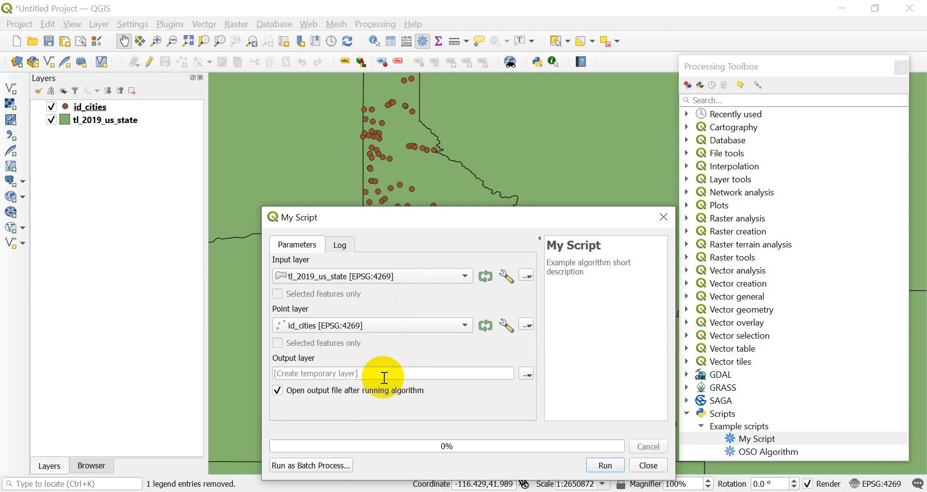
mouse_move(283, 308)
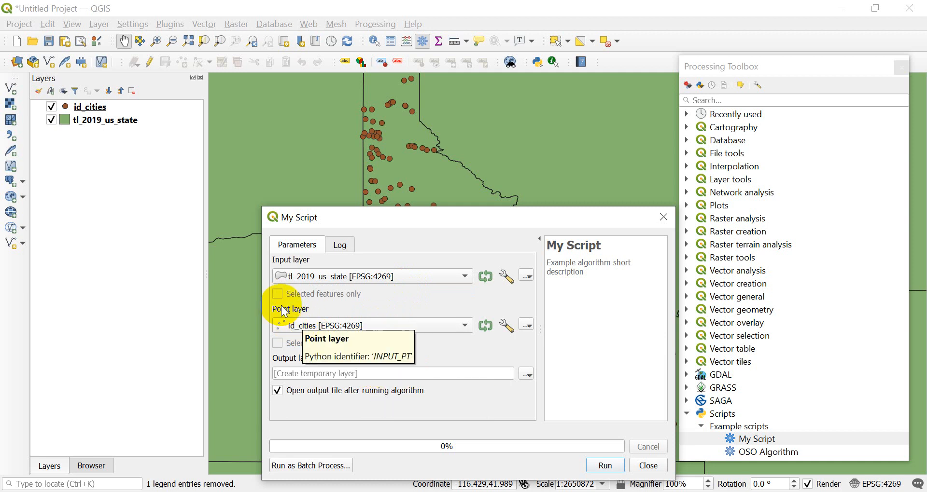
mouse_move(580, 446)
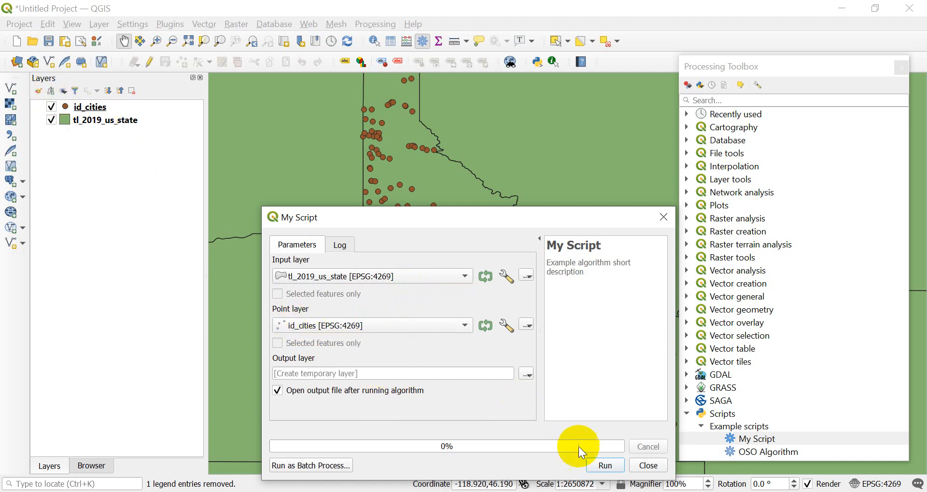
Run My Script, which fails with NameError 'QgsMarkerSymbol' is not defined, then close it.
click(603, 465)
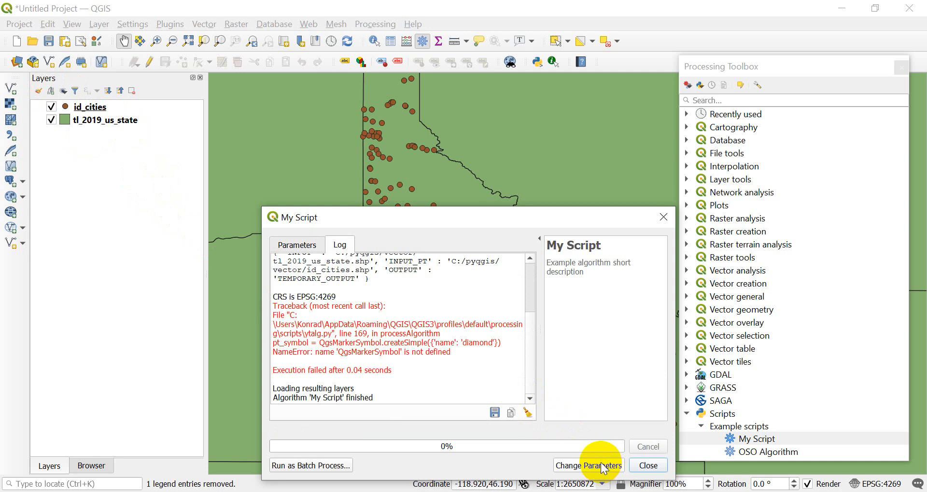
mouse_move(350, 384)
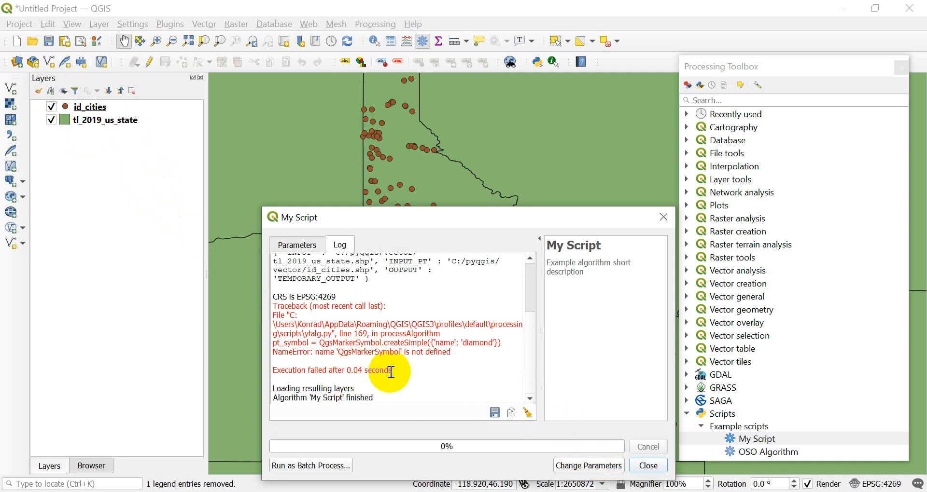
mouse_move(400, 367)
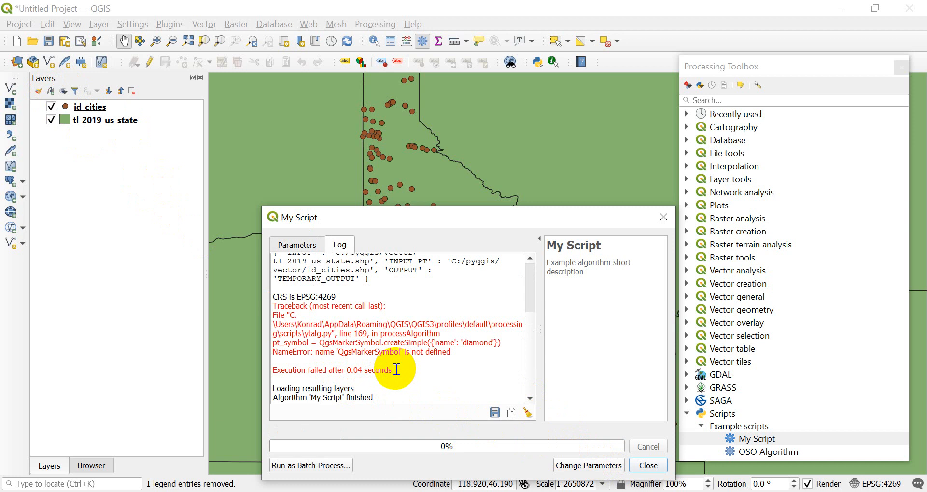
mouse_move(613, 449)
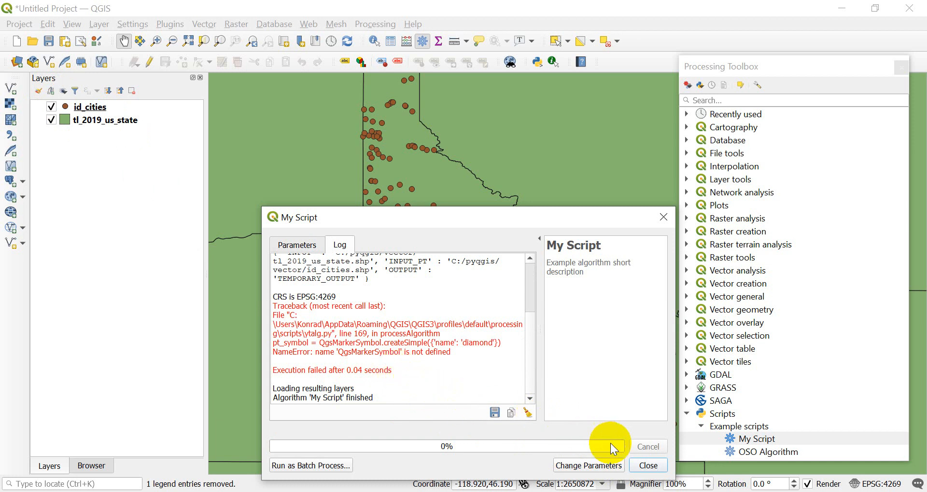
click(647, 466)
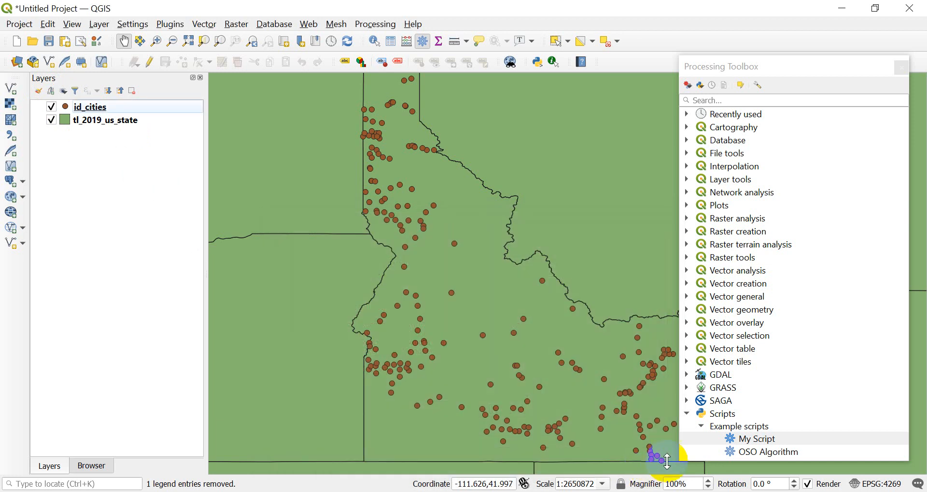
right_click(757, 439)
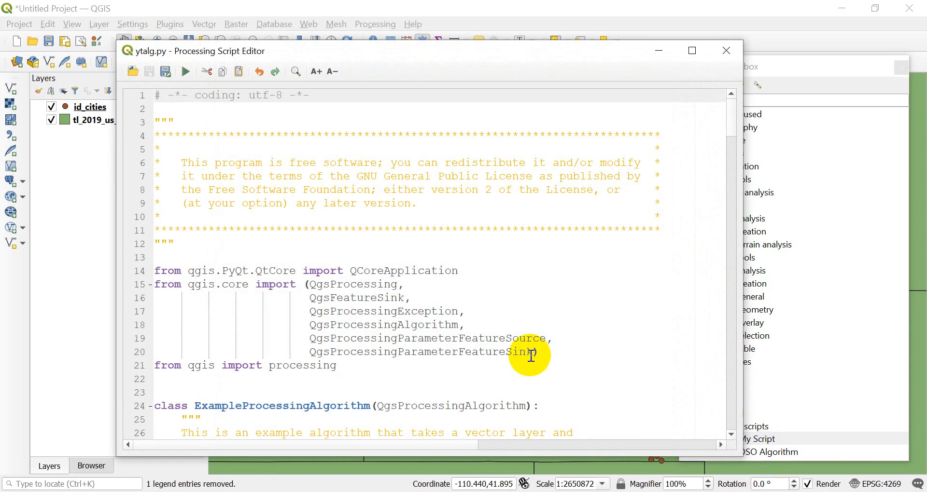
scroll(down, 3)
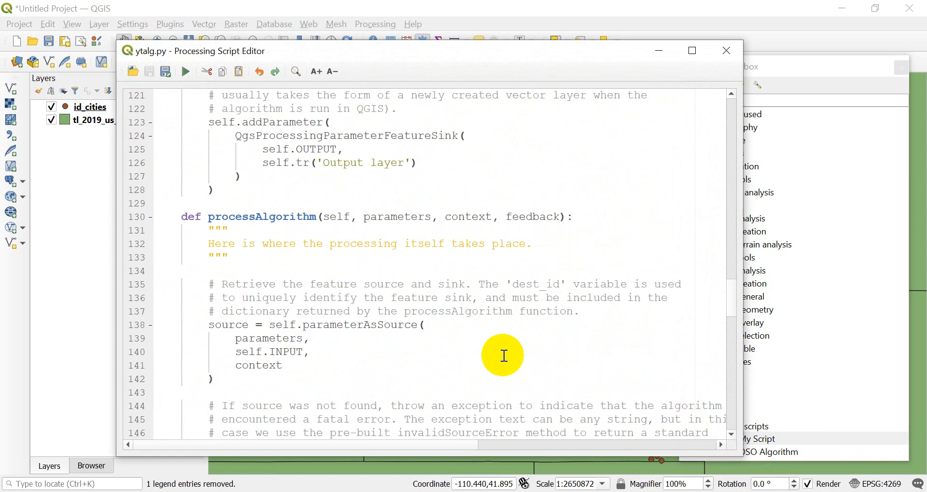
scroll(down, 3)
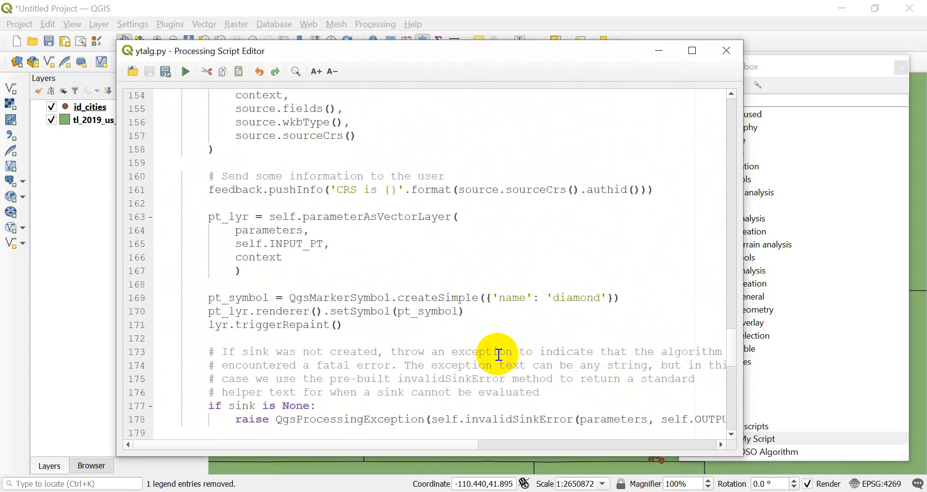
mouse_move(222, 298)
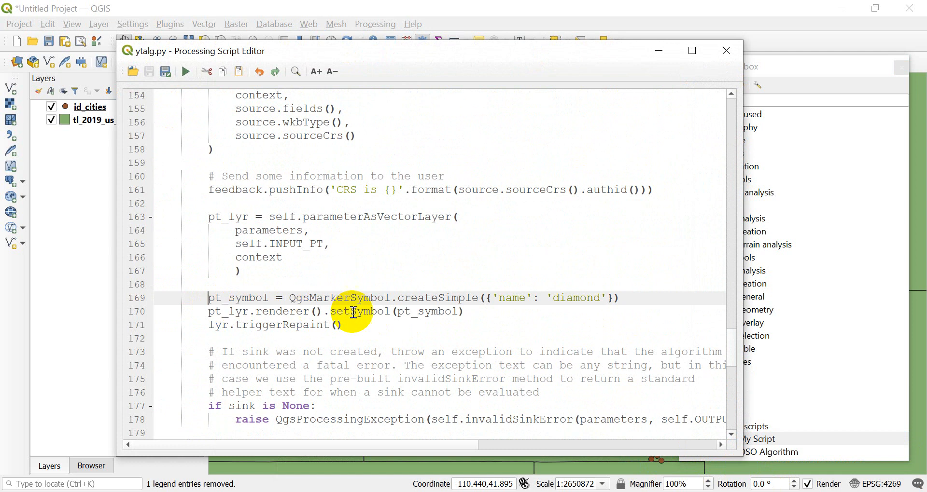
scroll(up, 3)
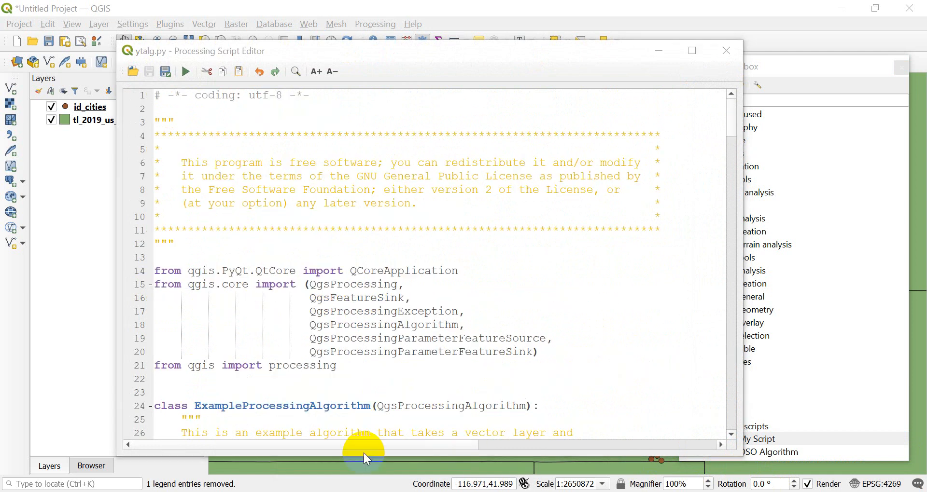
mouse_move(336, 426)
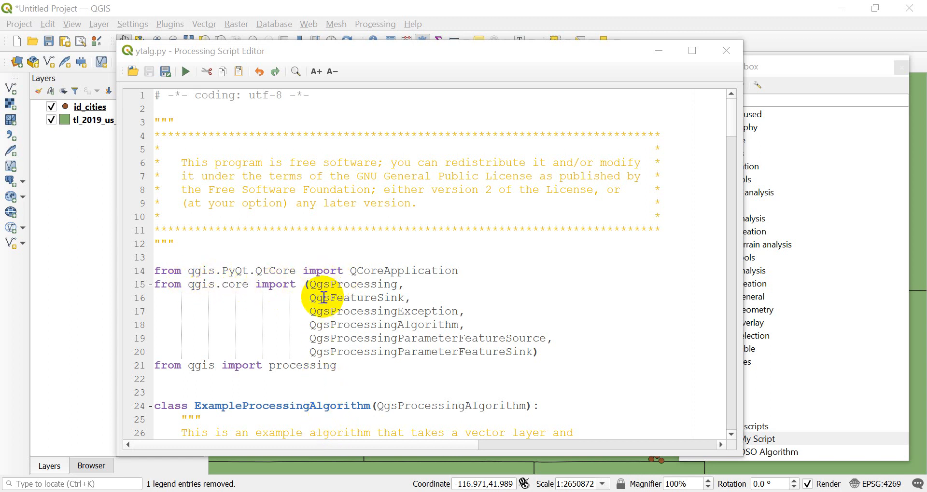
mouse_move(484, 382)
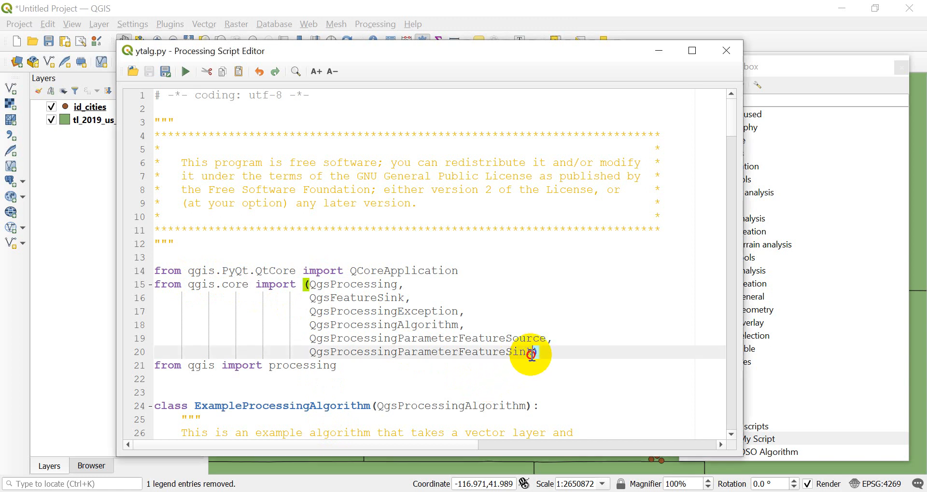
Append ', QgsSymbol' to the qgis.core import list in ytalg.py.
text(k,)
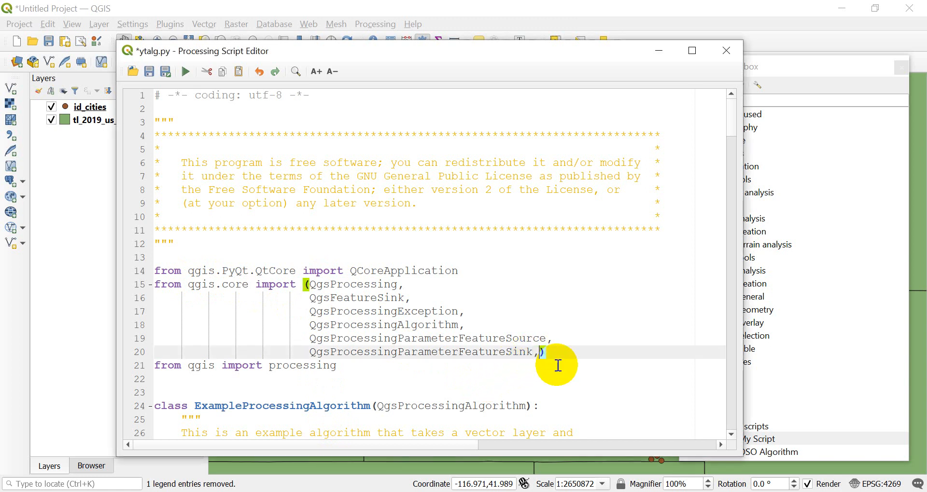
text(QgsSymbol))
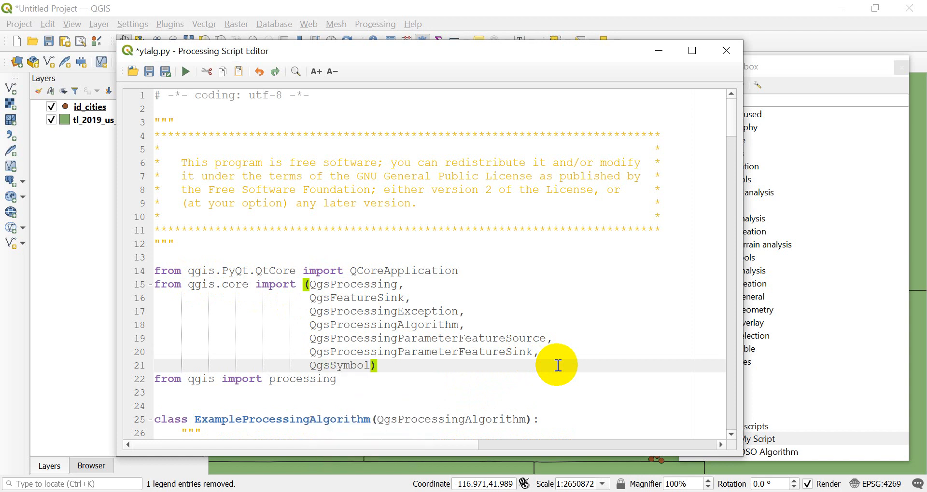
mouse_move(390, 360)
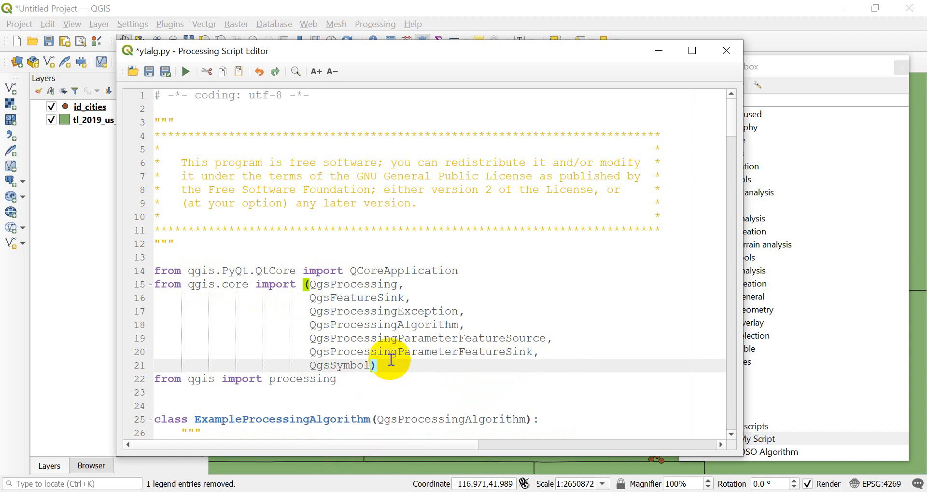
Save ytalg.py and run My Script on tl_2019_us_state; it fails with NameError 'QgsMarkerSymbol'.
click(149, 71)
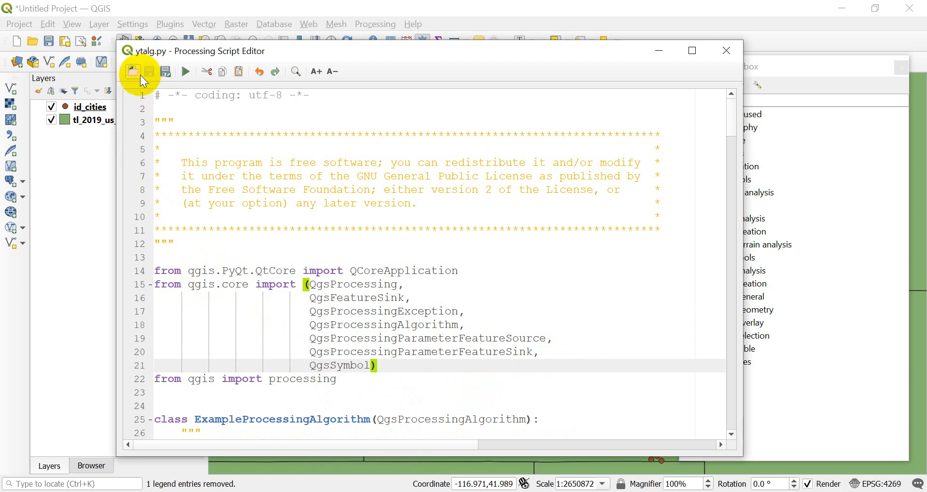
click(726, 50)
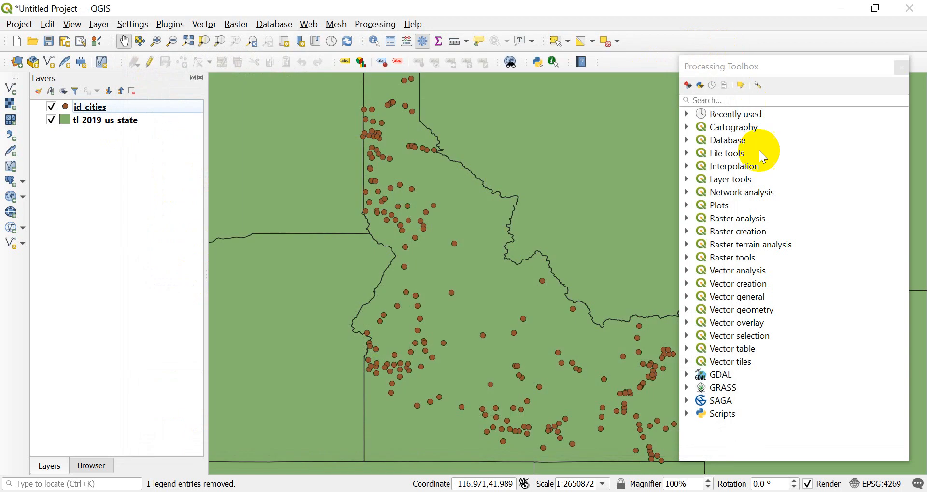
click(686, 414)
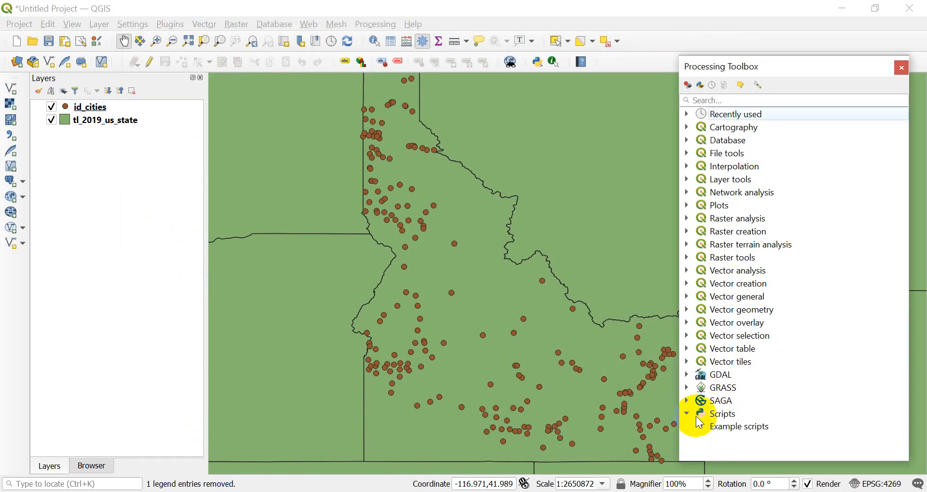
double_click(756, 439)
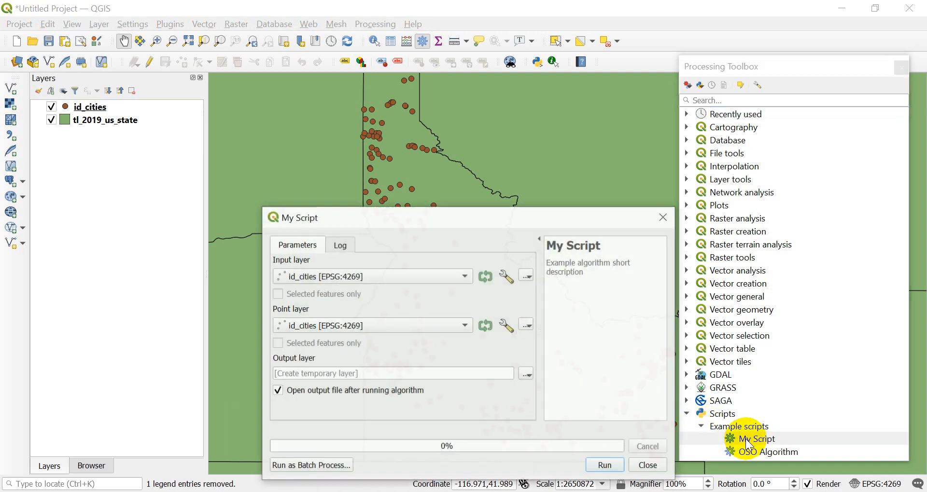
click(464, 276)
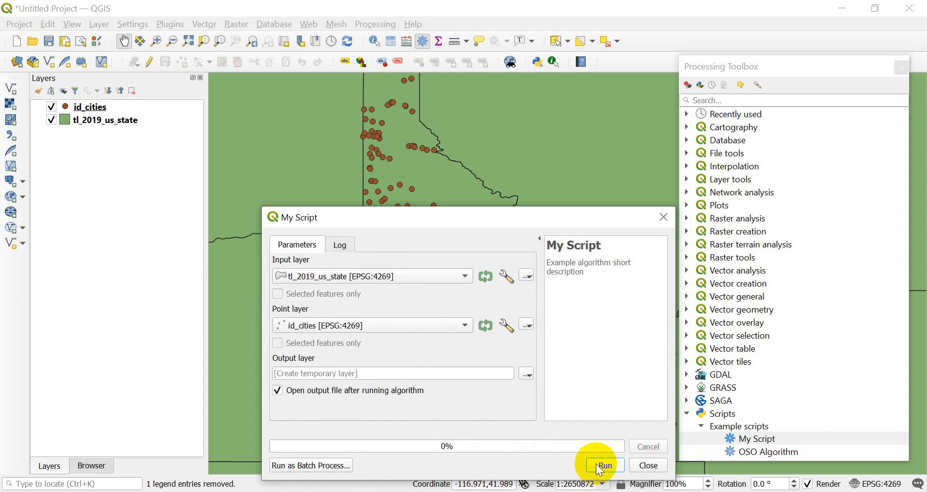
click(602, 465)
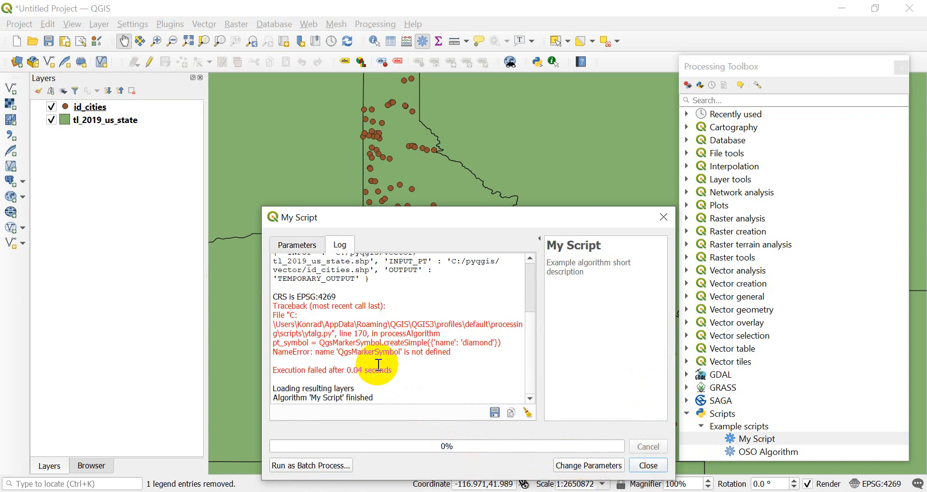
mouse_move(346, 356)
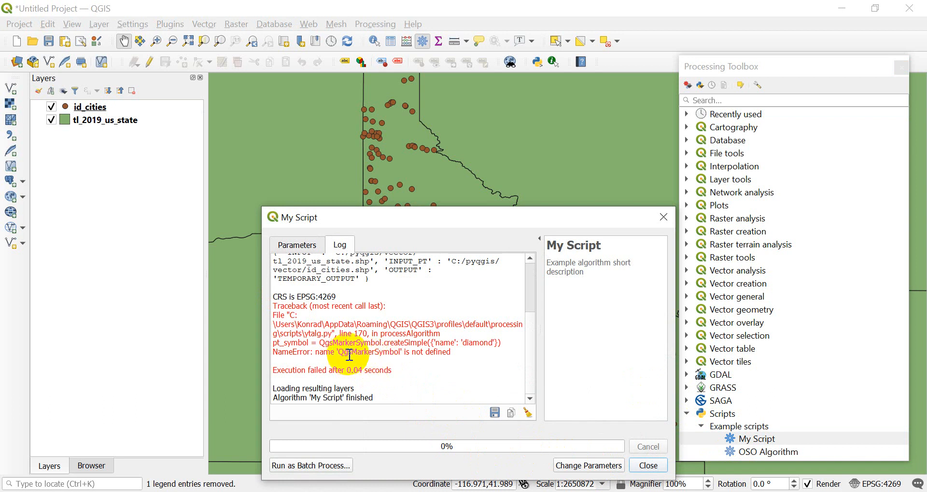
mouse_move(585, 410)
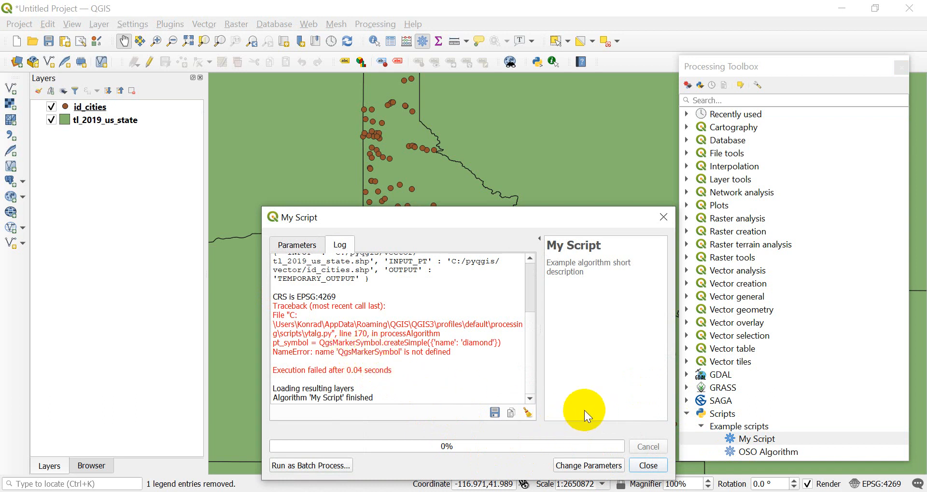
click(647, 466)
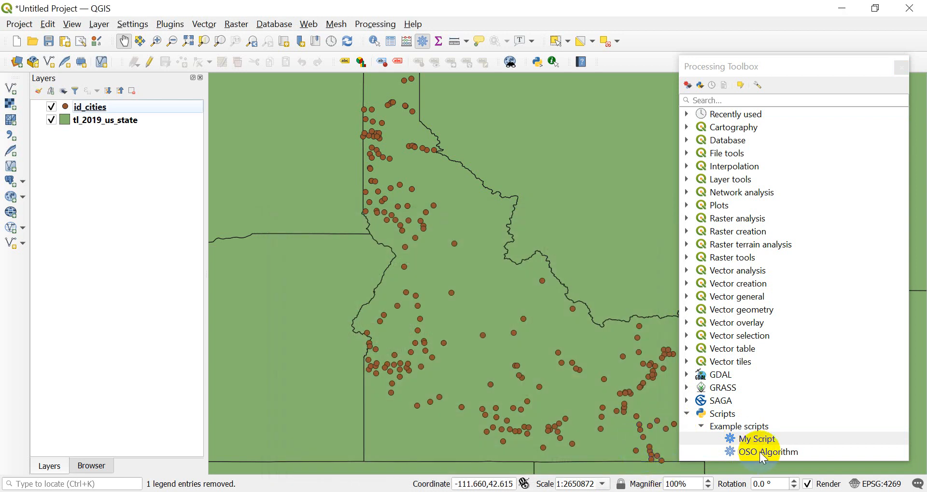
Reopen My Script for editing and change line 170 to QgsSymbol.QgsMarkerSymbol.createSimple.
right_click(751, 438)
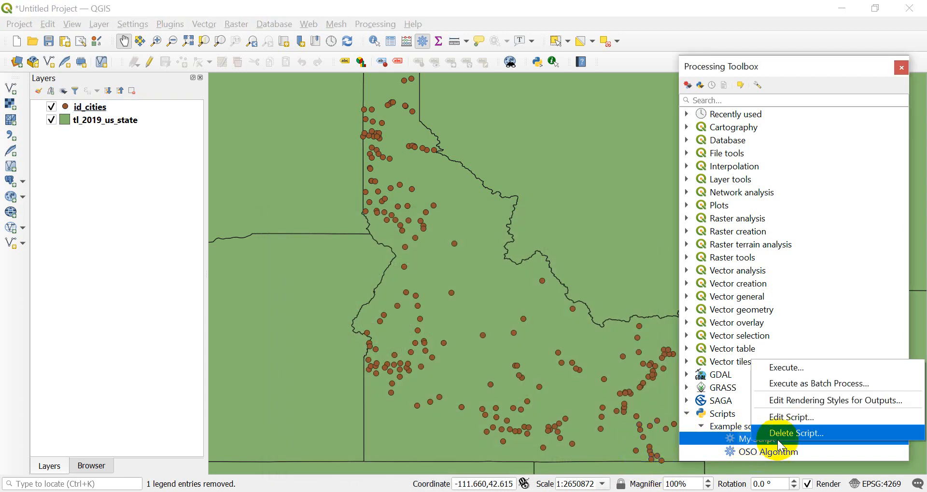
click(789, 417)
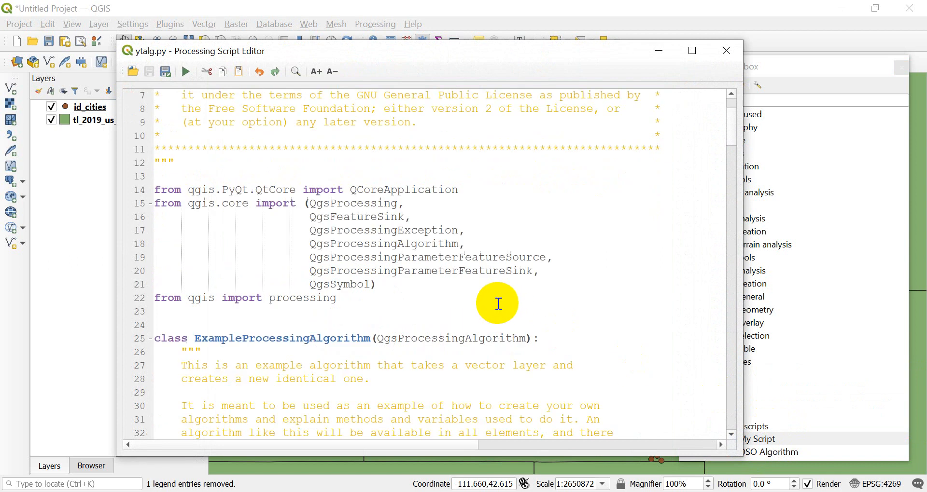
scroll(down, 3)
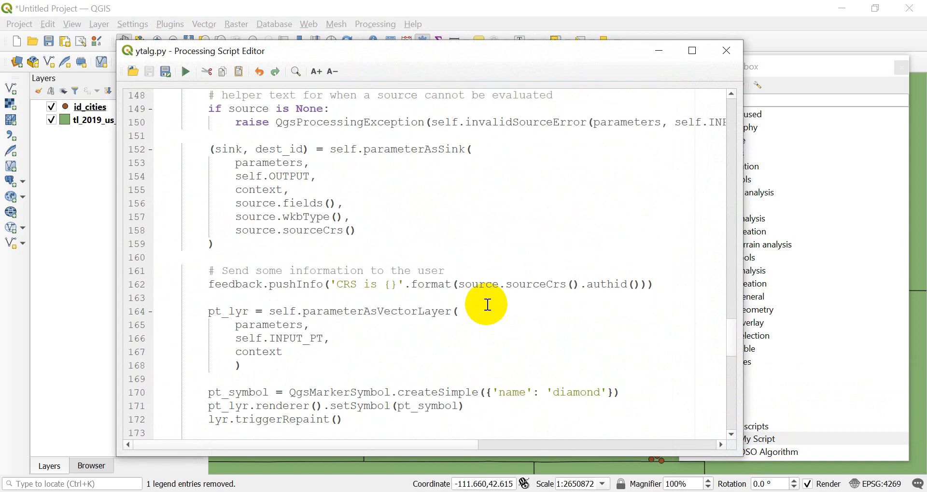
scroll(down, 3)
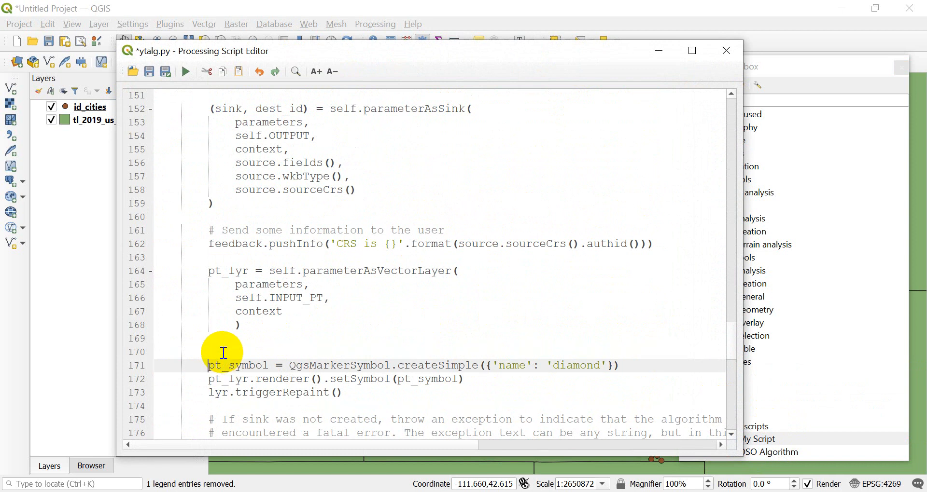
text(QgsSymbol.Q)
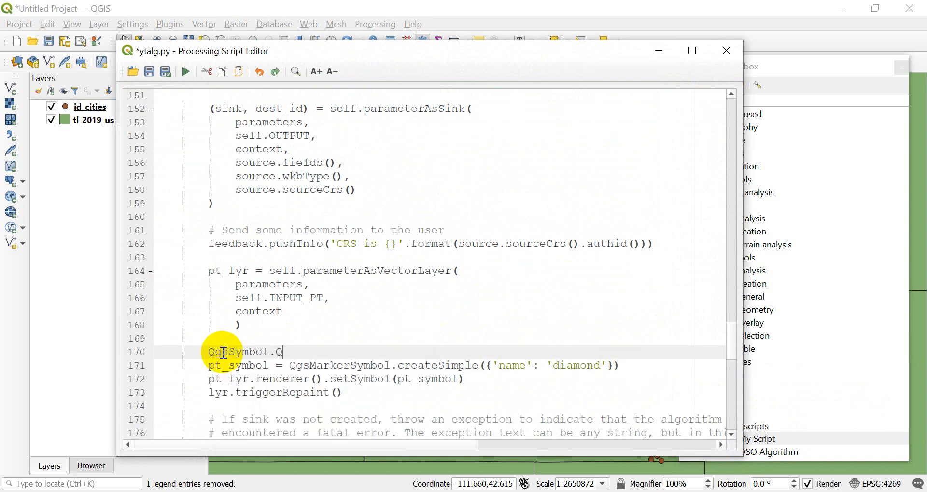
text(gsMarker)
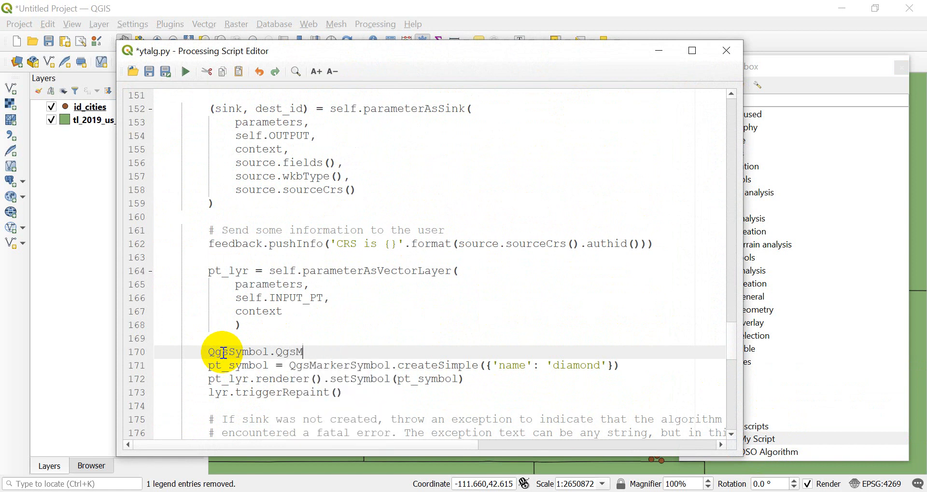
key(Backspace)
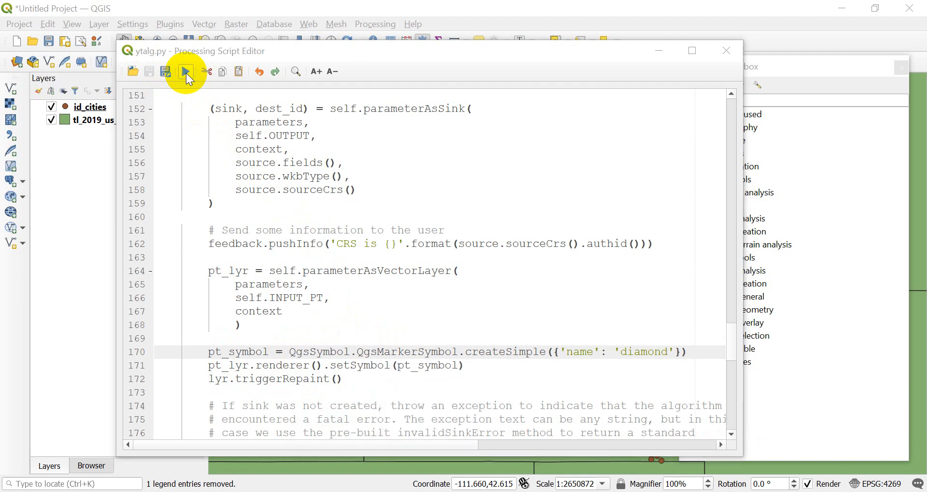
Rerun the revised script, which fails with AttributeError: QgsSymbol has no QgsMarkerSymbol.
click(185, 71)
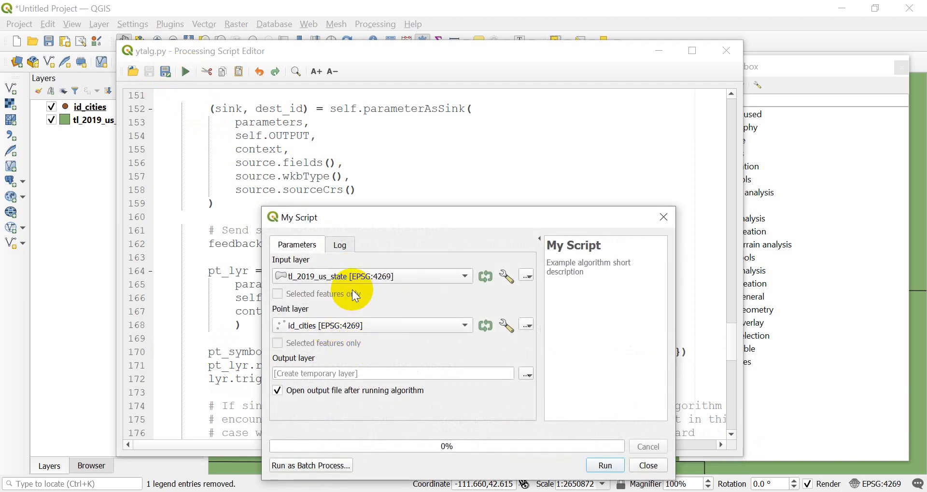
click(603, 465)
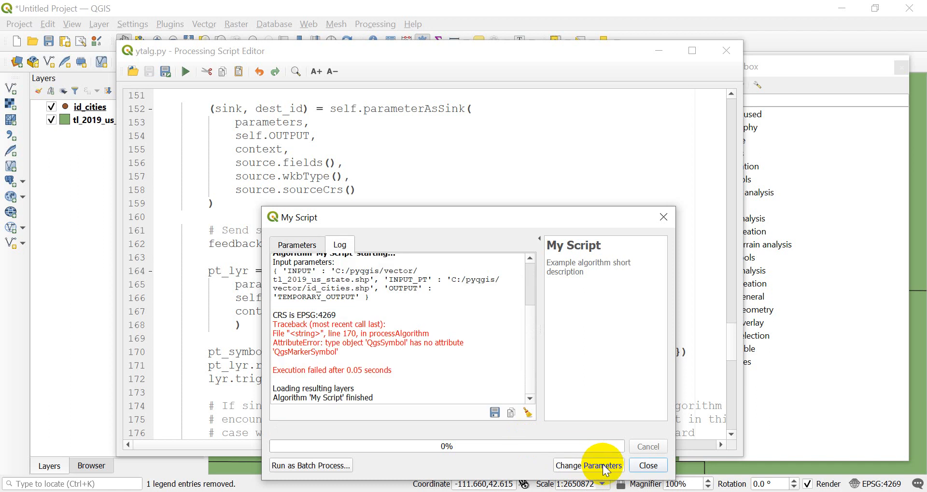
mouse_move(553, 462)
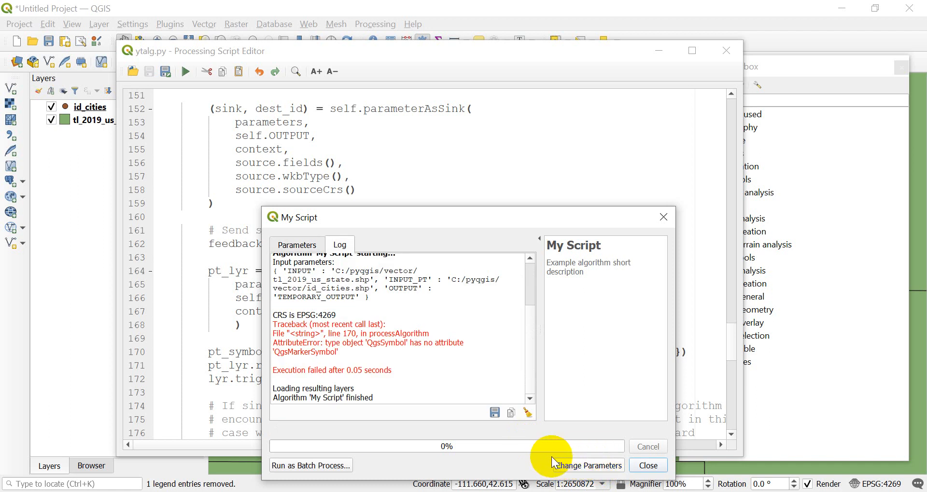
mouse_move(589, 457)
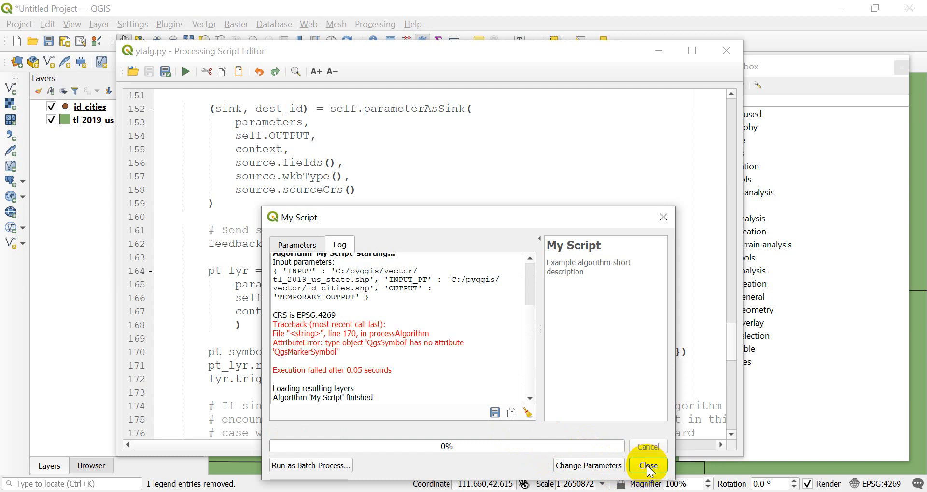
click(647, 466)
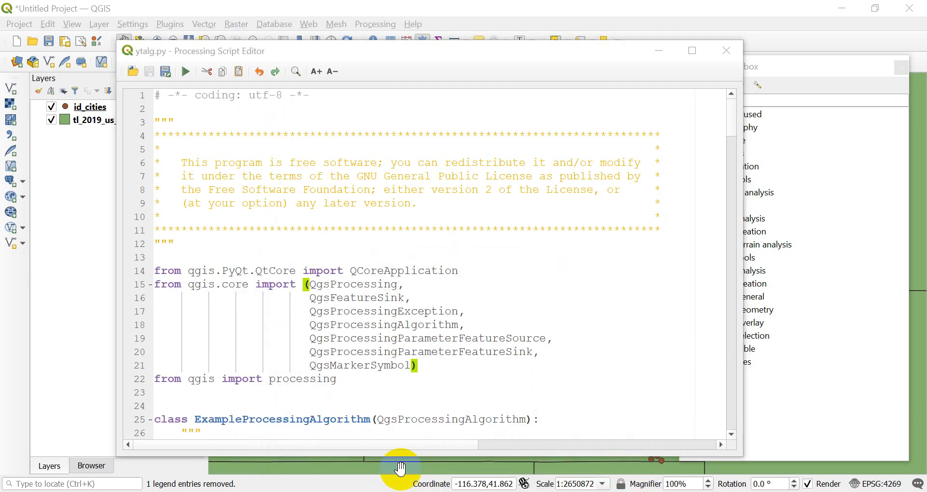
mouse_move(433, 413)
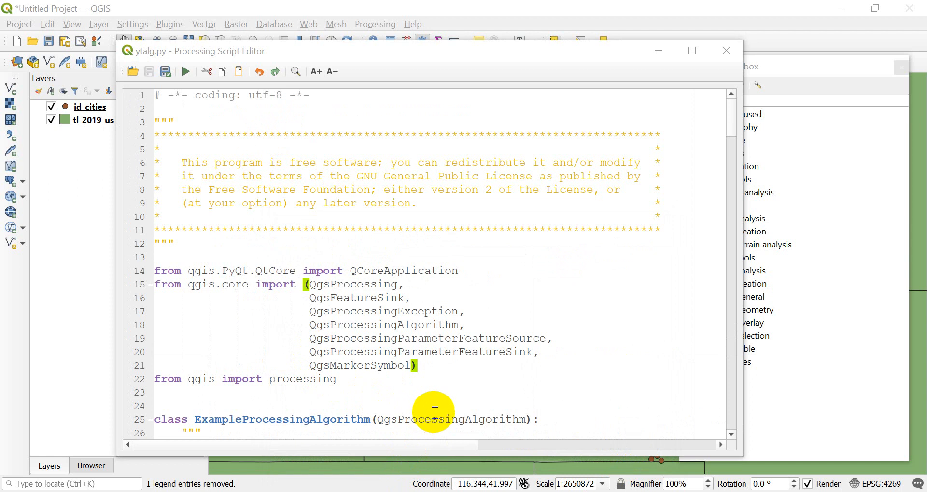
mouse_move(350, 367)
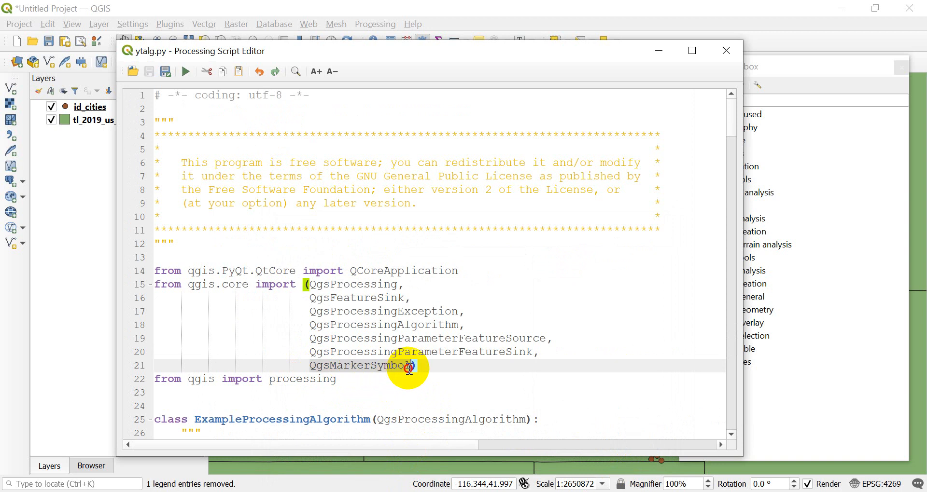
Add setSymbol and triggerRepaint lines for pt_lyr using QgsMarkerSymbol, then save ytalg.py.
scroll(down, 3)
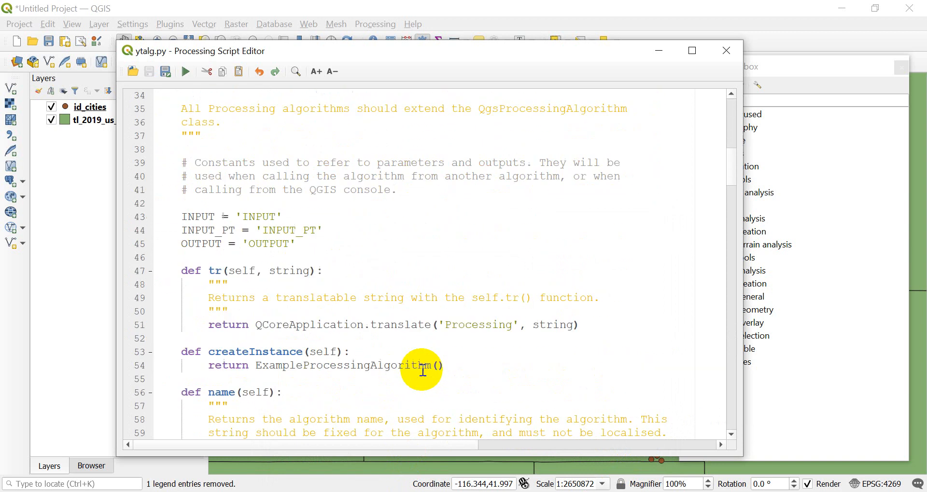
scroll(down, 3)
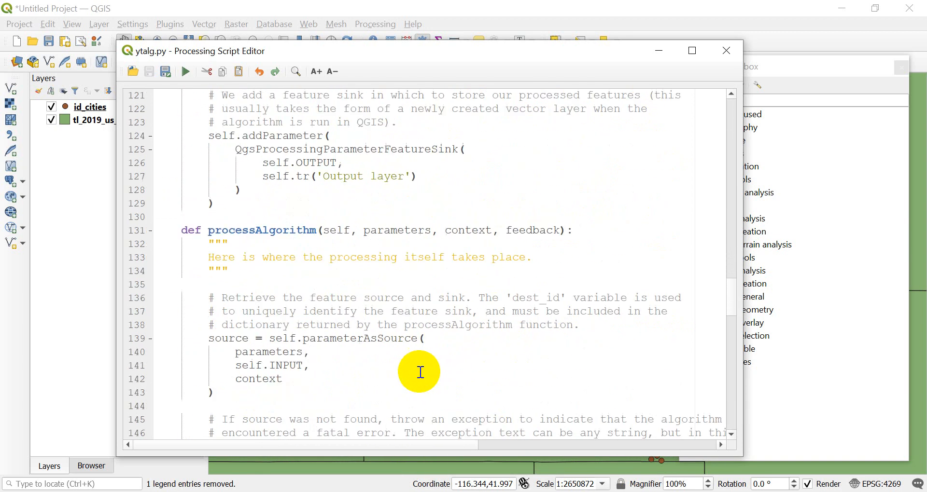
scroll(down, 3)
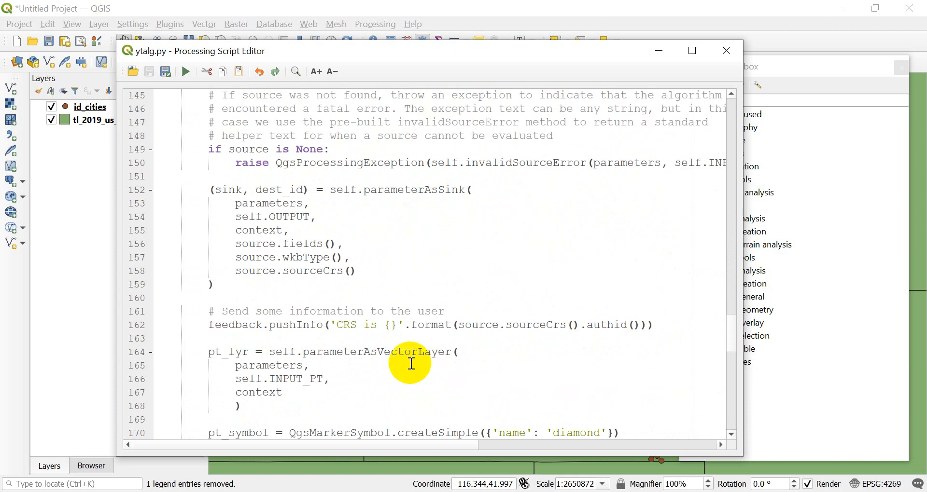
scroll(down, 3)
text(pt_lyr.triggerRepaint())
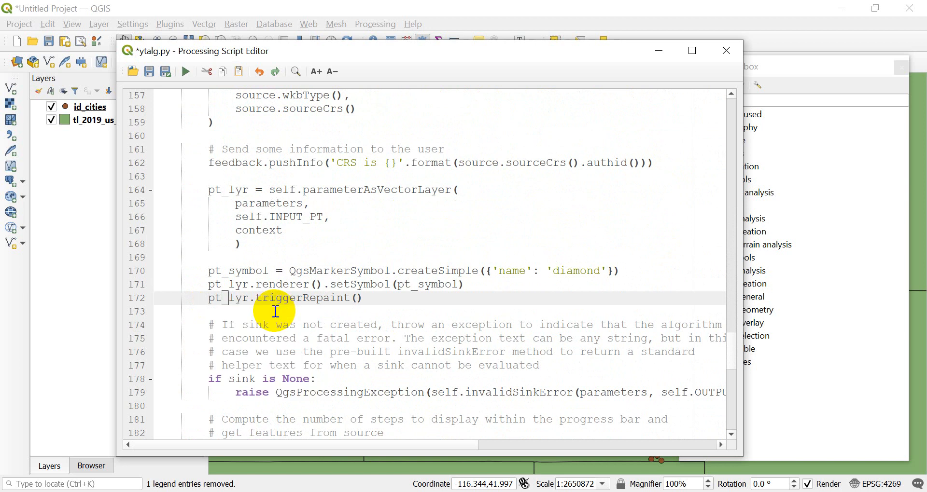
mouse_move(322, 302)
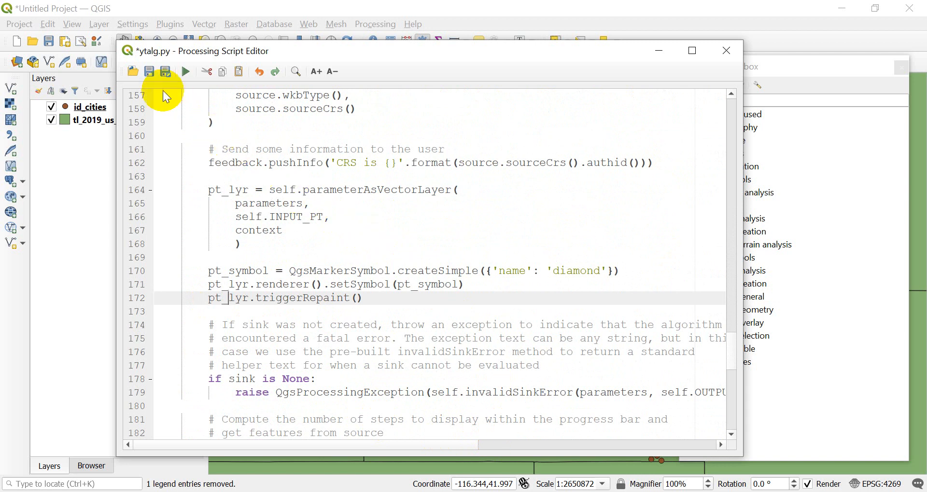
click(149, 71)
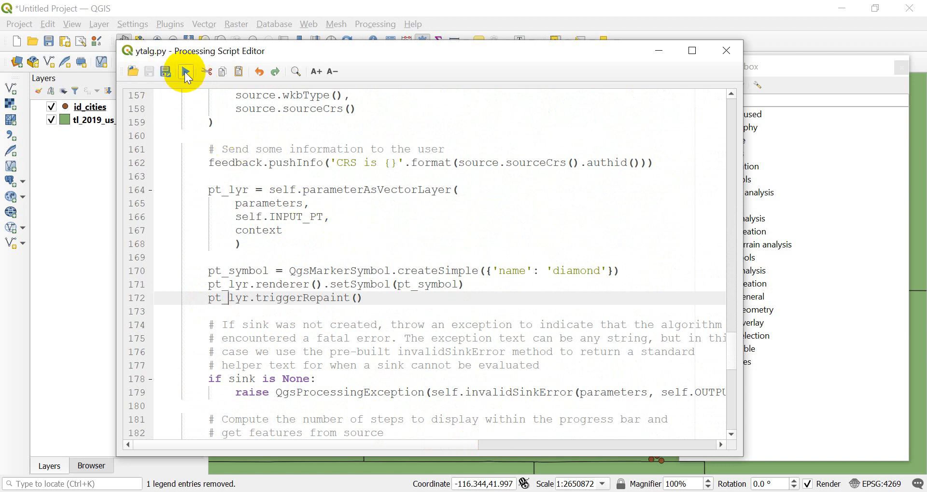
Run My Script with tl_2019_us_state and id_cities, adding a temporary Output layer.
click(185, 72)
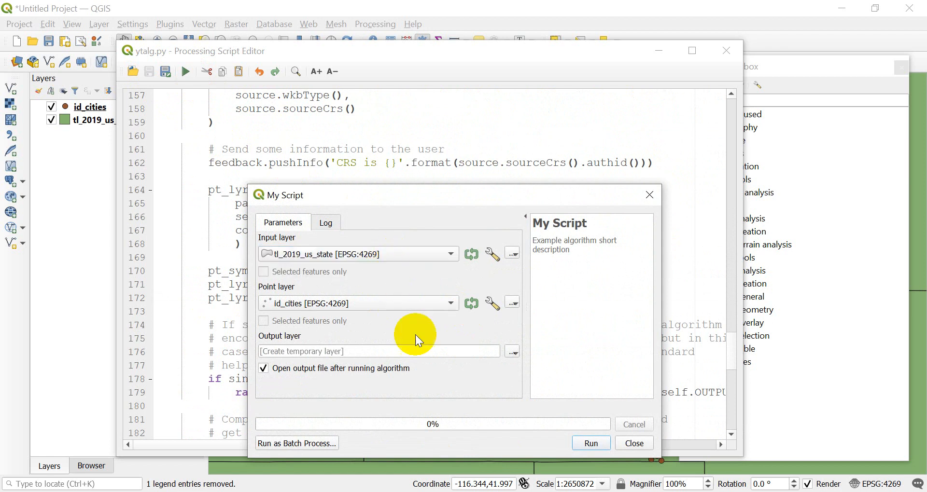
click(590, 443)
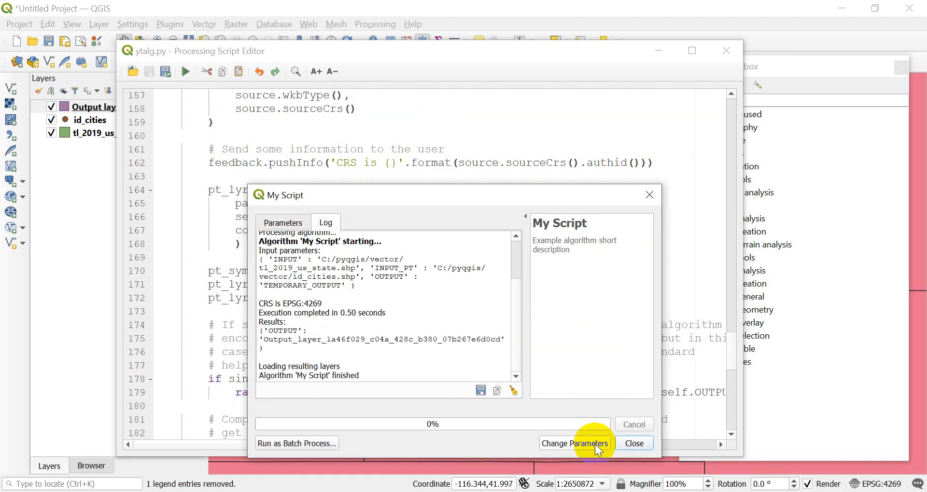
mouse_move(566, 413)
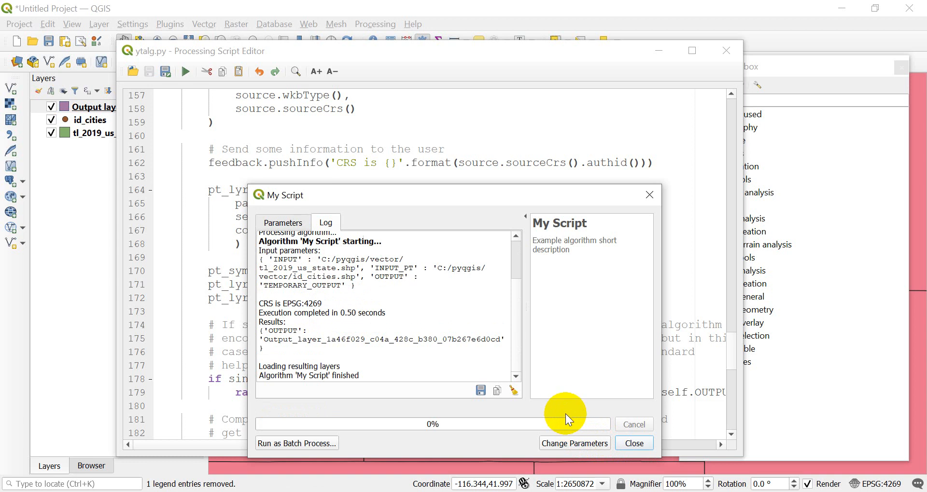
mouse_move(182, 87)
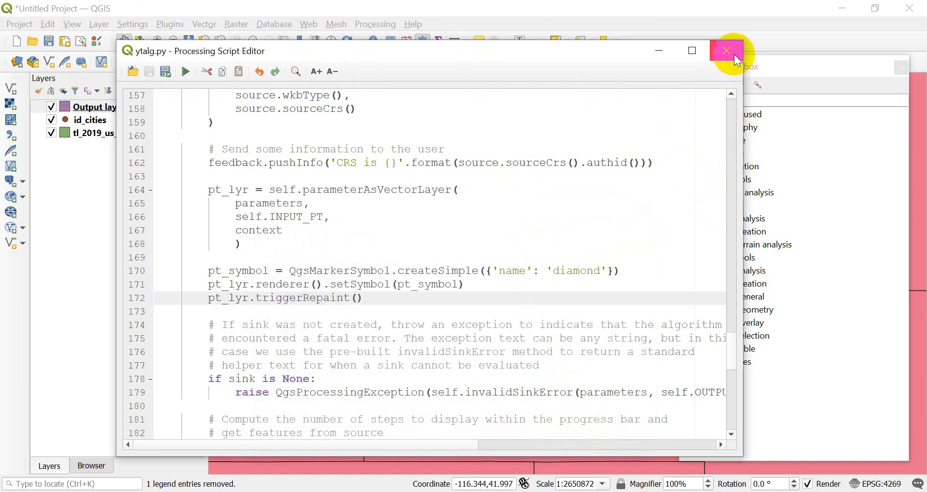
Close the script editor and hide the Output layer to reveal red diamond Idaho cities.
click(726, 50)
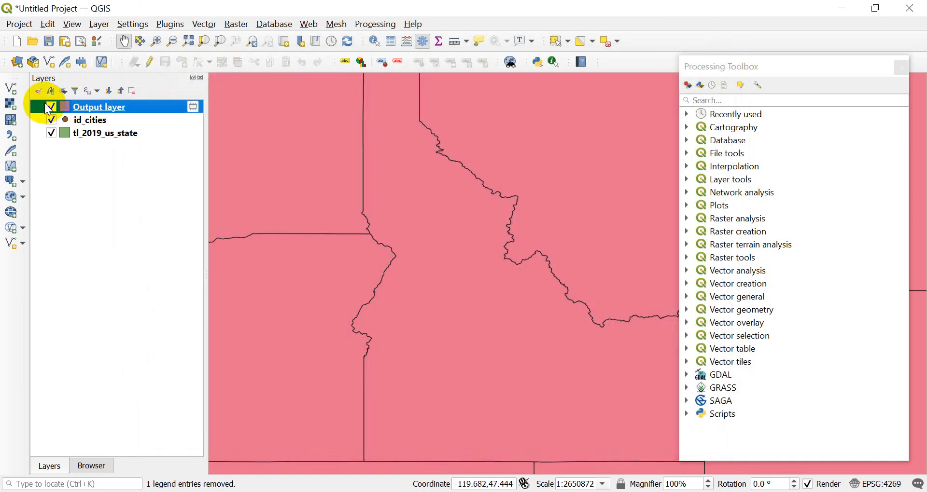
click(51, 107)
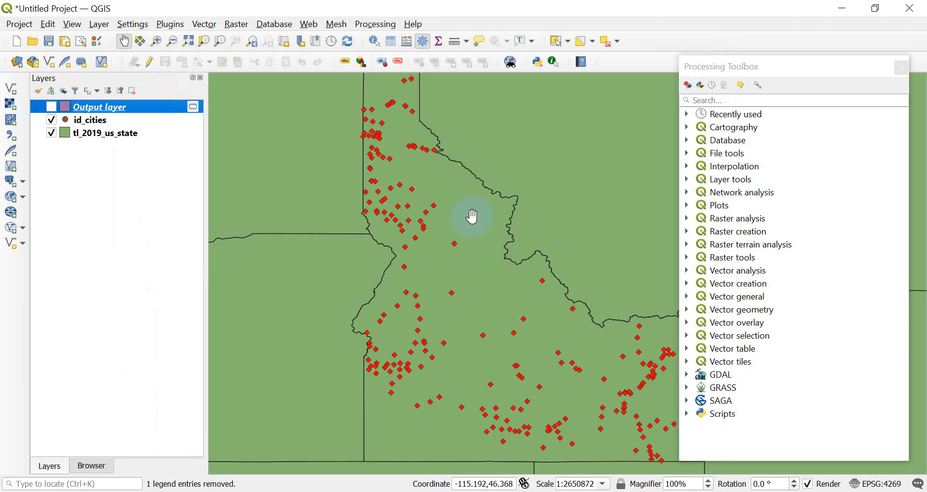
scroll(up, 3)
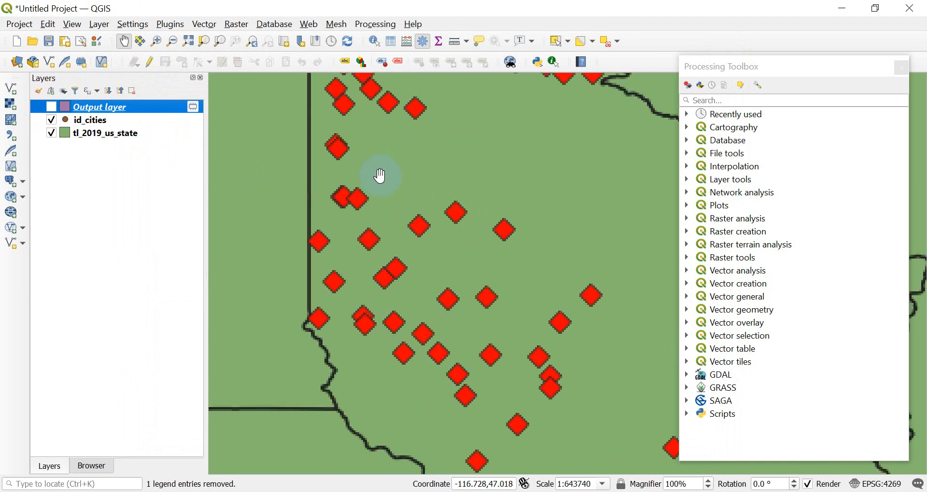
scroll(down, 3)
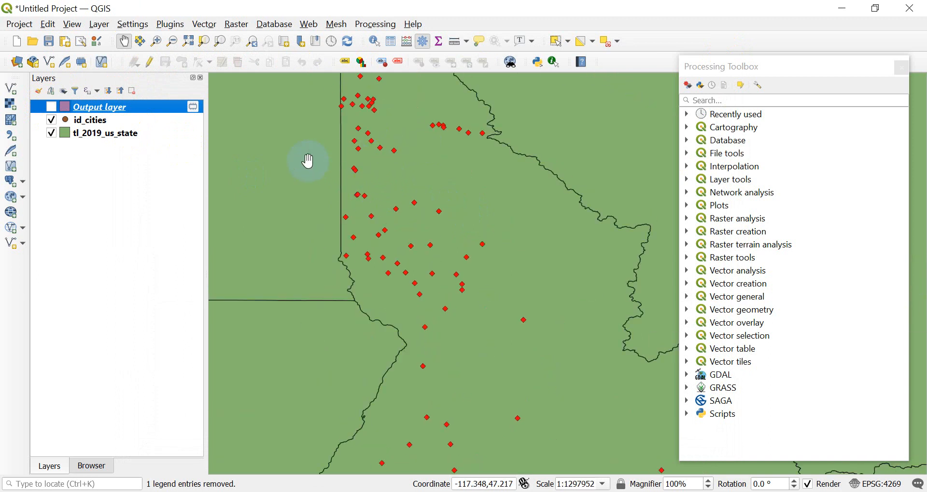
click(89, 120)
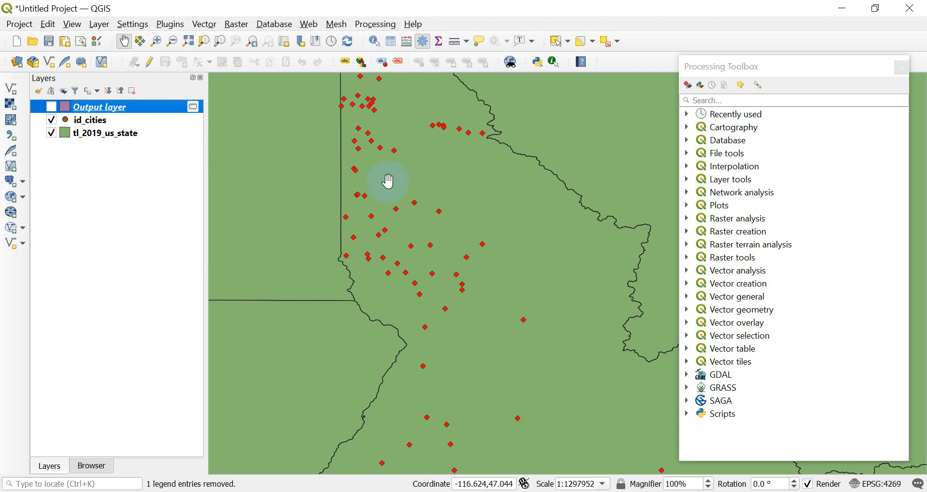
mouse_move(437, 207)
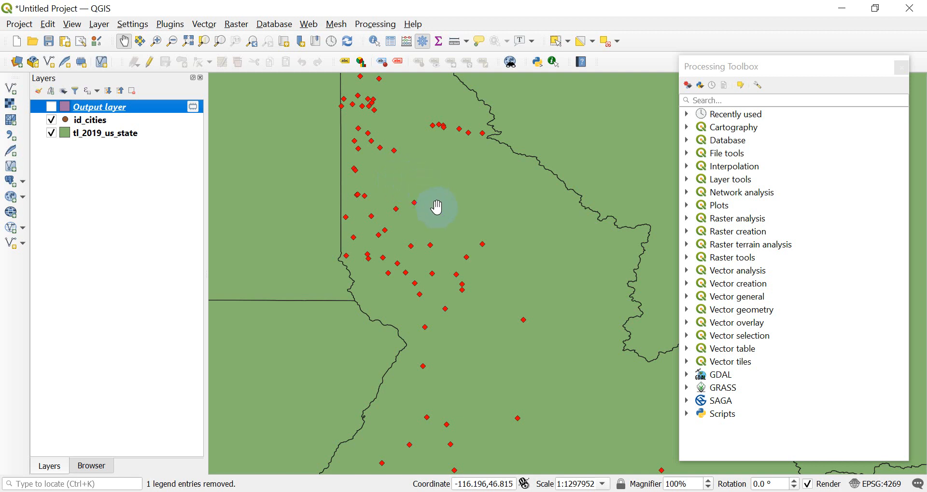
mouse_move(441, 219)
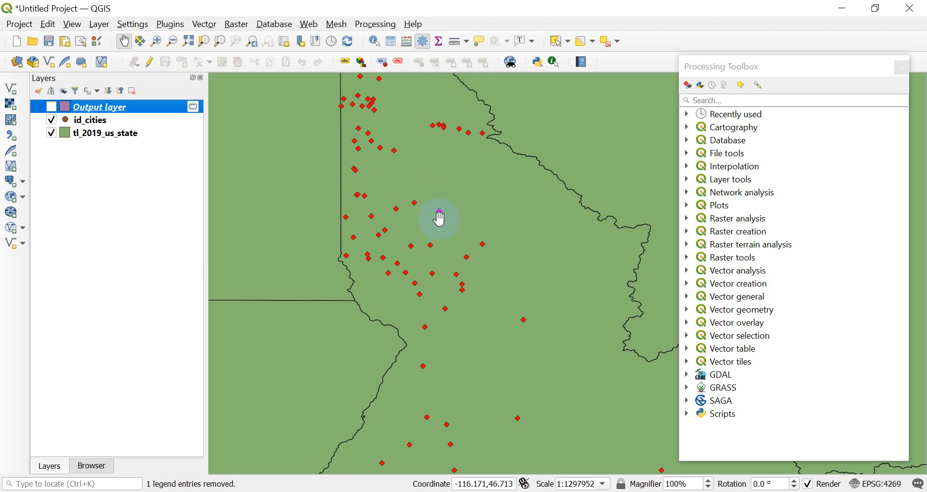
mouse_move(459, 288)
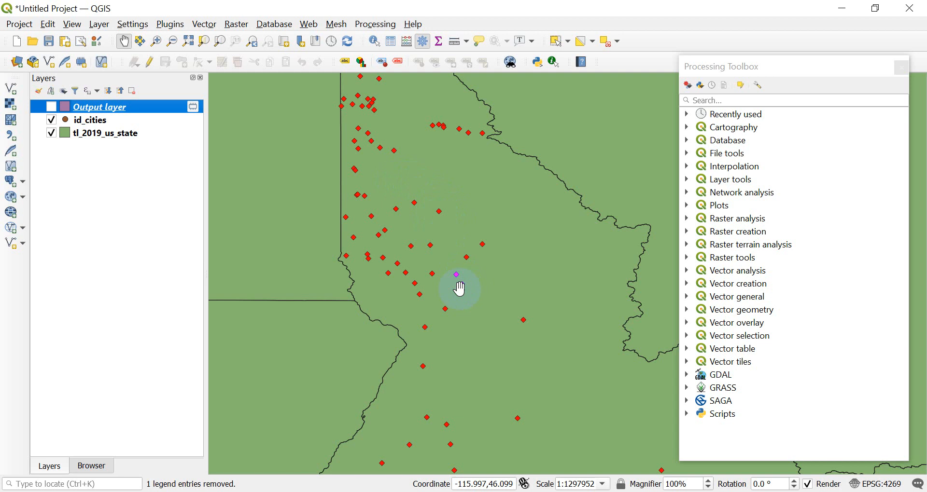
mouse_move(461, 279)
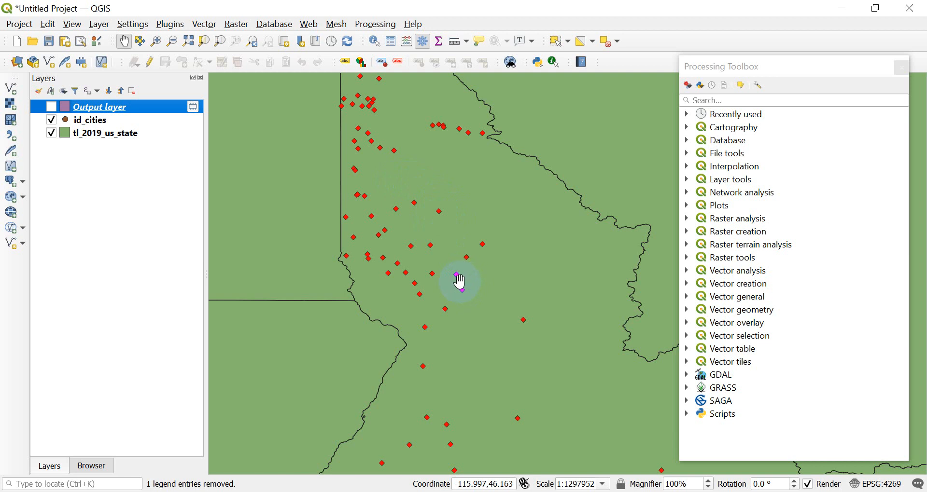
mouse_move(650, 470)
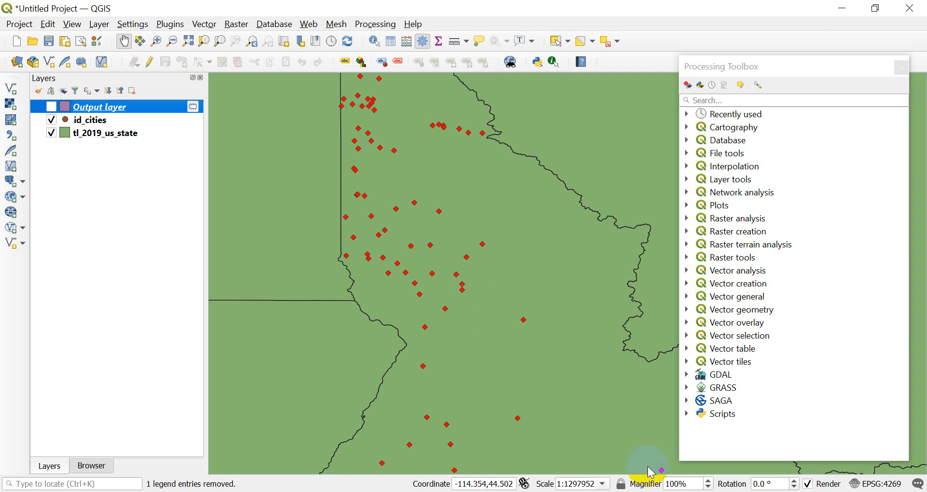